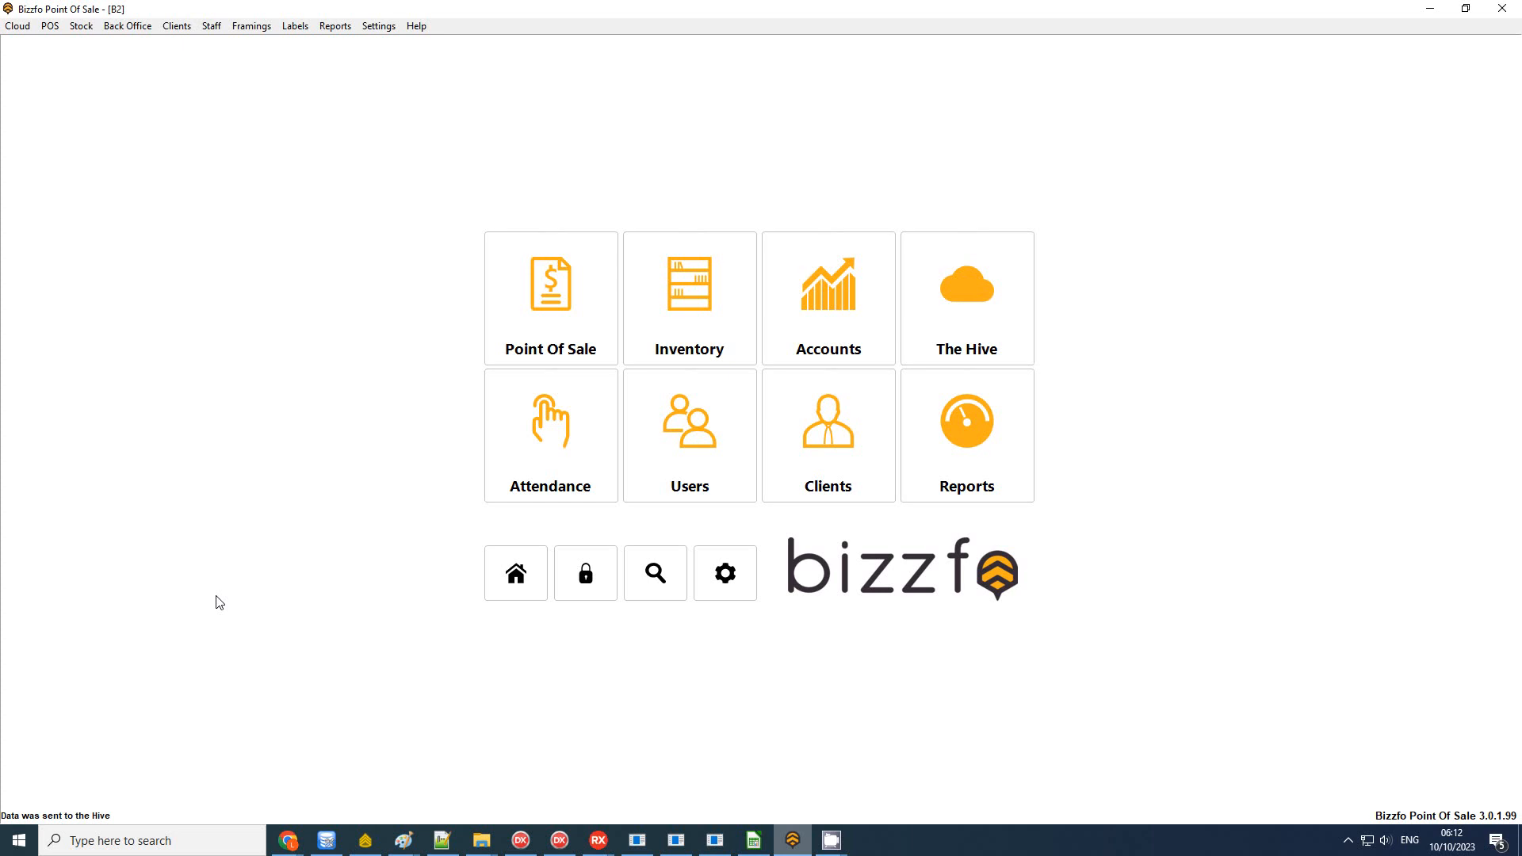
Log in to Program Options and show the Integration tab's Loyalty and Orders settings
{"action": "left_click", "coordinate": [584, 572]}
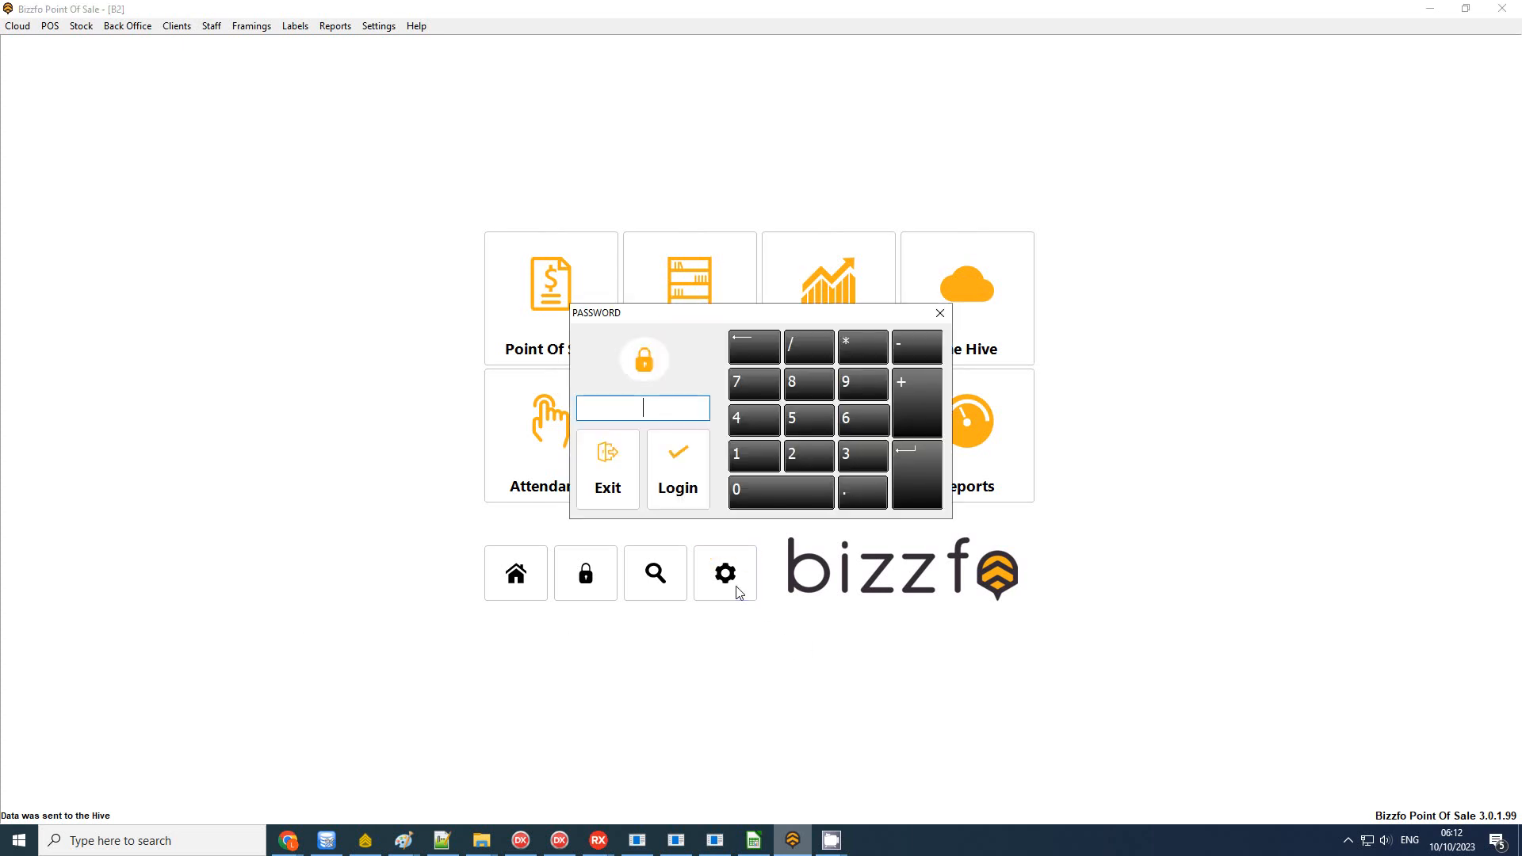
{"action": "left_click", "coordinate": [677, 480]}
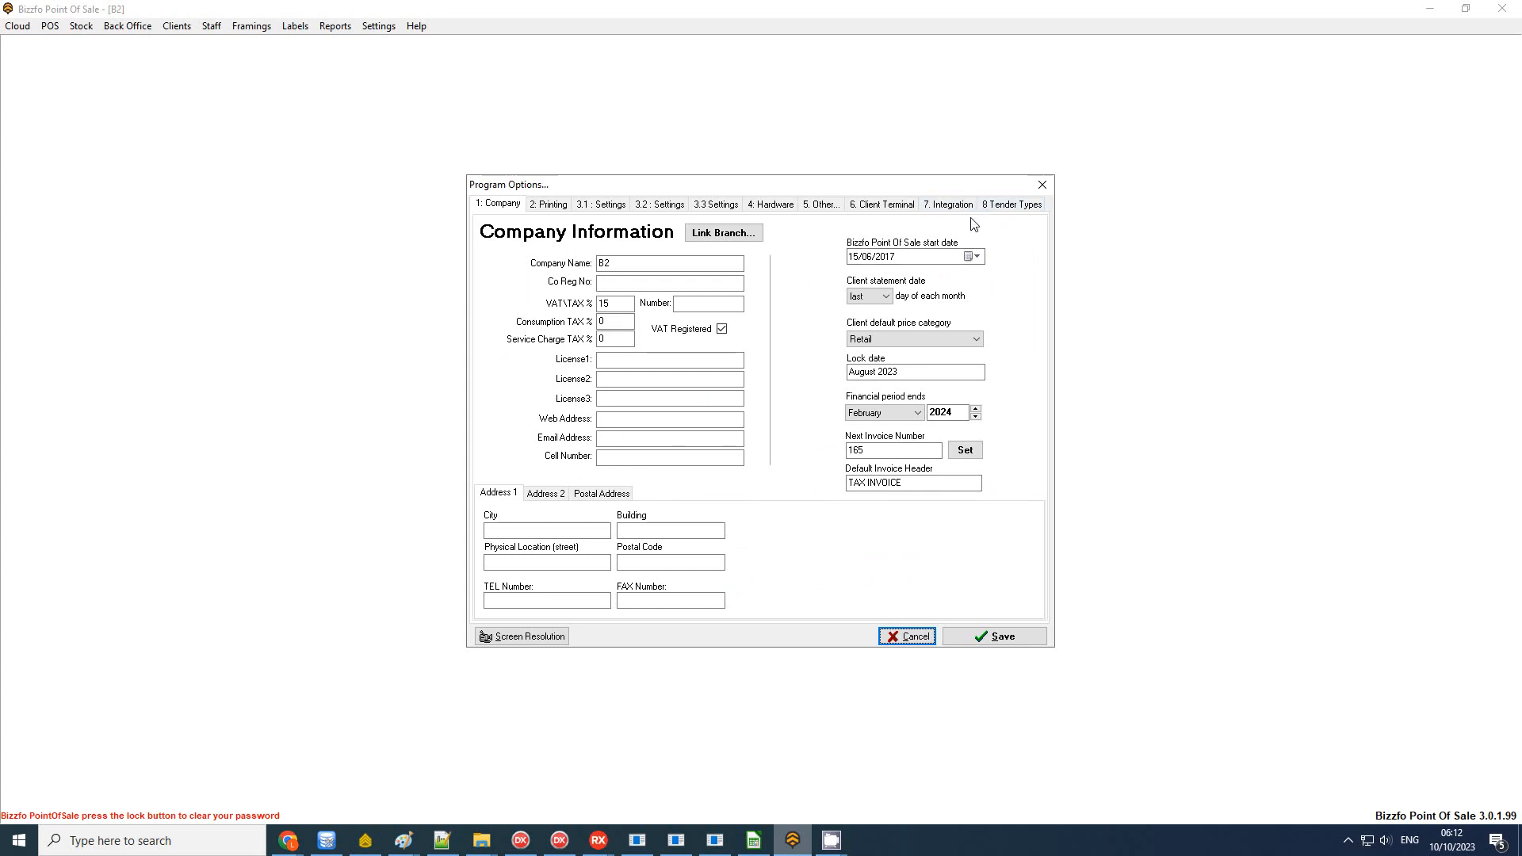
{"action": "left_click", "coordinate": [946, 204]}
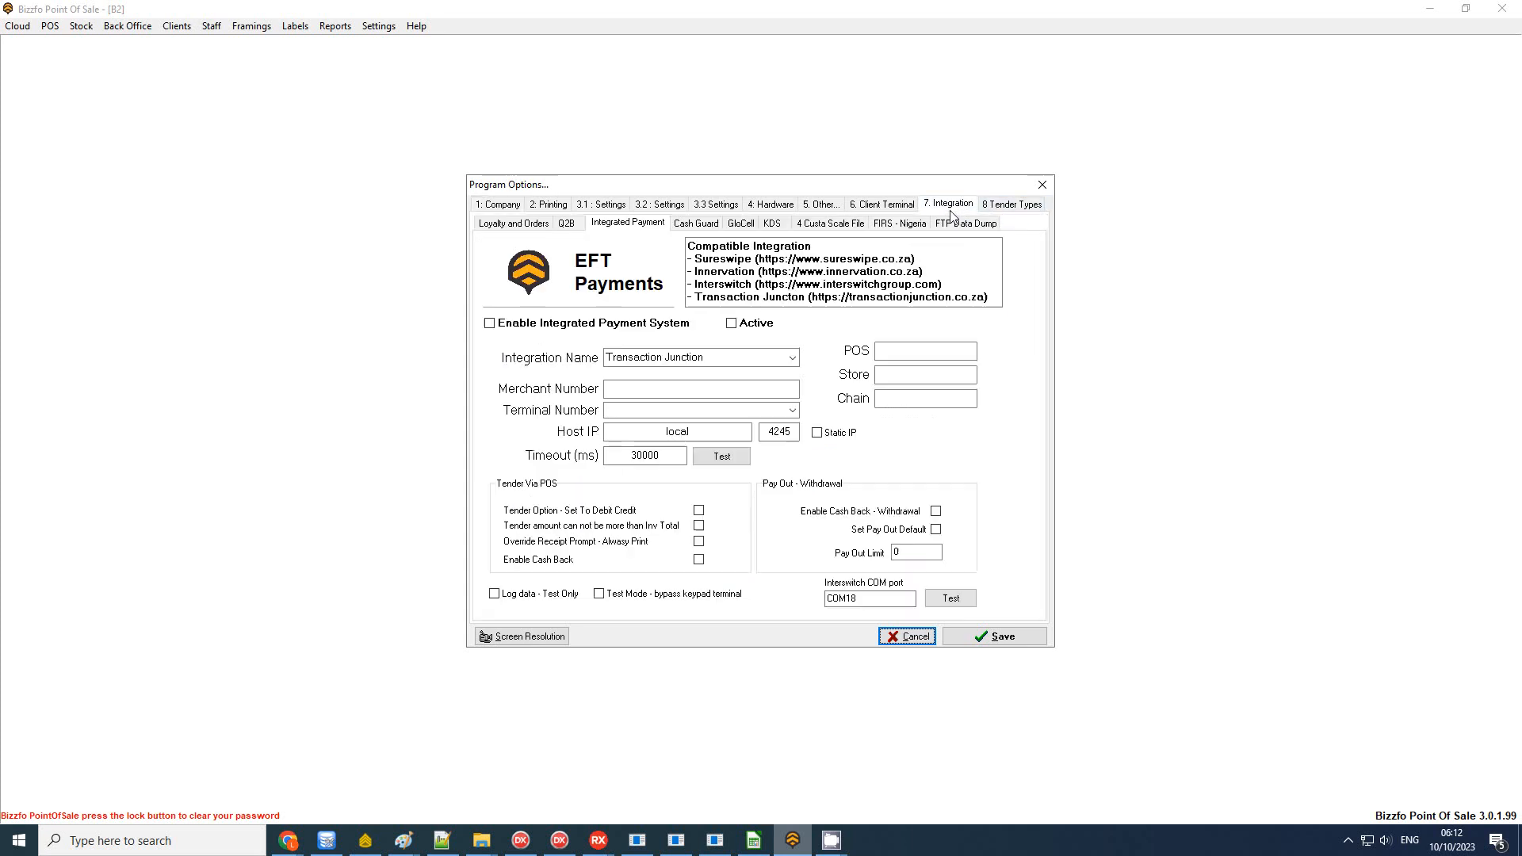
{"action": "left_click", "coordinate": [512, 222]}
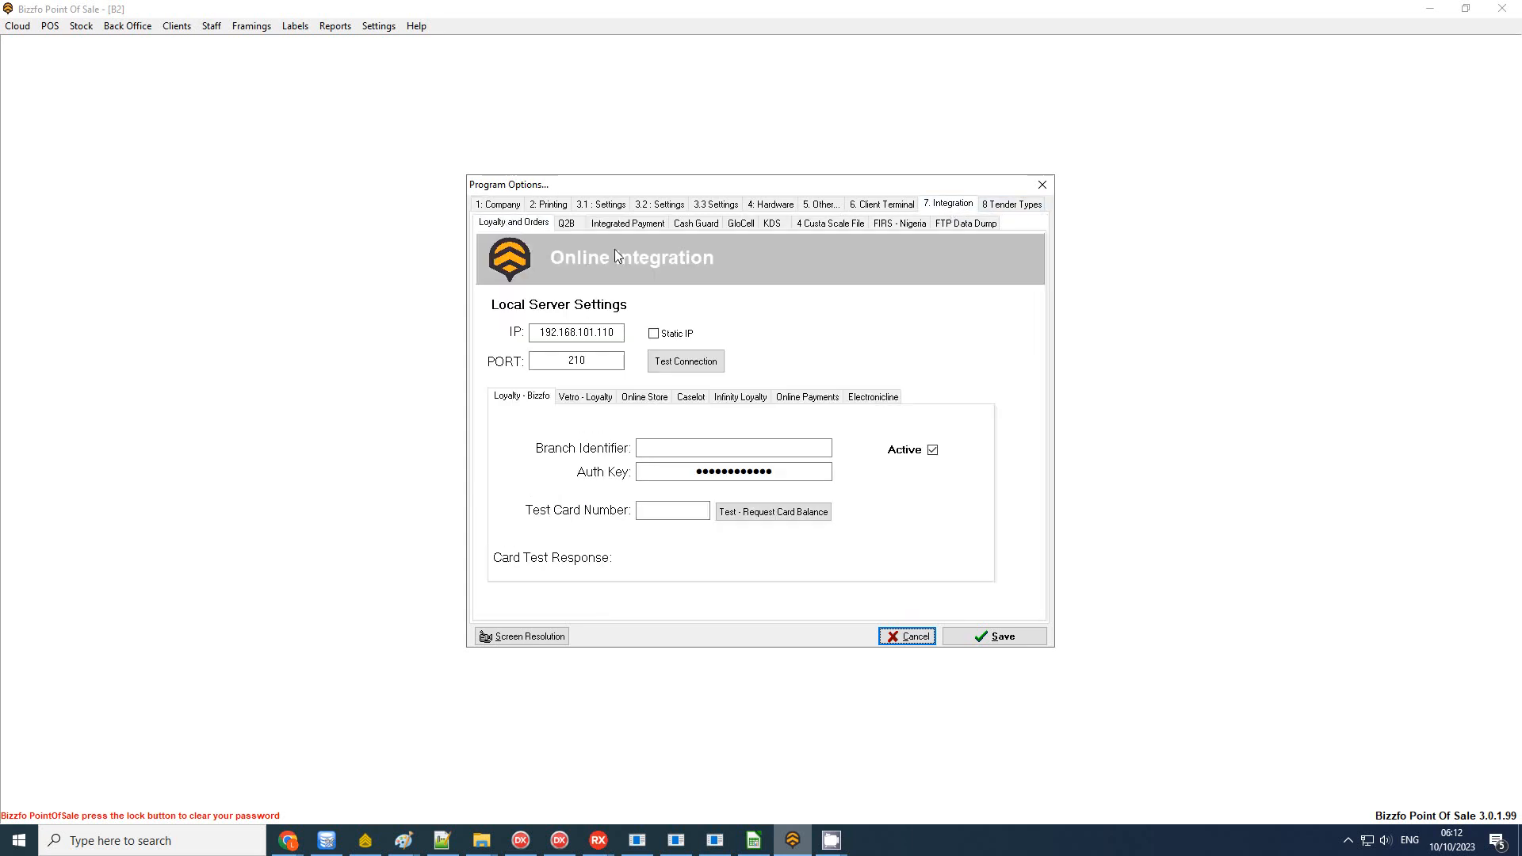
{"action": "mouse_move", "coordinate": [520, 404]}
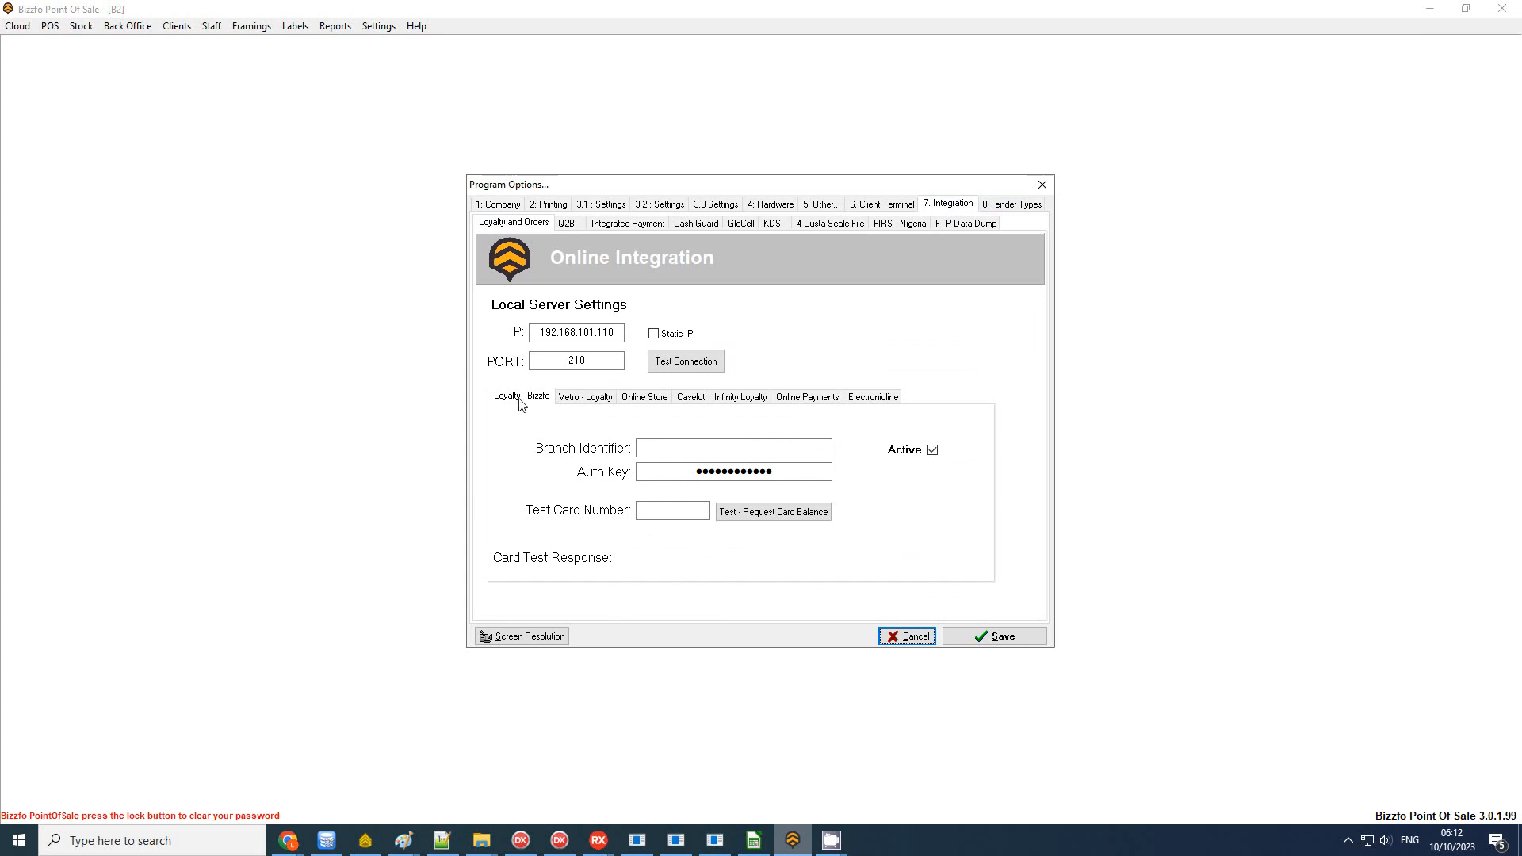
{"action": "mouse_move", "coordinate": [94, 384]}
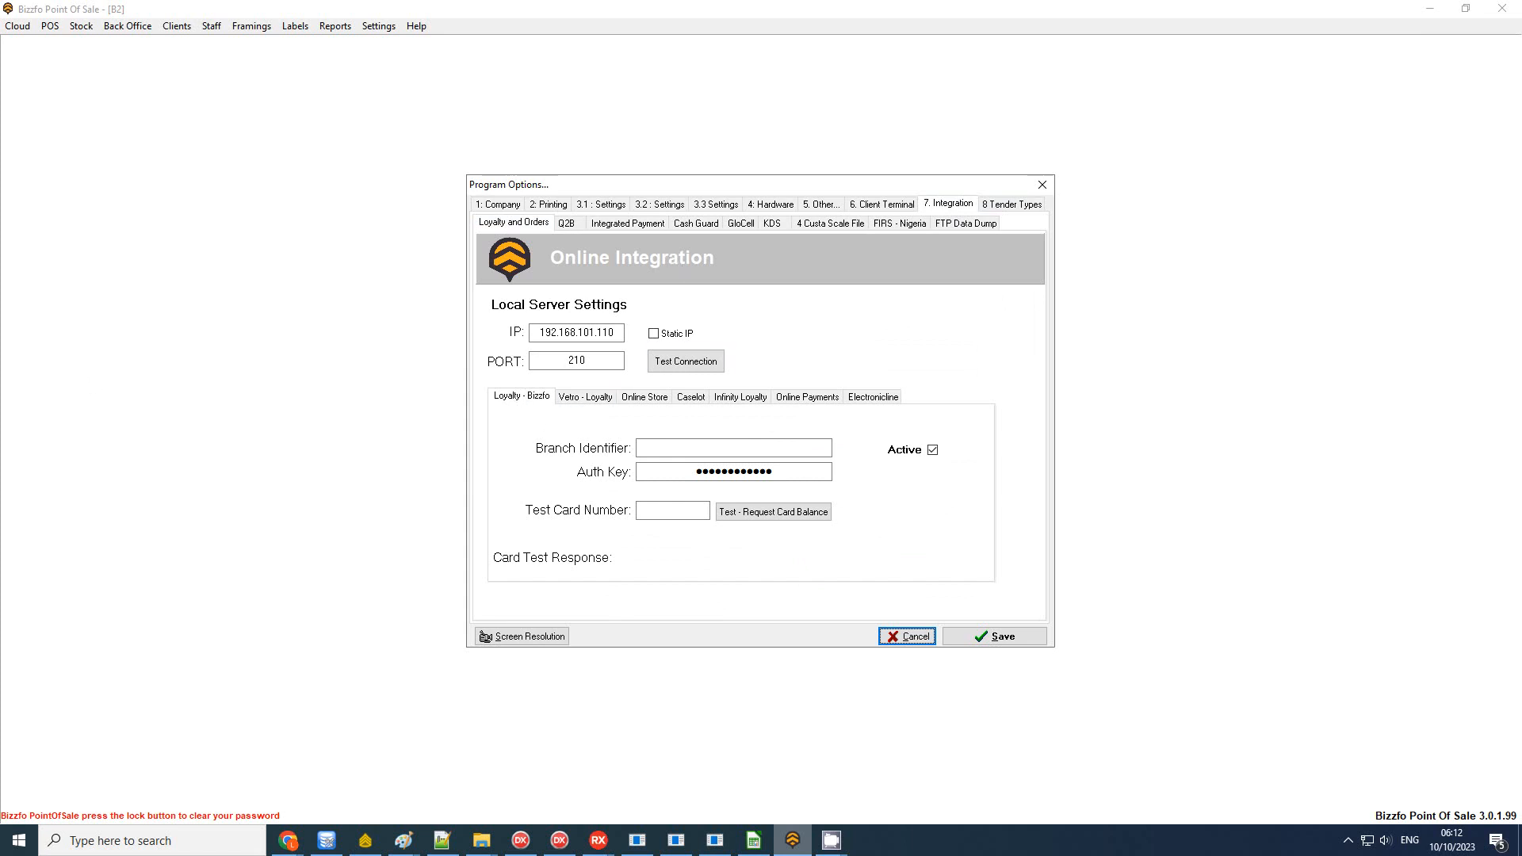
In Bizzfo Hive account settings, select the Bizzfo Loyalty API integration and highlight its token
{"action": "left_click", "coordinate": [905, 636]}
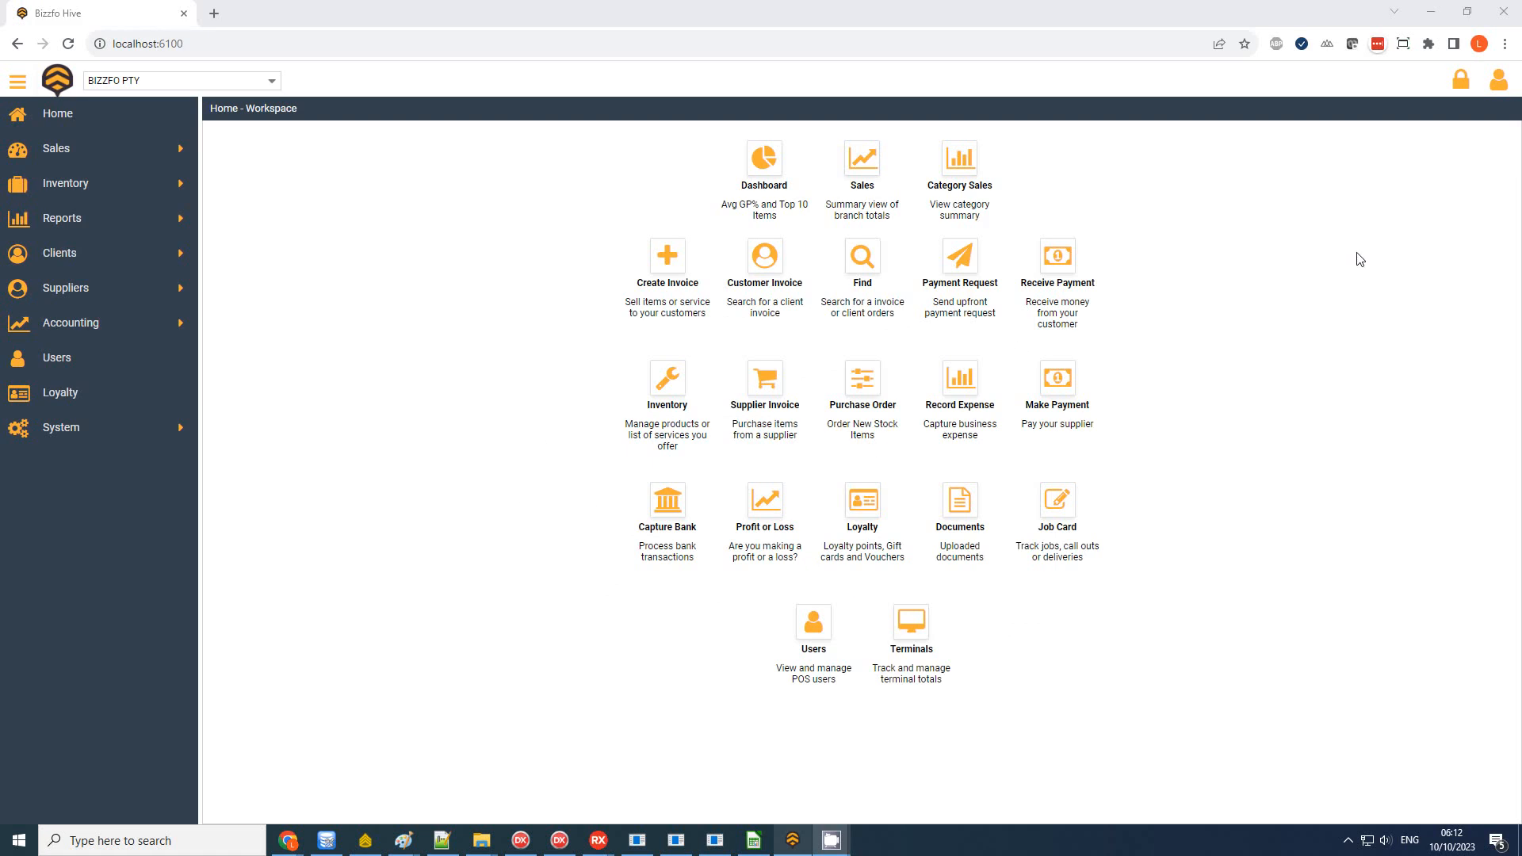
{"action": "mouse_move", "coordinate": [1498, 80]}
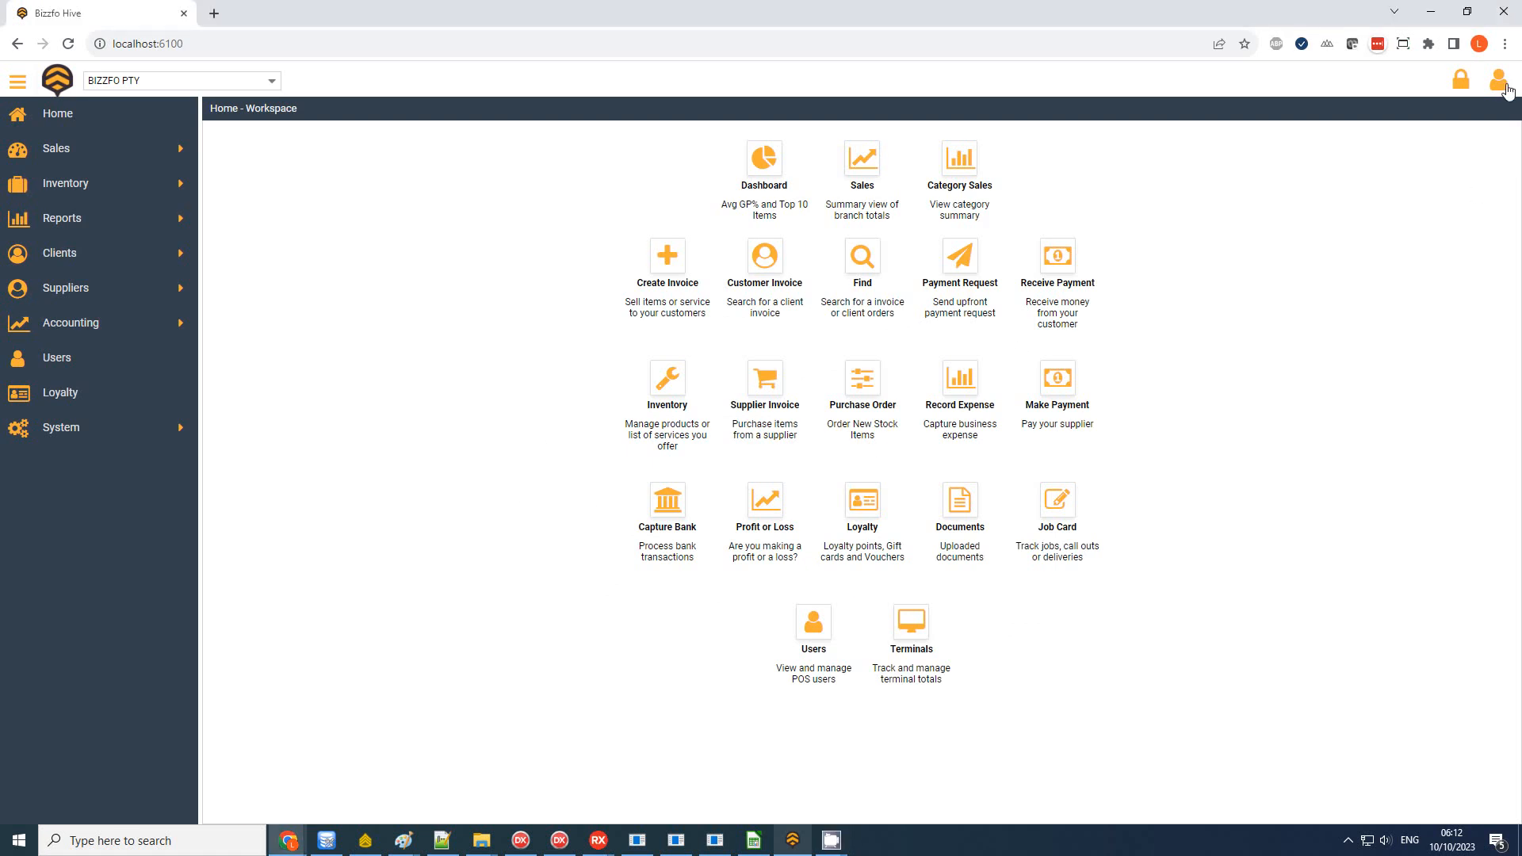
{"action": "left_click", "coordinate": [1498, 79]}
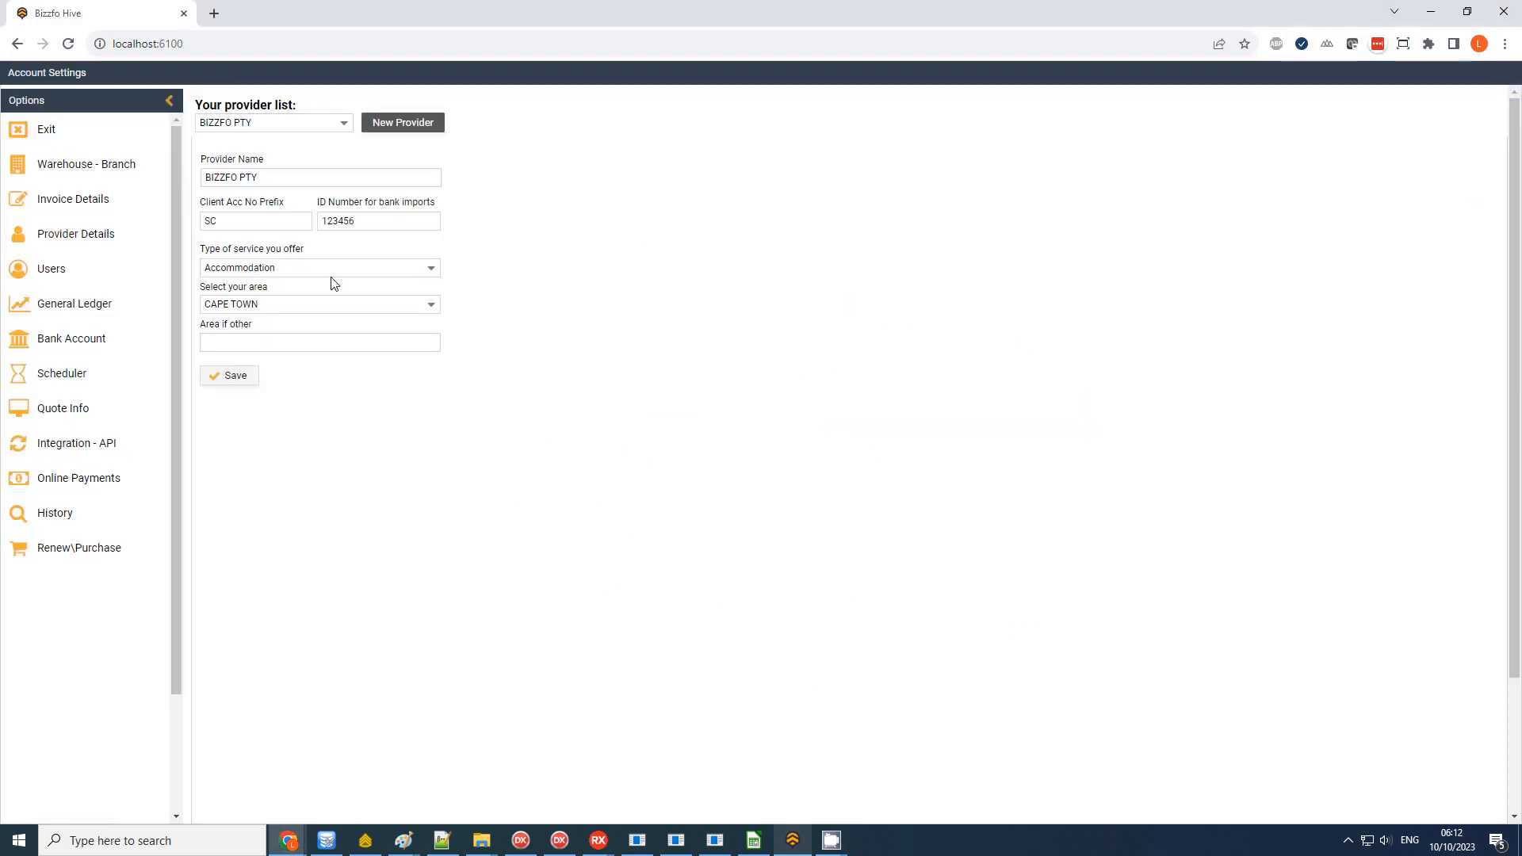
{"action": "mouse_move", "coordinate": [62, 373]}
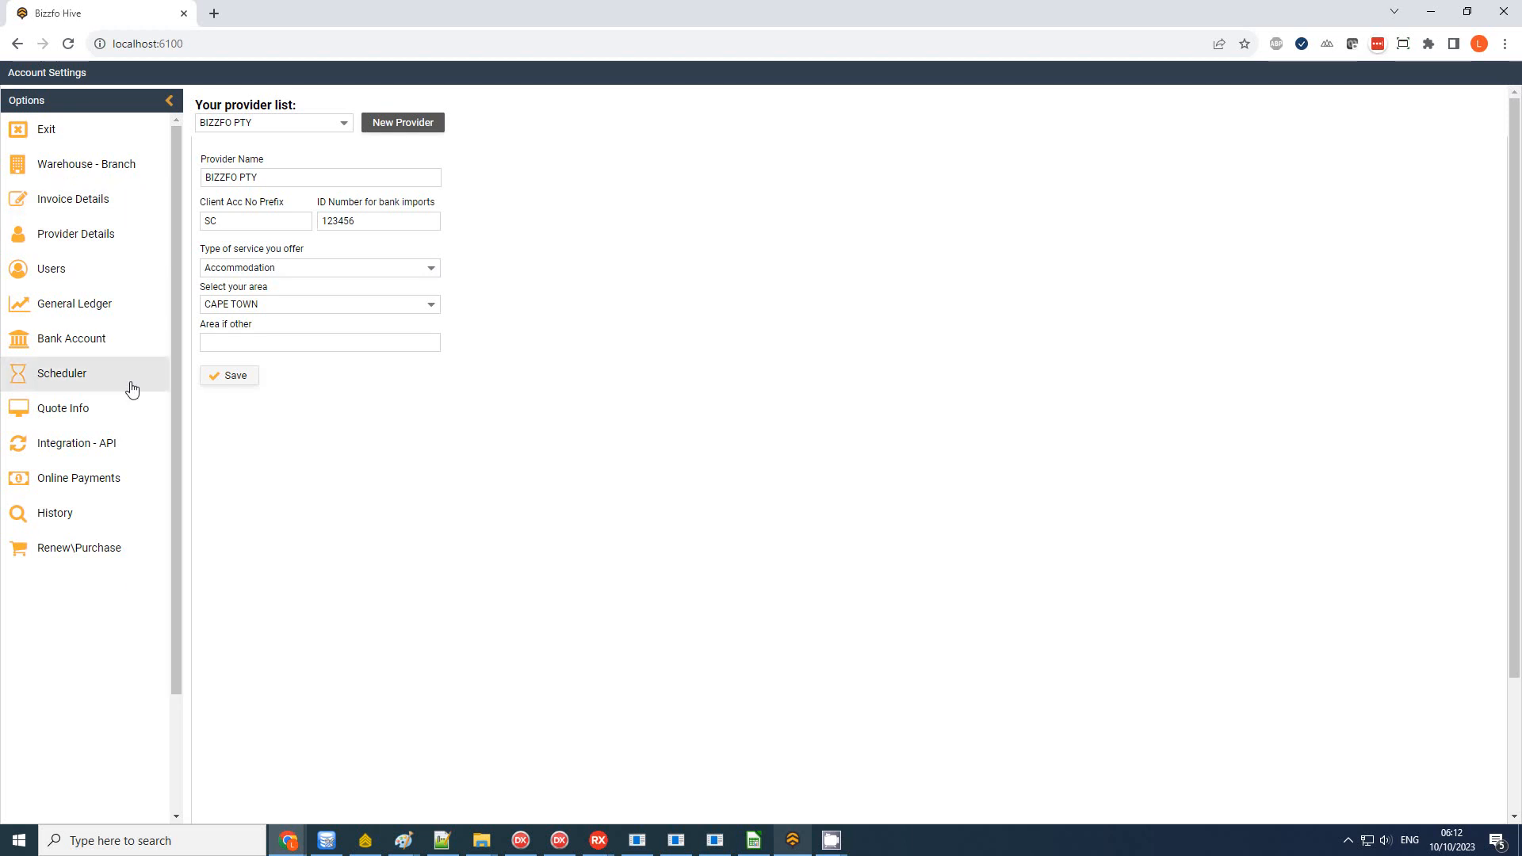
{"action": "left_click", "coordinate": [76, 442]}
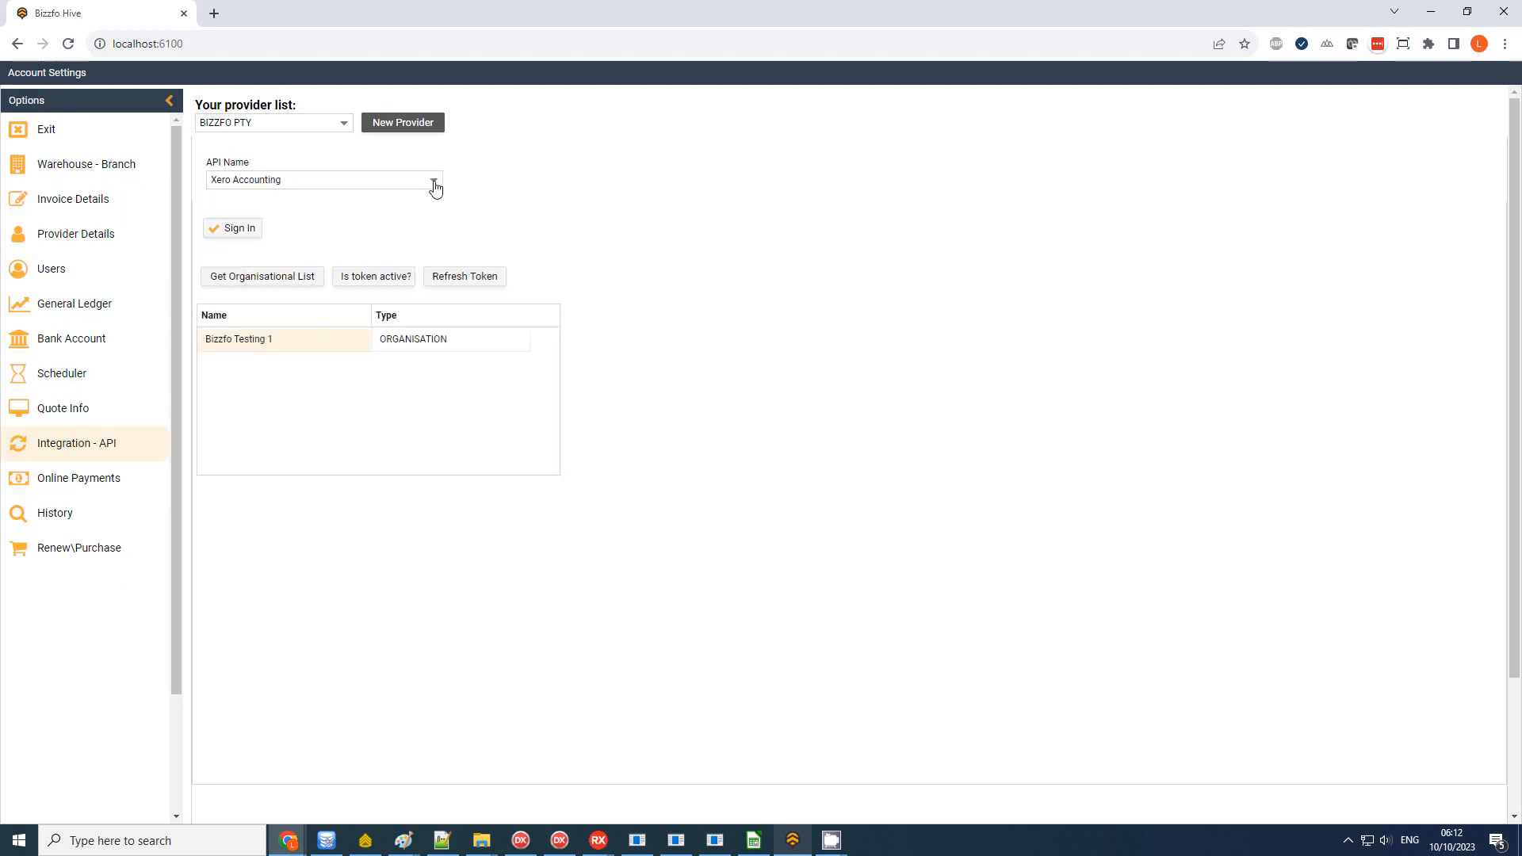
{"action": "left_click", "coordinate": [431, 179]}
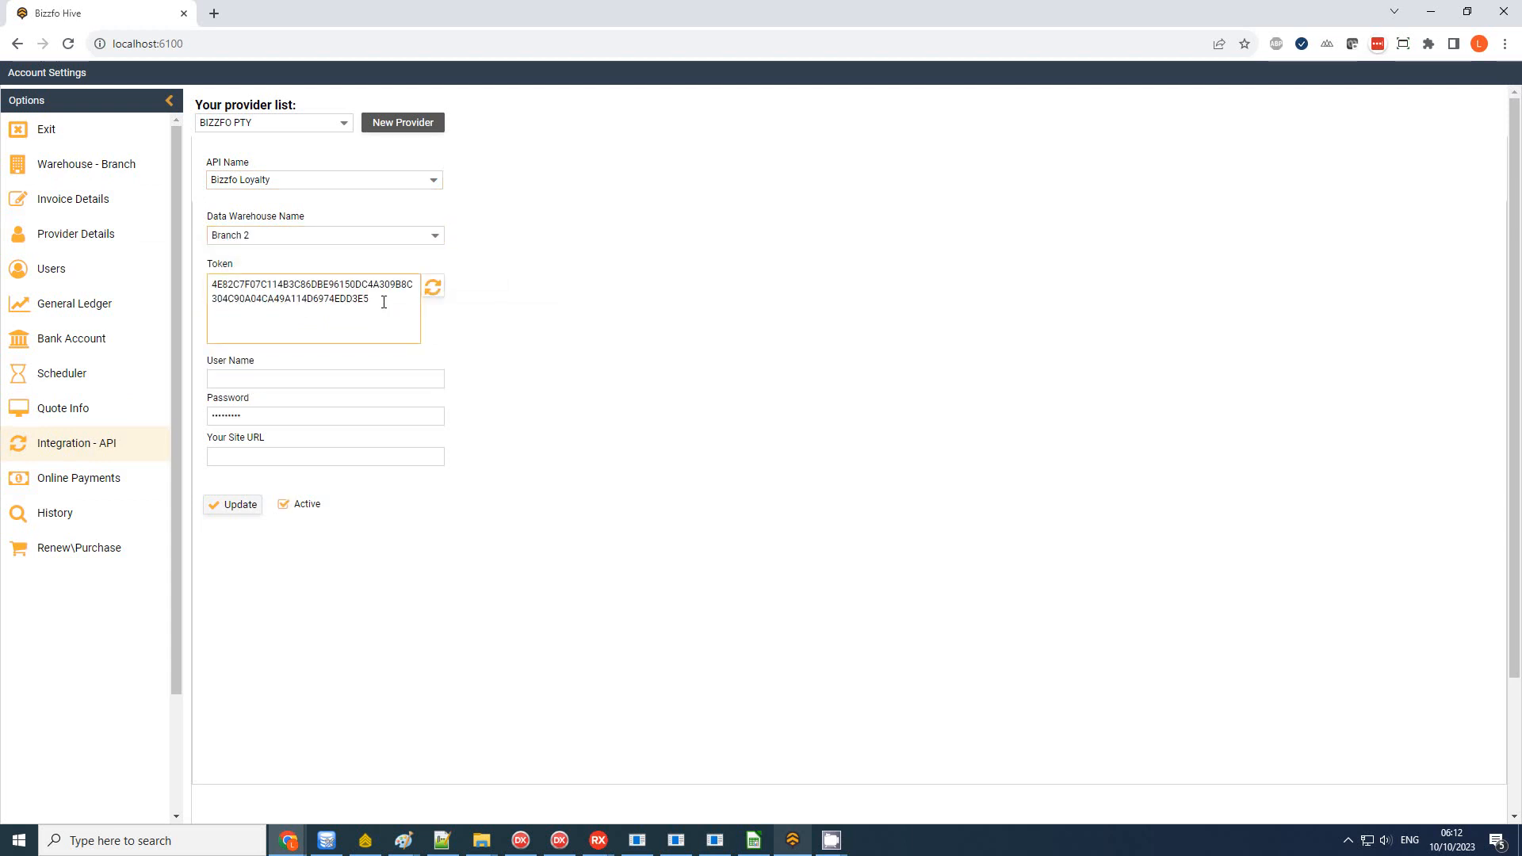
{"action": "triple_click", "coordinate": [310, 291]}
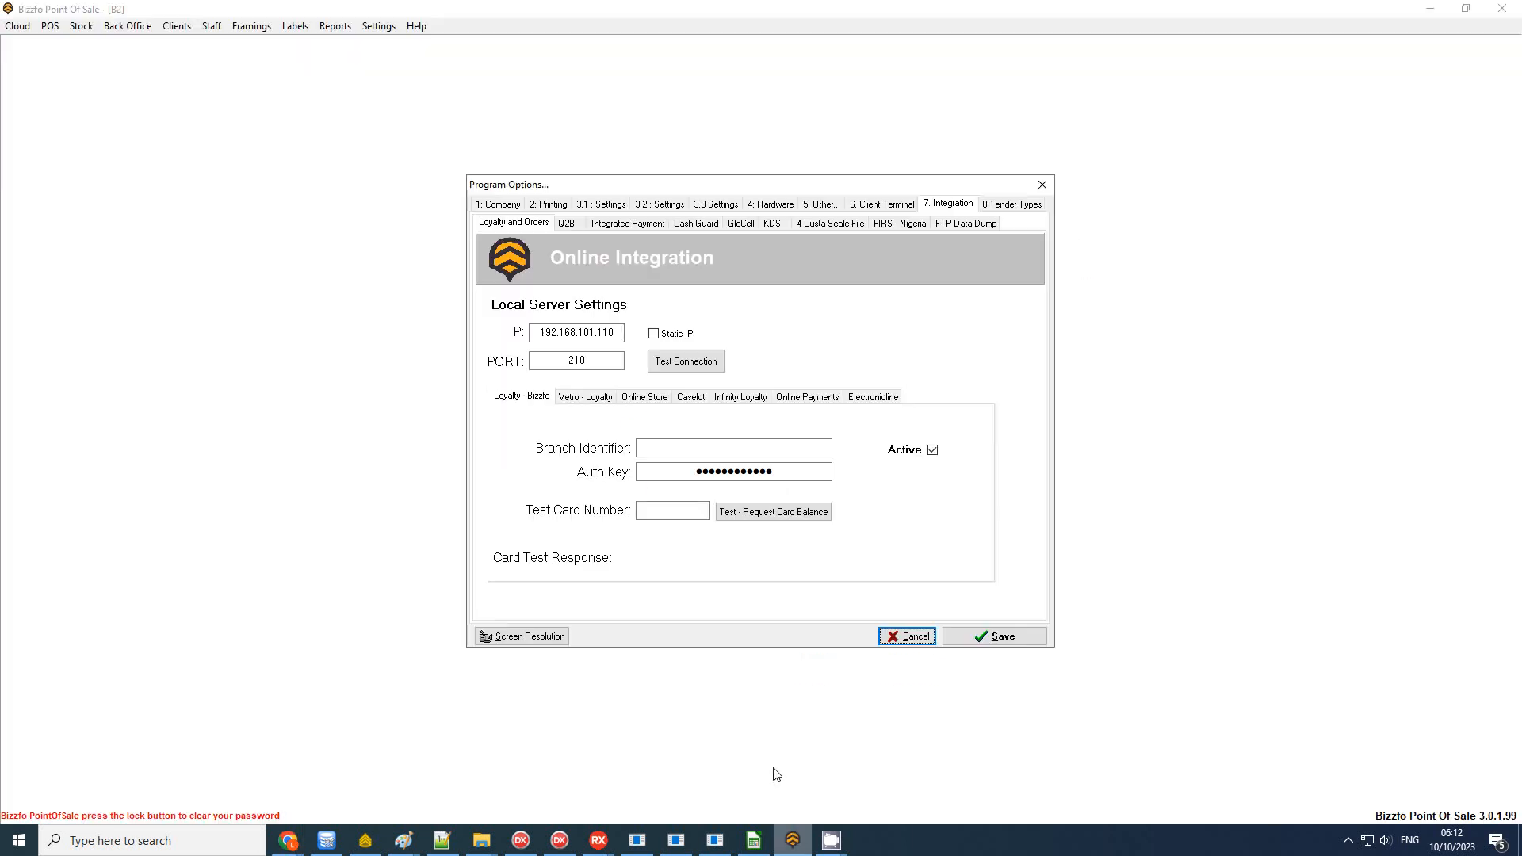
{"action": "left_click", "coordinate": [672, 511]}
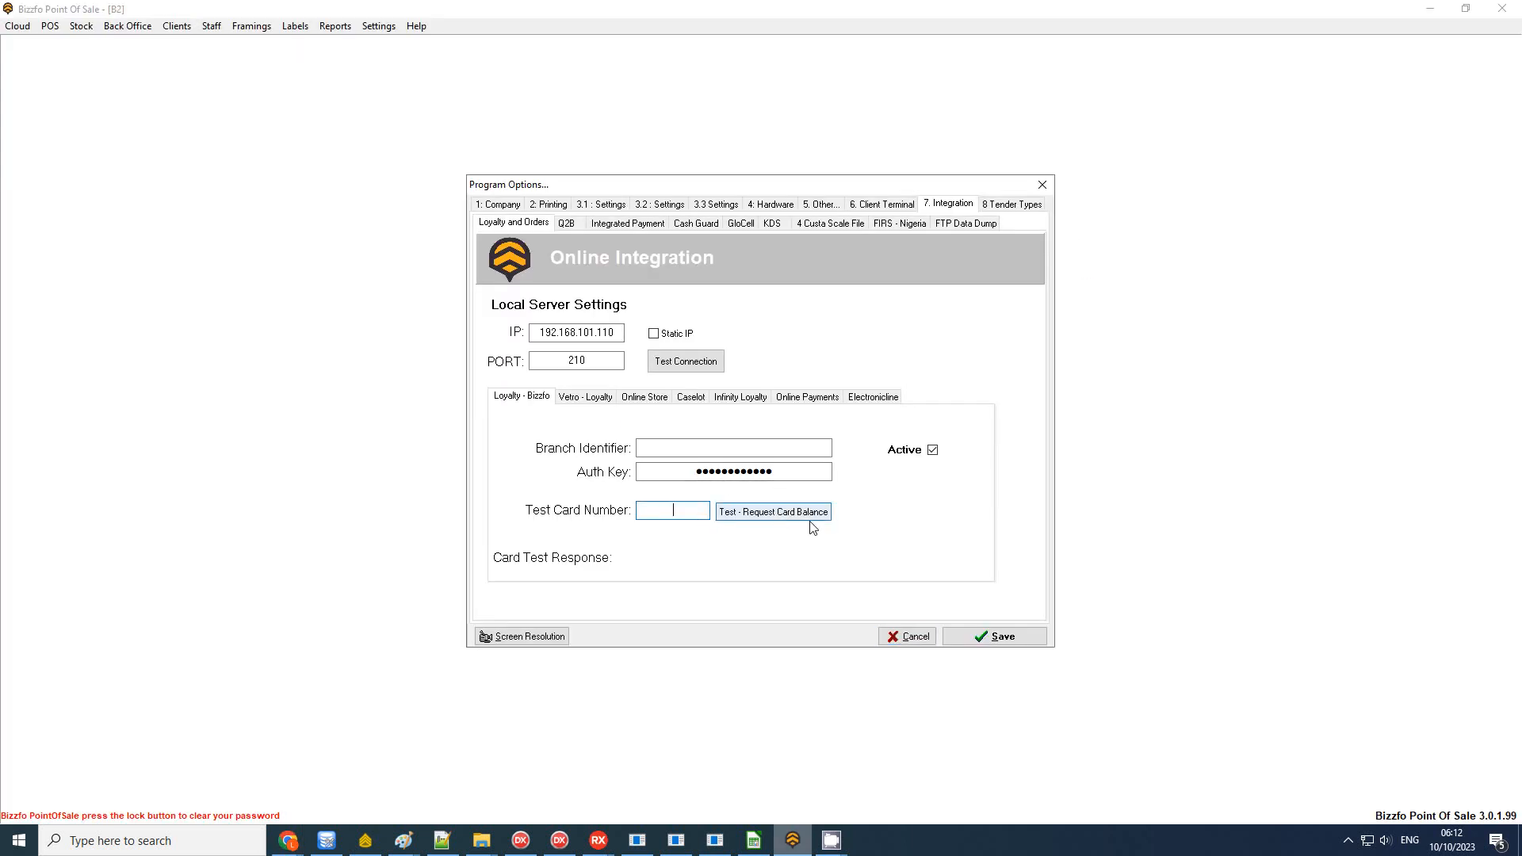
{"action": "type", "text": "08"}
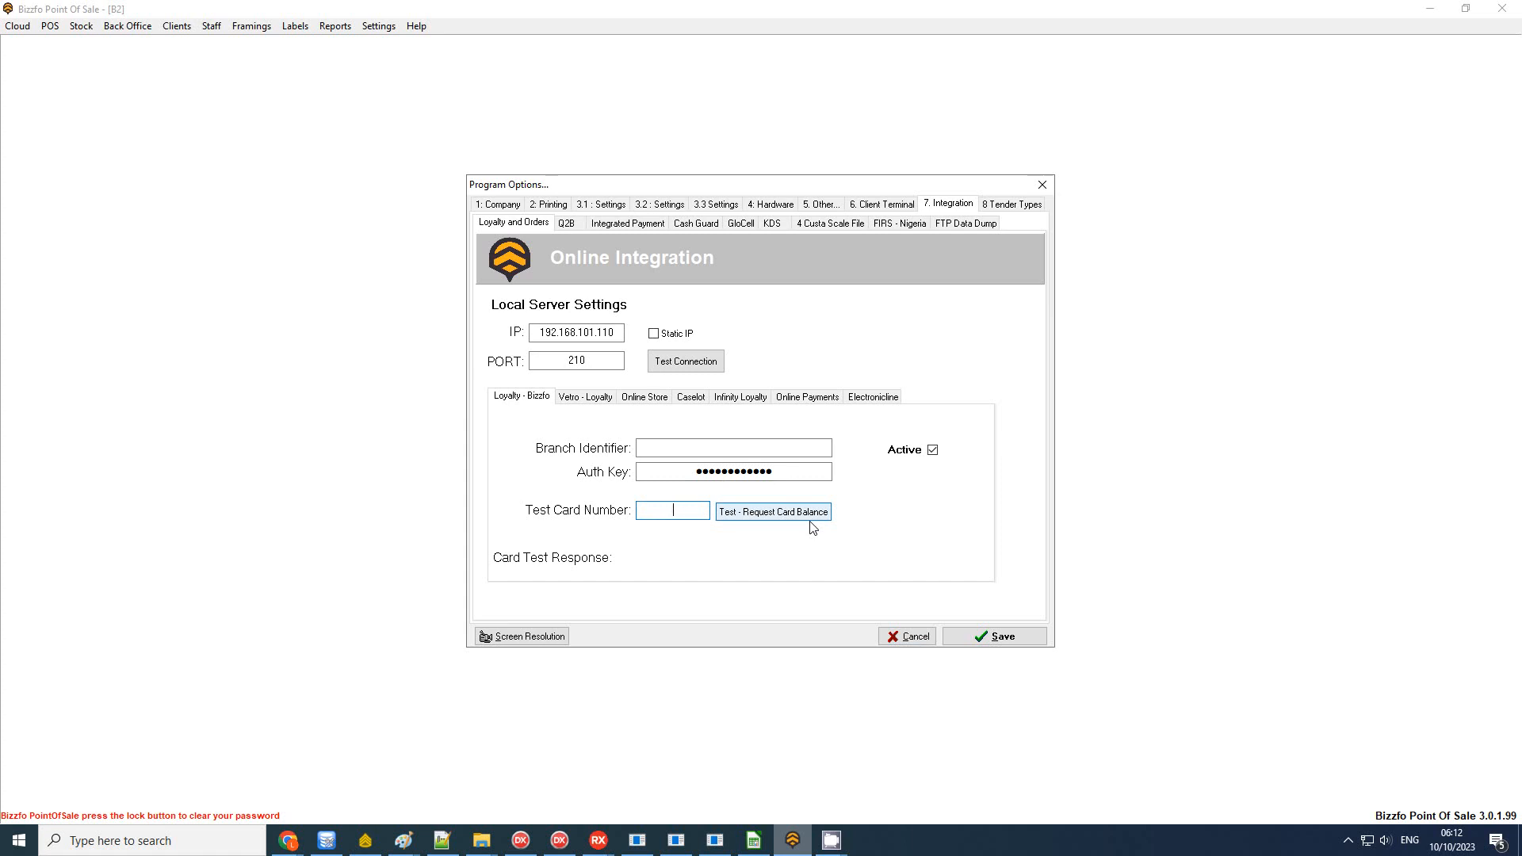
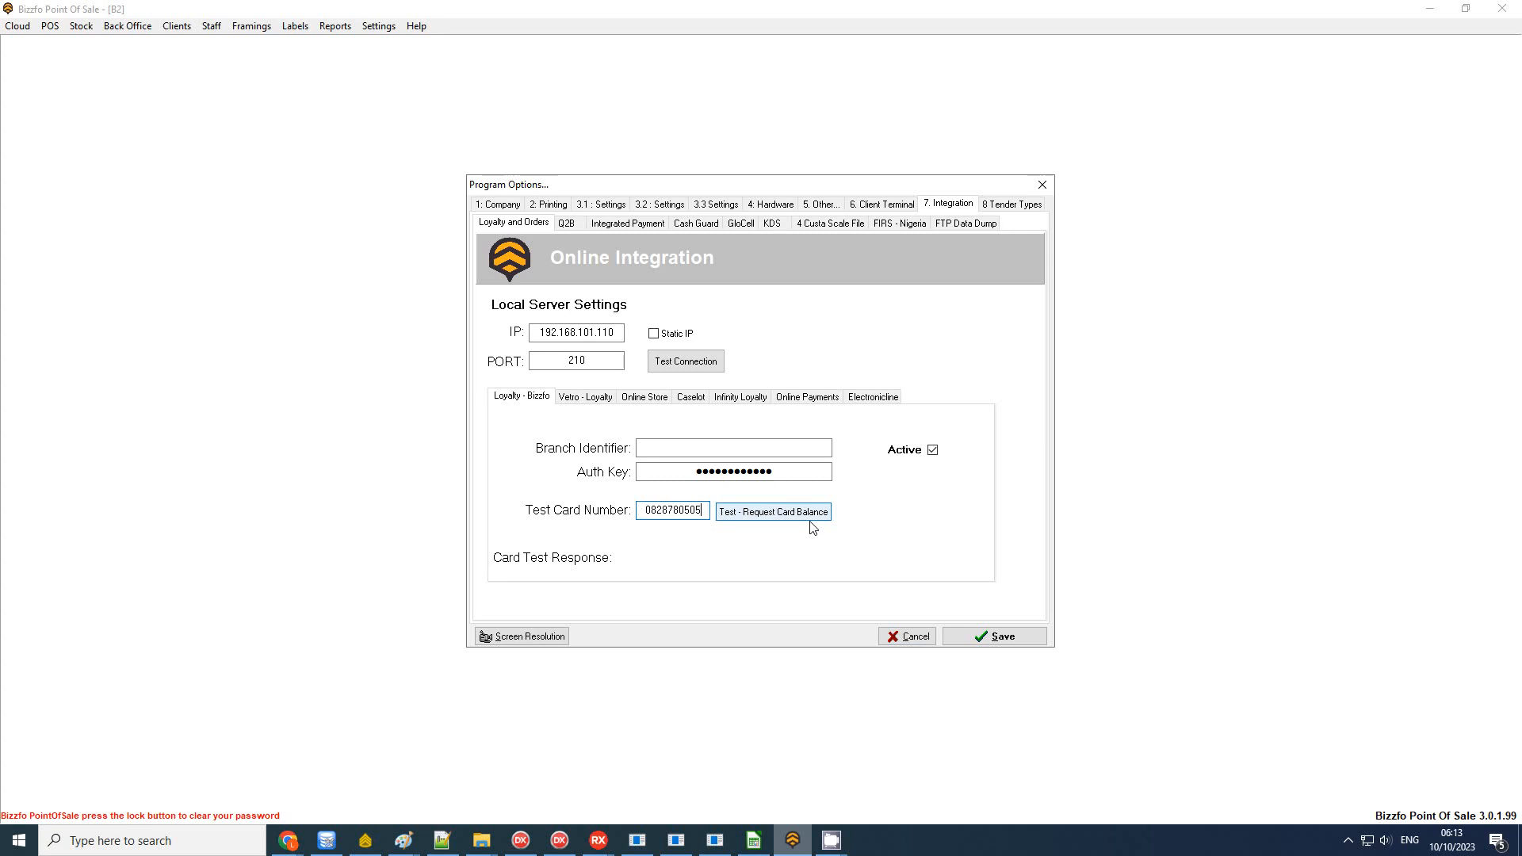
{"action": "left_click", "coordinate": [772, 512]}
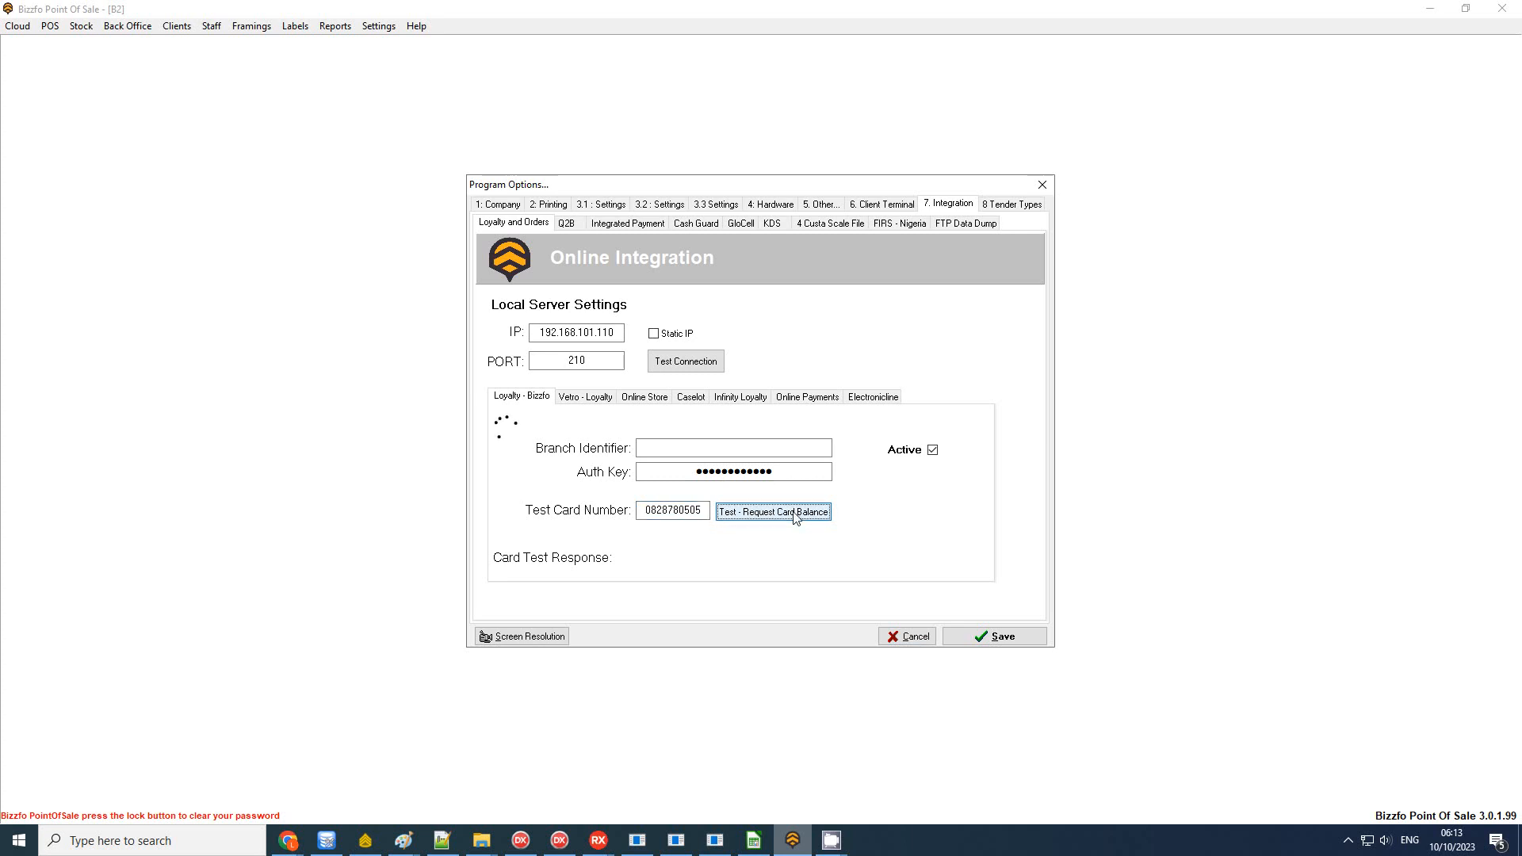
{"action": "left_click", "coordinate": [772, 512]}
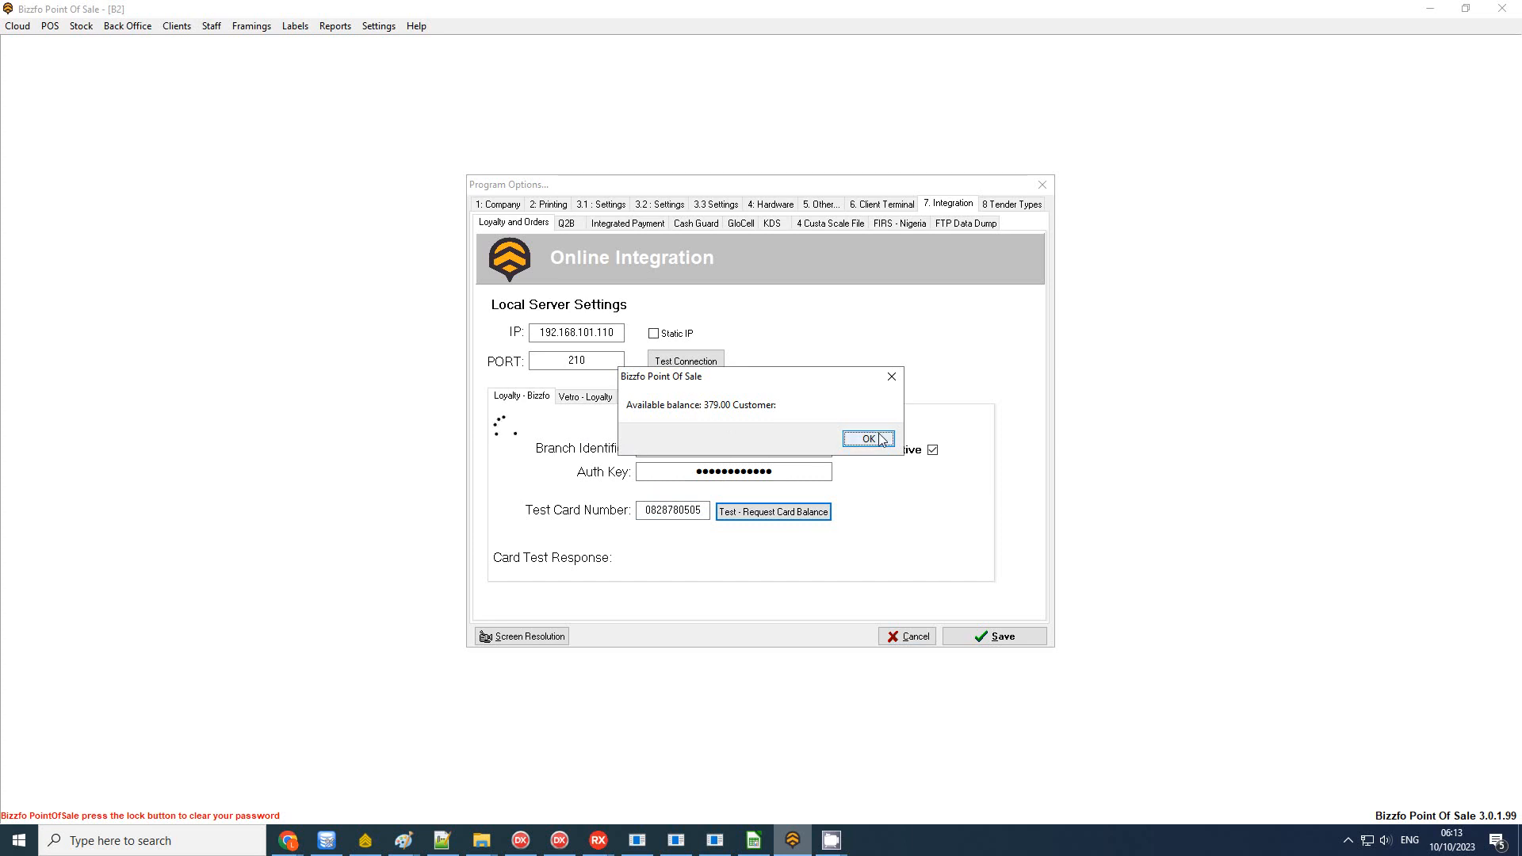
{"action": "left_click", "coordinate": [865, 439]}
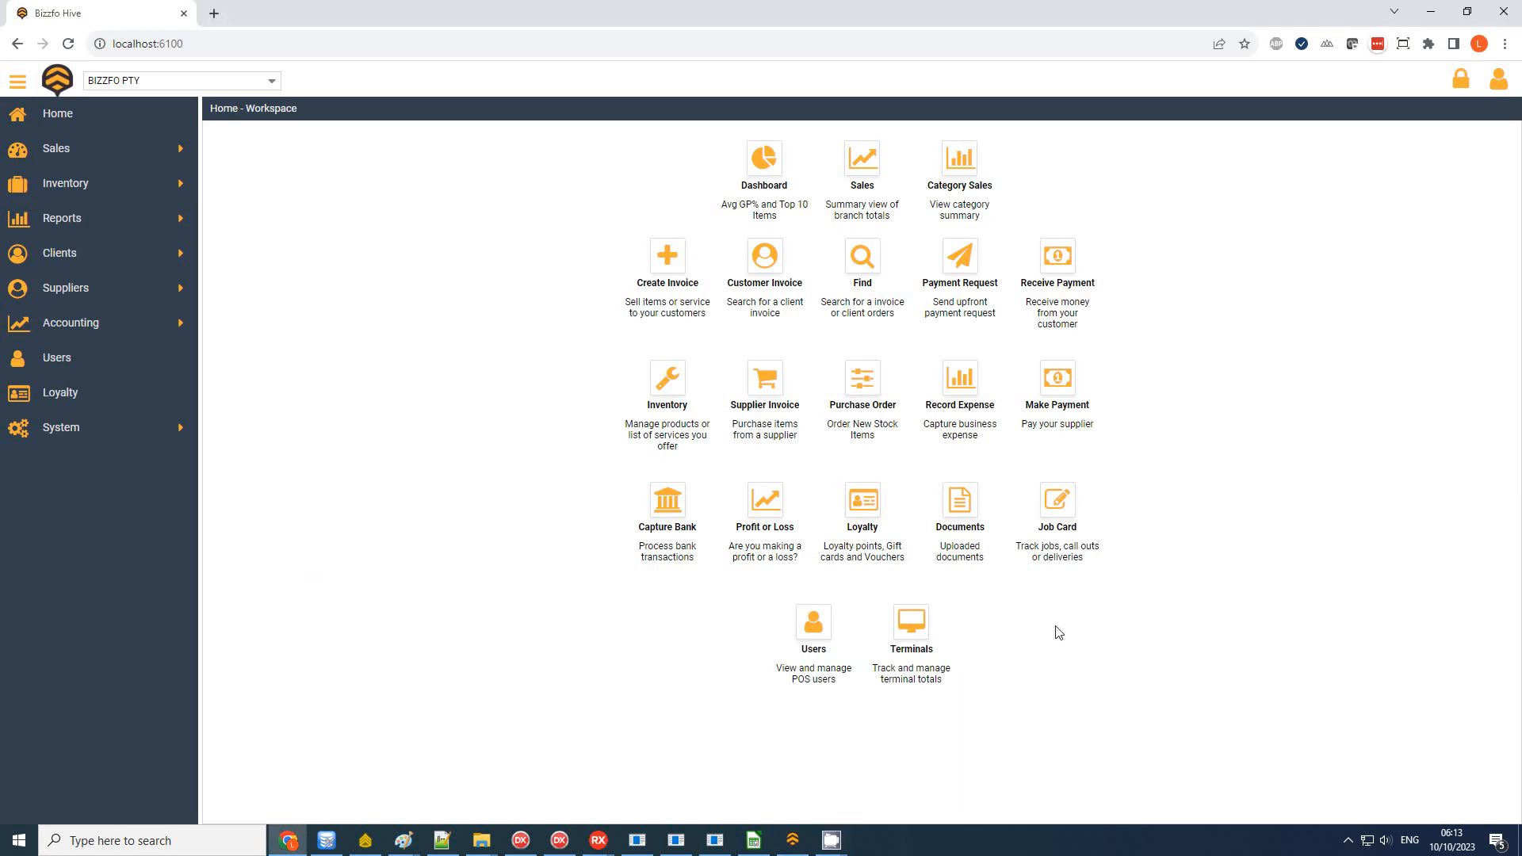
{"action": "mouse_move", "coordinate": [862, 509]}
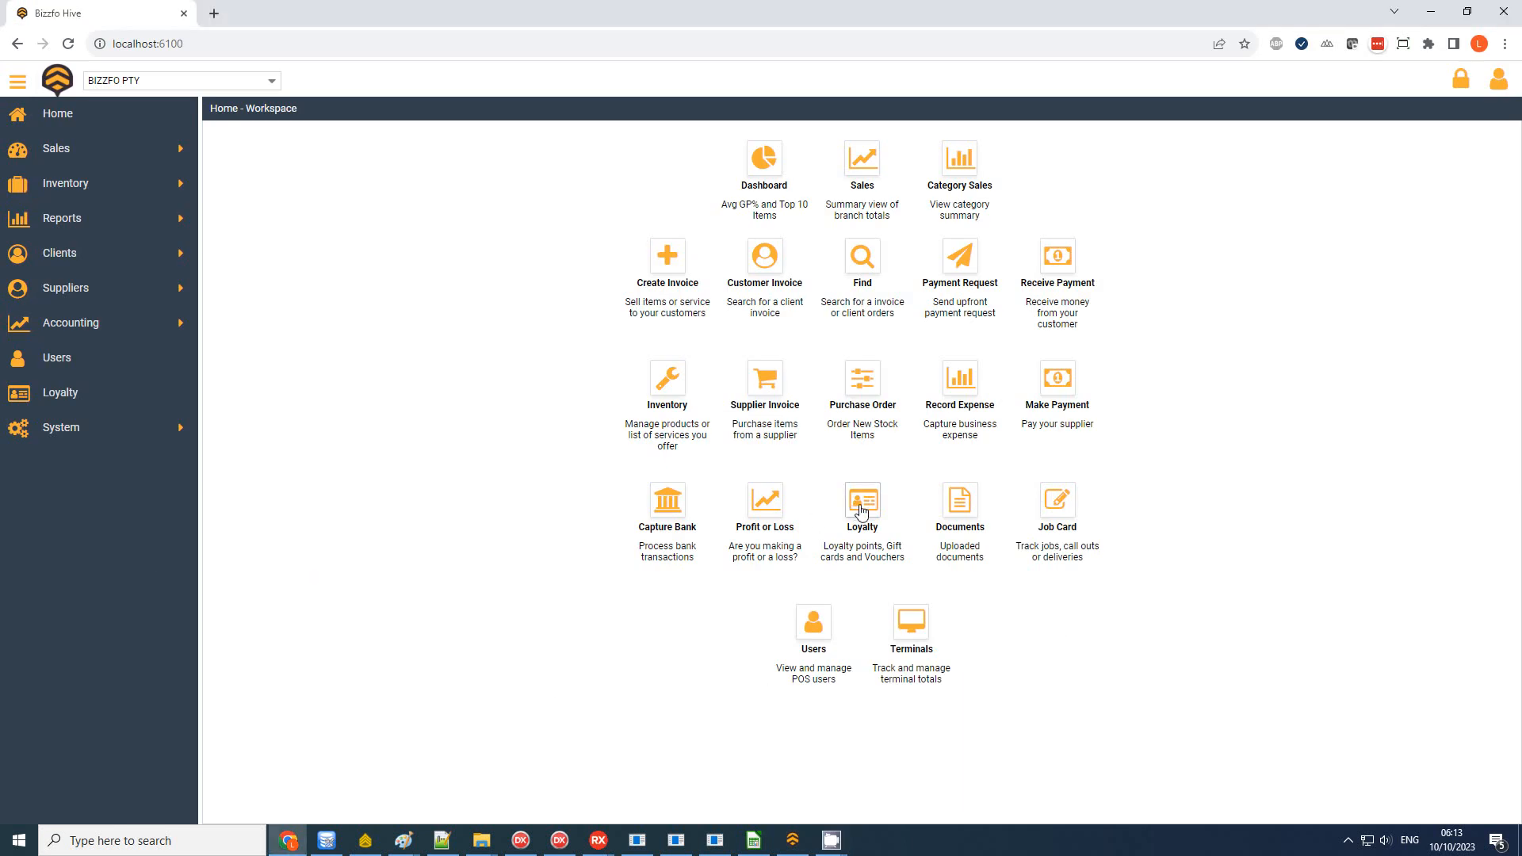
{"action": "left_click", "coordinate": [861, 507]}
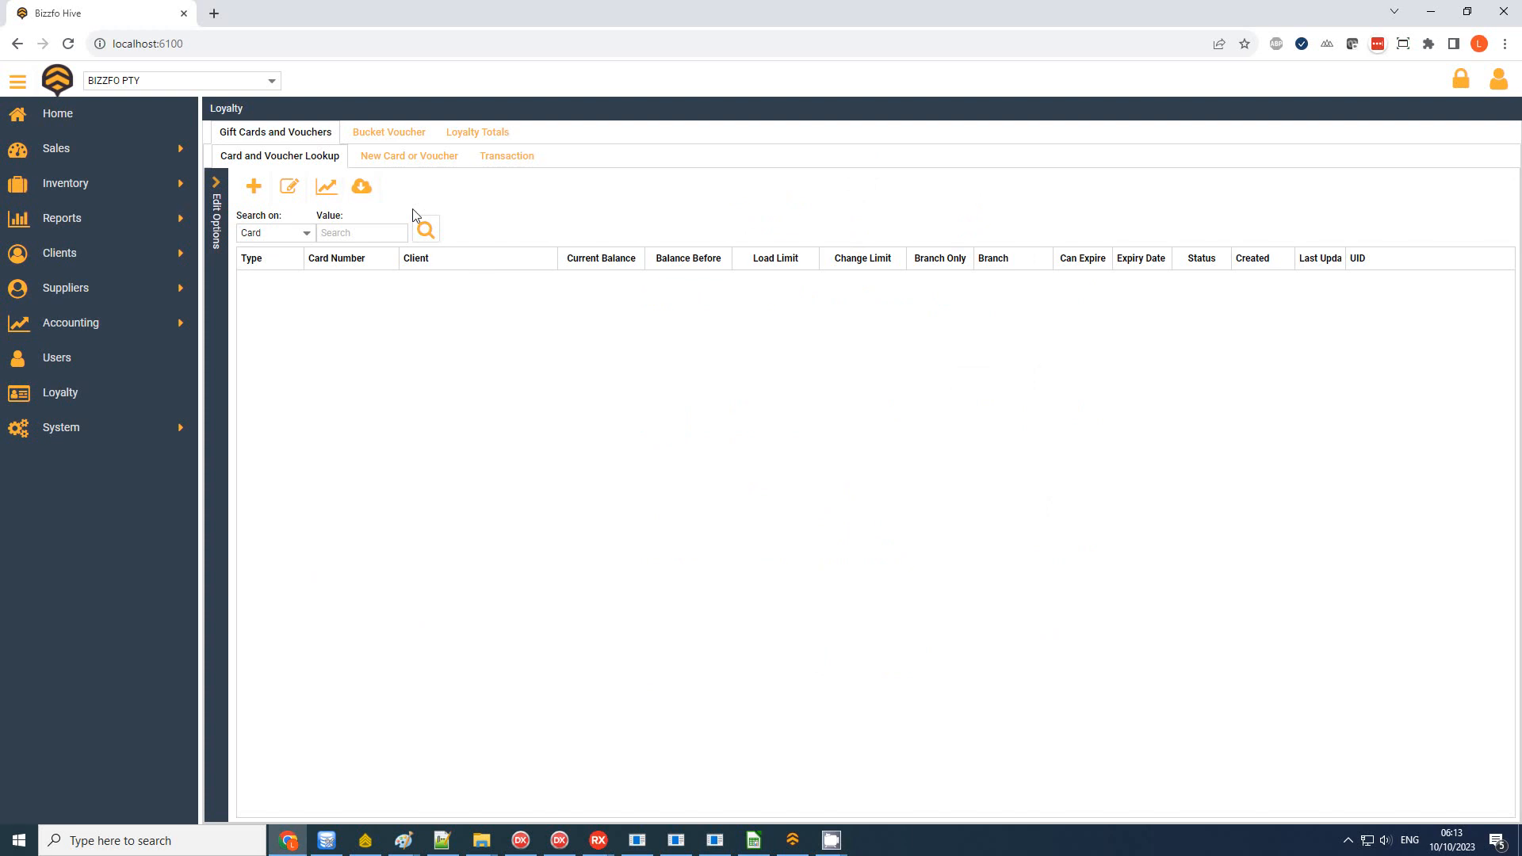
{"action": "left_click", "coordinate": [425, 230]}
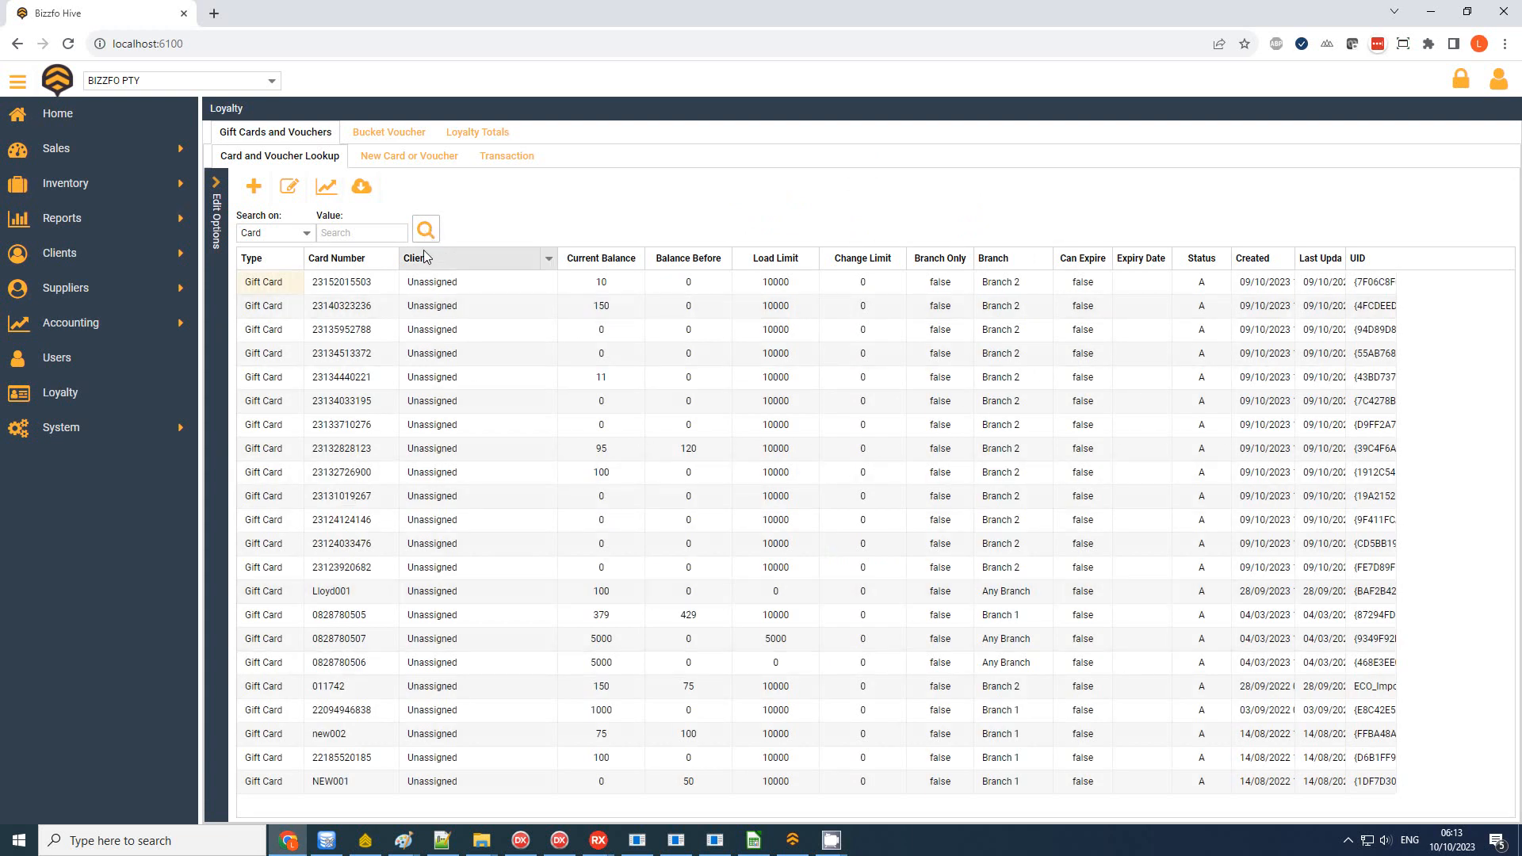
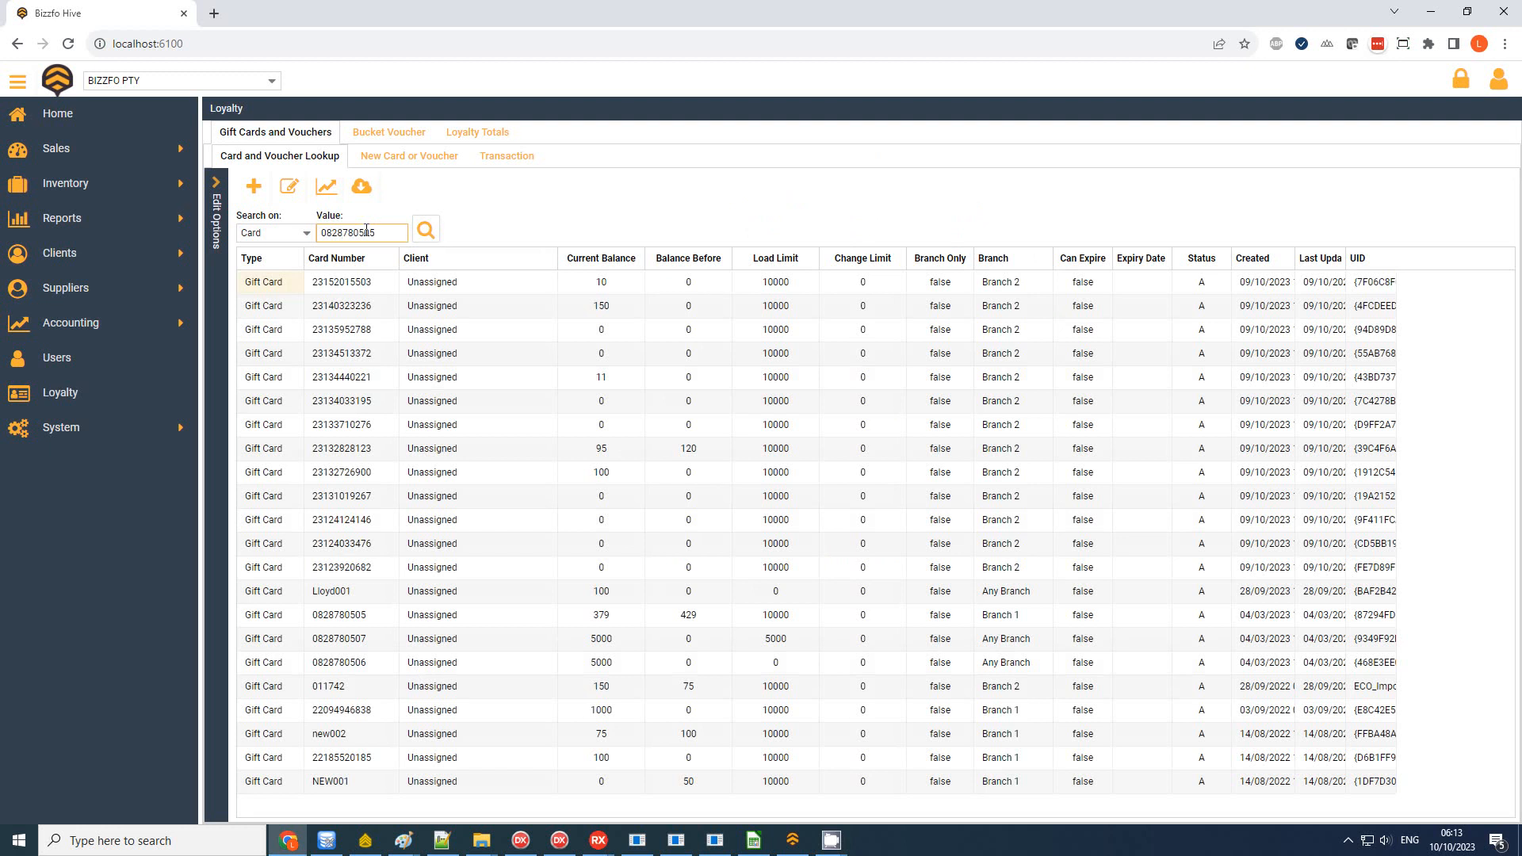
{"action": "left_click", "coordinate": [425, 232]}
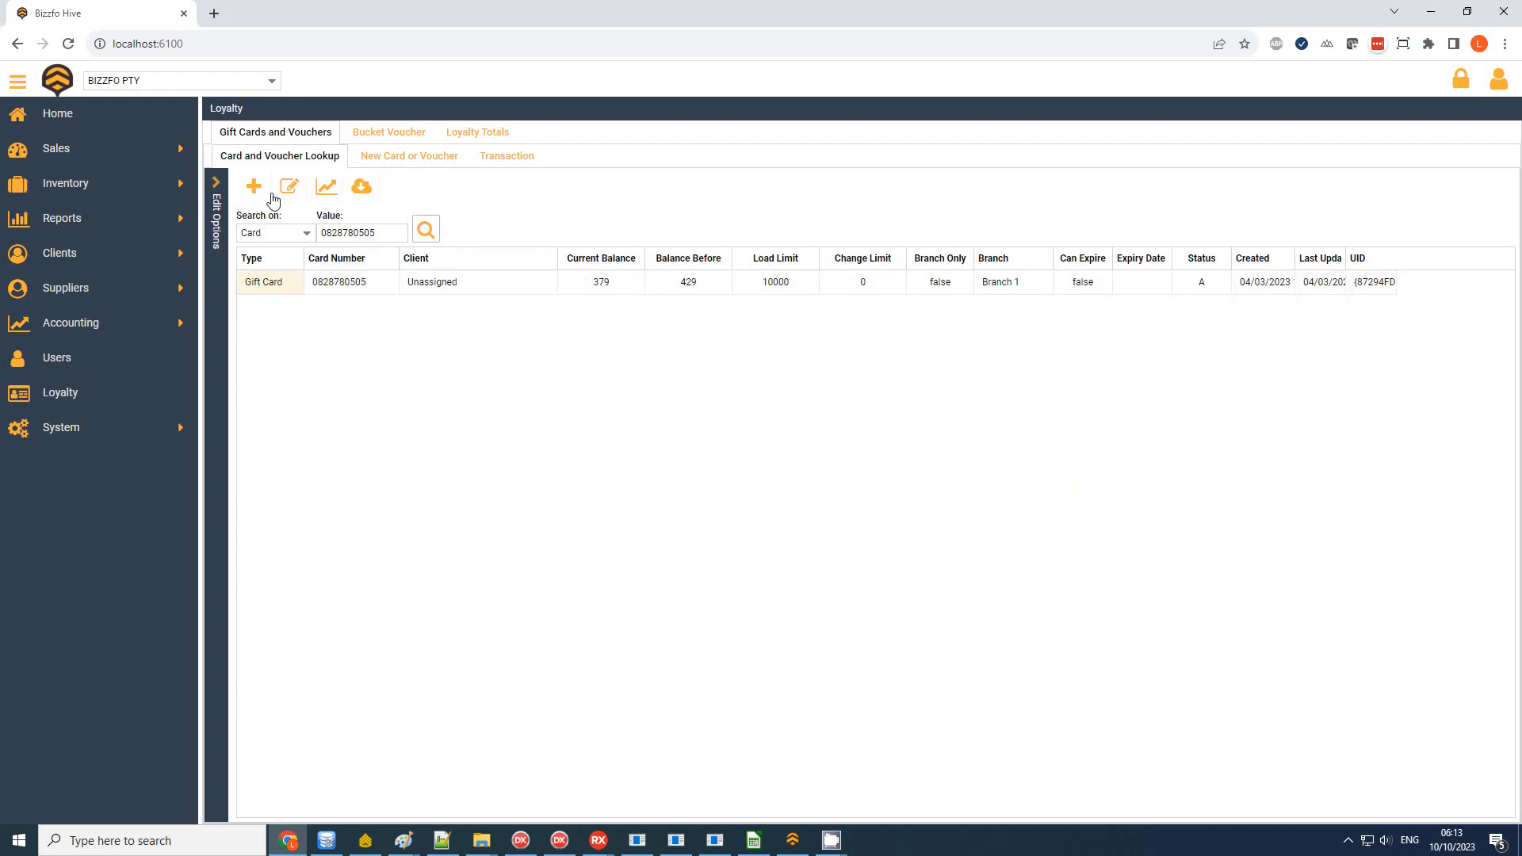
{"action": "mouse_move", "coordinate": [253, 187]}
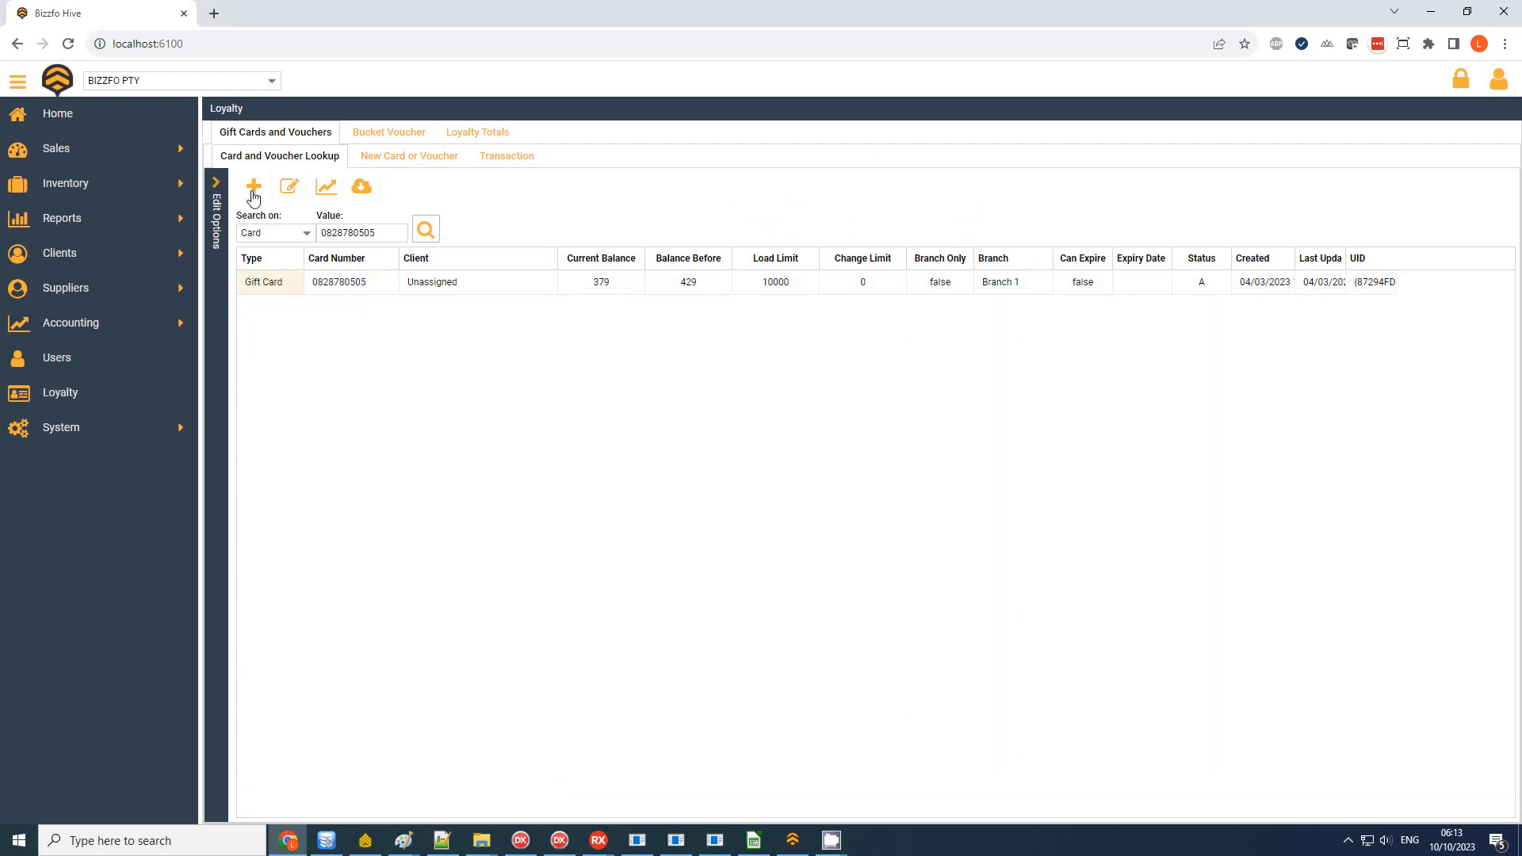
Start a new card or voucher with type Gift Card, ready for its card number
{"action": "left_click", "coordinate": [254, 187]}
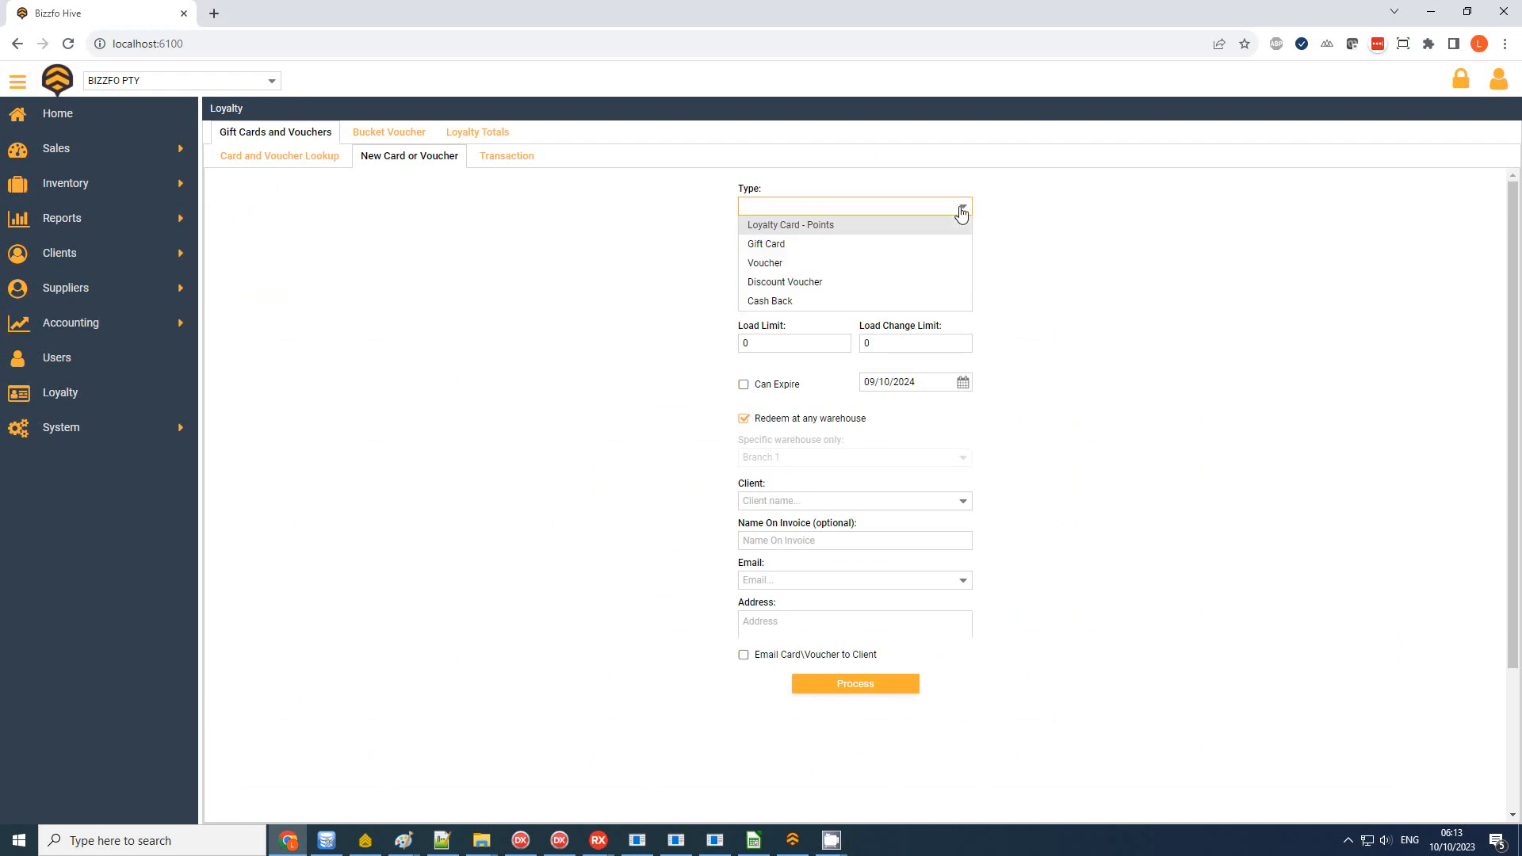
{"action": "mouse_move", "coordinate": [777, 264]}
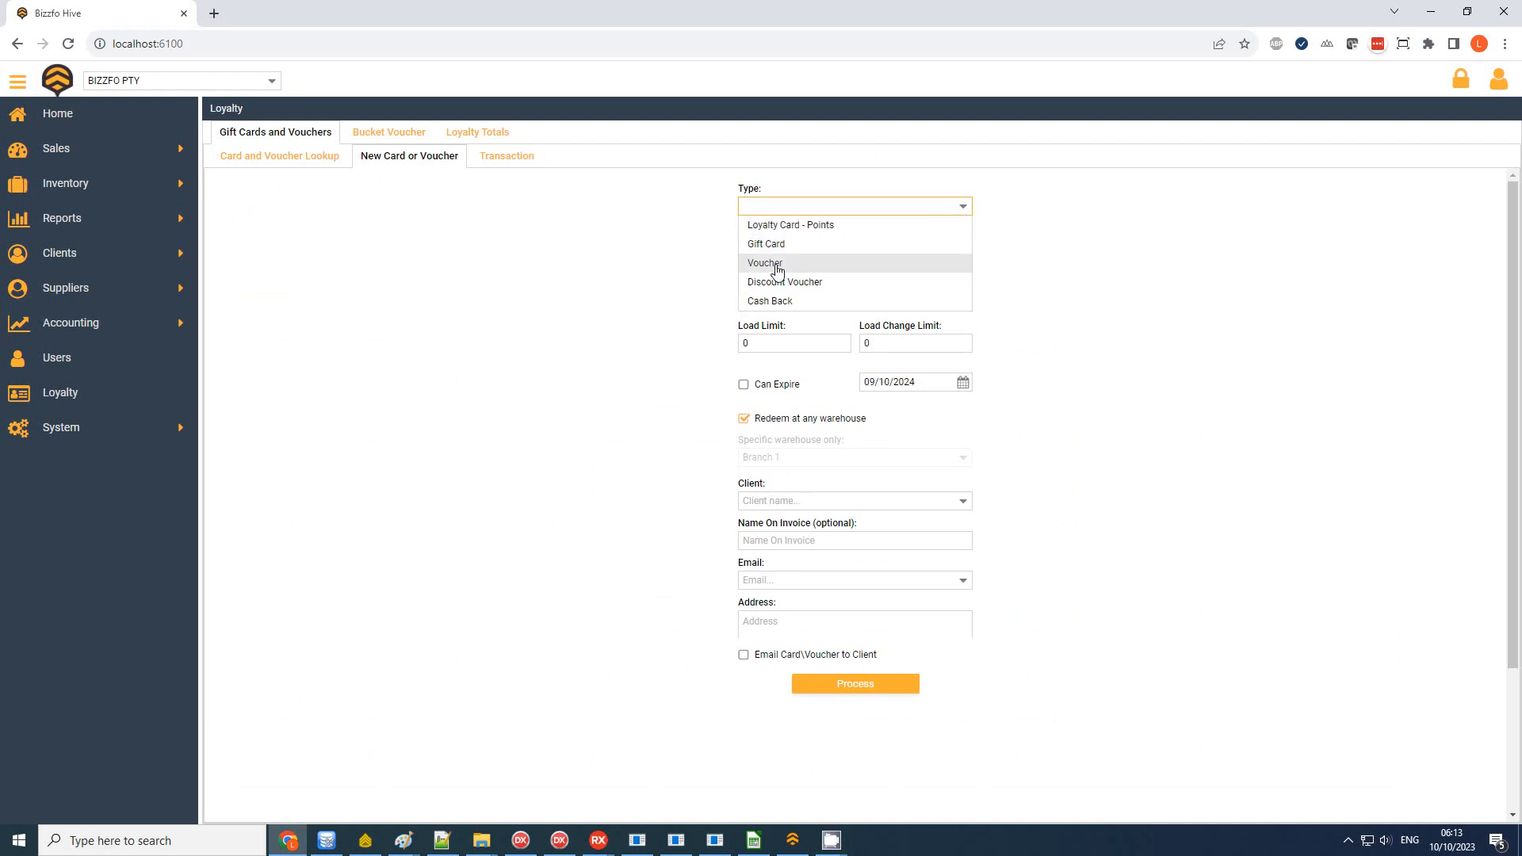
{"action": "mouse_move", "coordinate": [846, 266]}
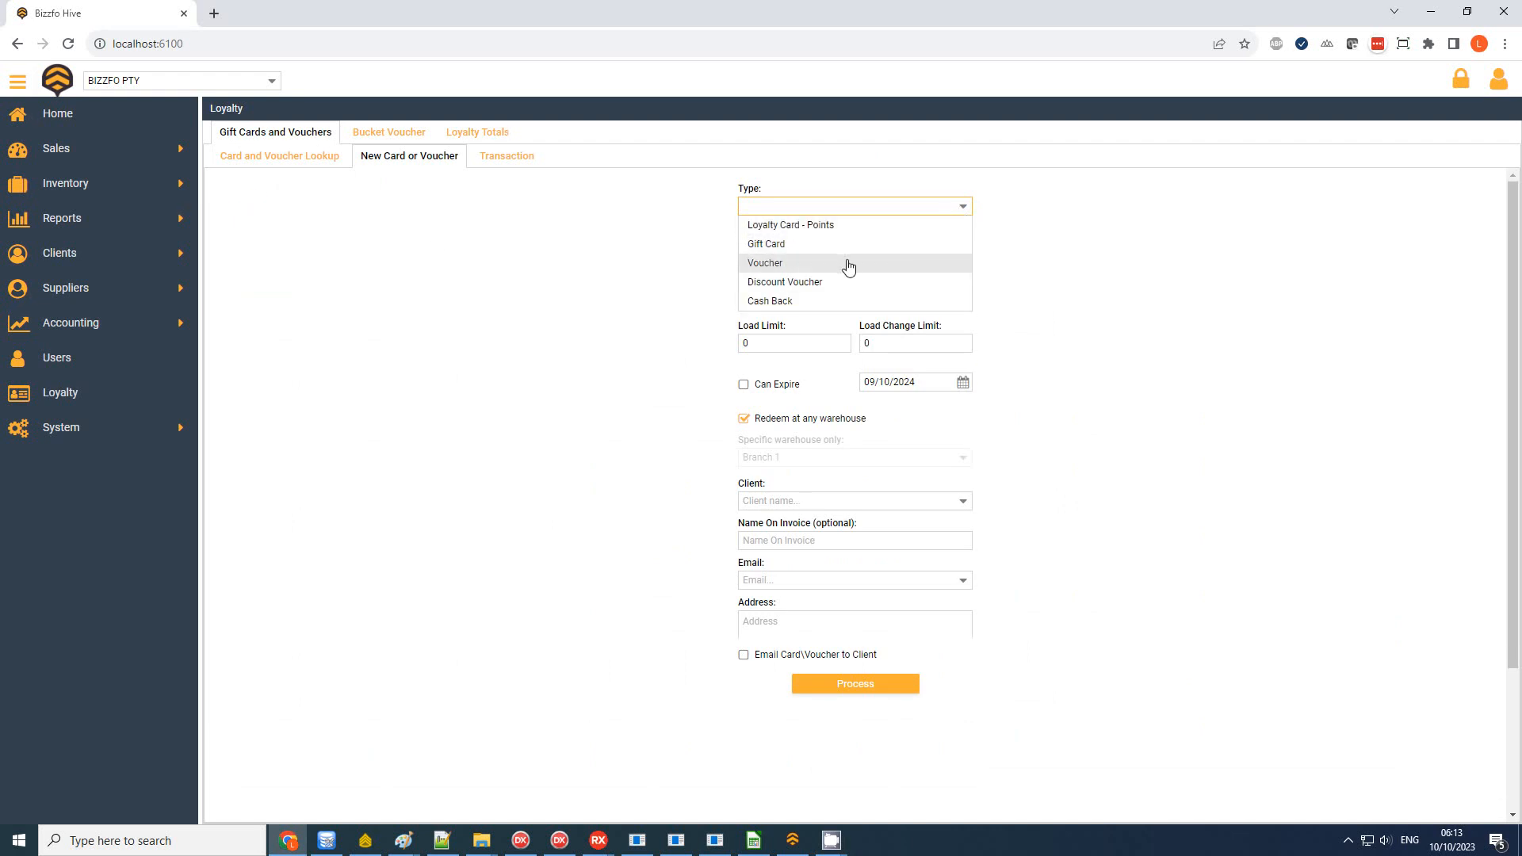
{"action": "mouse_move", "coordinate": [890, 238]}
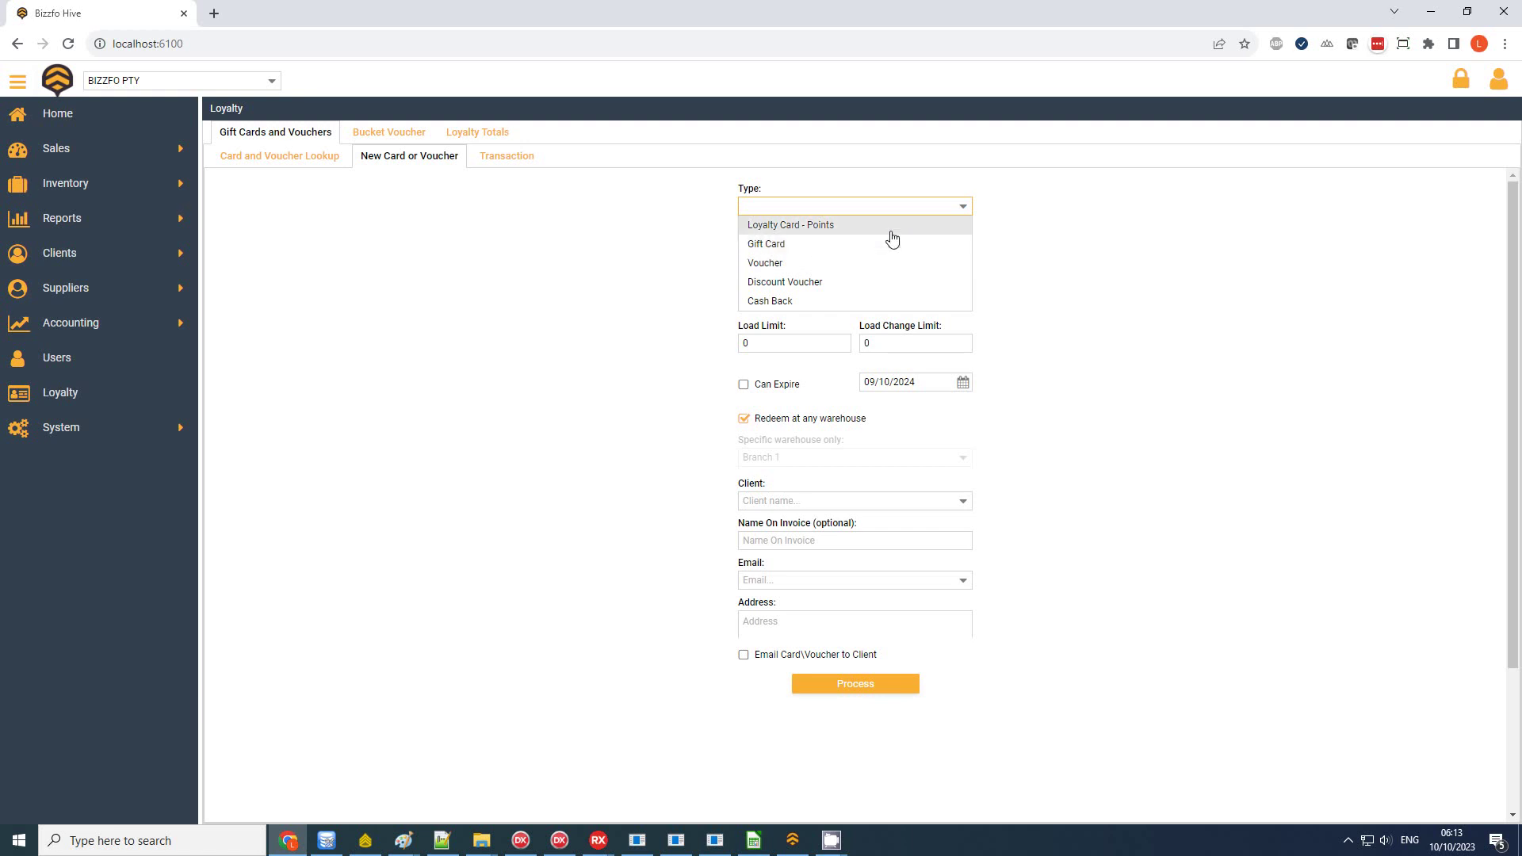
{"action": "mouse_move", "coordinate": [893, 246]}
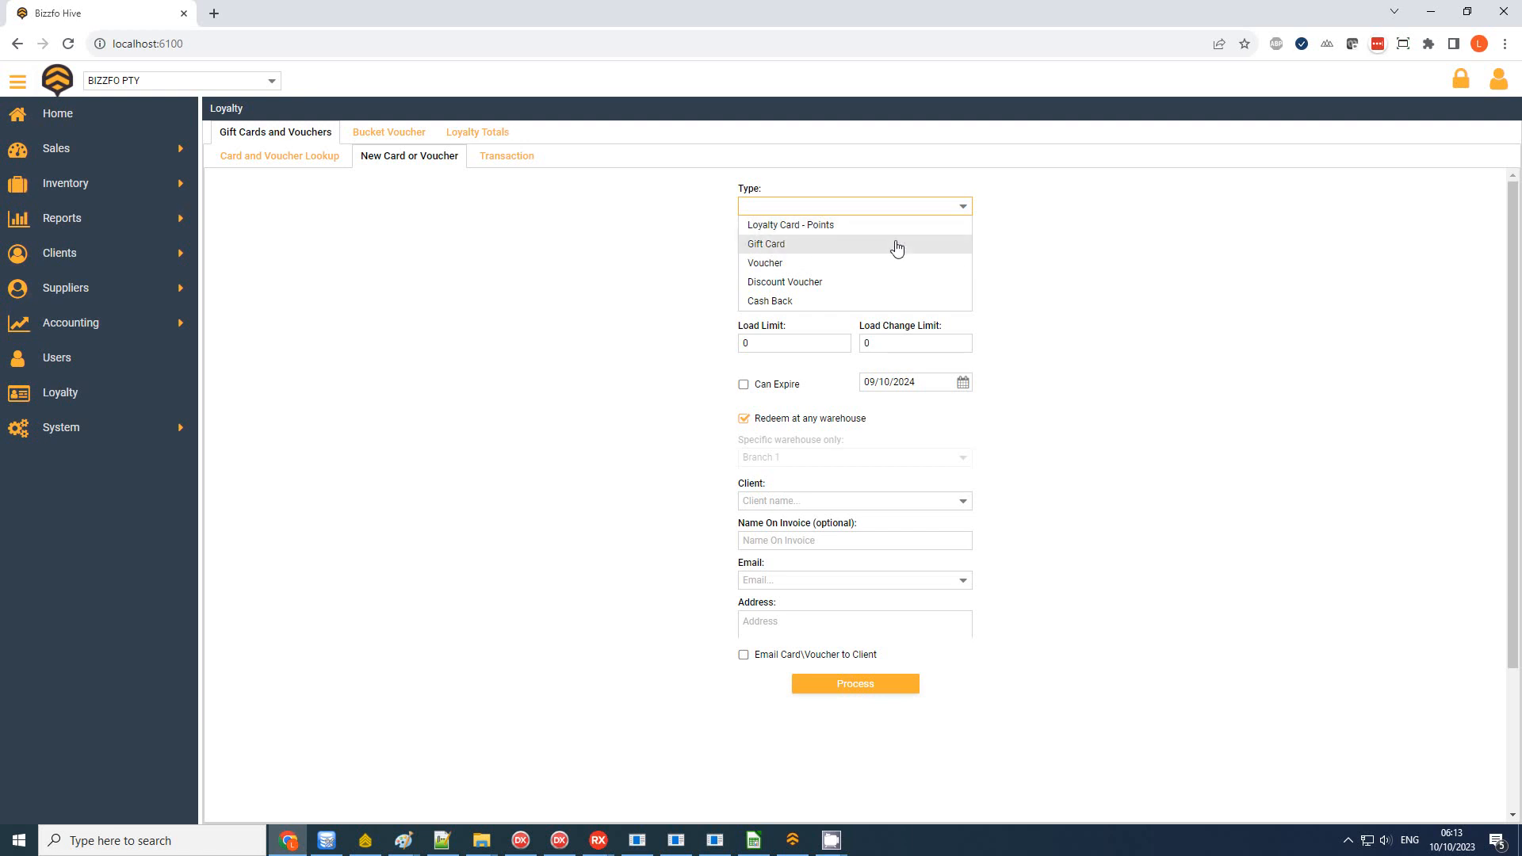
{"action": "mouse_move", "coordinate": [919, 257]}
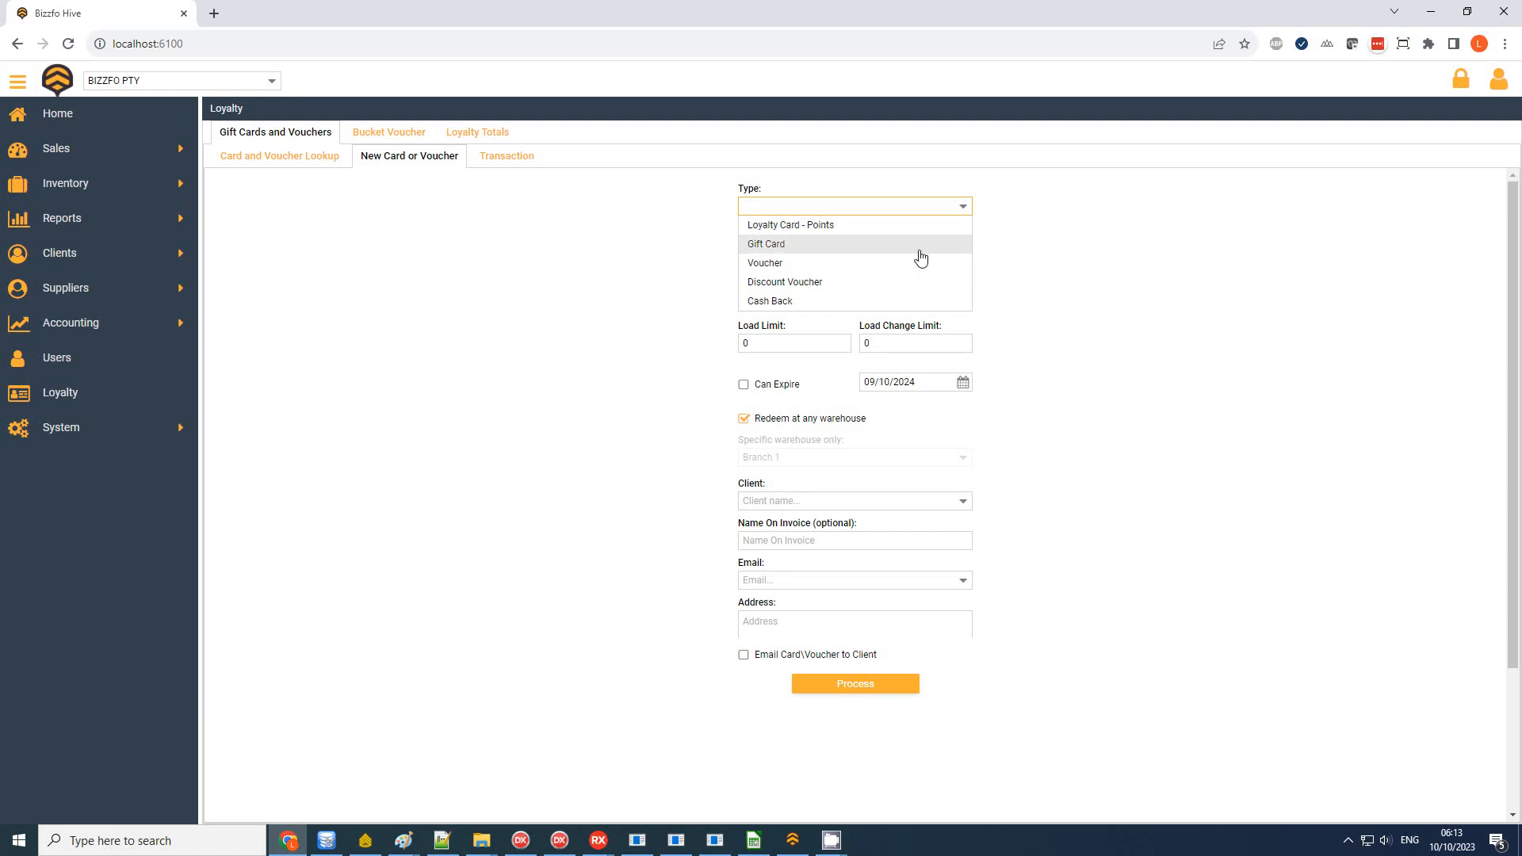
{"action": "mouse_move", "coordinate": [834, 261]}
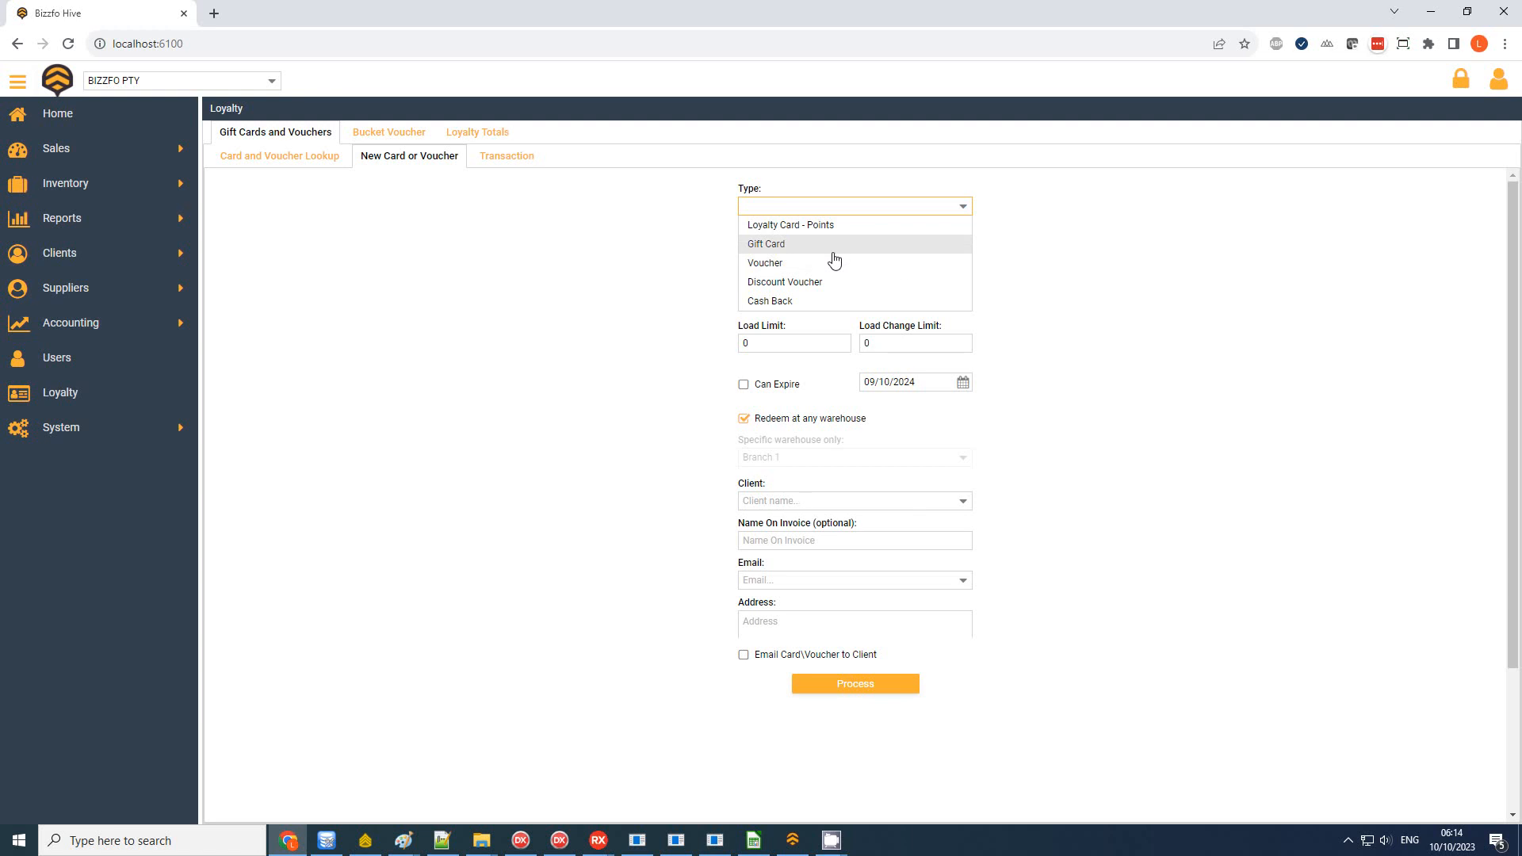
{"action": "left_click", "coordinate": [766, 245]}
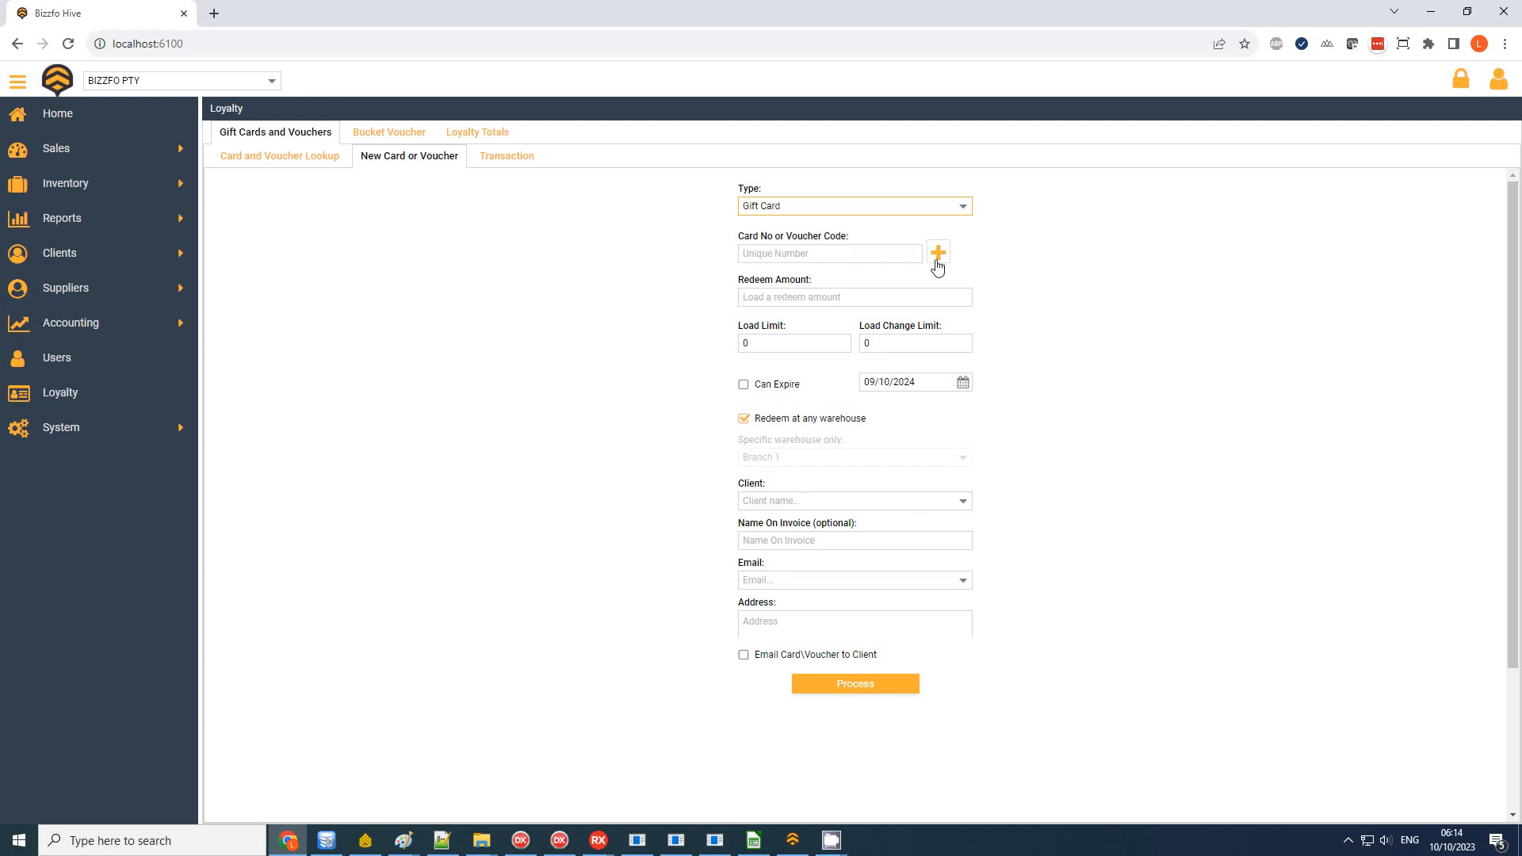
{"action": "left_click", "coordinate": [829, 253]}
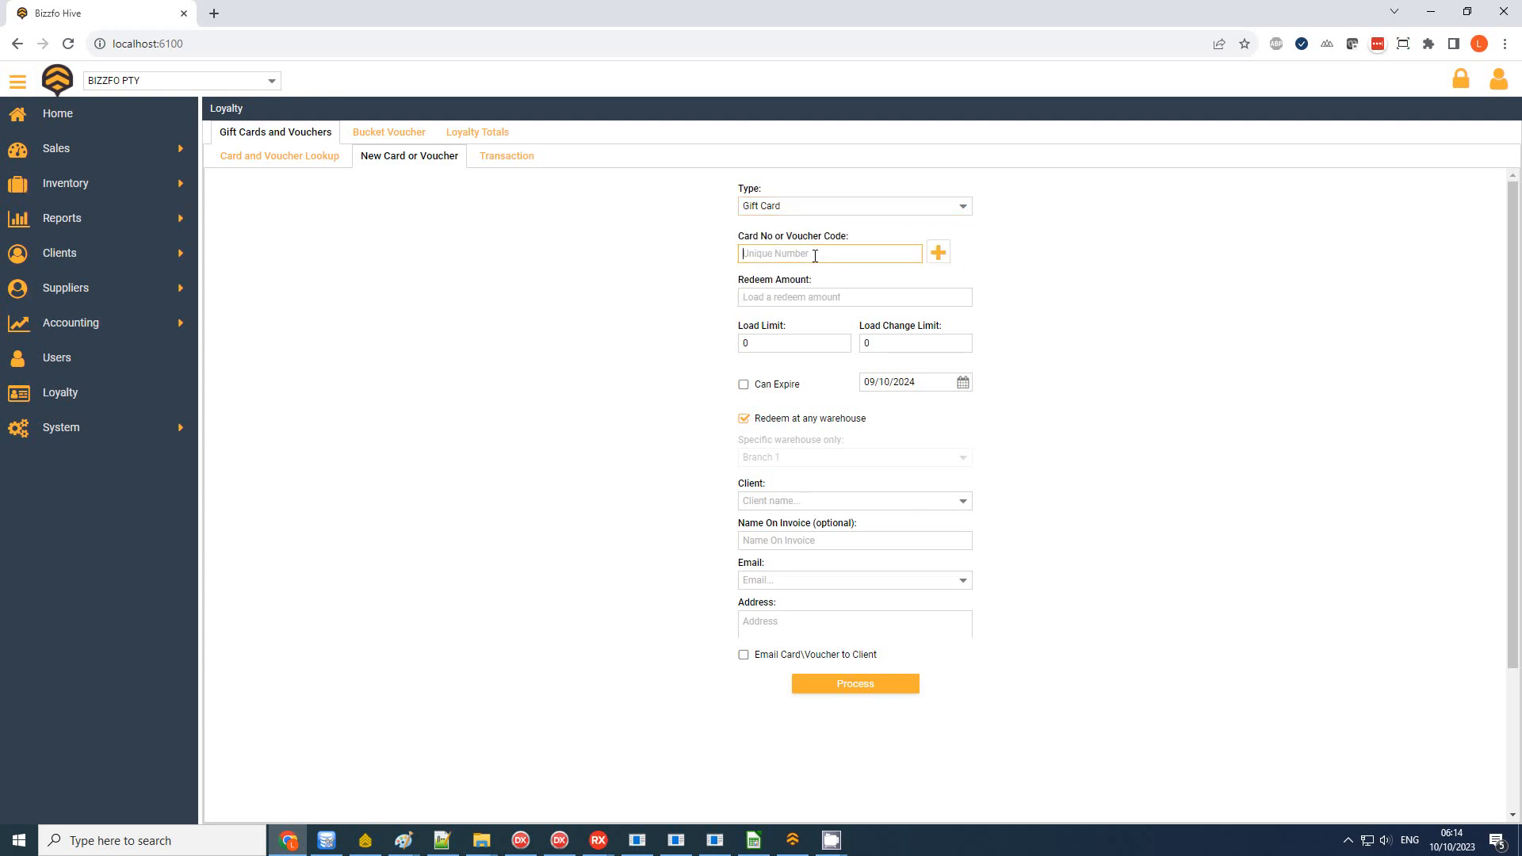
{"action": "mouse_move", "coordinate": [836, 296]}
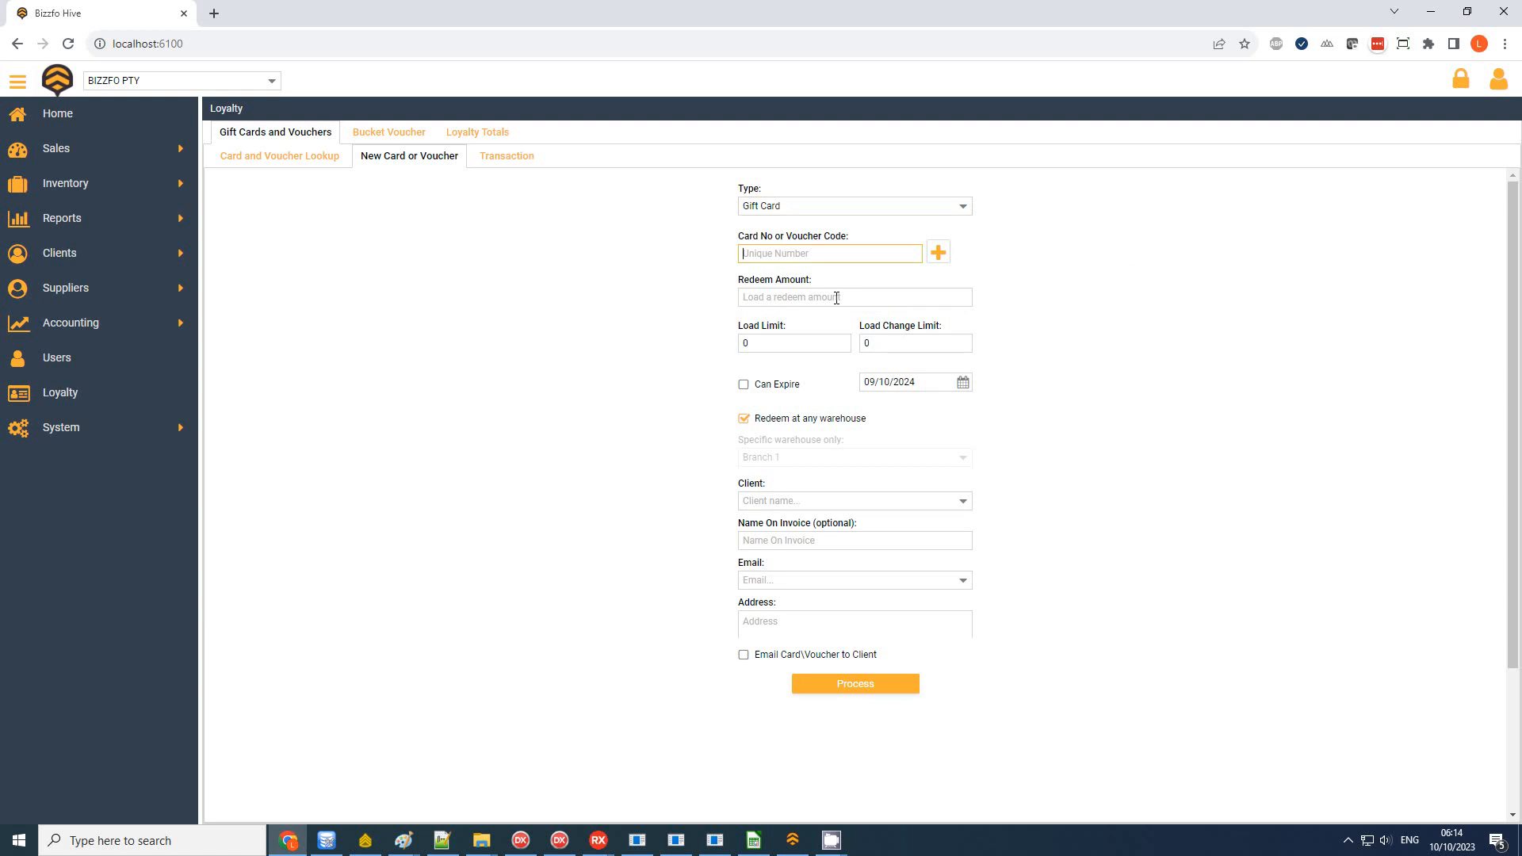
{"action": "mouse_move", "coordinate": [656, 301]}
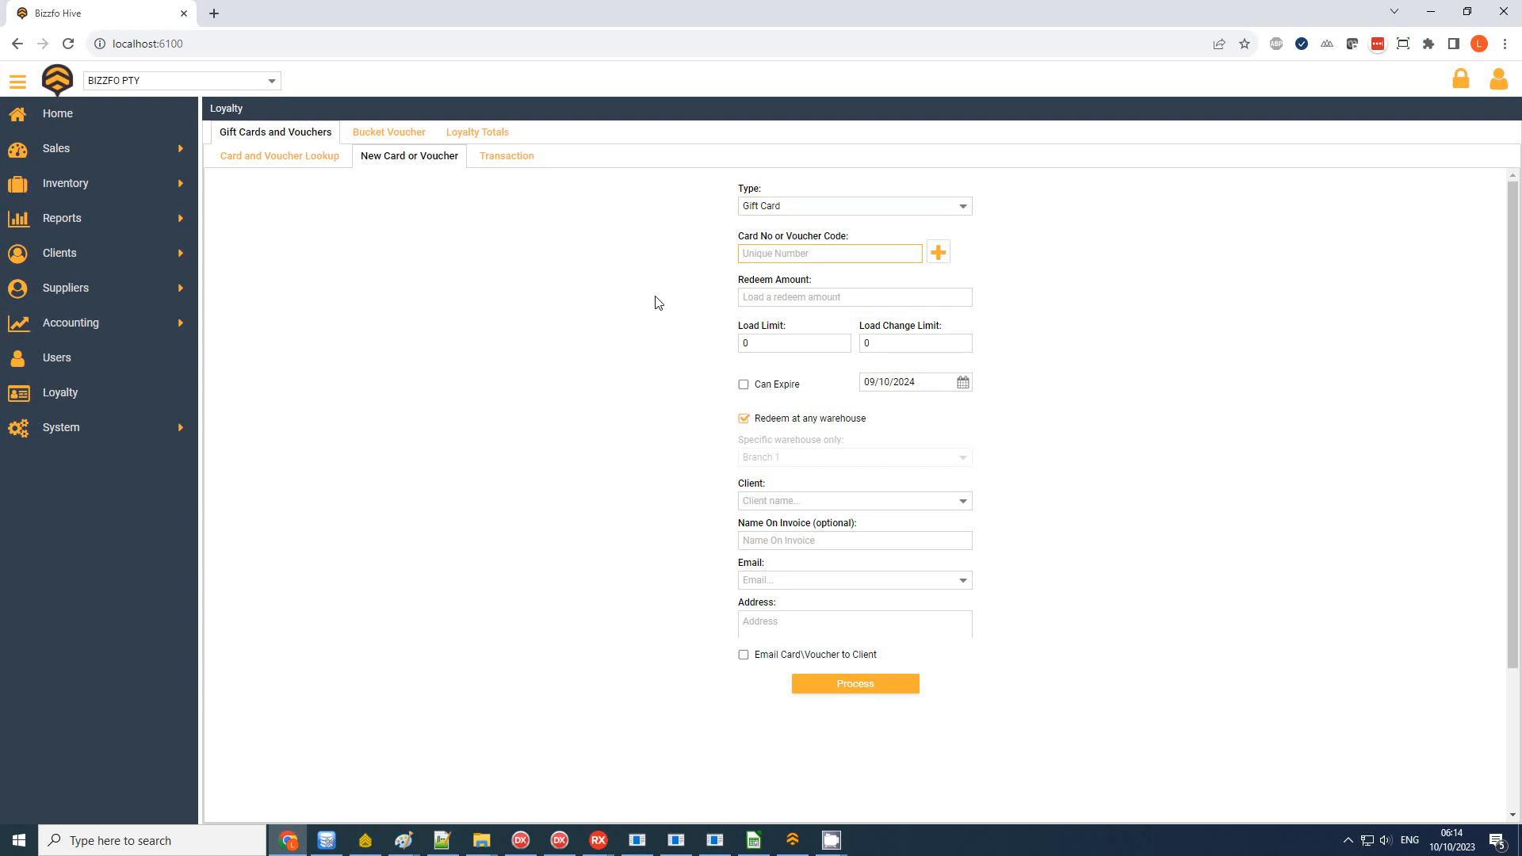
{"action": "mouse_move", "coordinate": [841, 366]}
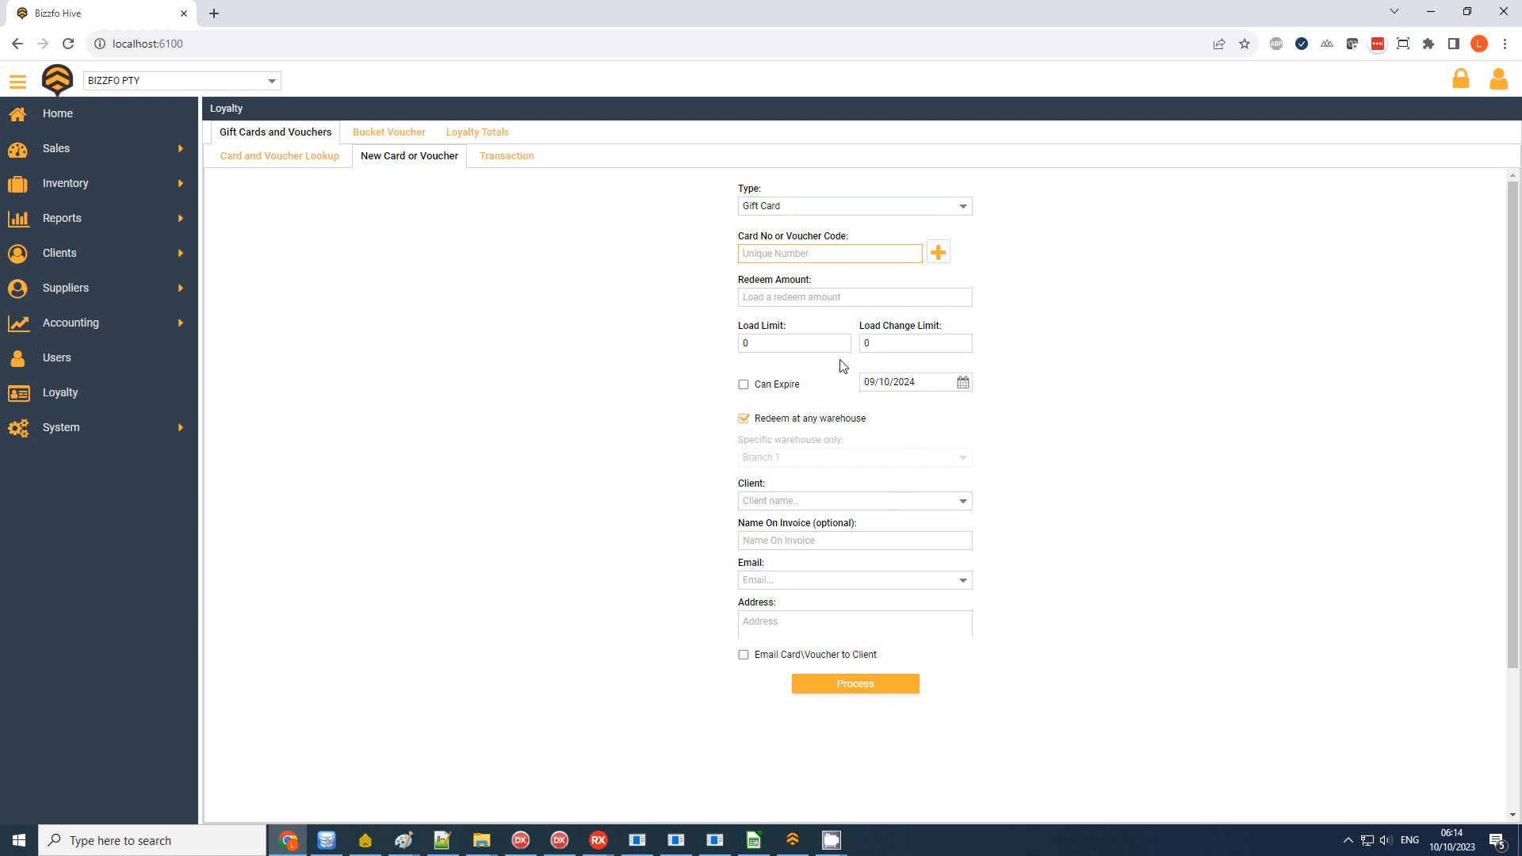
{"action": "left_click", "coordinate": [505, 155]}
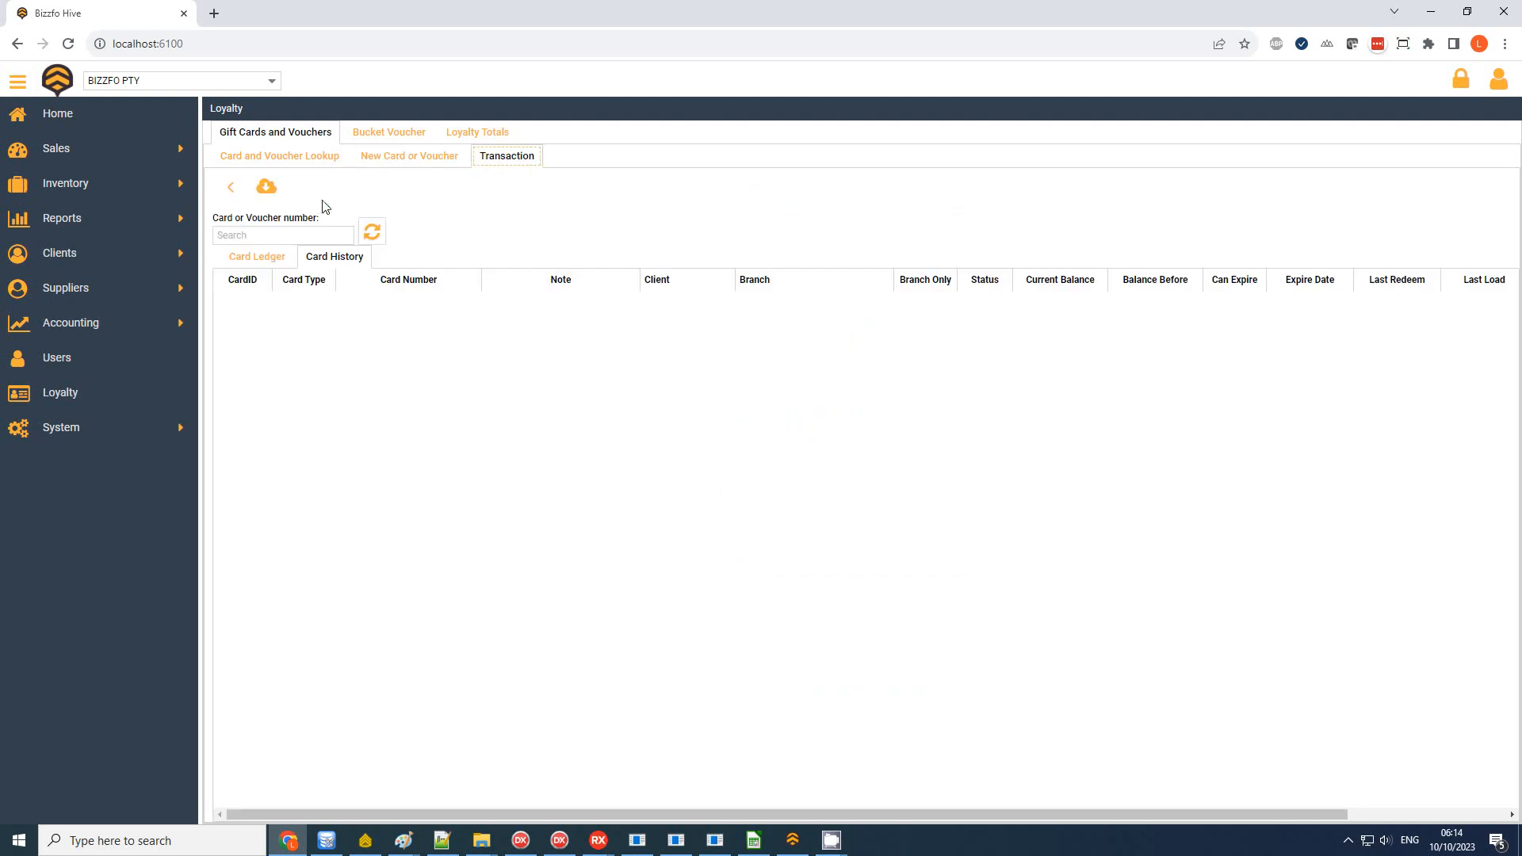
{"action": "left_click", "coordinate": [282, 235]}
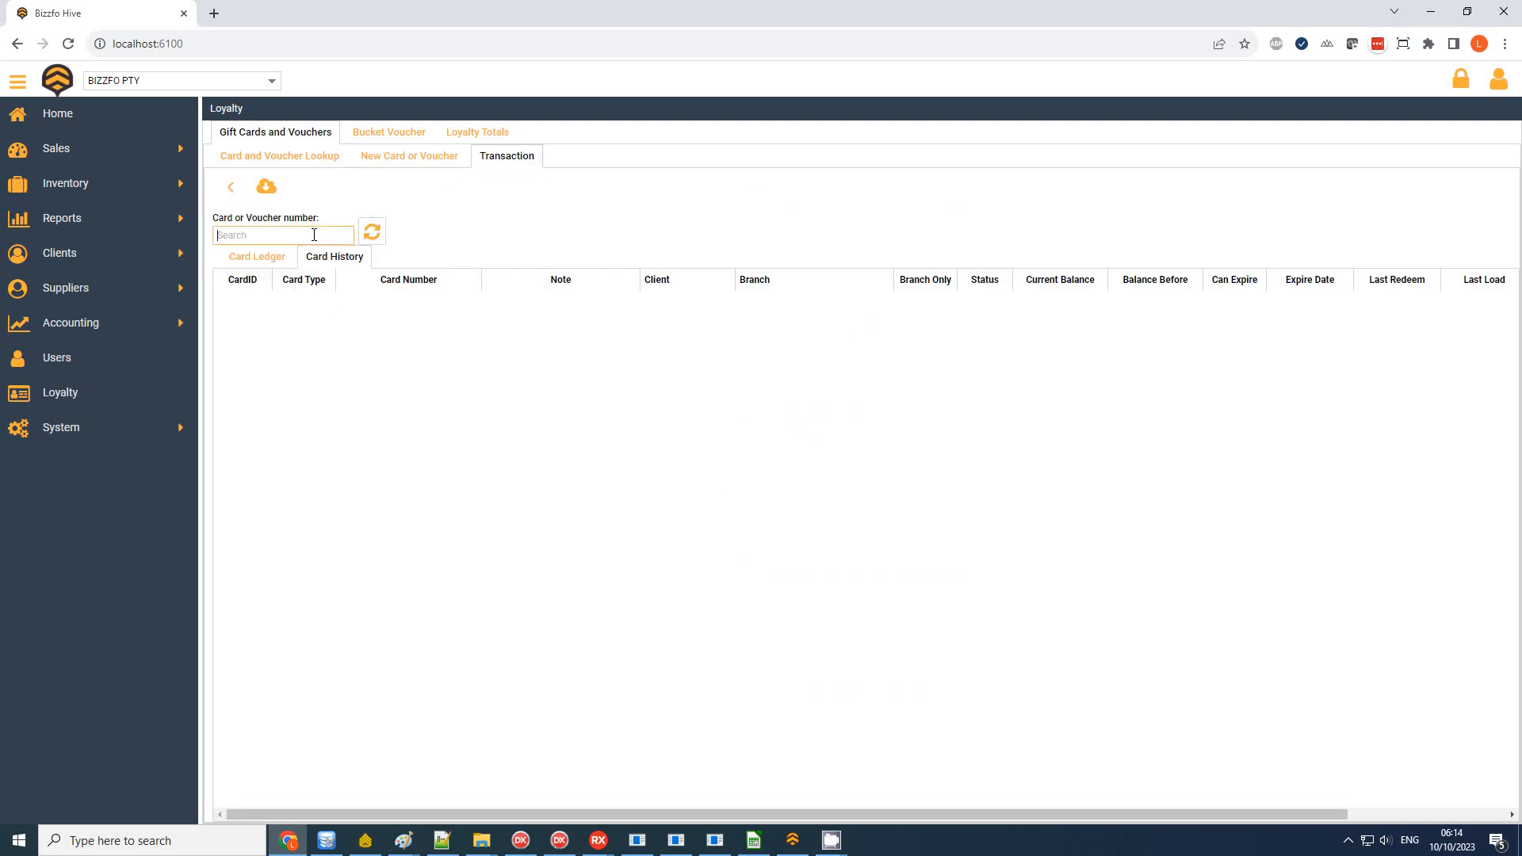
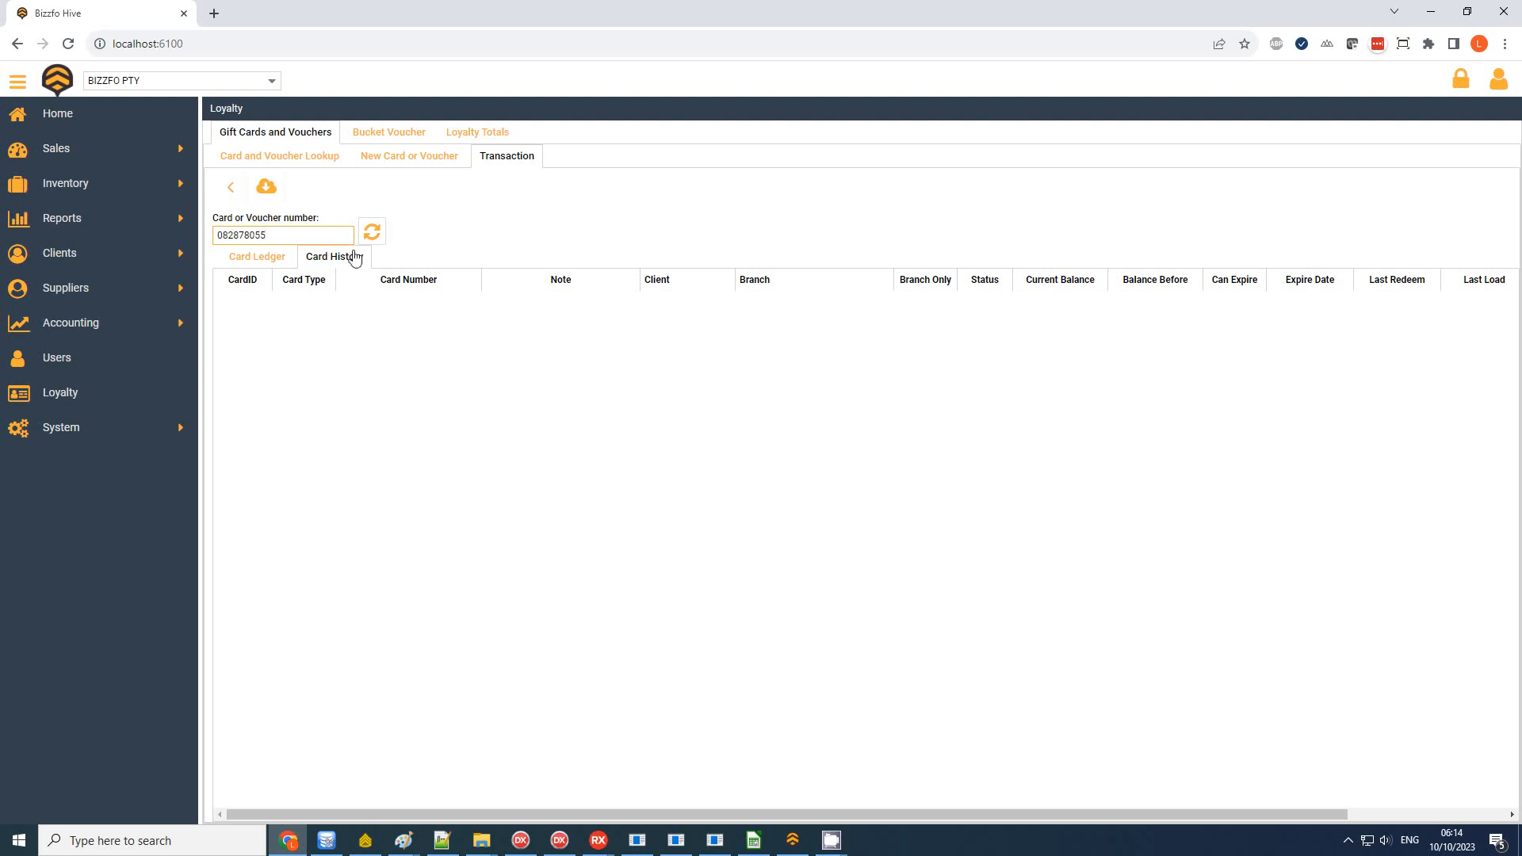
{"action": "left_click", "coordinate": [255, 257]}
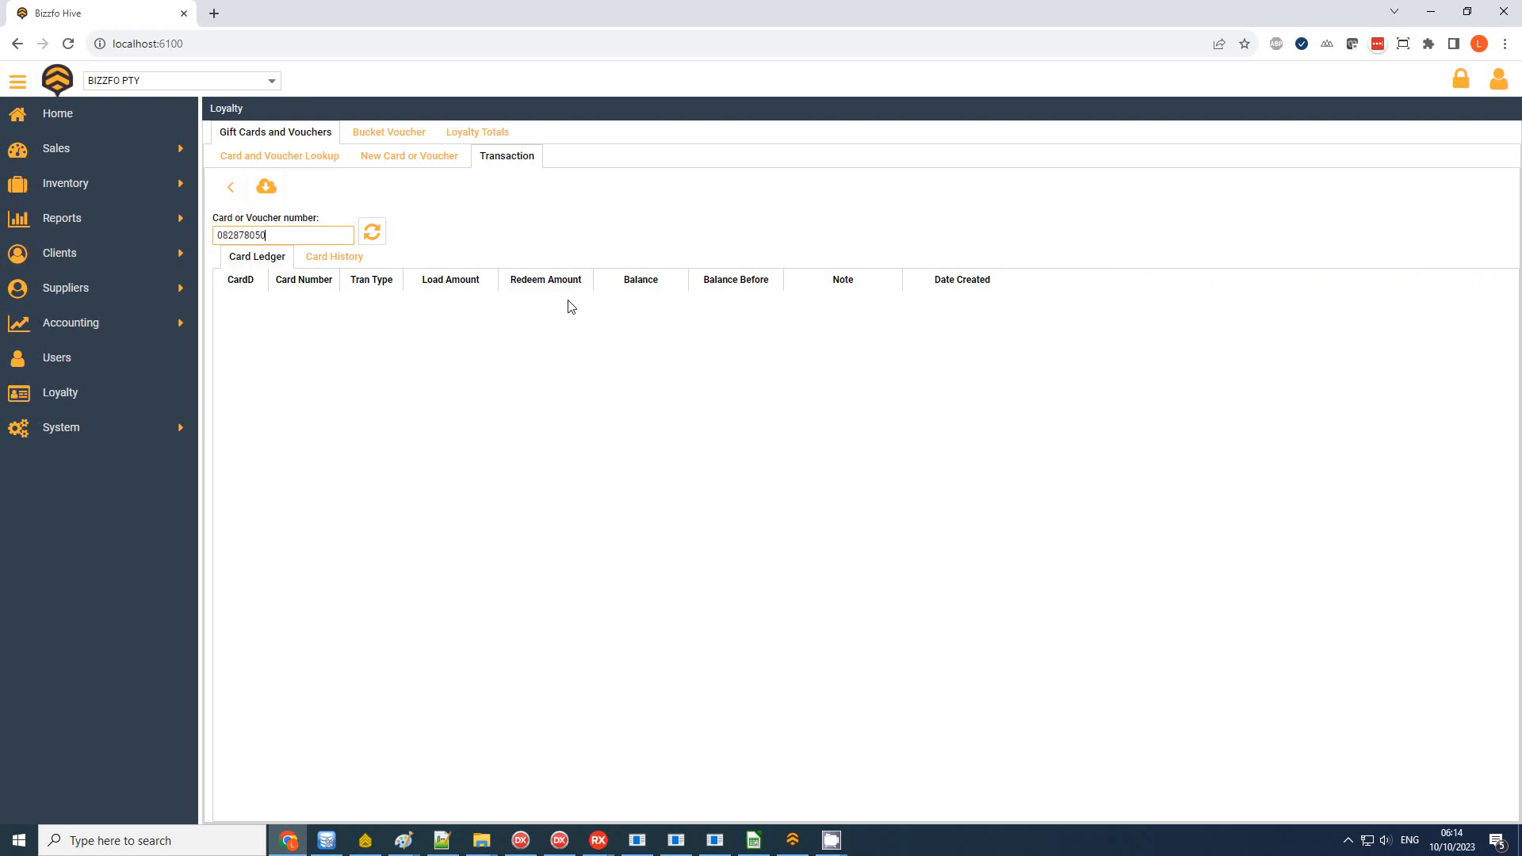
{"action": "left_click", "coordinate": [371, 231]}
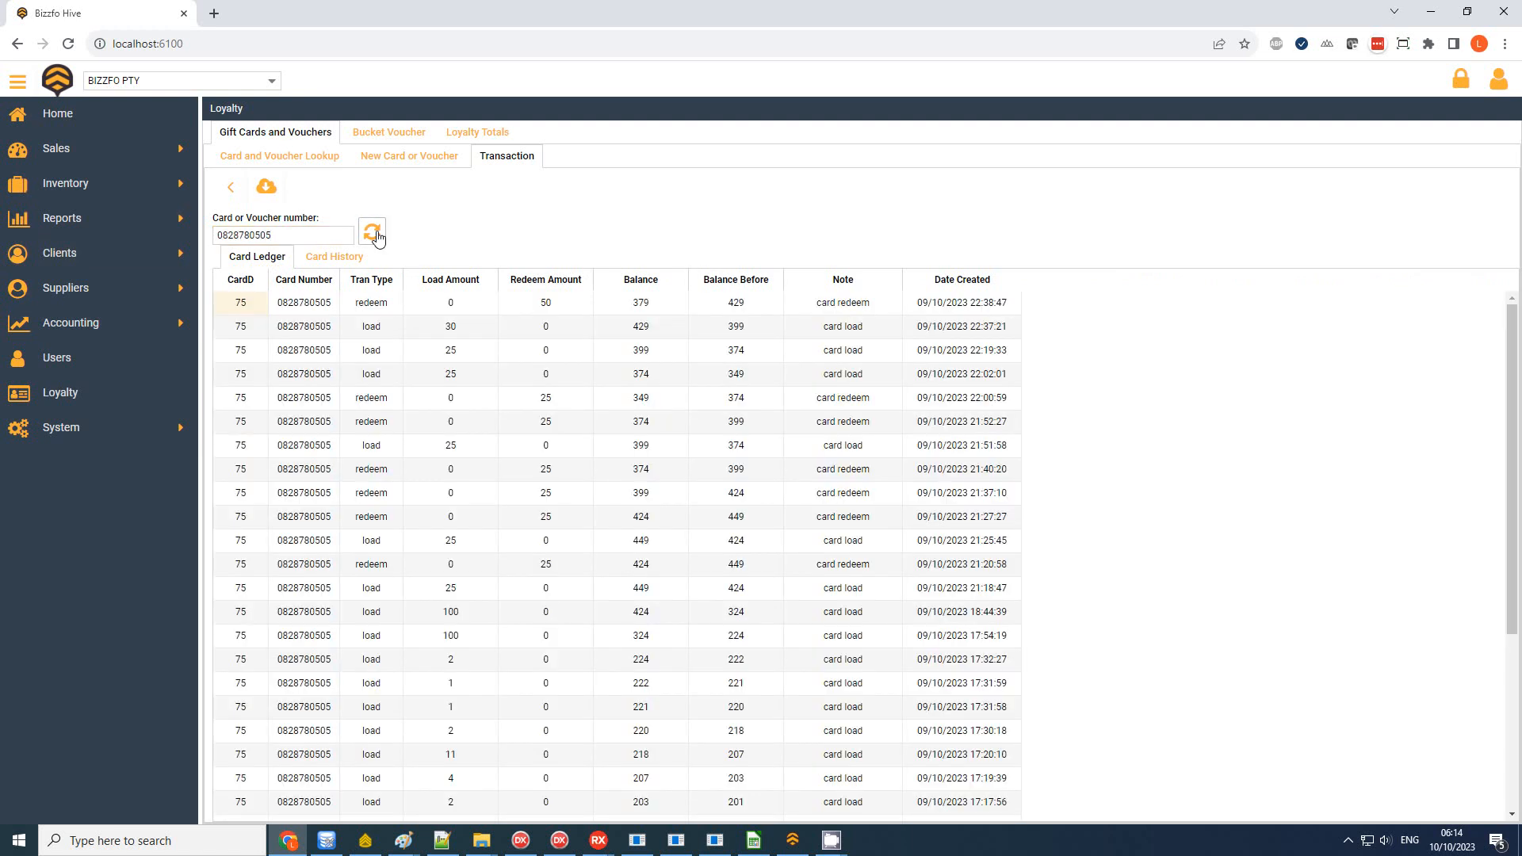
{"action": "mouse_move", "coordinate": [265, 272]}
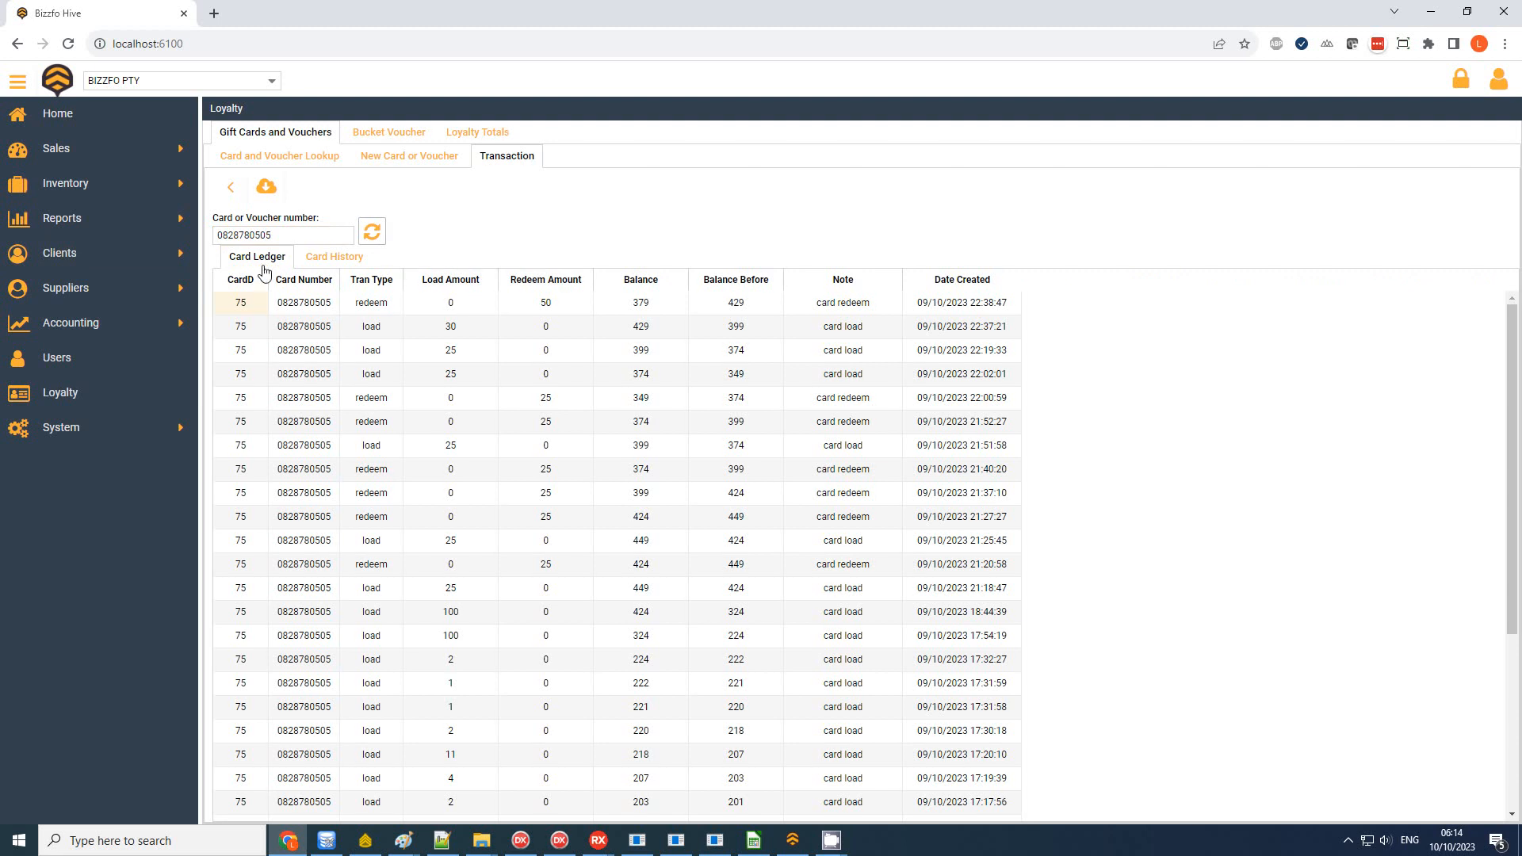
{"action": "mouse_move", "coordinate": [488, 305]}
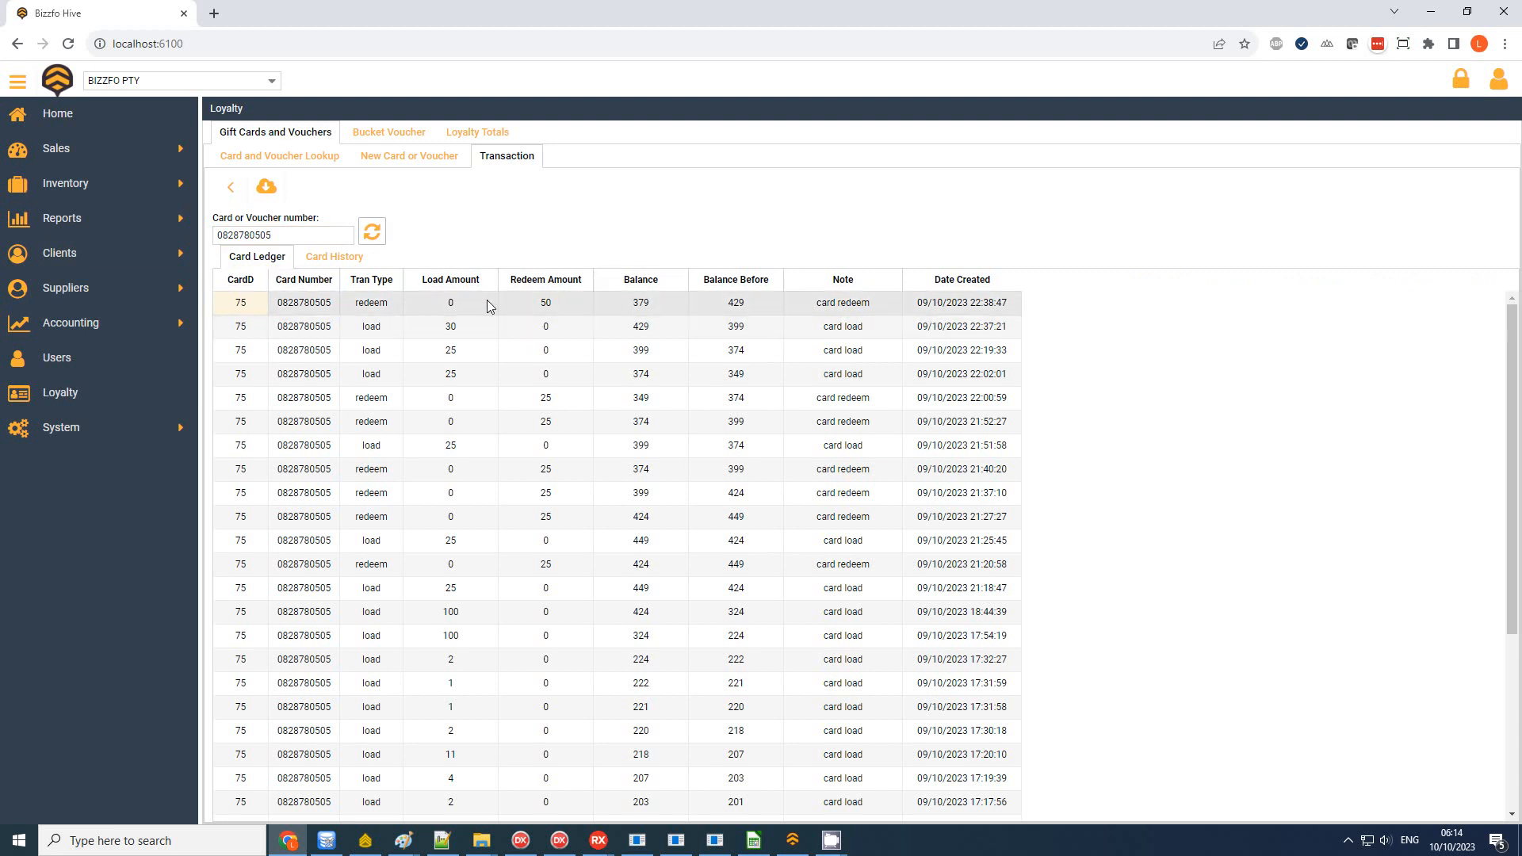
{"action": "left_click", "coordinate": [335, 256]}
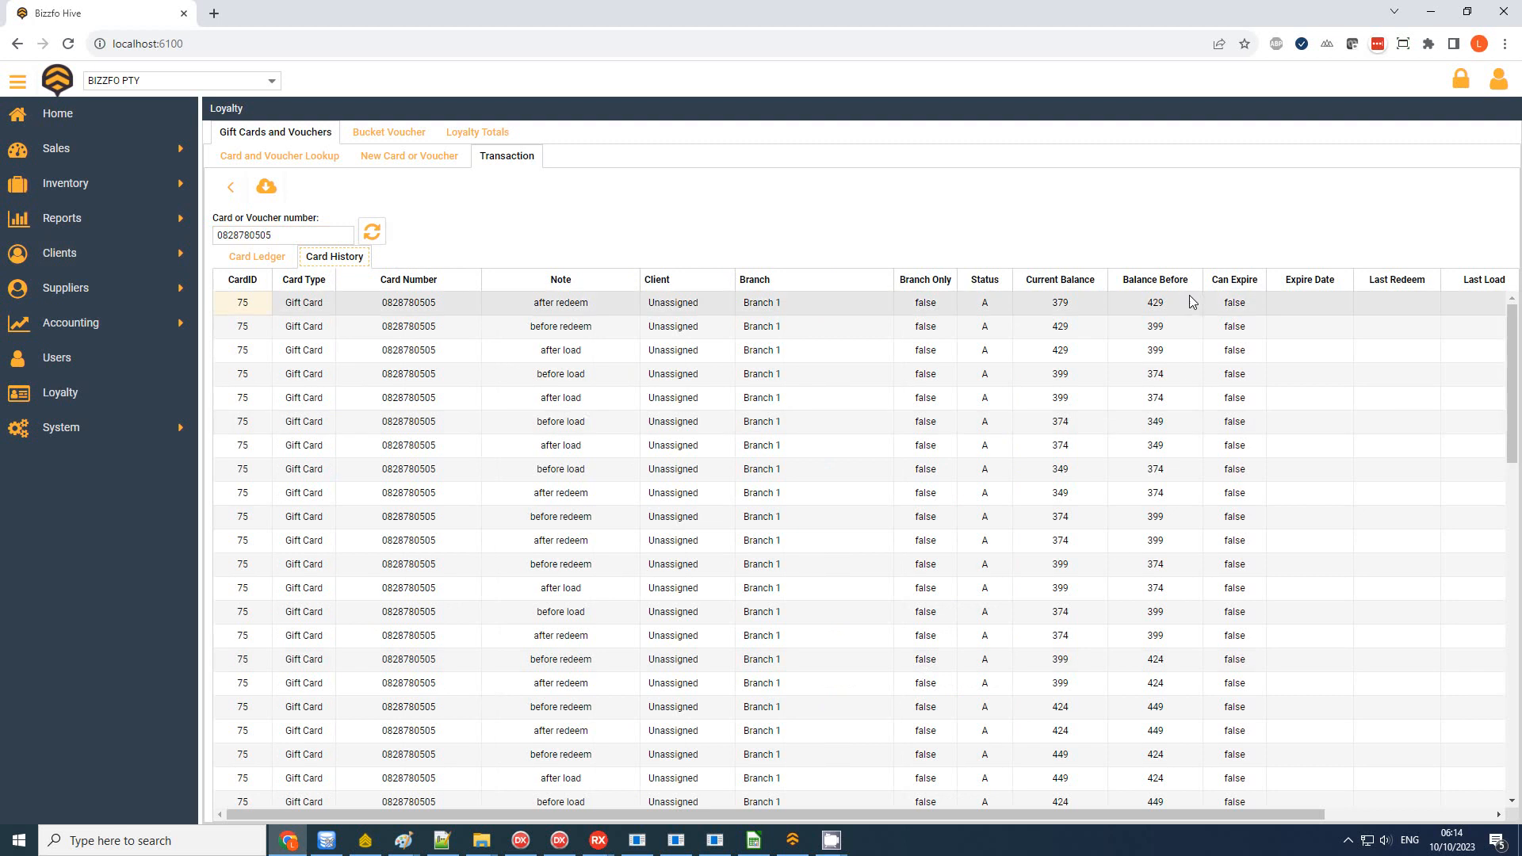
{"action": "mouse_move", "coordinate": [257, 257]}
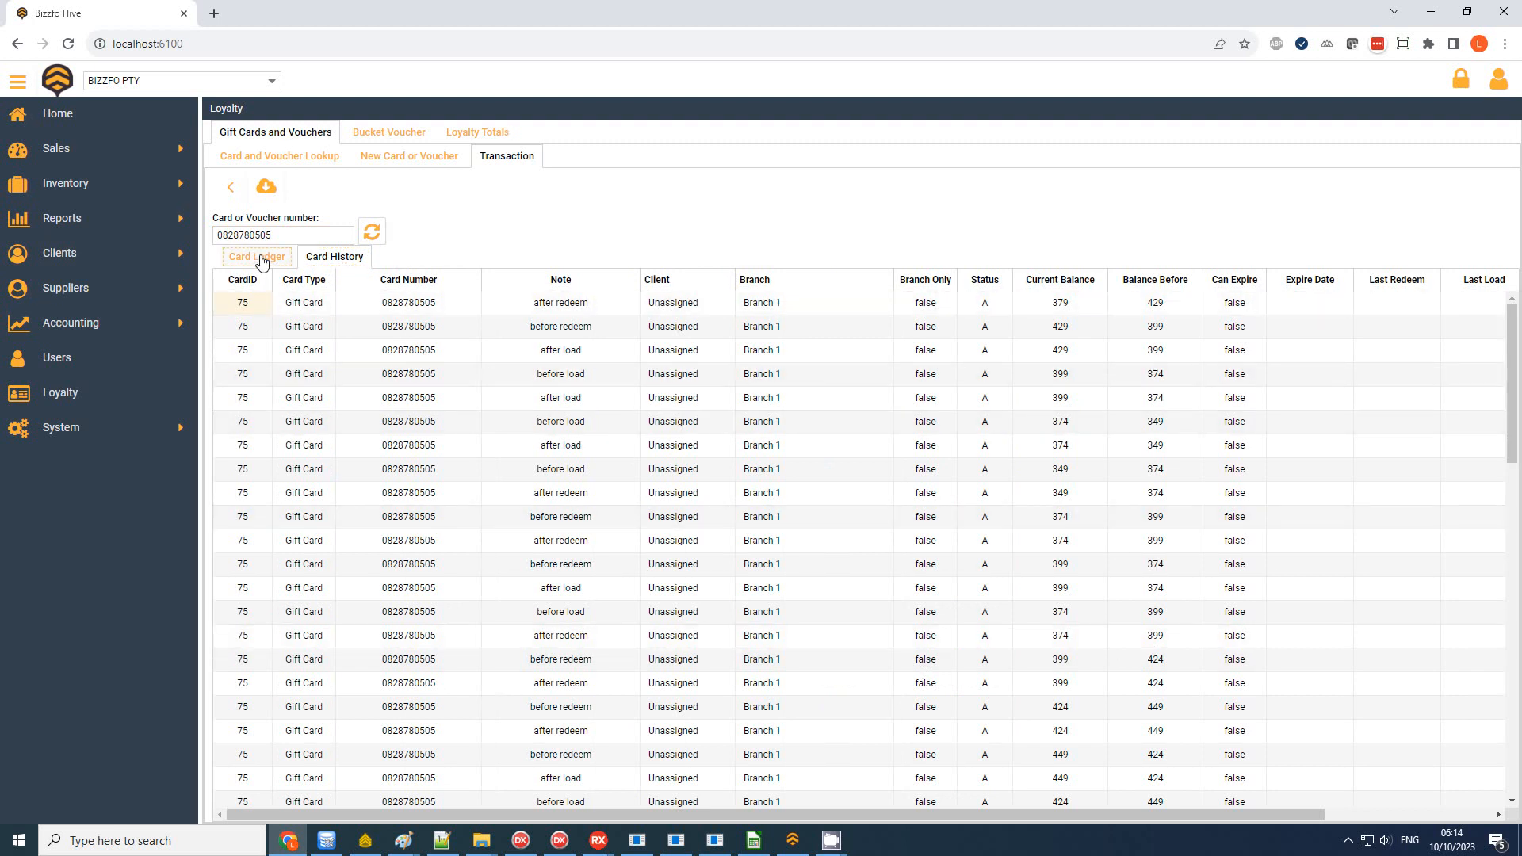
{"action": "left_click", "coordinate": [255, 256]}
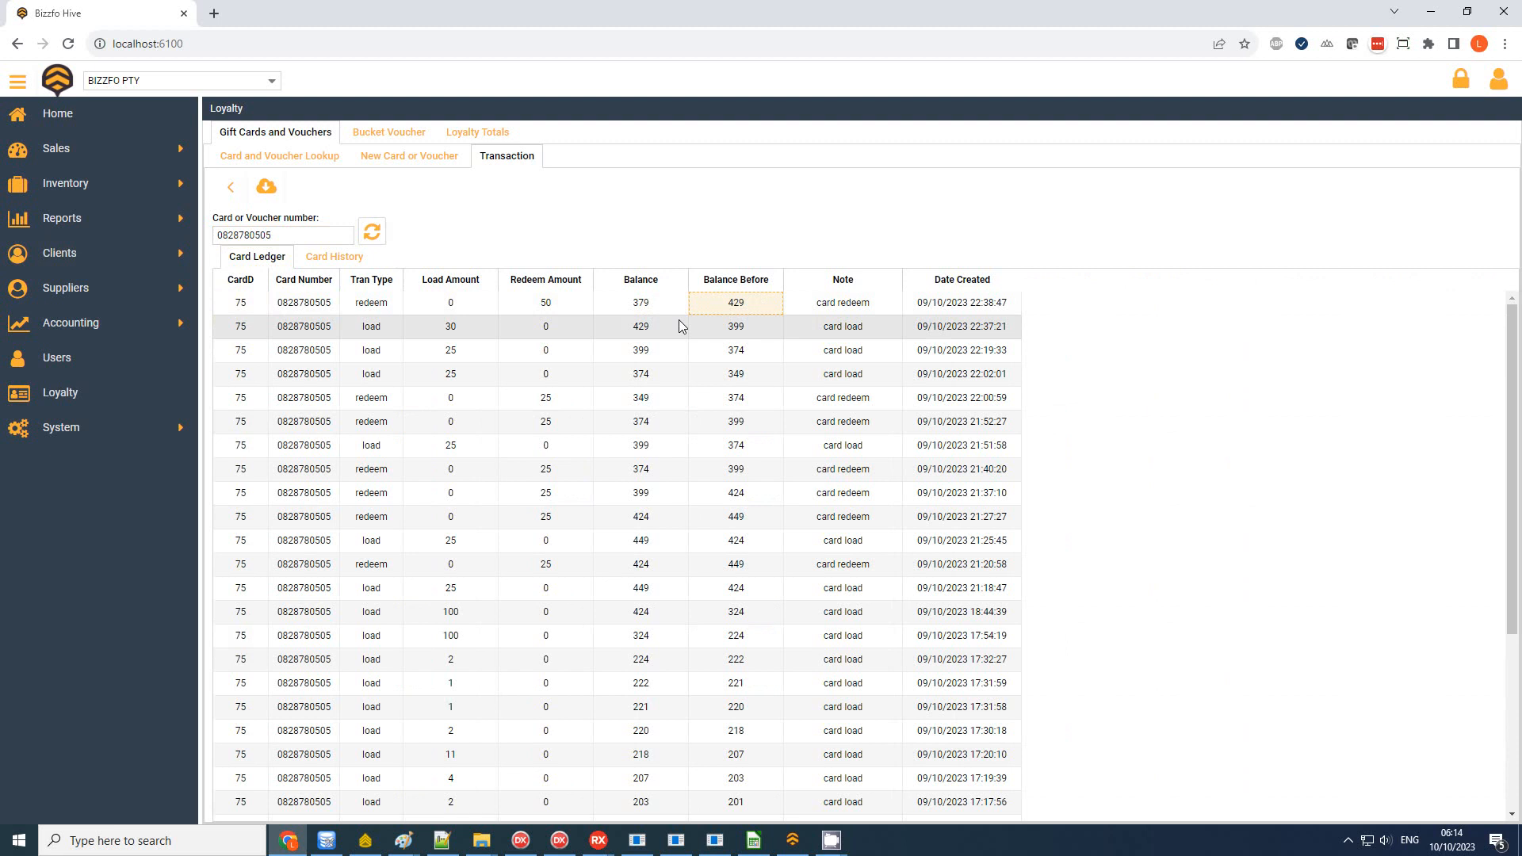
{"action": "mouse_move", "coordinate": [829, 794]}
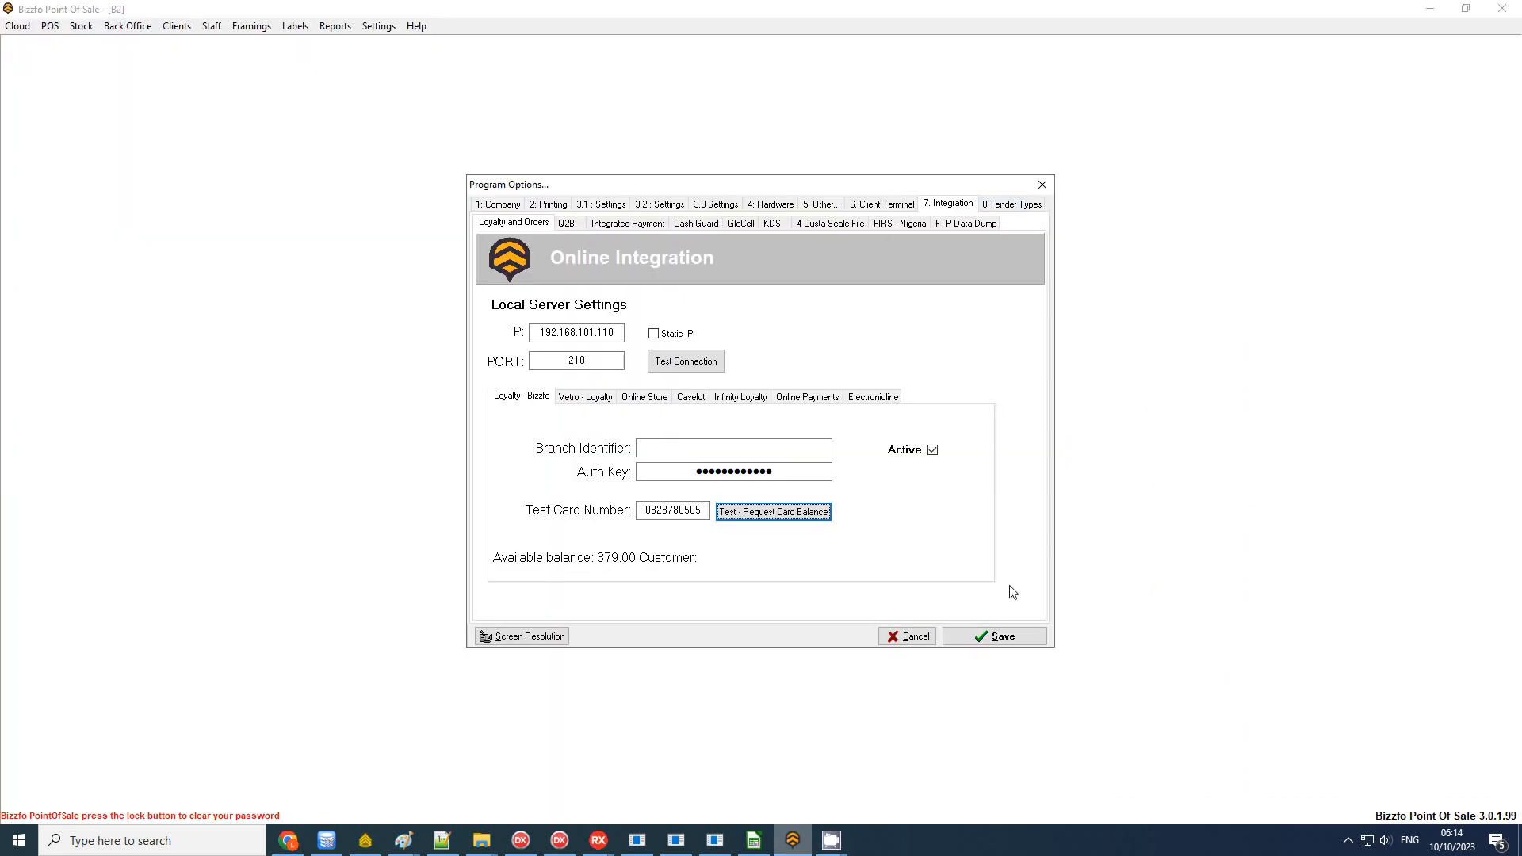
In Users > Access Levels, untick the Voucher/Gift Card Loads permission for the POS user
{"action": "left_click", "coordinate": [905, 636]}
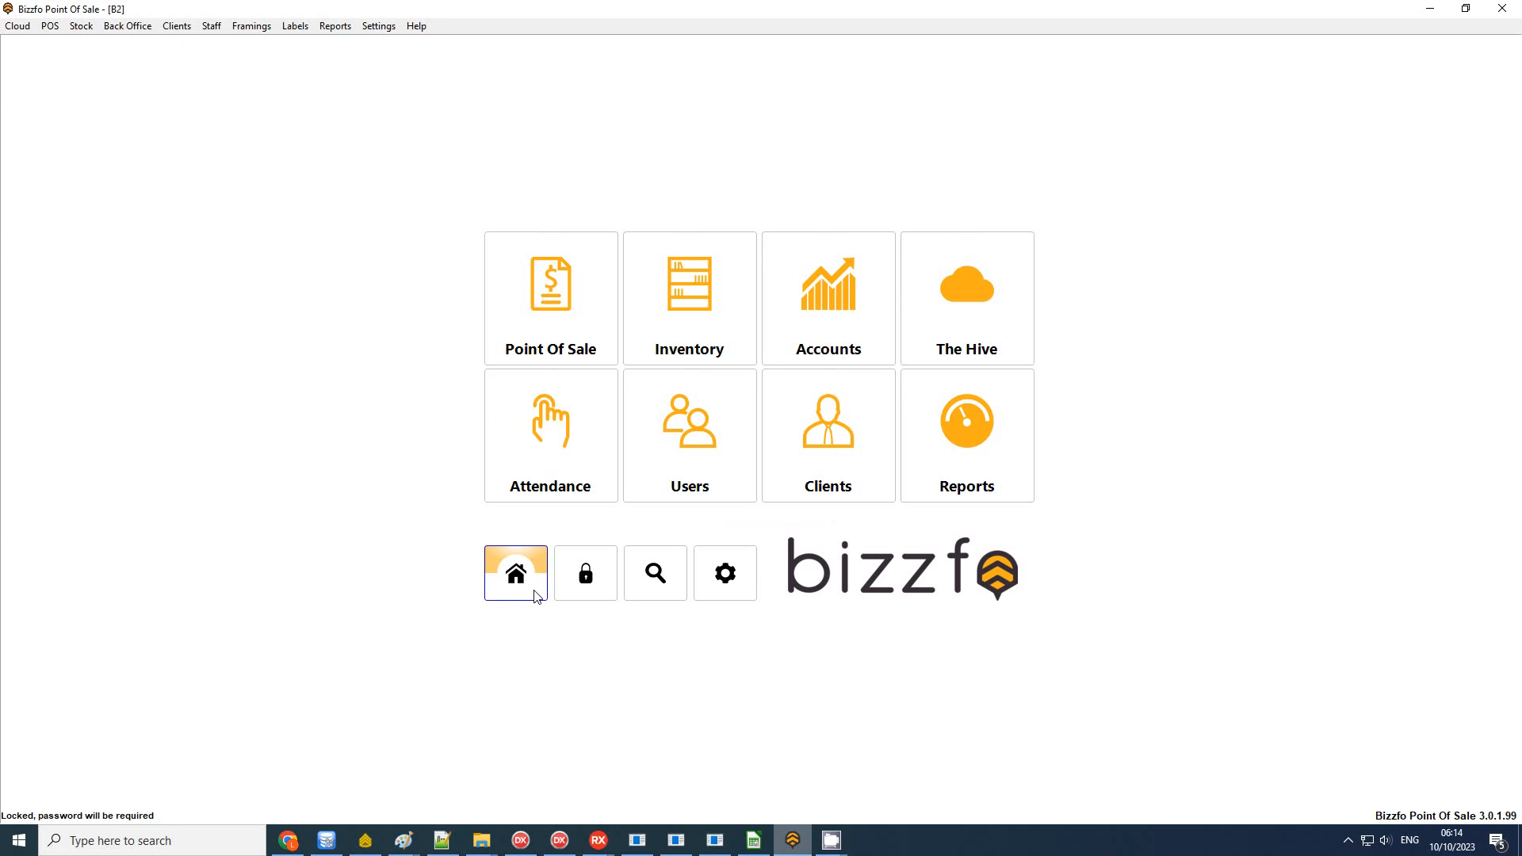
{"action": "left_click", "coordinate": [211, 26]}
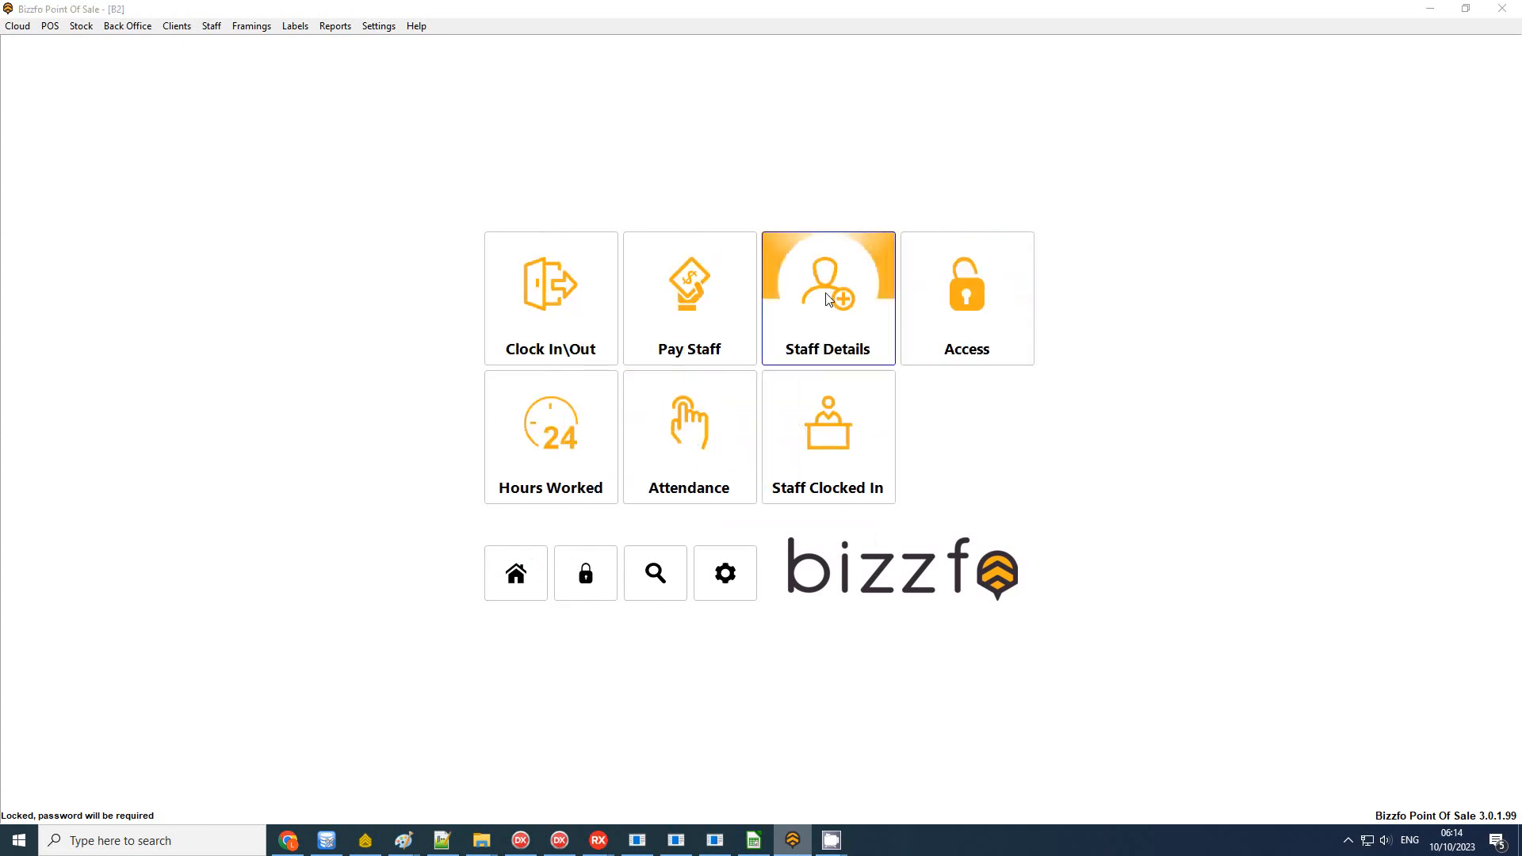
{"action": "left_click", "coordinate": [827, 298]}
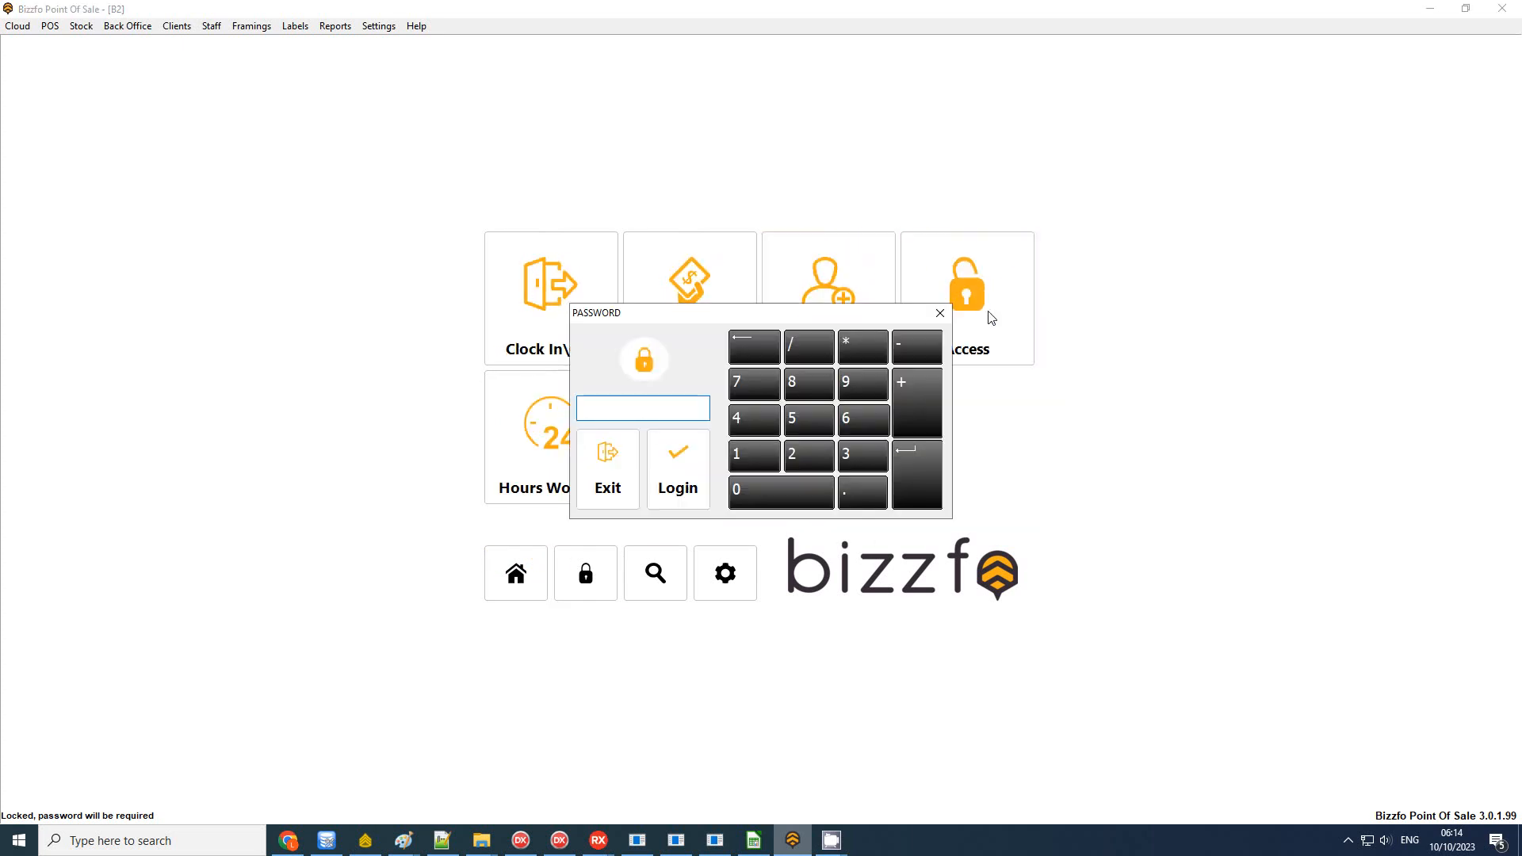
{"action": "left_click", "coordinate": [677, 469]}
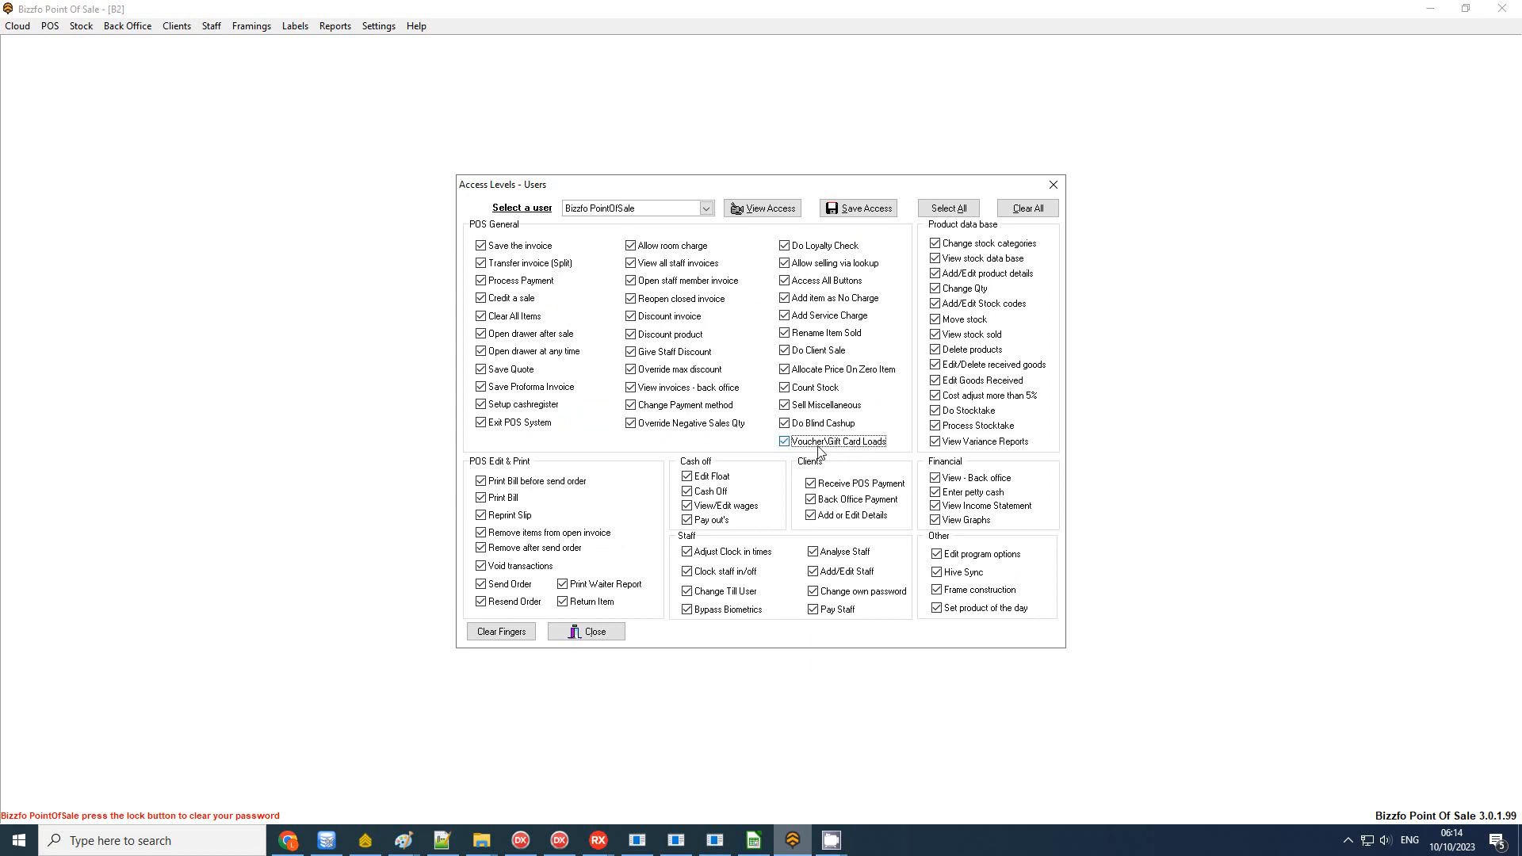
{"action": "left_click", "coordinate": [785, 442]}
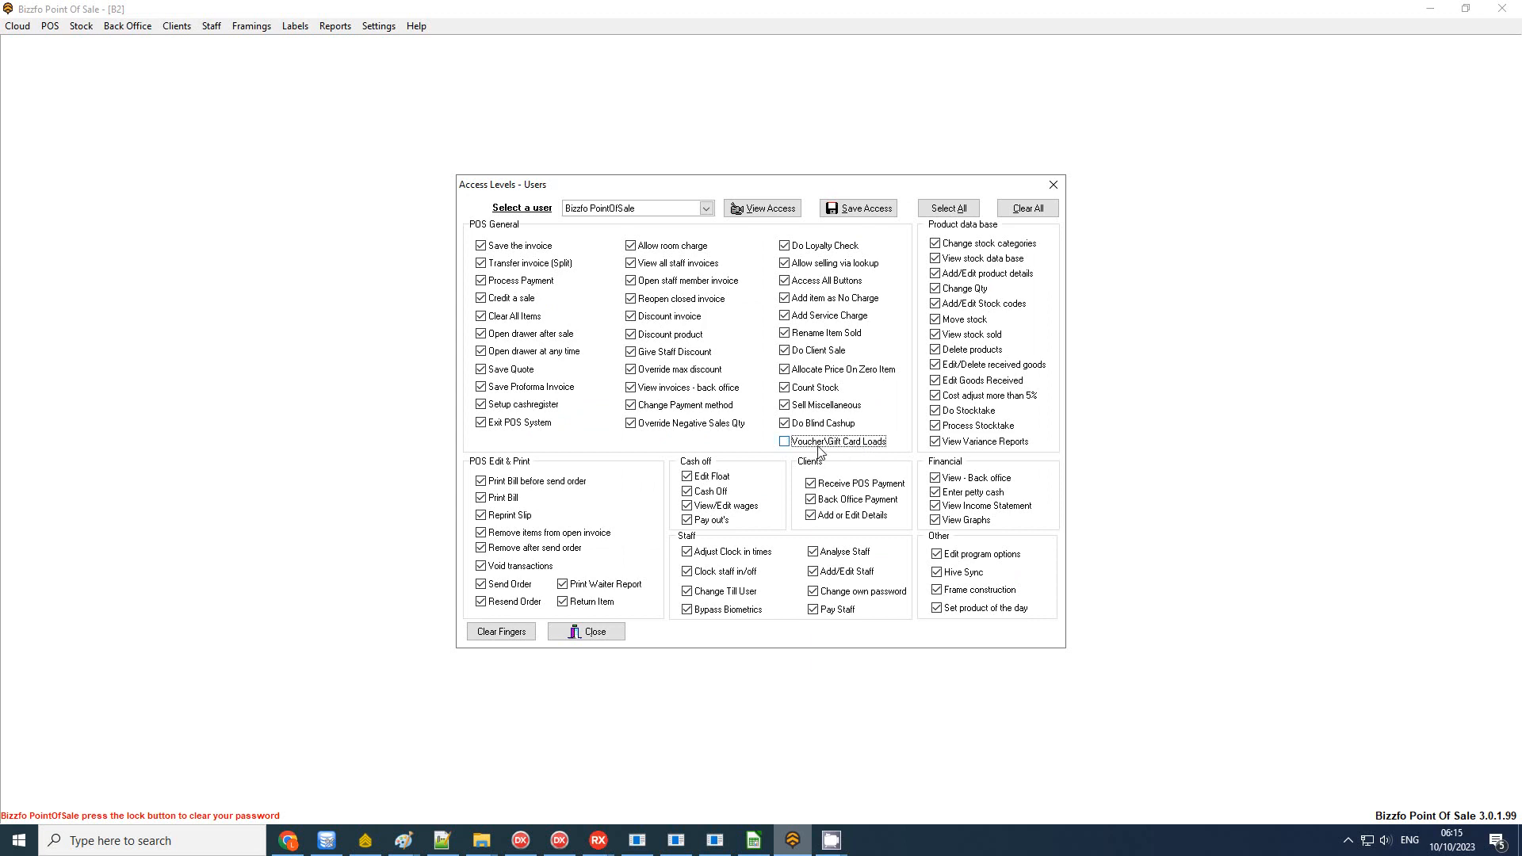
{"action": "mouse_move", "coordinate": [871, 446]}
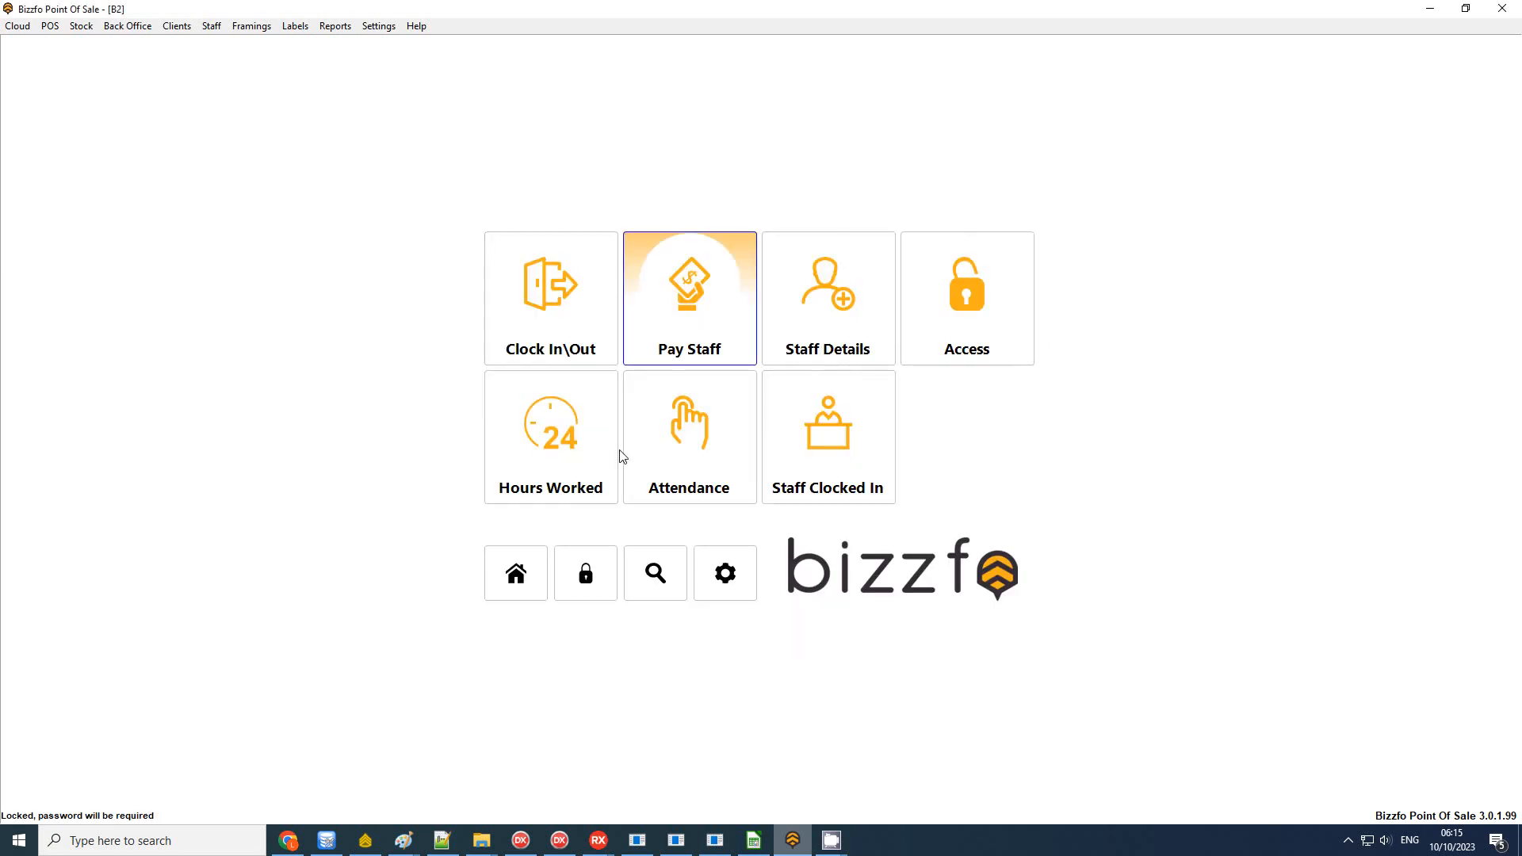
Return to the station home menu and reopen the point of sale screen
{"action": "left_click", "coordinate": [515, 573]}
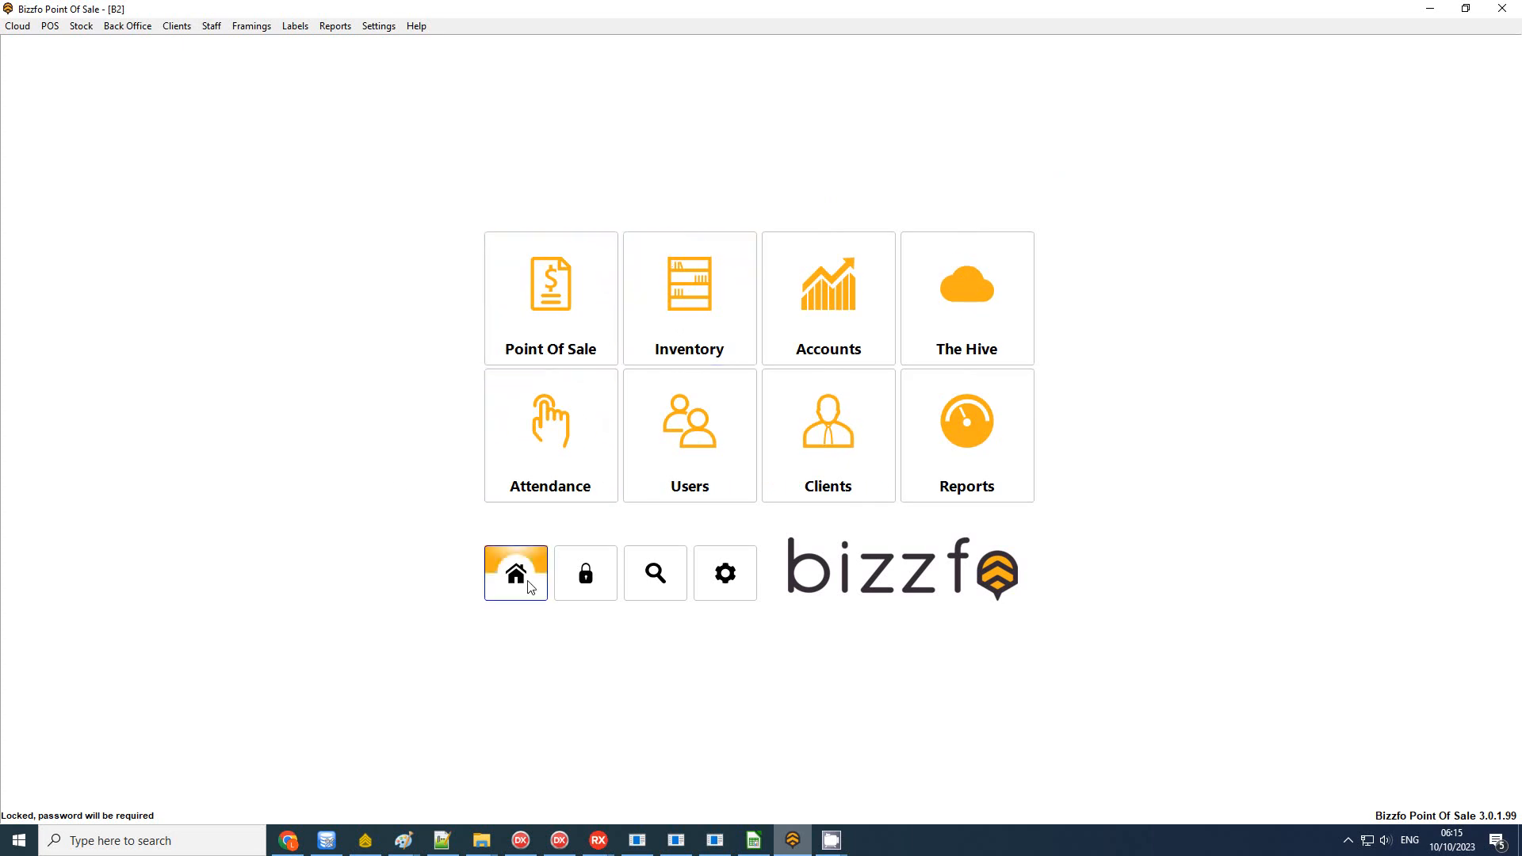
{"action": "left_click", "coordinate": [550, 298]}
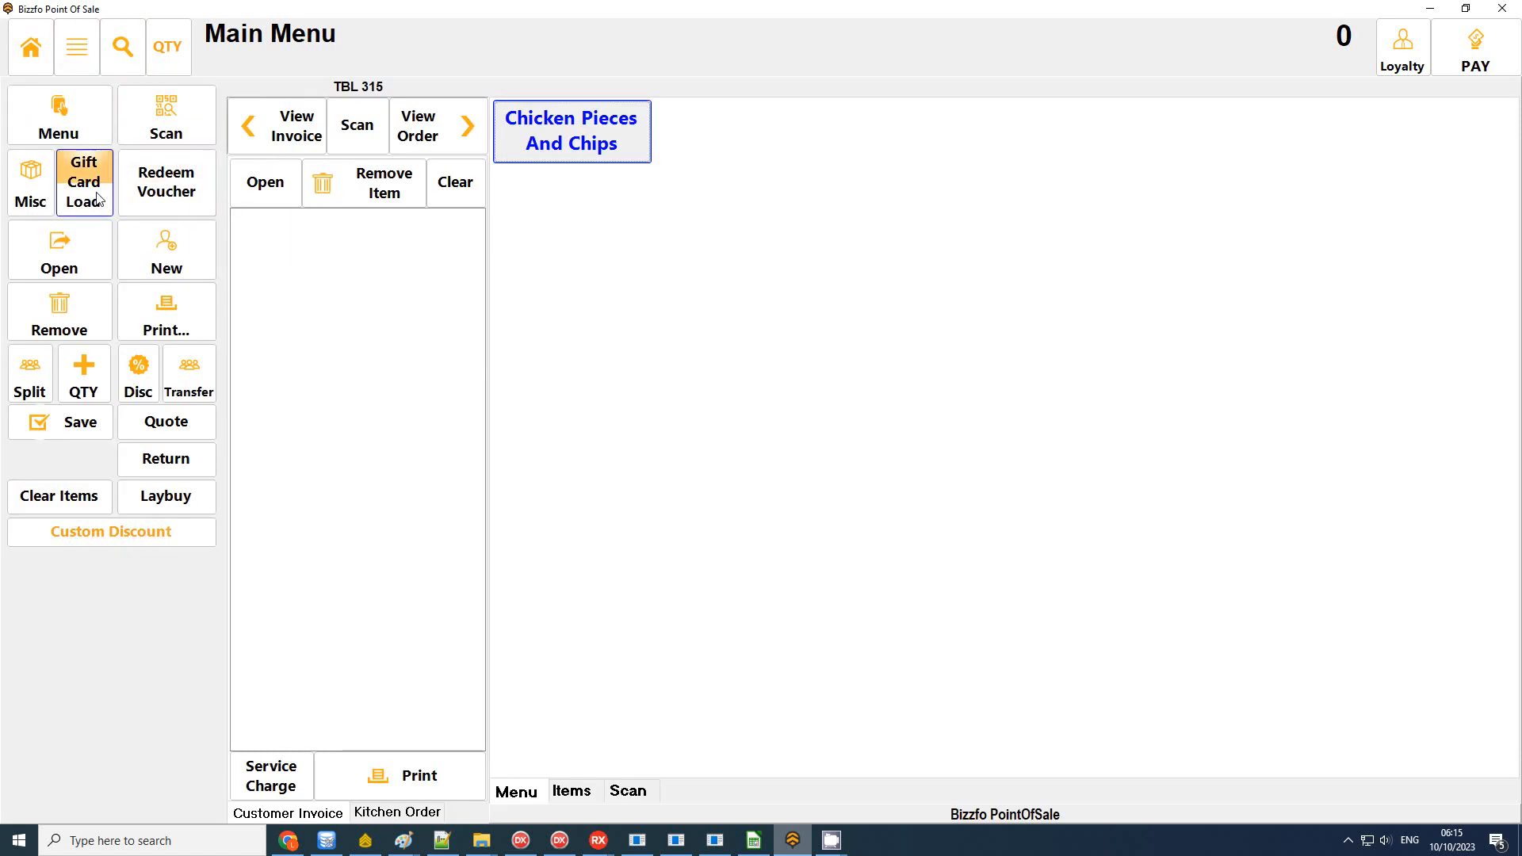
{"action": "mouse_move", "coordinate": [494, 485]}
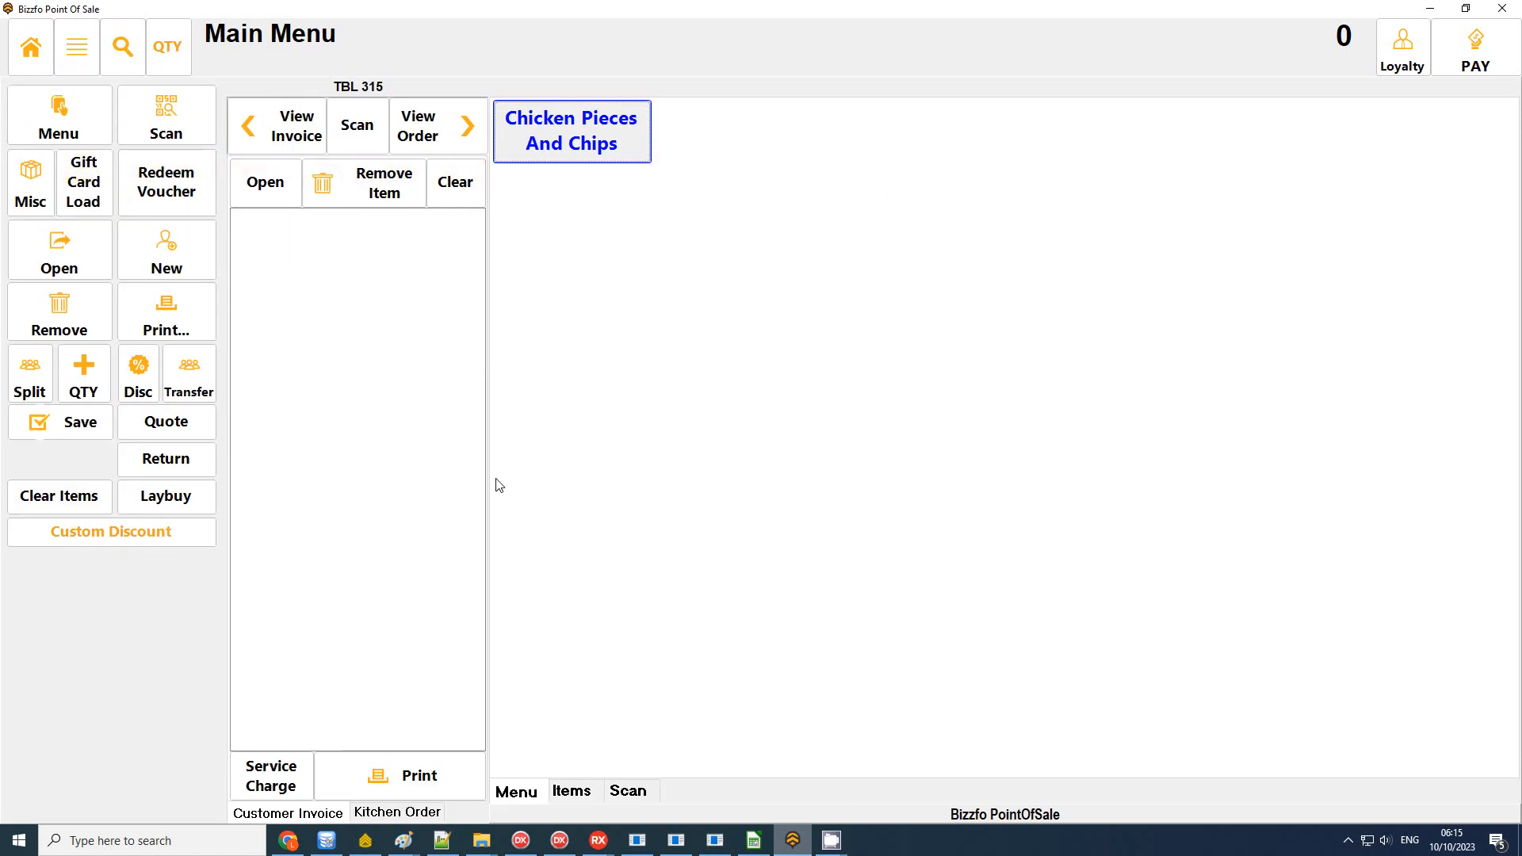
{"action": "mouse_move", "coordinate": [84, 183]}
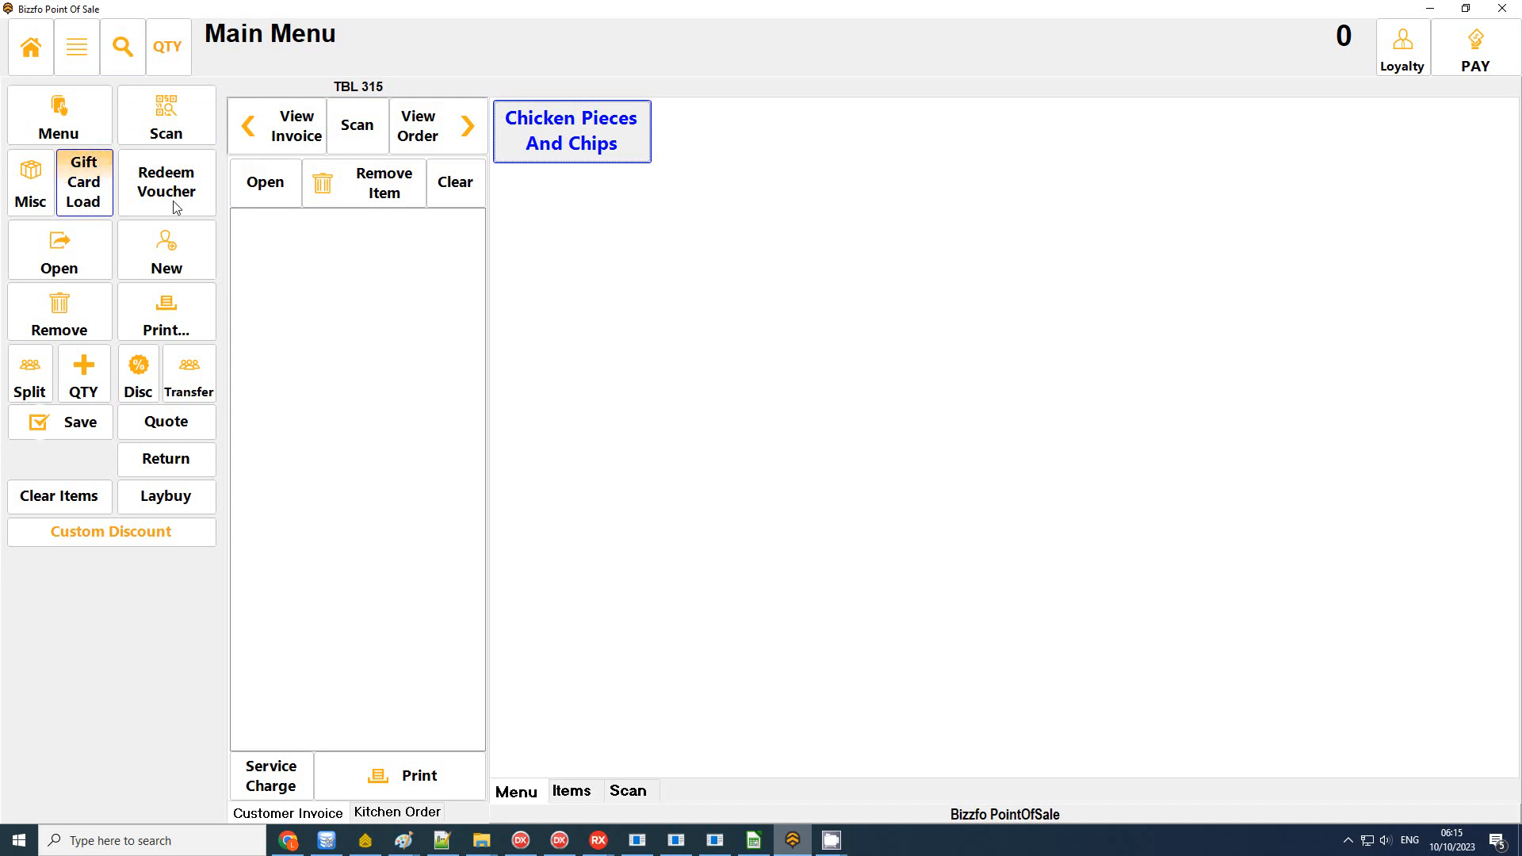
{"action": "mouse_move", "coordinate": [848, 257]}
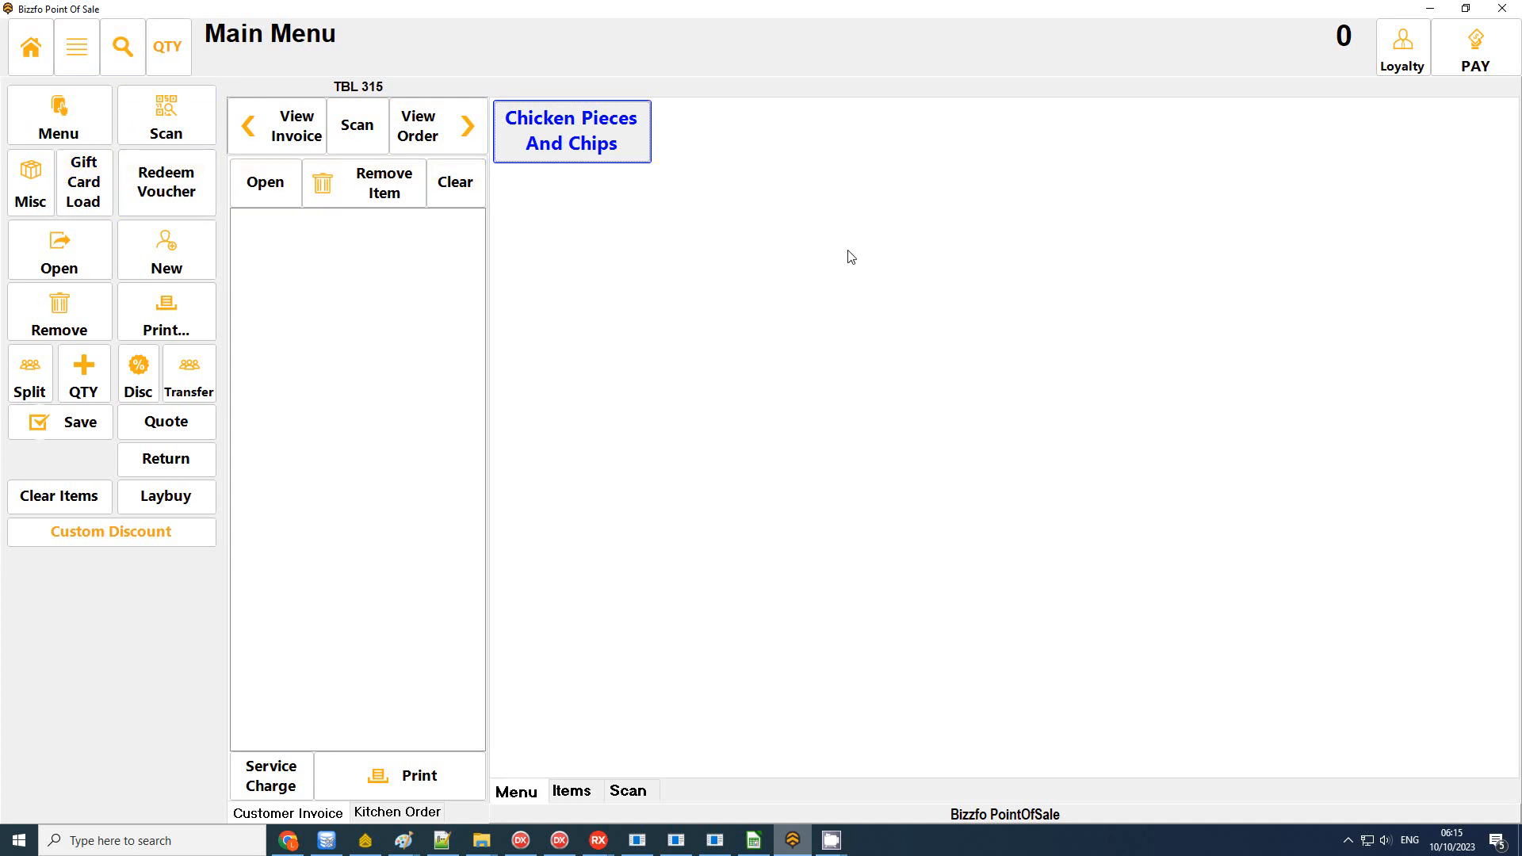
{"action": "mouse_move", "coordinate": [84, 183]}
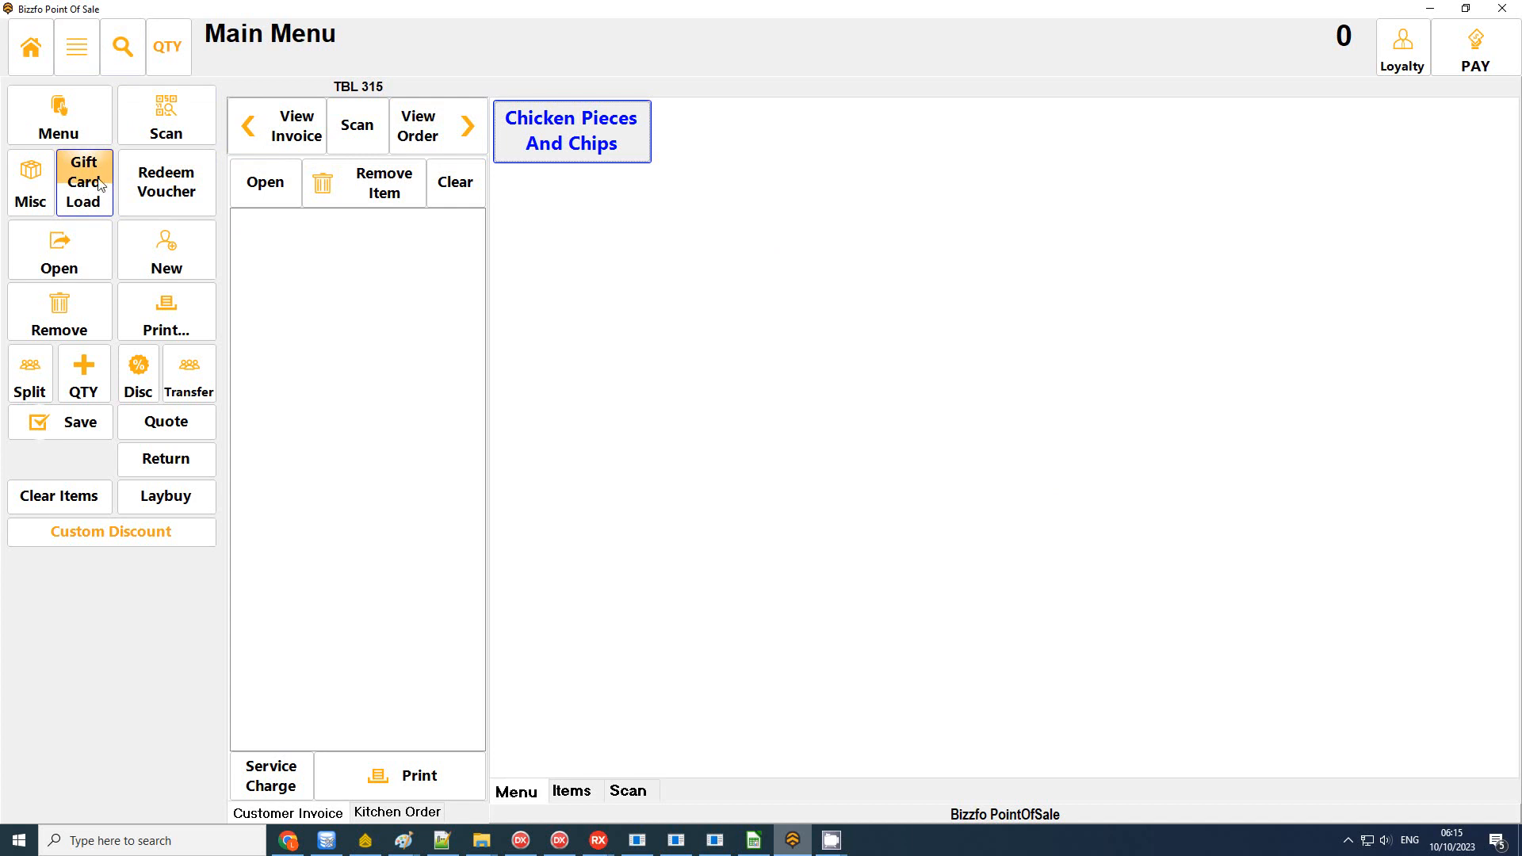
{"action": "mouse_move", "coordinate": [165, 182]}
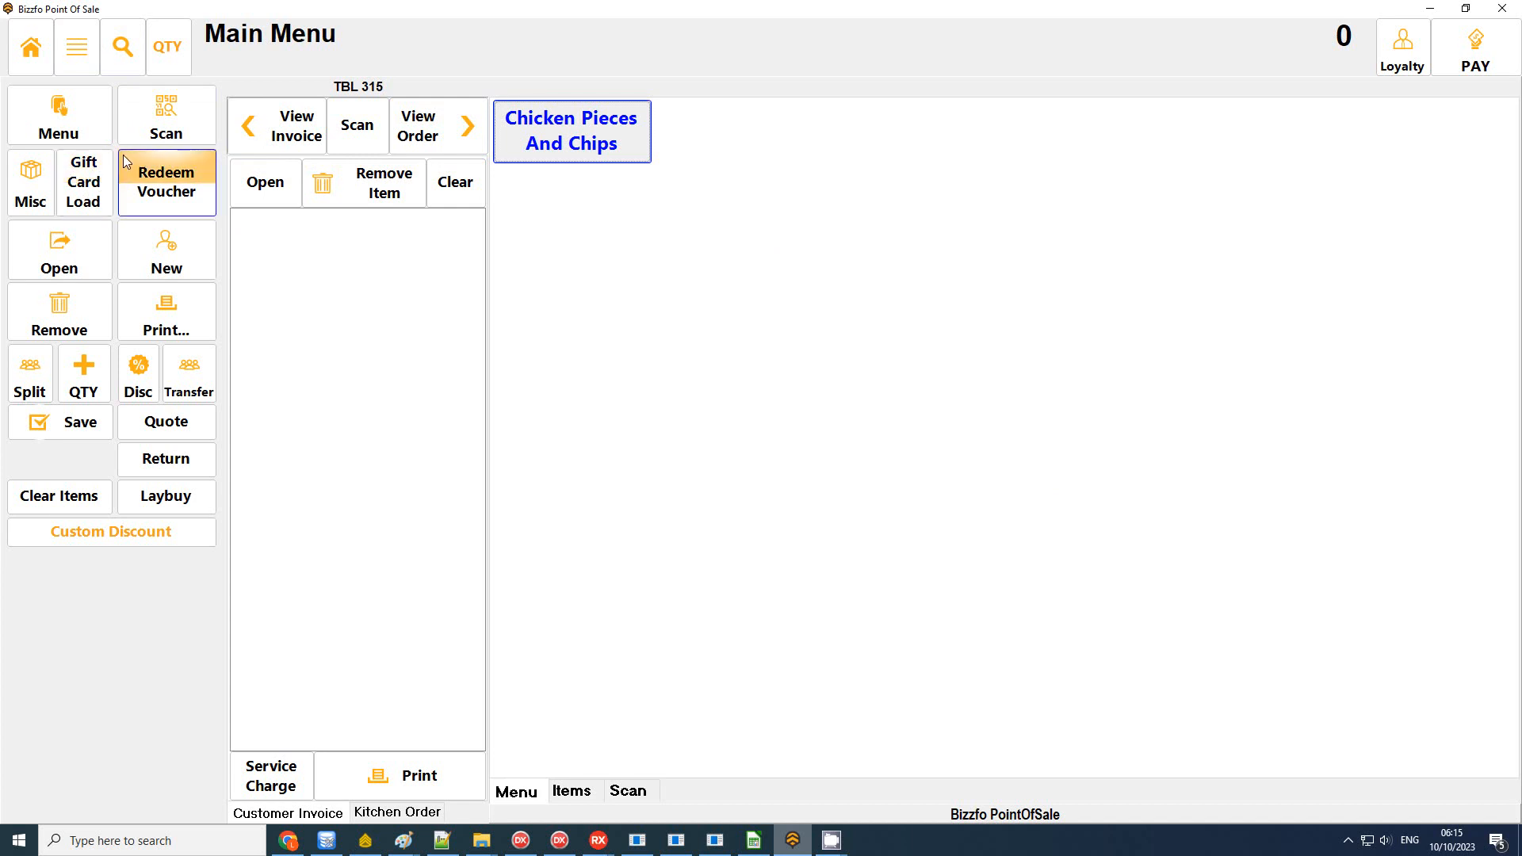
{"action": "mouse_move", "coordinate": [638, 396]}
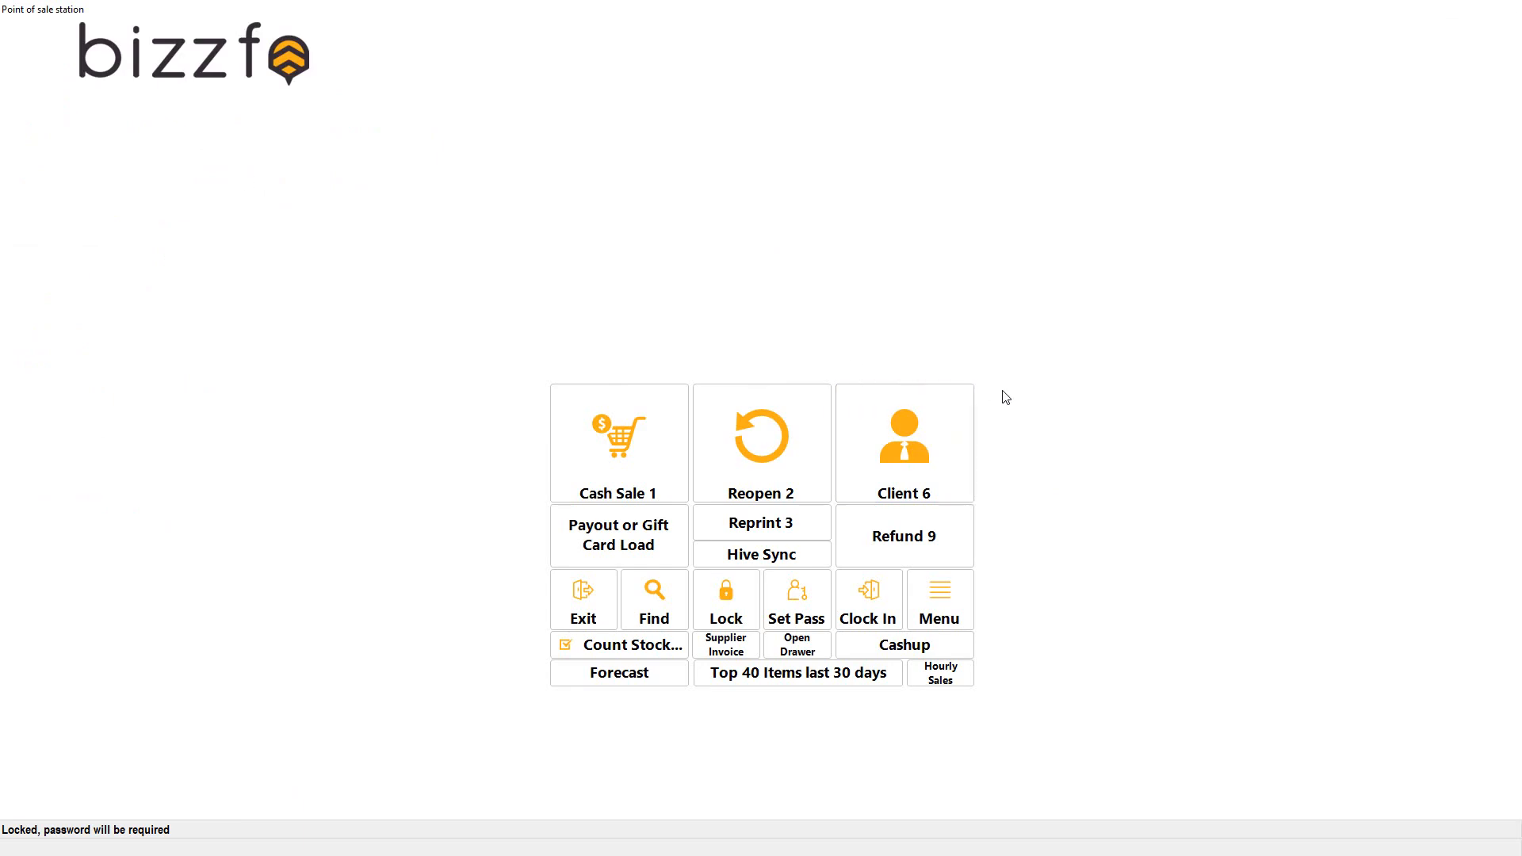
{"action": "mouse_move", "coordinate": [813, 361]}
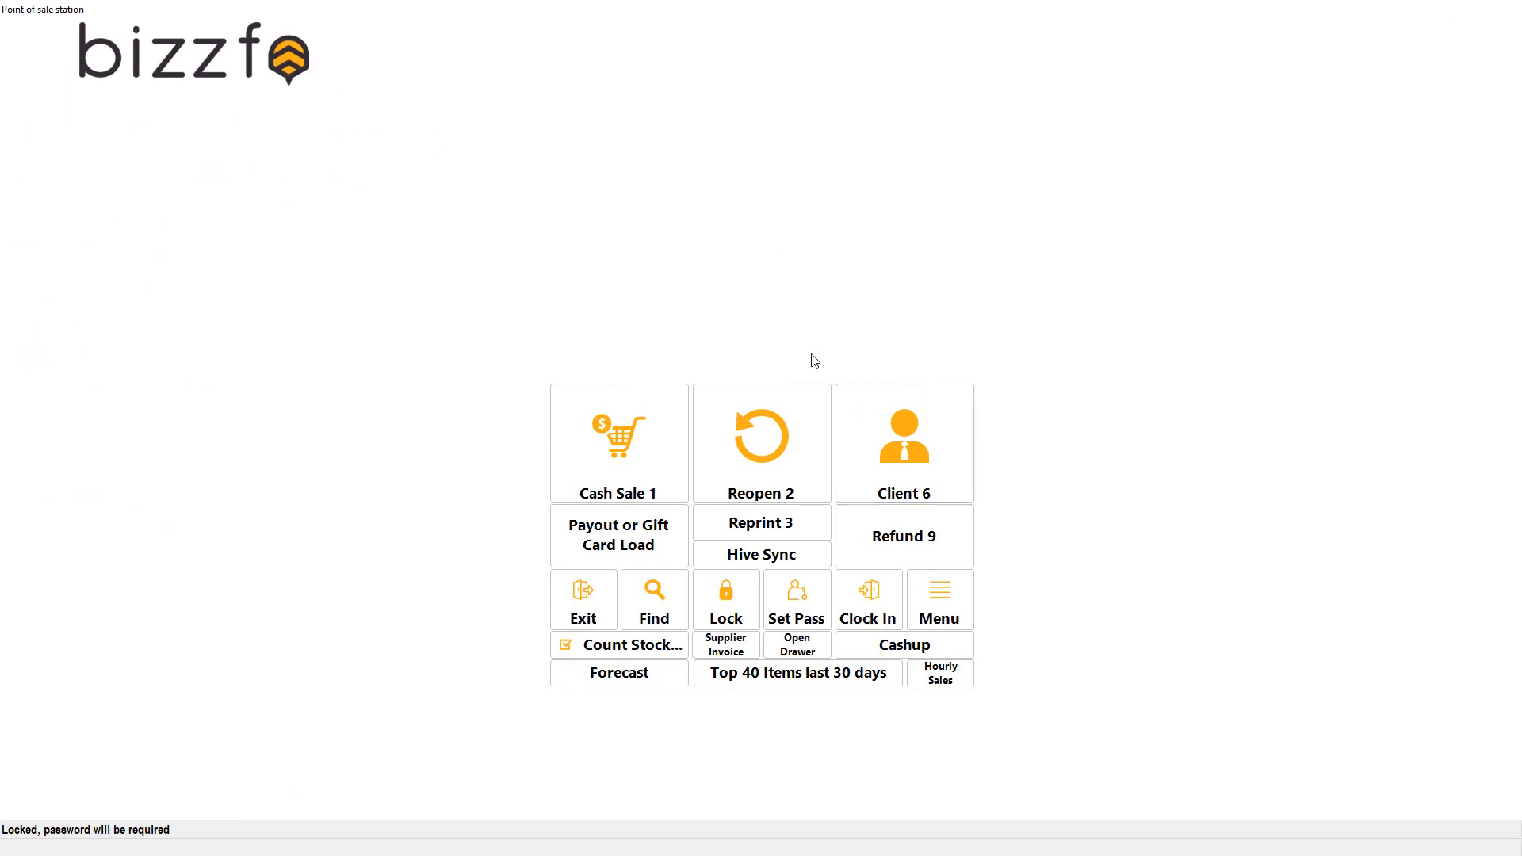
{"action": "mouse_move", "coordinate": [875, 716]}
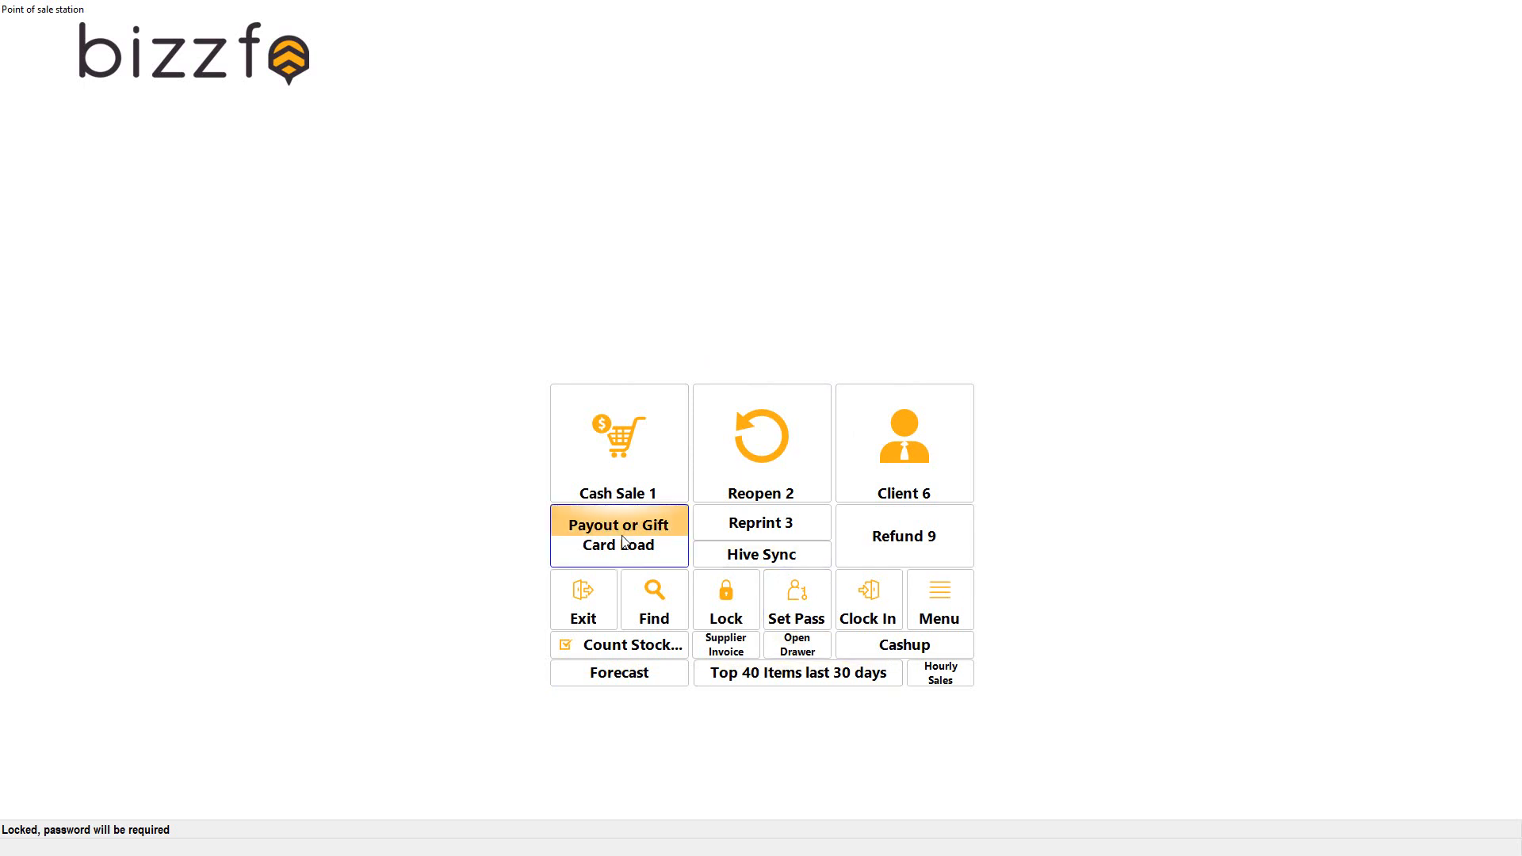
{"action": "mouse_move", "coordinate": [612, 544]}
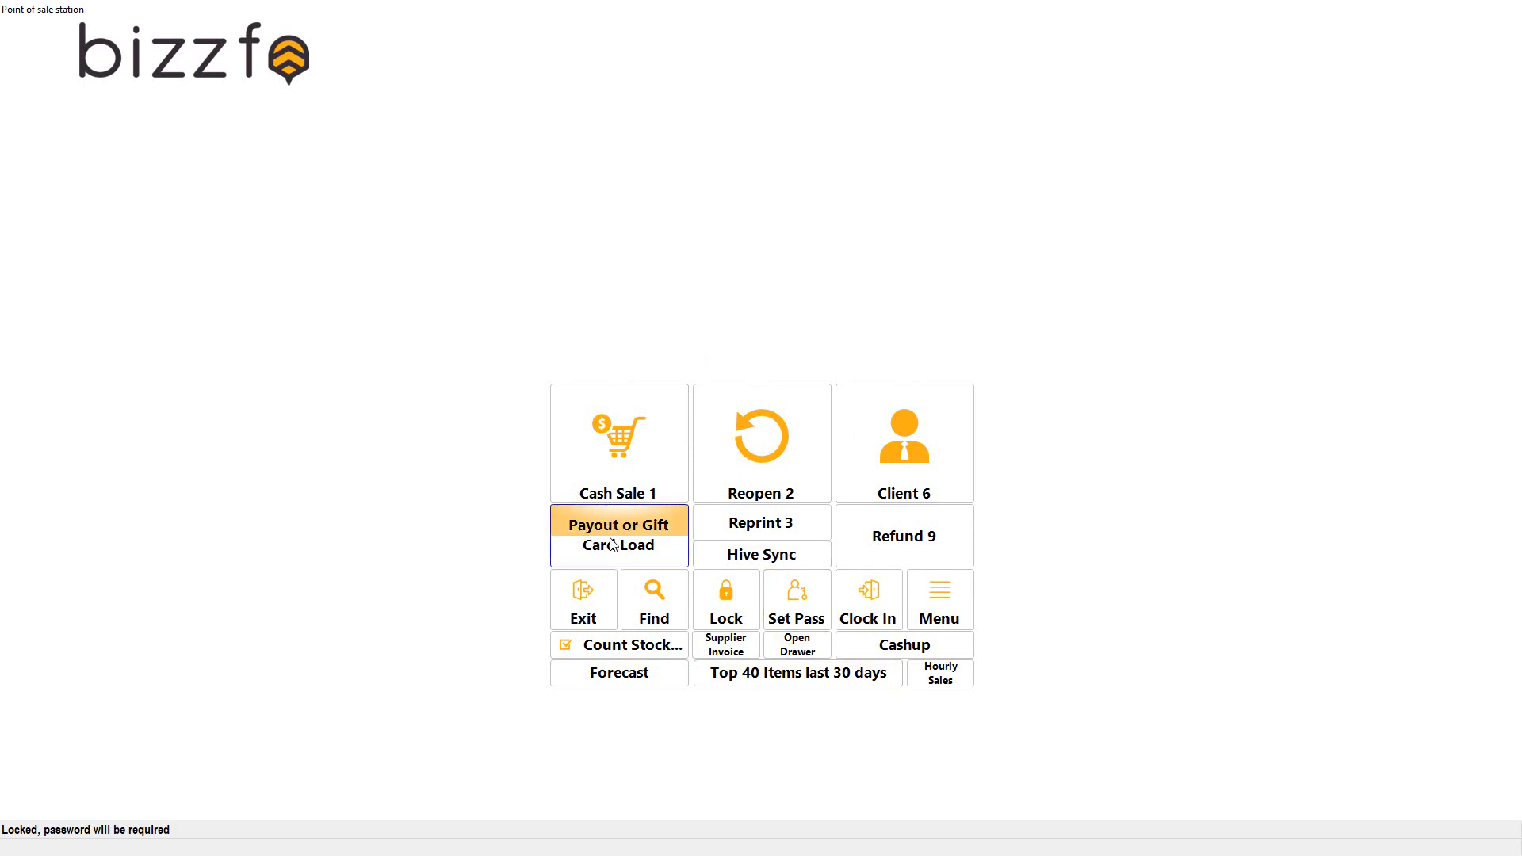
{"action": "mouse_move", "coordinate": [680, 542]}
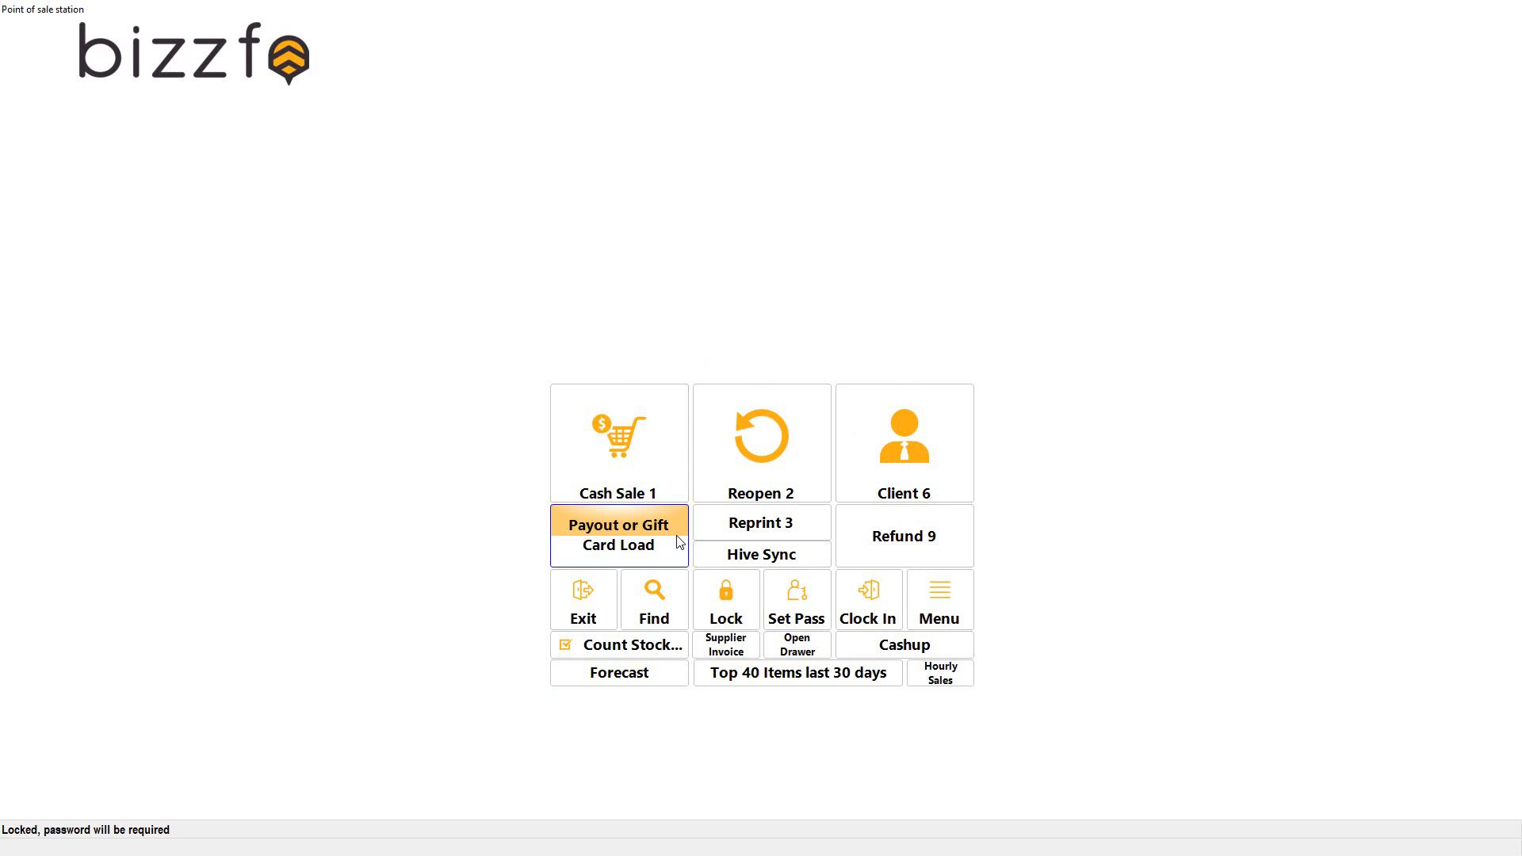
Choose Load Gift Card under Payout or Gift Card Load and authorise it with the password
{"action": "left_click", "coordinate": [617, 534]}
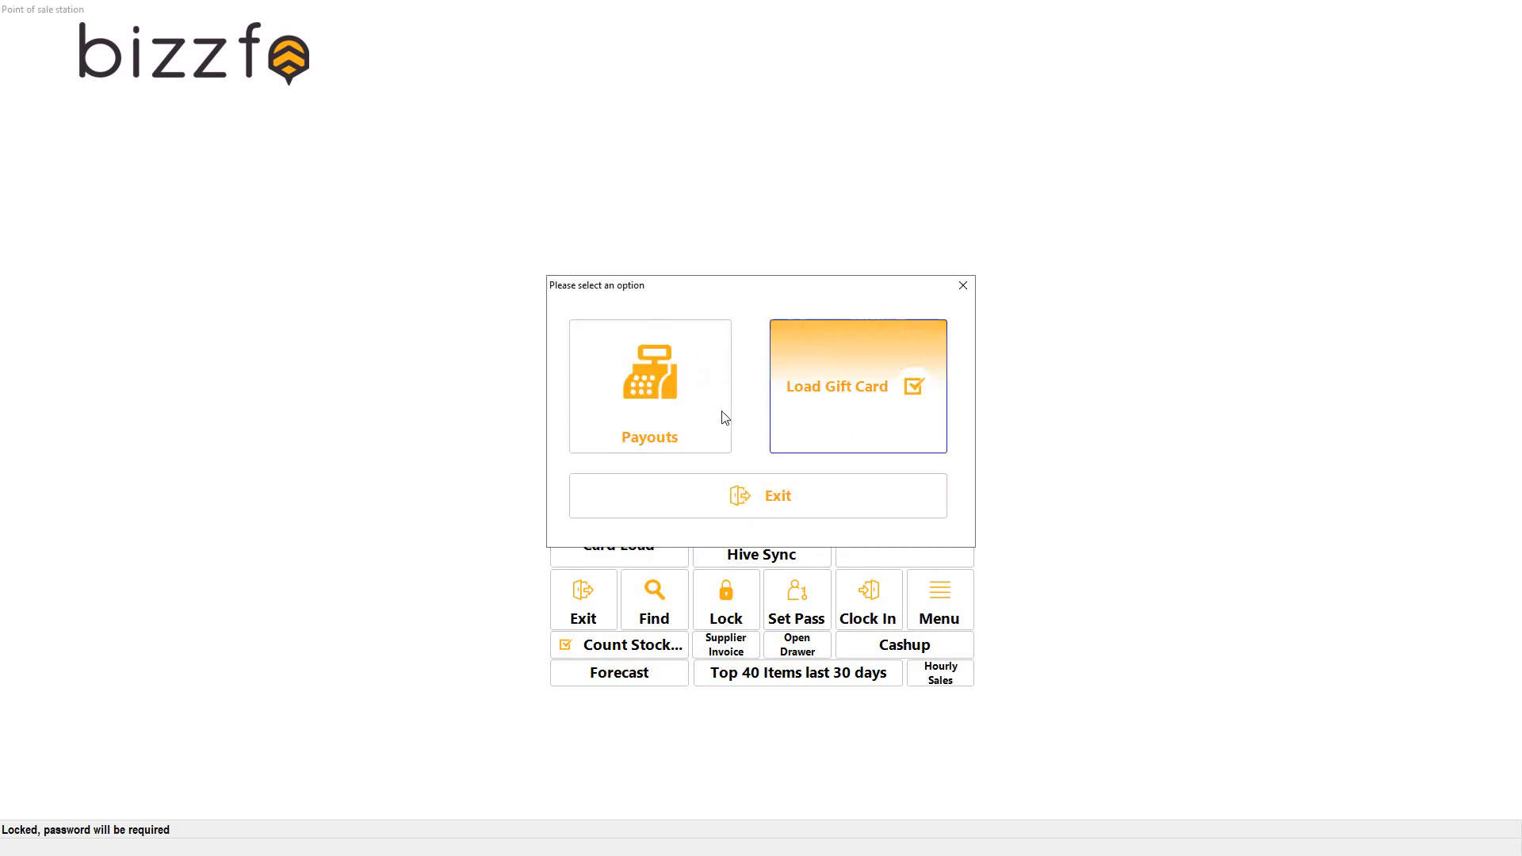
{"action": "mouse_move", "coordinate": [814, 424]}
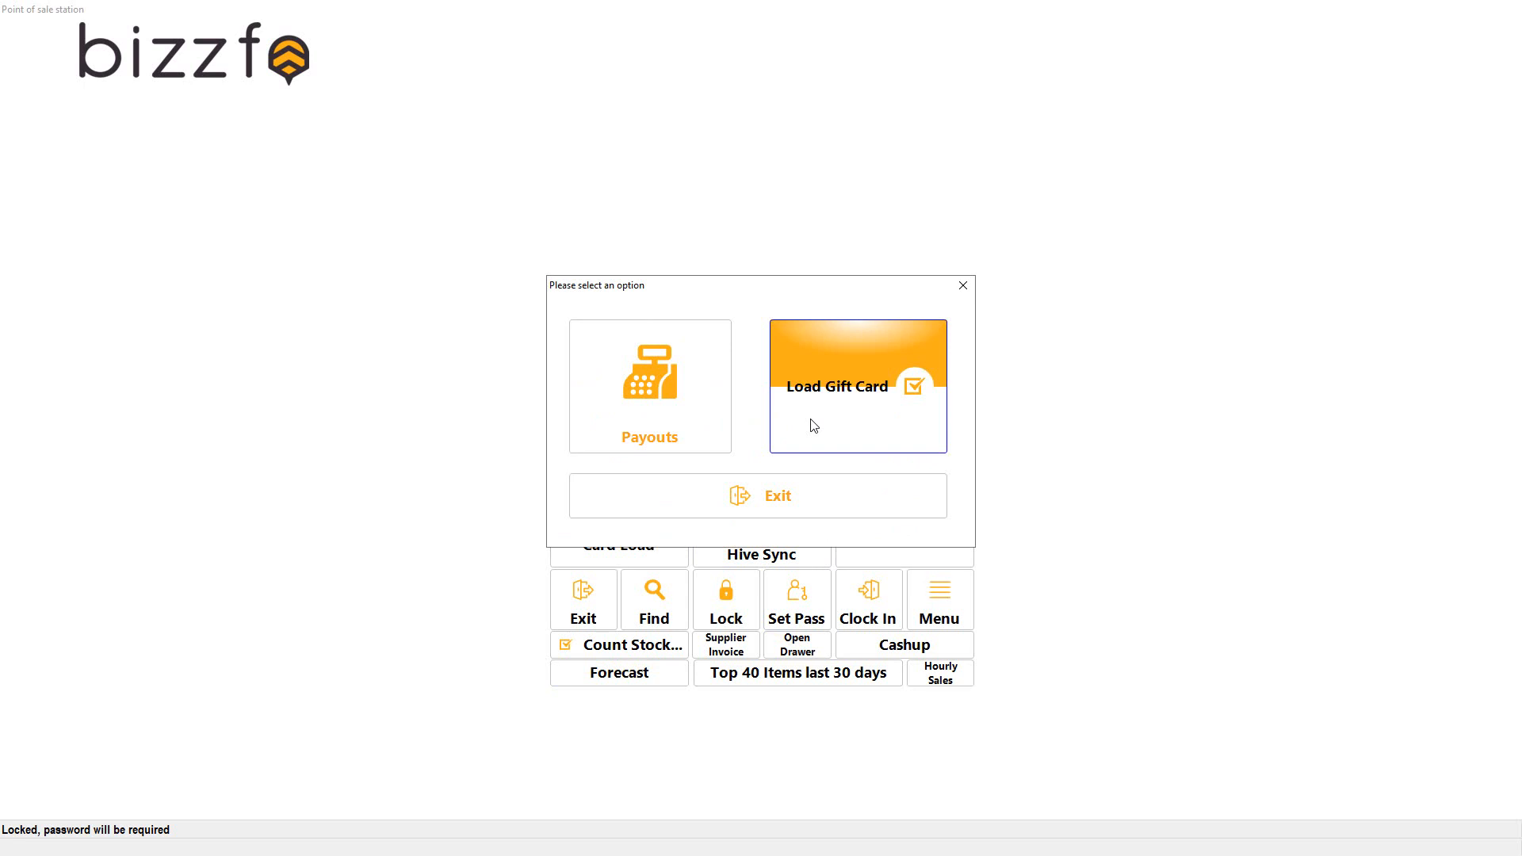
{"action": "left_click", "coordinate": [856, 385]}
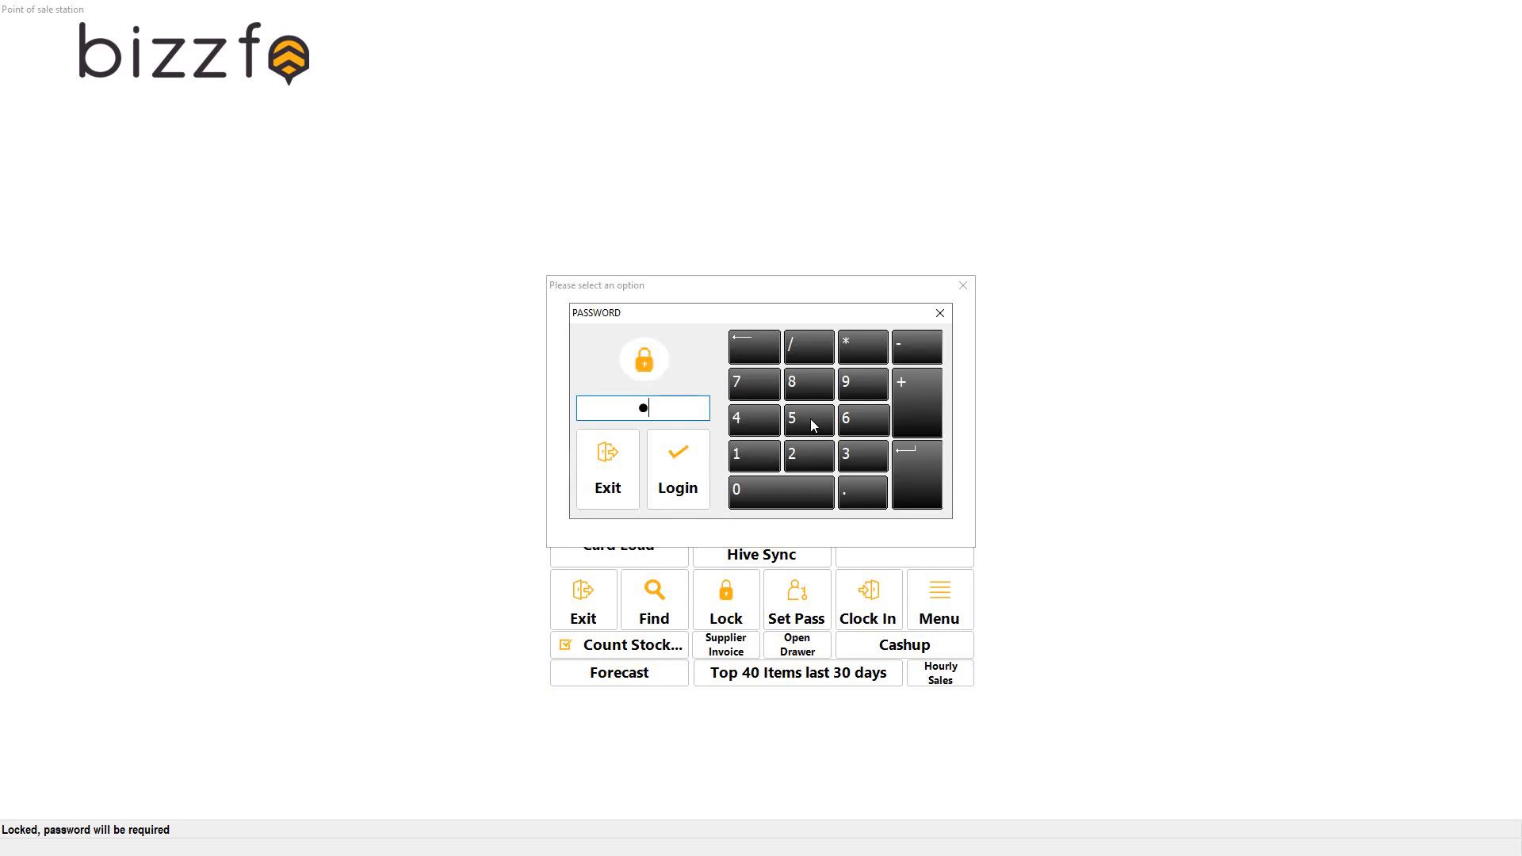
{"action": "left_click", "coordinate": [677, 469]}
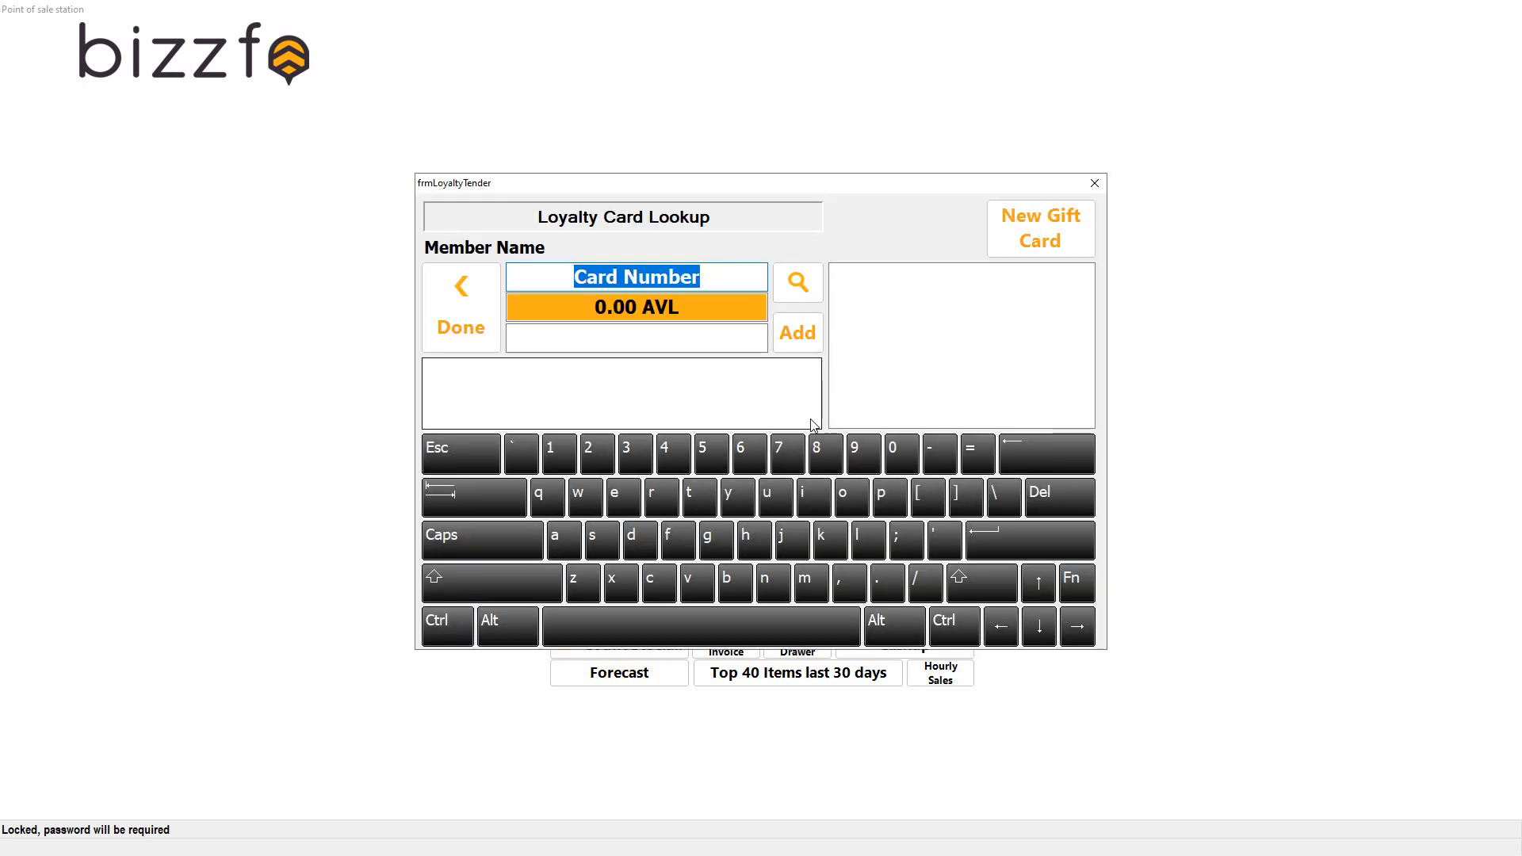
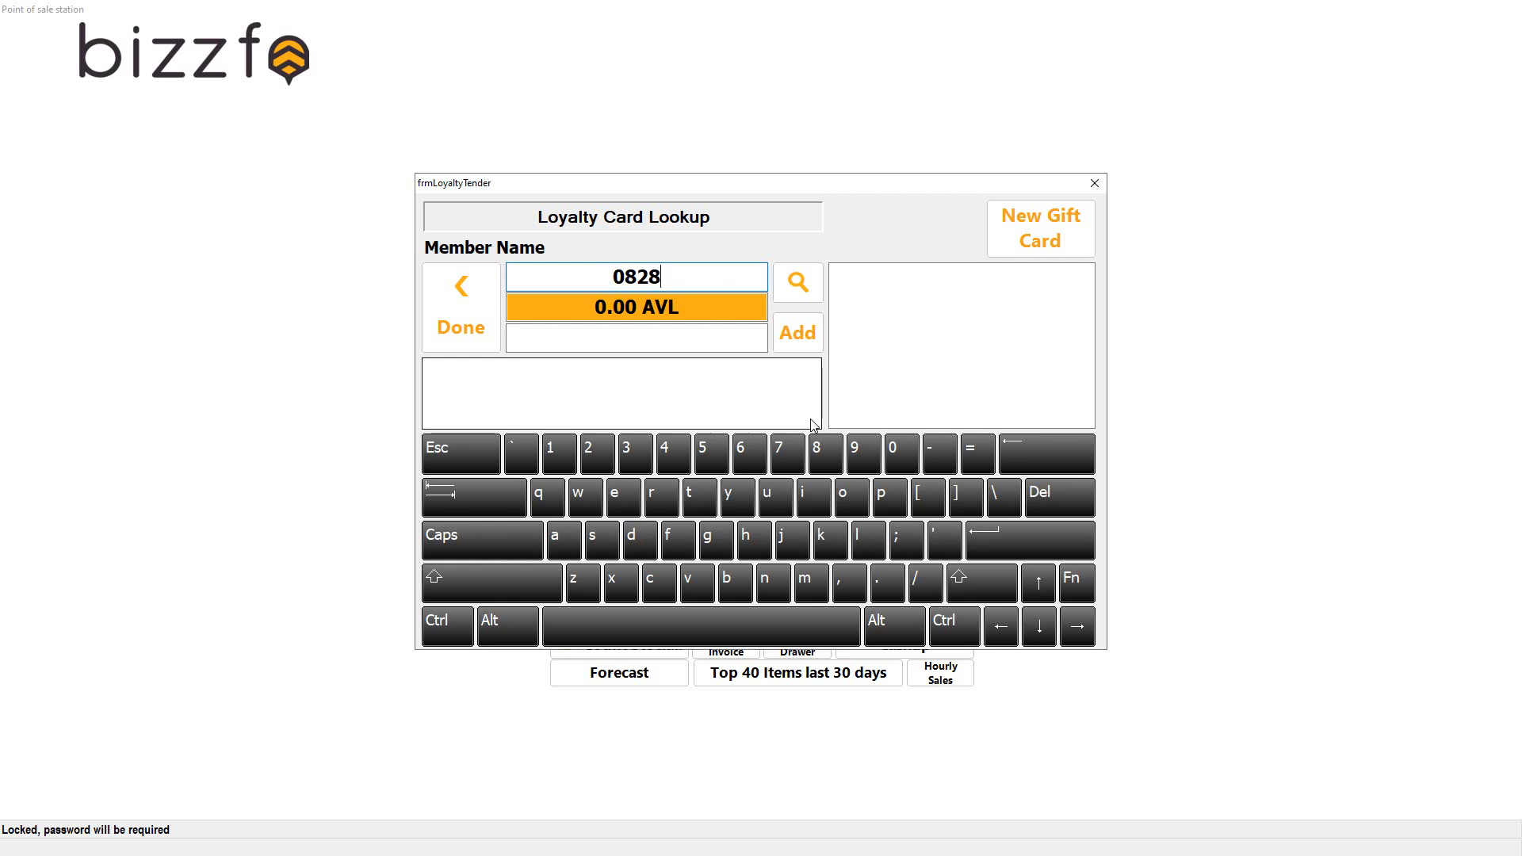
Look up the card, then generate and accept a New Gift Card number
{"action": "left_click", "coordinate": [796, 282]}
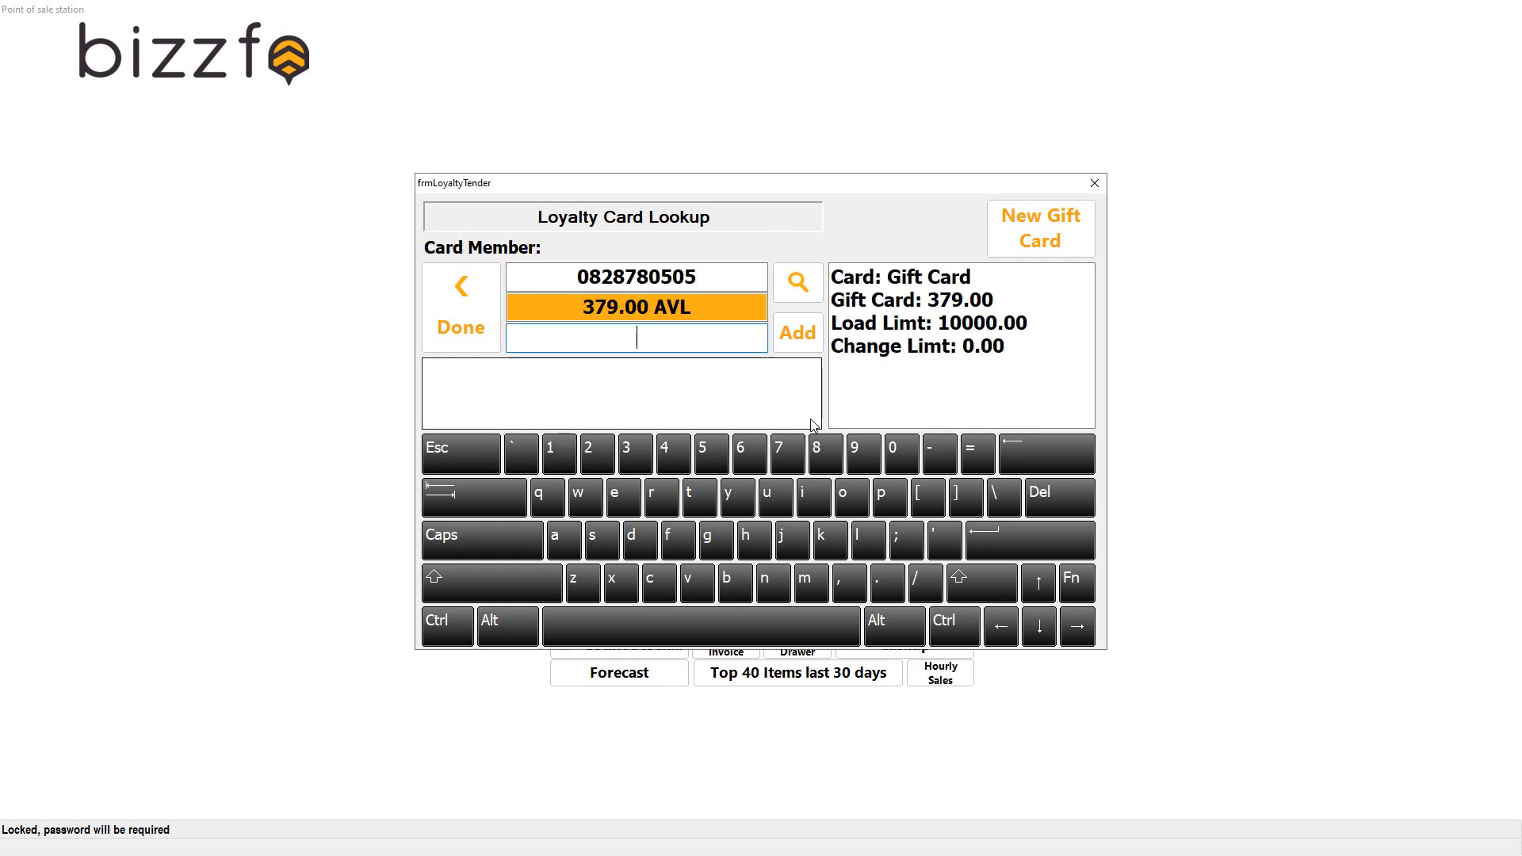
{"action": "mouse_move", "coordinate": [668, 308]}
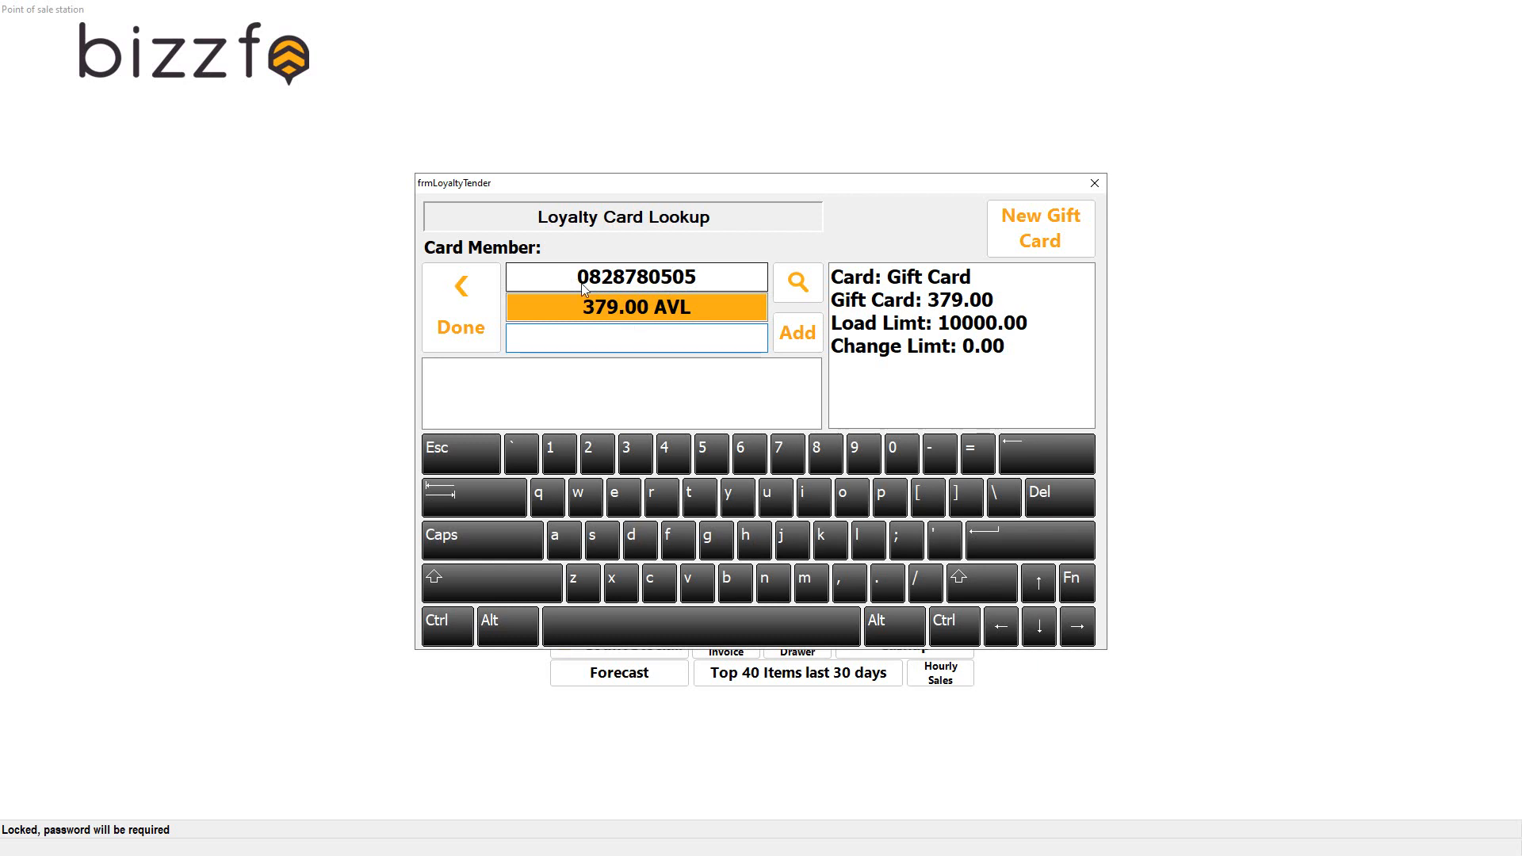
{"action": "left_click", "coordinate": [635, 337]}
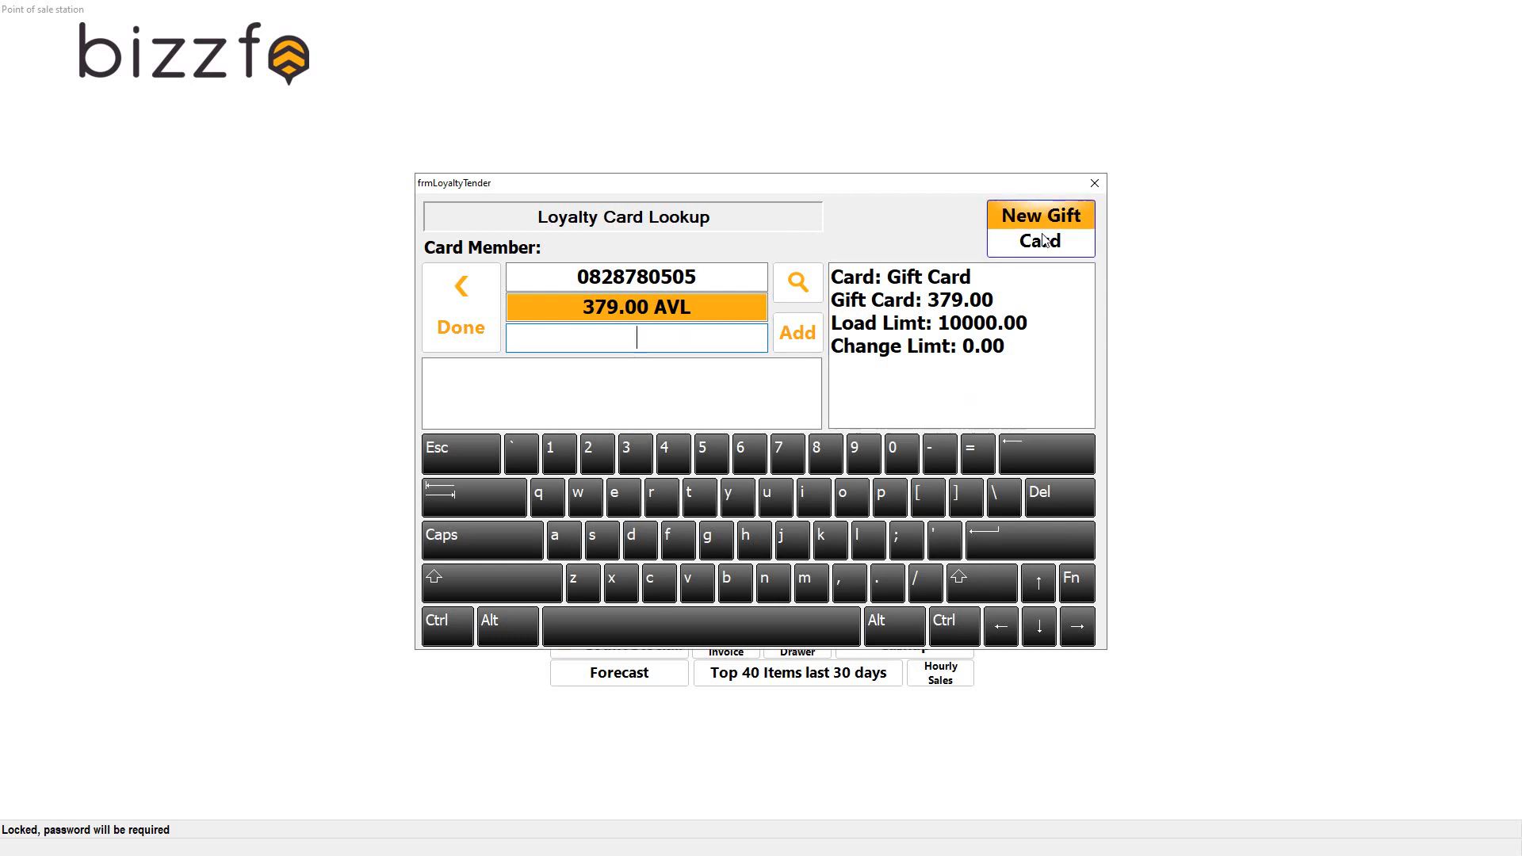
{"action": "left_click", "coordinate": [1040, 228]}
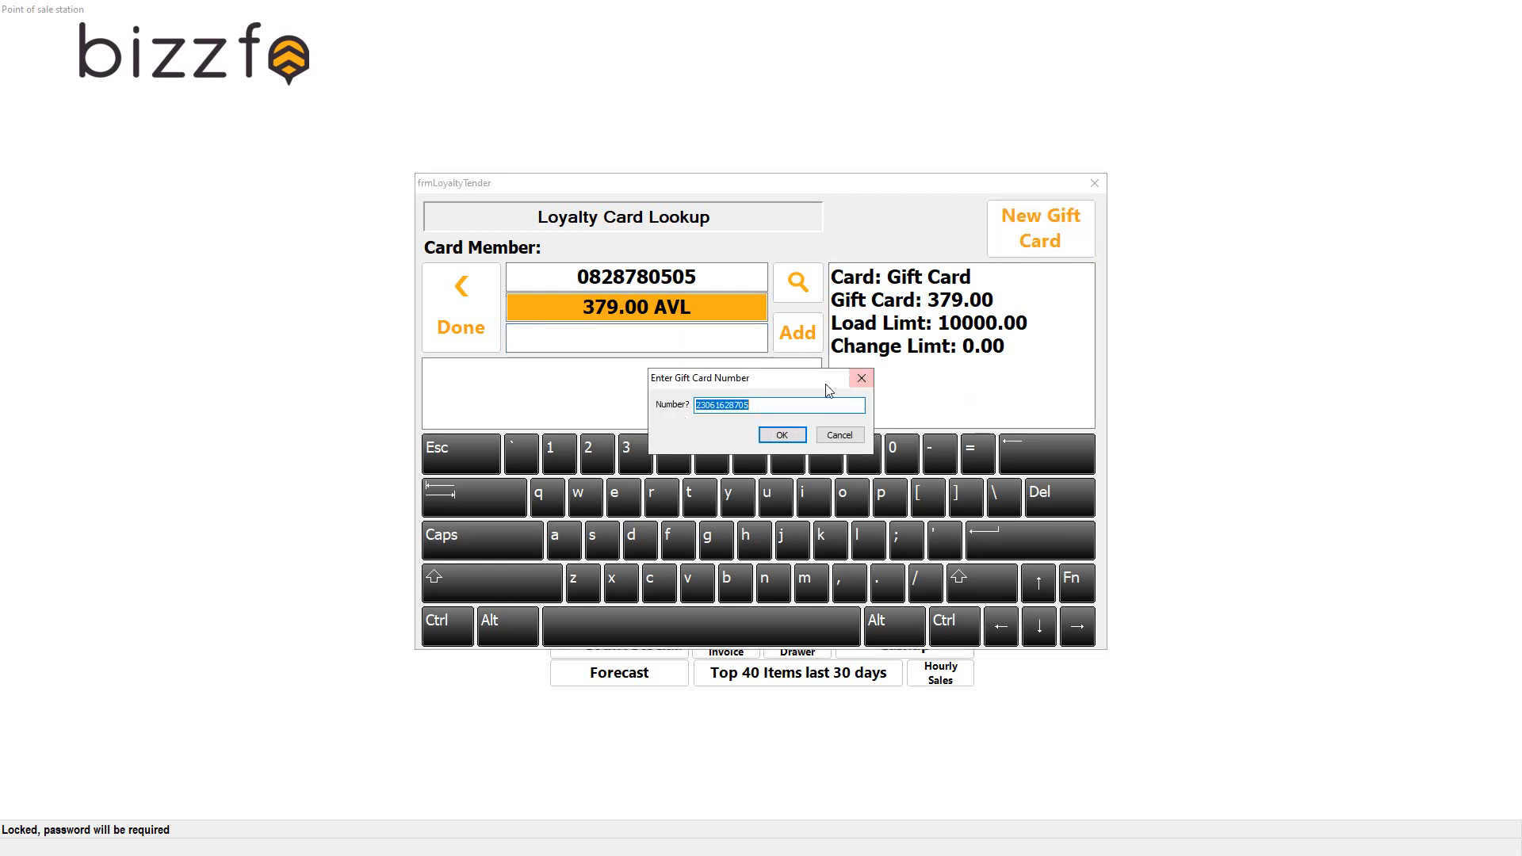
{"action": "mouse_move", "coordinate": [642, 400]}
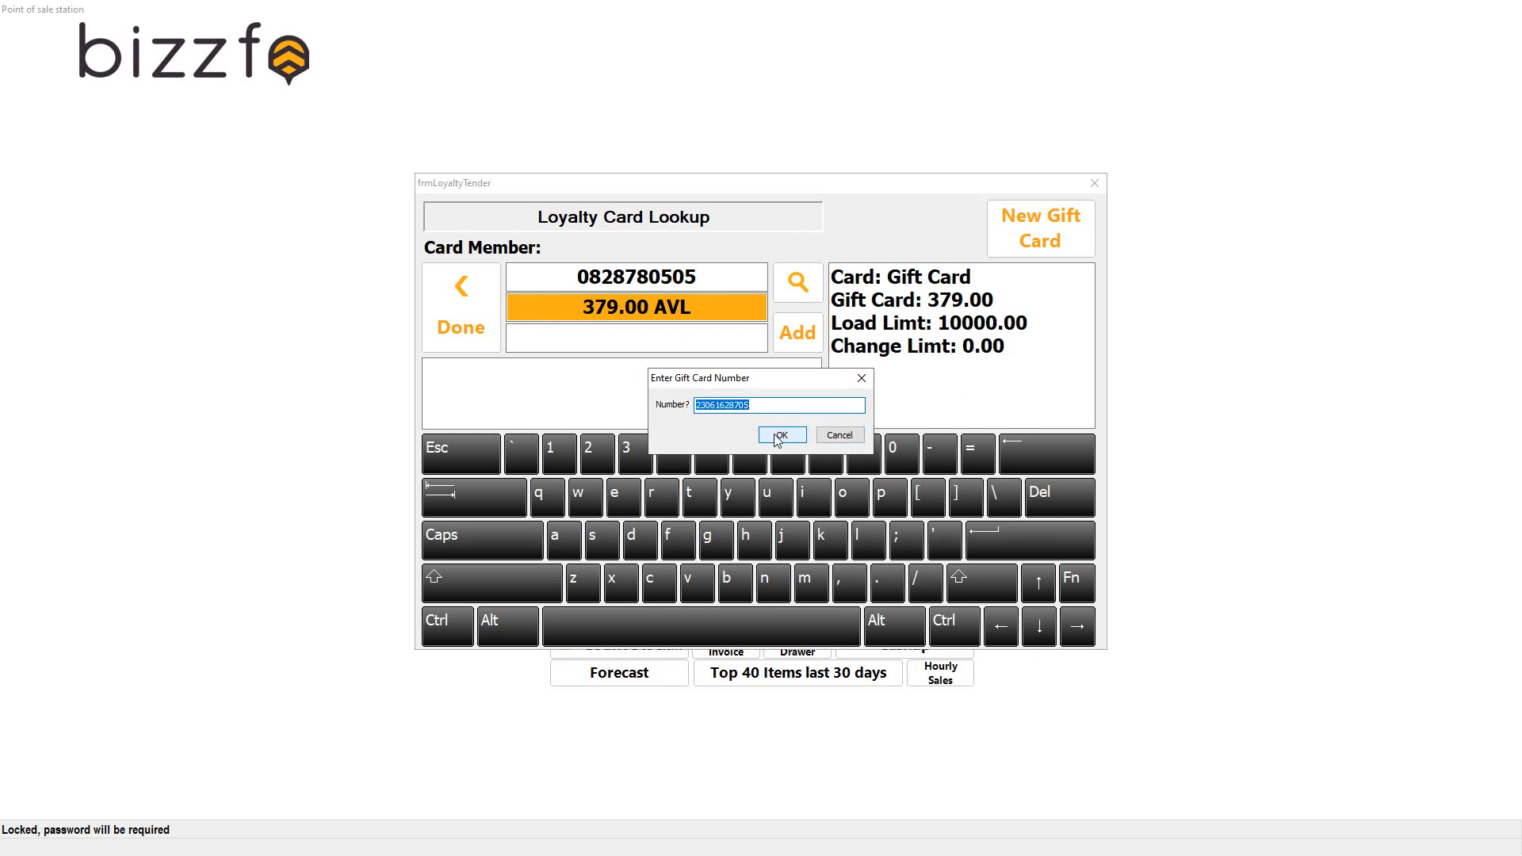
{"action": "left_click", "coordinate": [780, 434]}
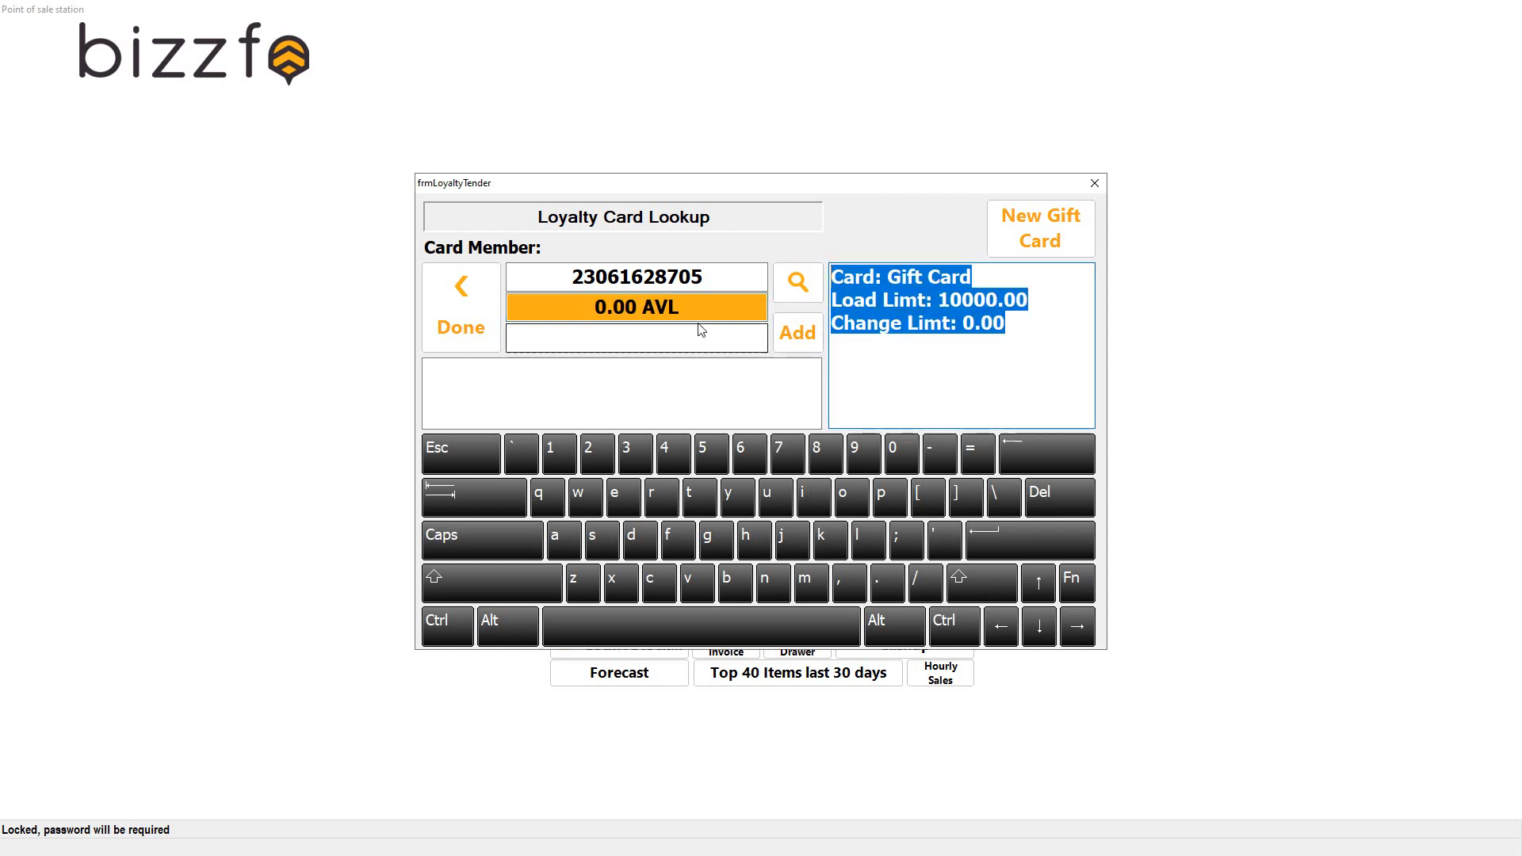
{"action": "type", "text": "08"}
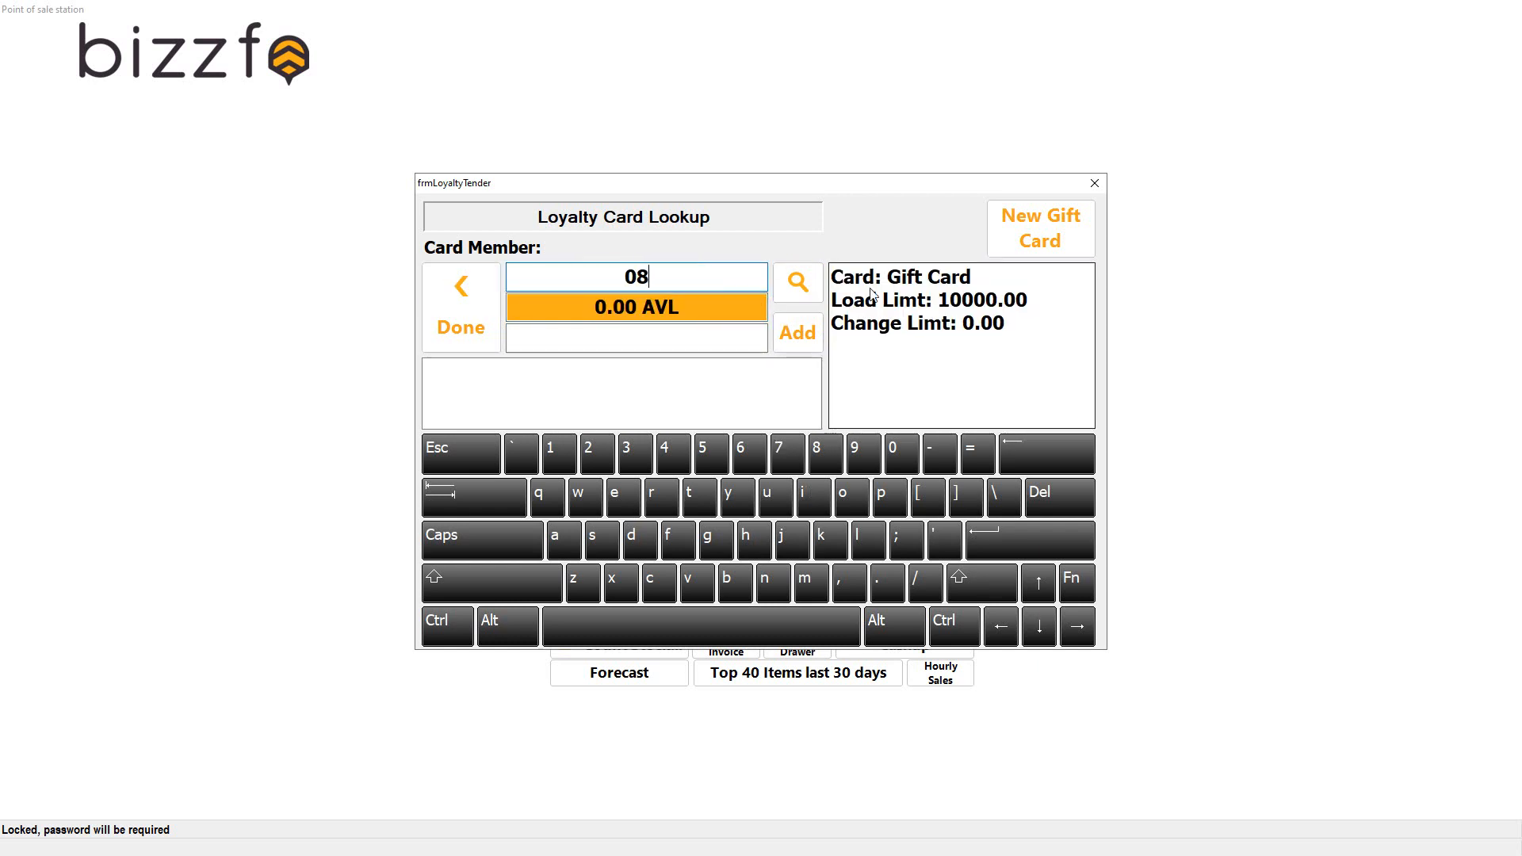
{"action": "left_click", "coordinate": [795, 281]}
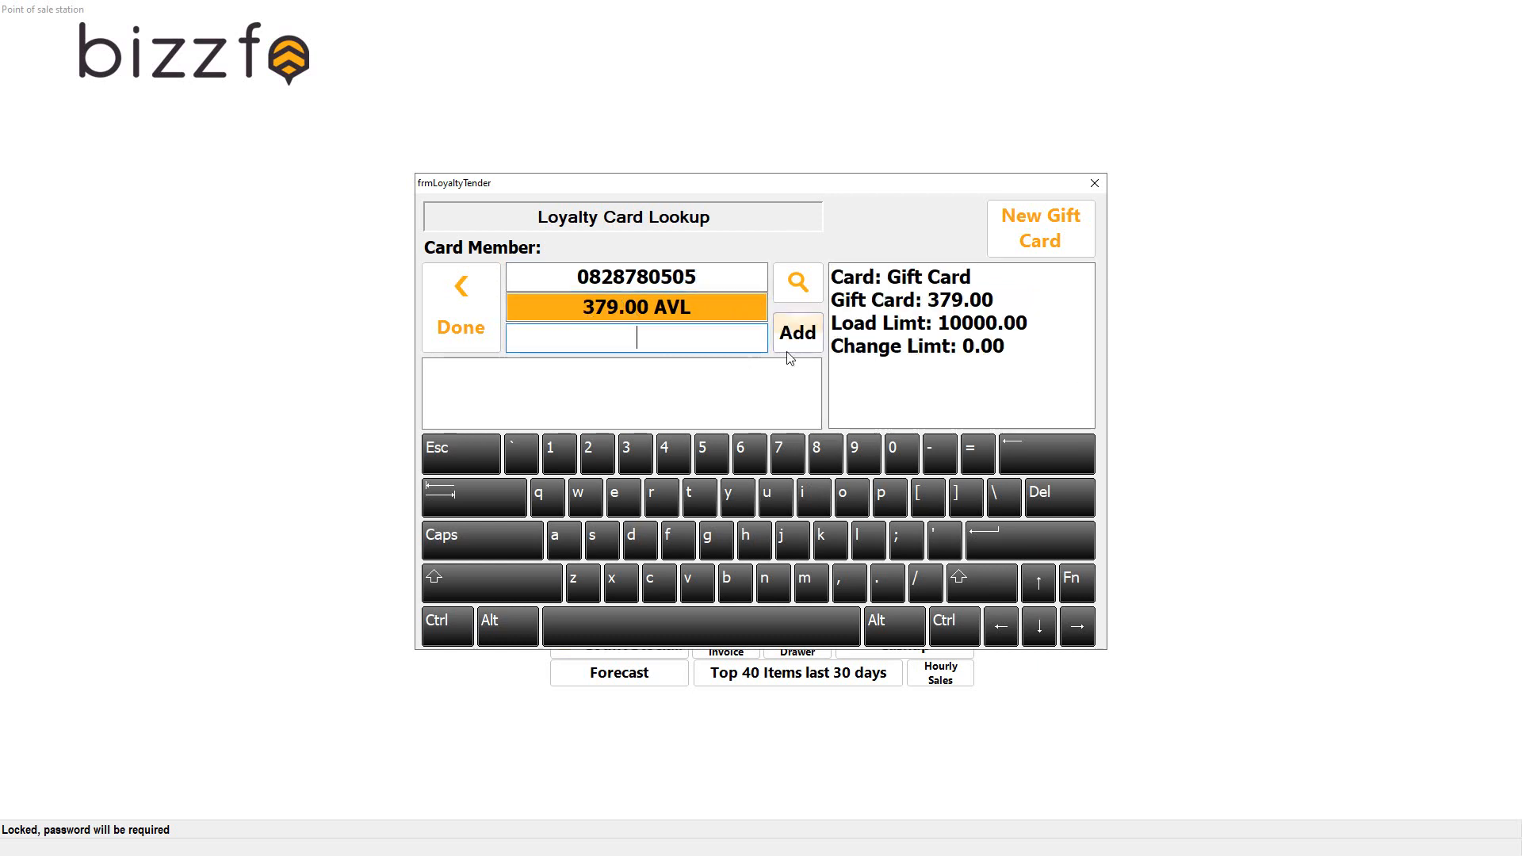
{"action": "type", "text": "21"}
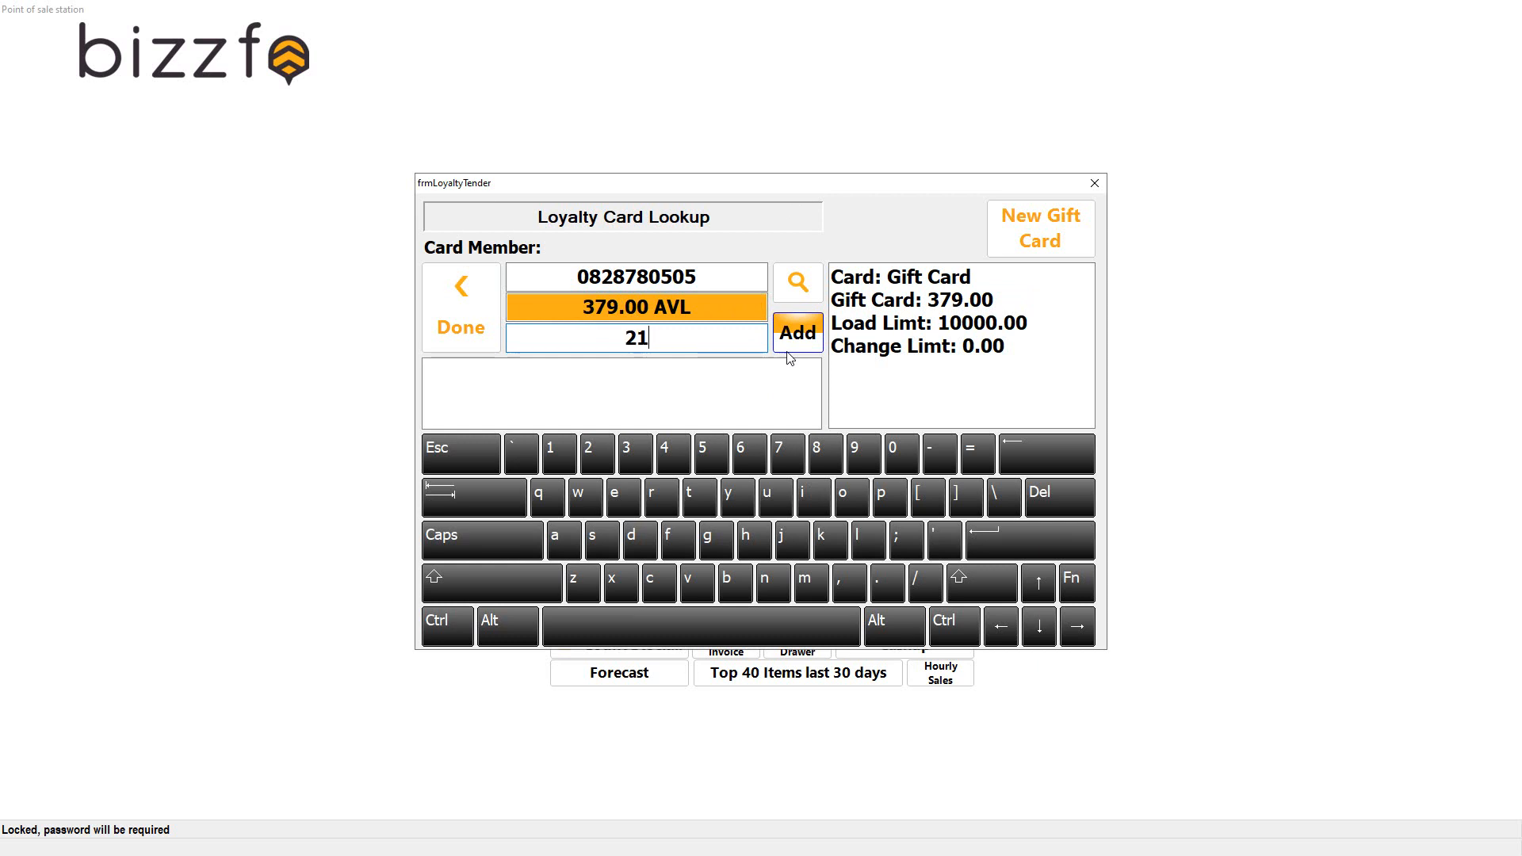
{"action": "mouse_move", "coordinate": [664, 335]}
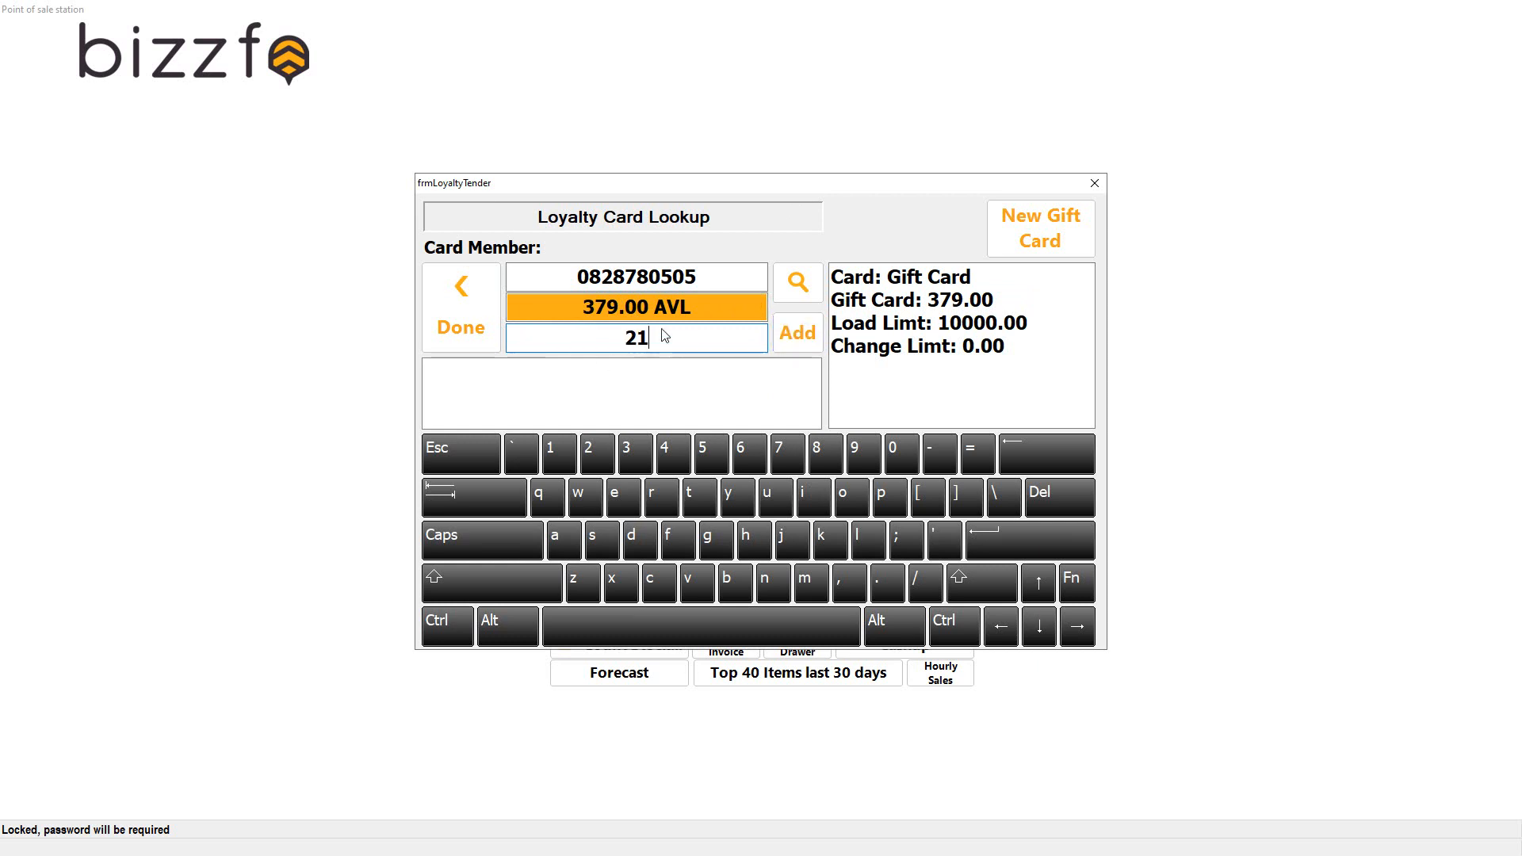
{"action": "left_click", "coordinate": [459, 314]}
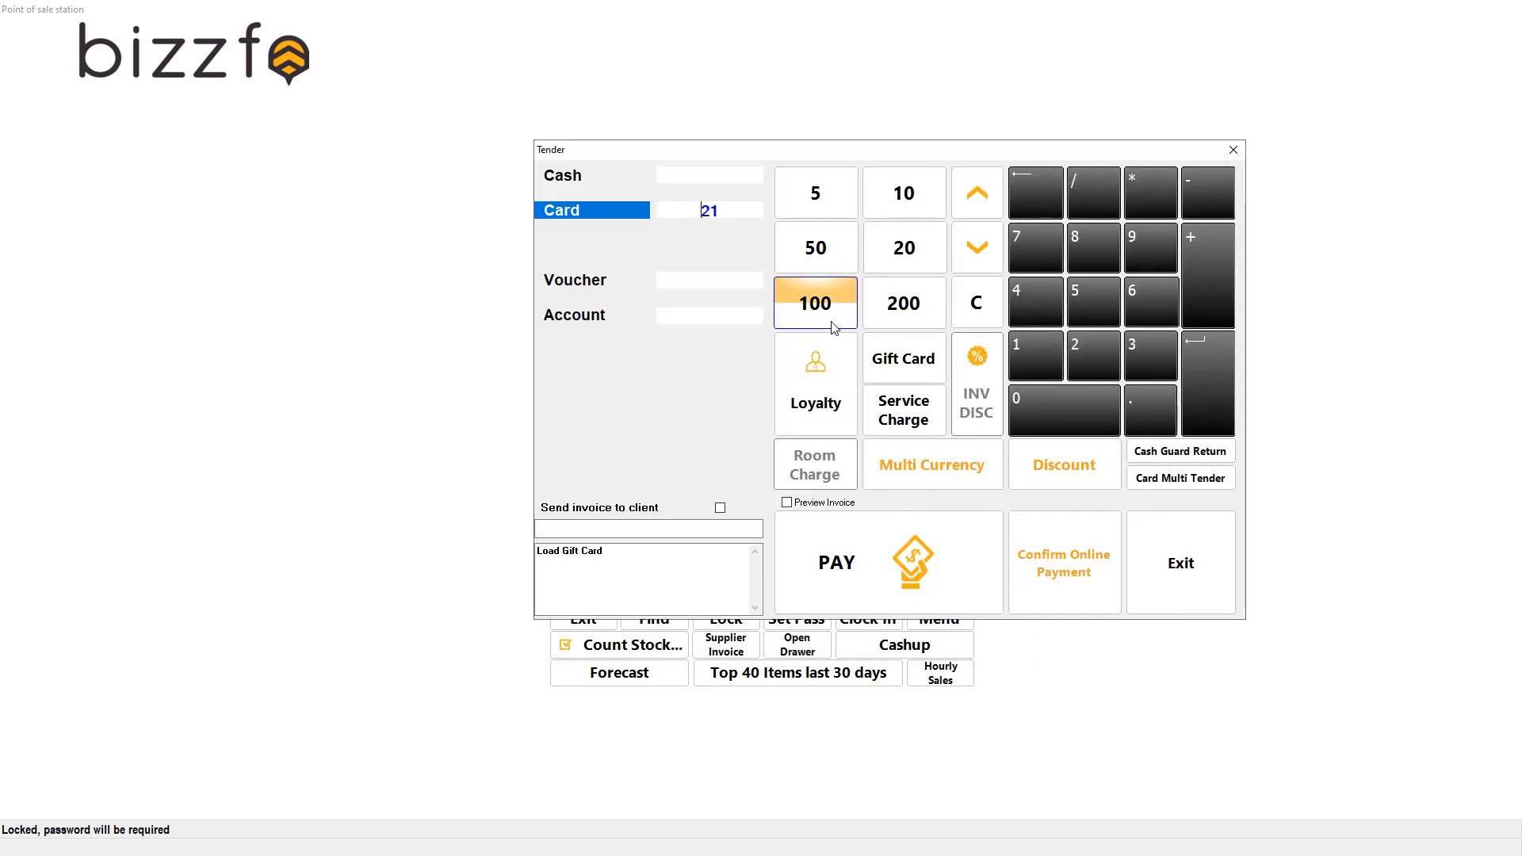
{"action": "mouse_move", "coordinate": [517, 167]}
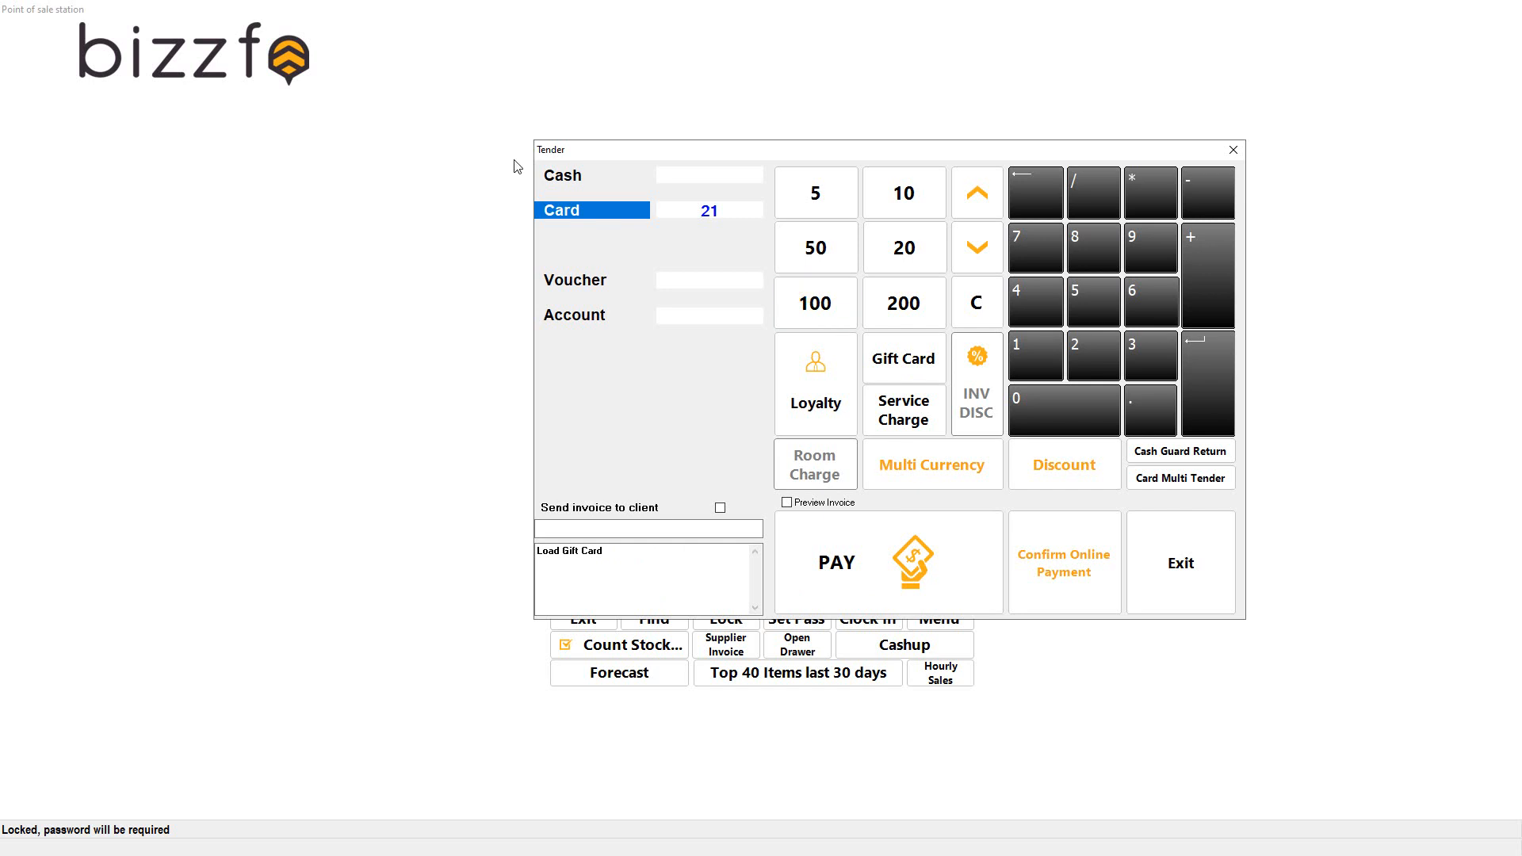
{"action": "mouse_move", "coordinate": [758, 219]}
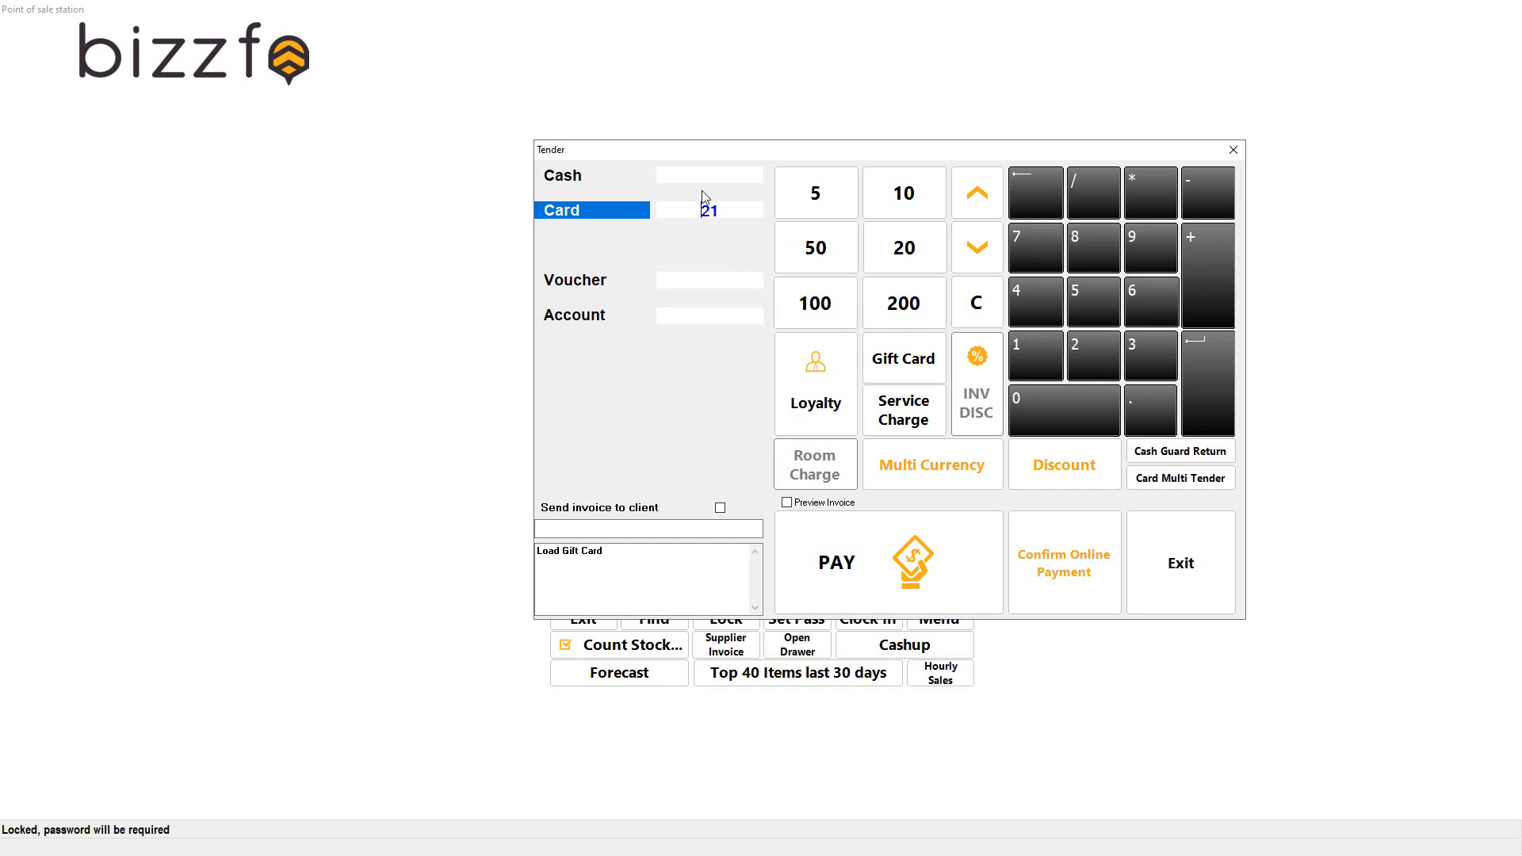
{"action": "mouse_move", "coordinate": [893, 558]}
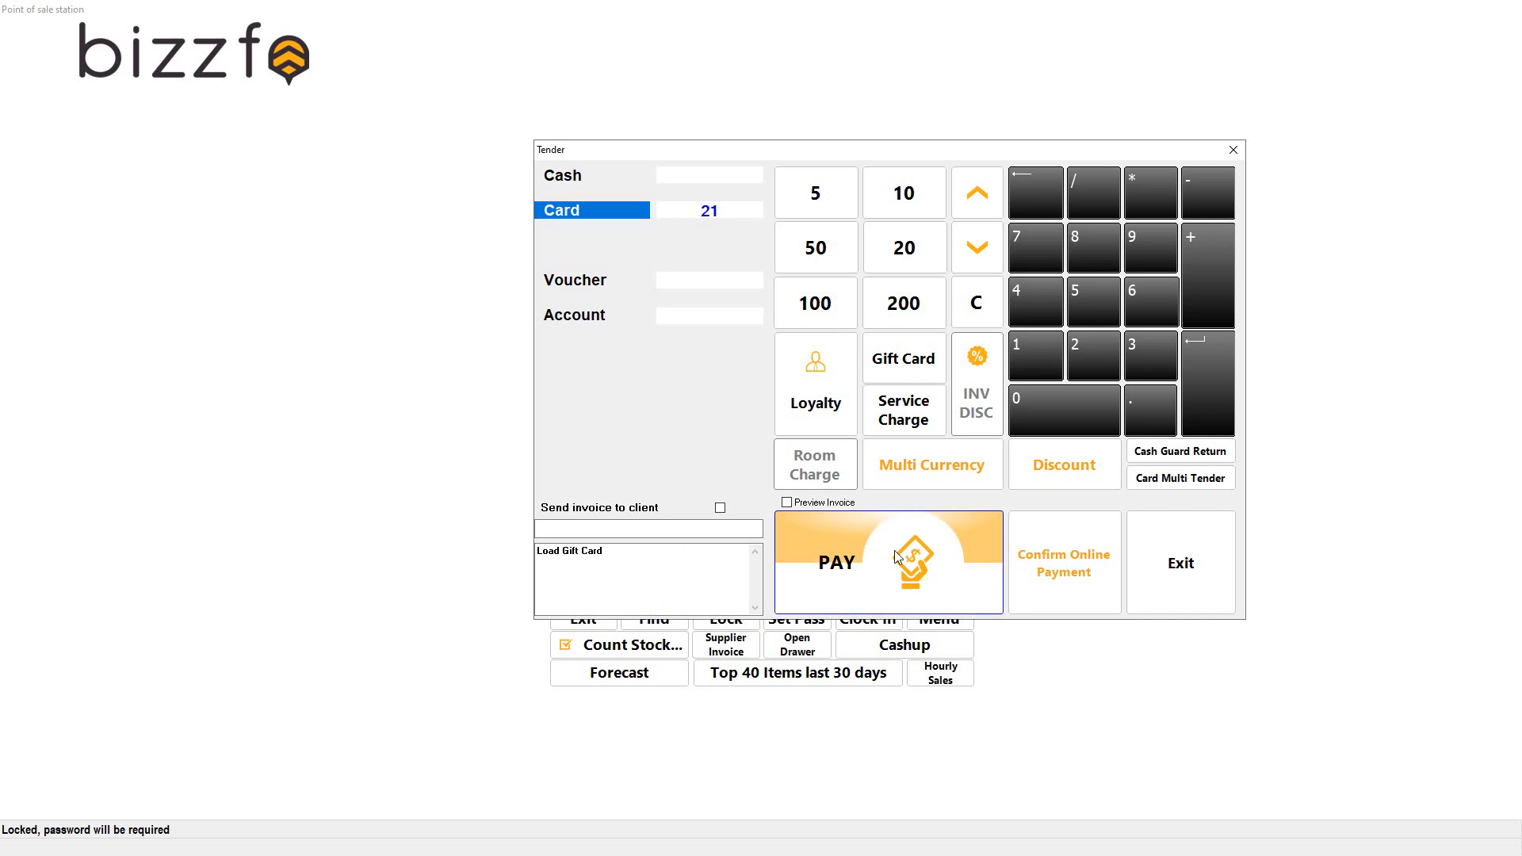
{"action": "left_click", "coordinate": [833, 561]}
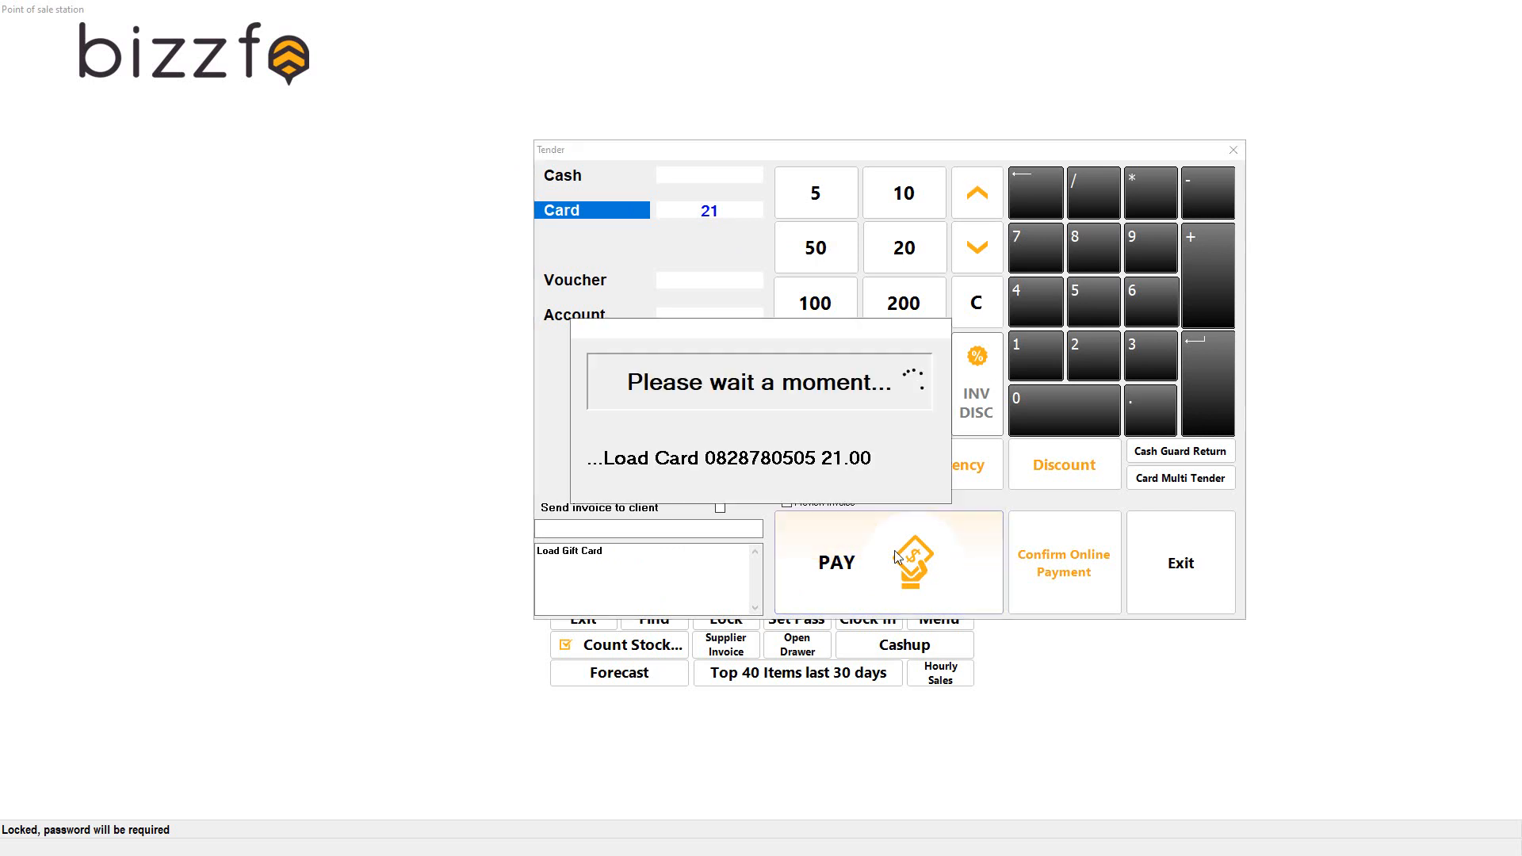
{"action": "left_click", "coordinate": [835, 561]}
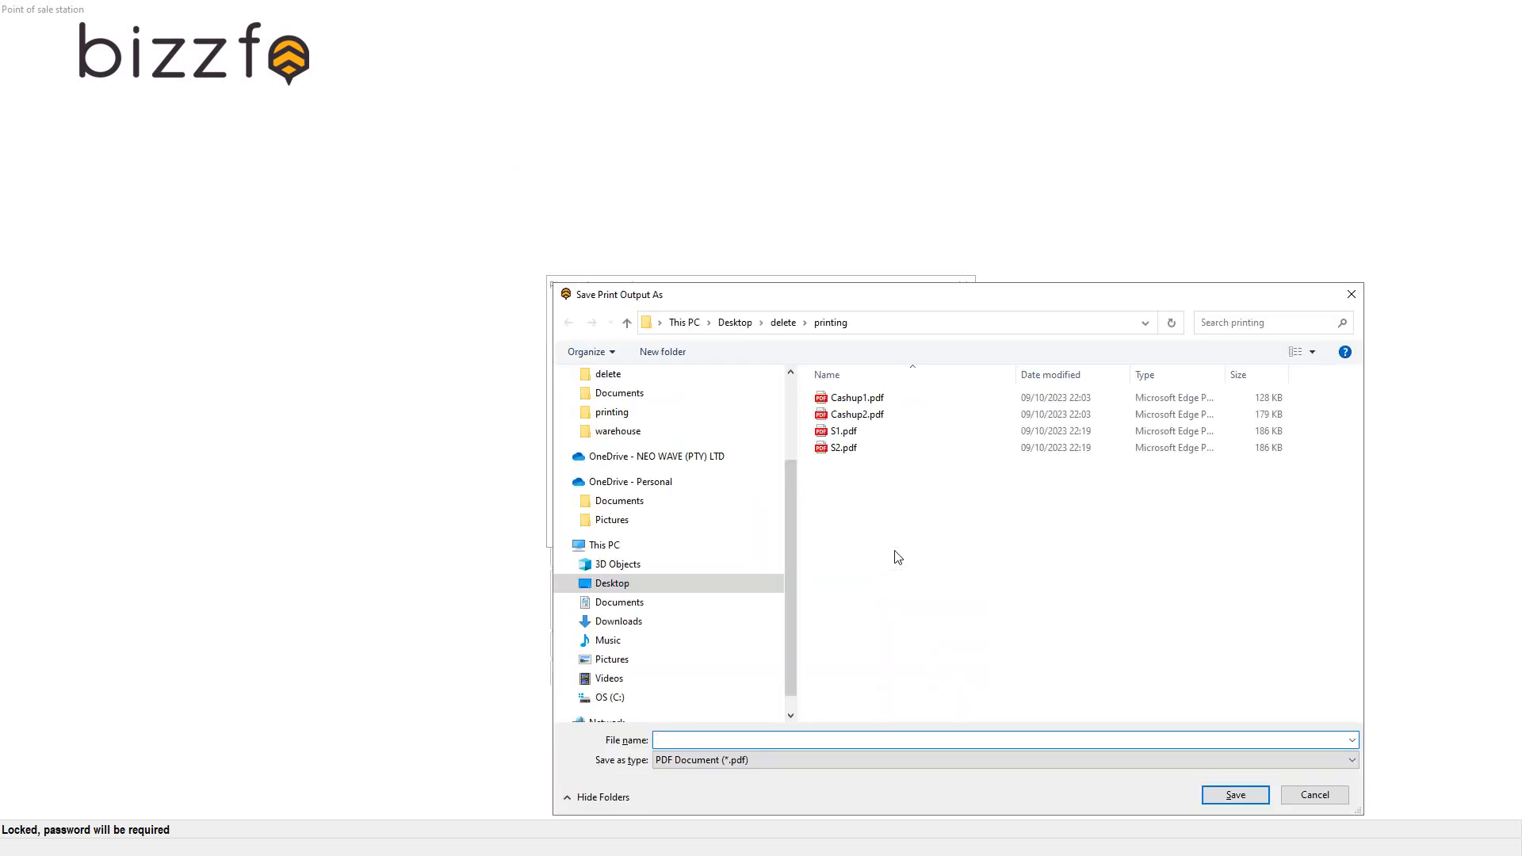
Save the load slips as S1.pdf and S2.pdf in the printing folder, replacing the existing S2.pdf
{"action": "left_click", "coordinate": [1233, 794]}
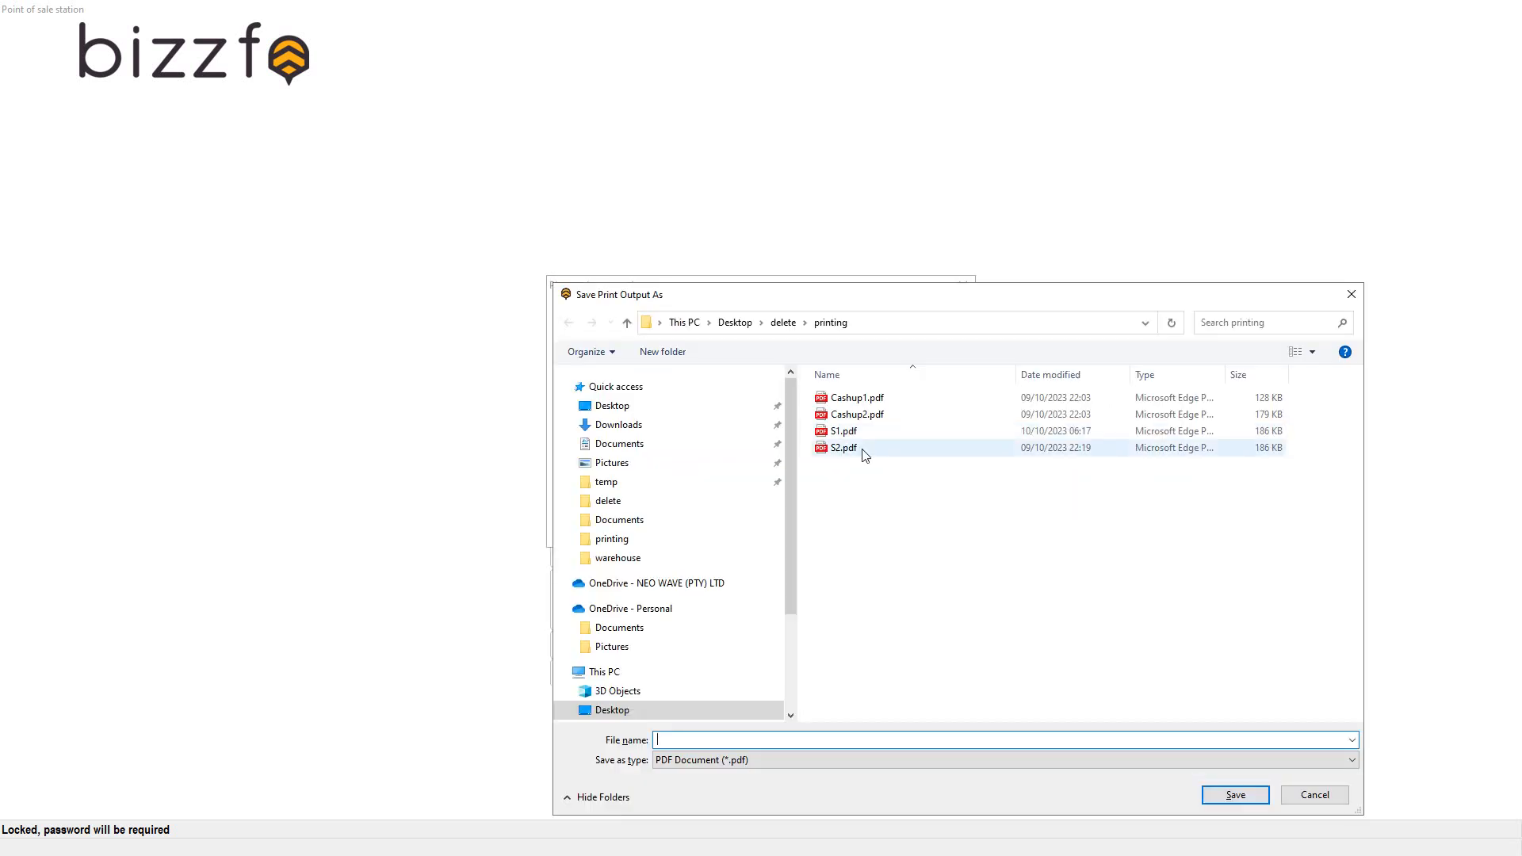
{"action": "left_click", "coordinate": [1234, 794]}
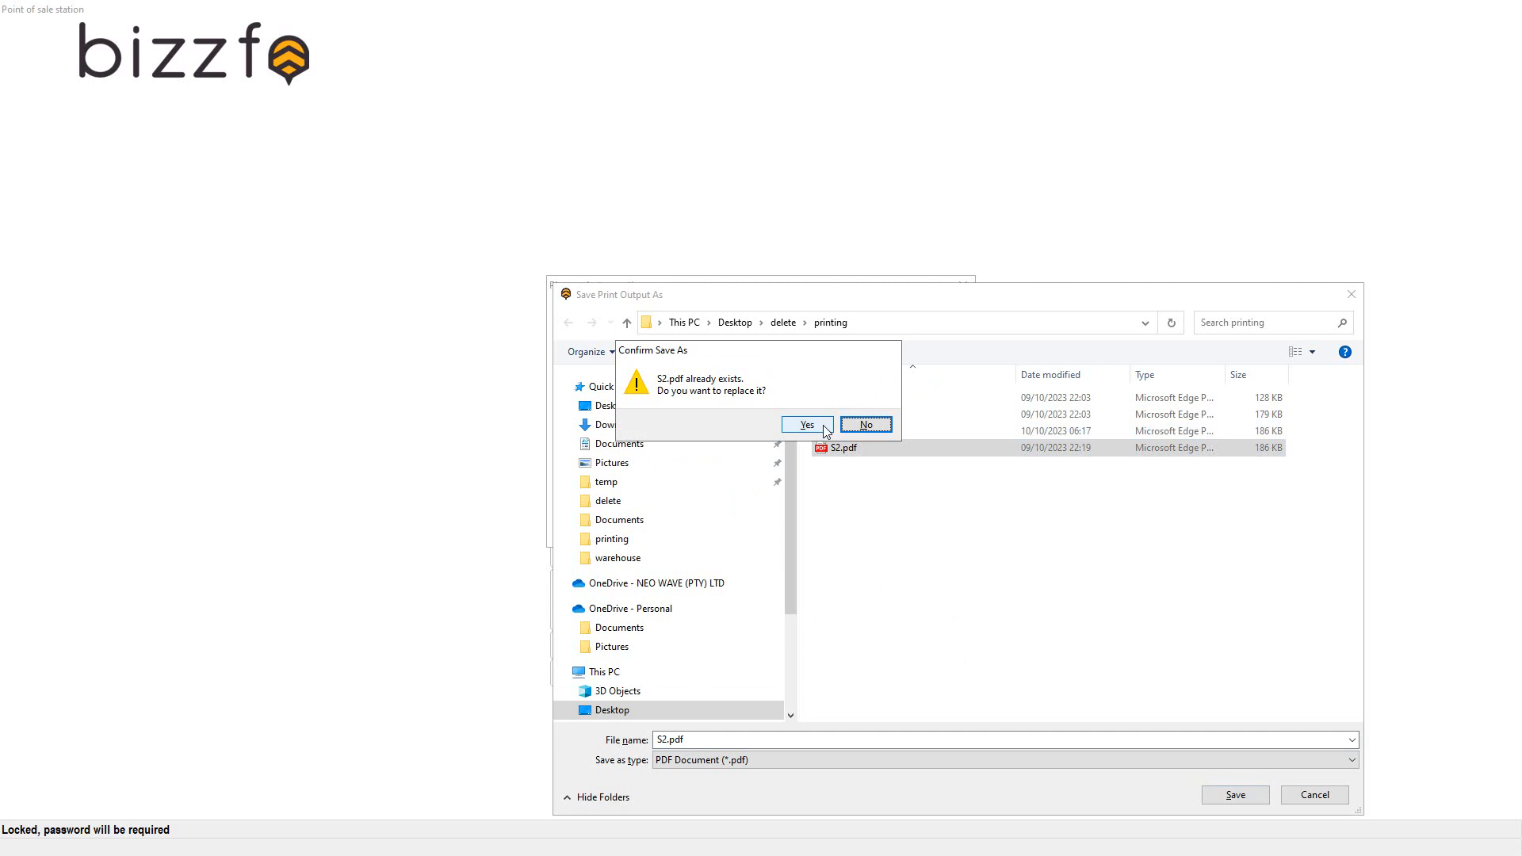
{"action": "left_click", "coordinate": [805, 425]}
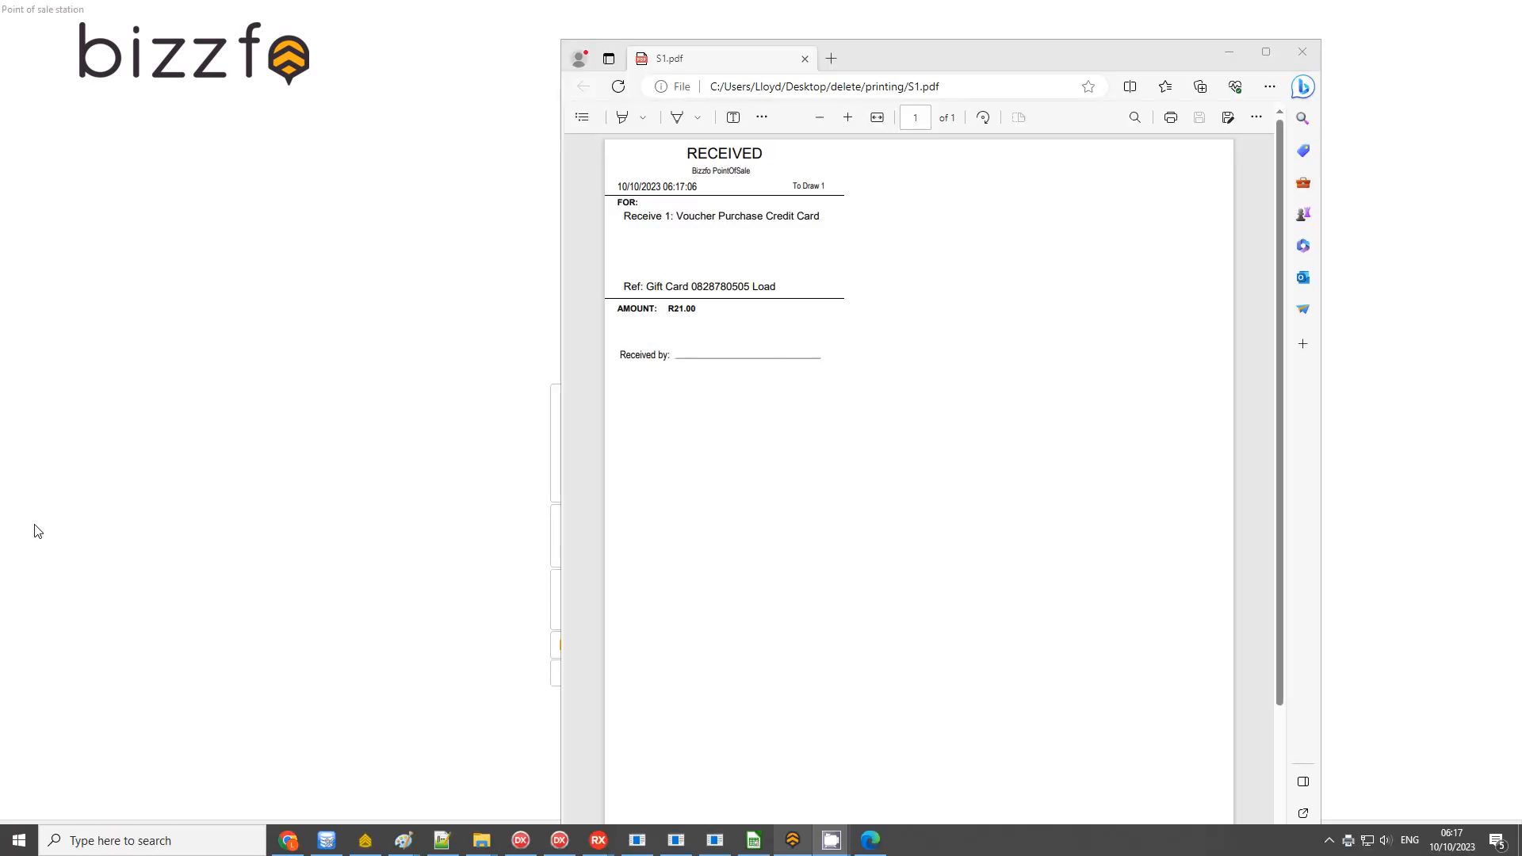
{"action": "mouse_move", "coordinate": [619, 429]}
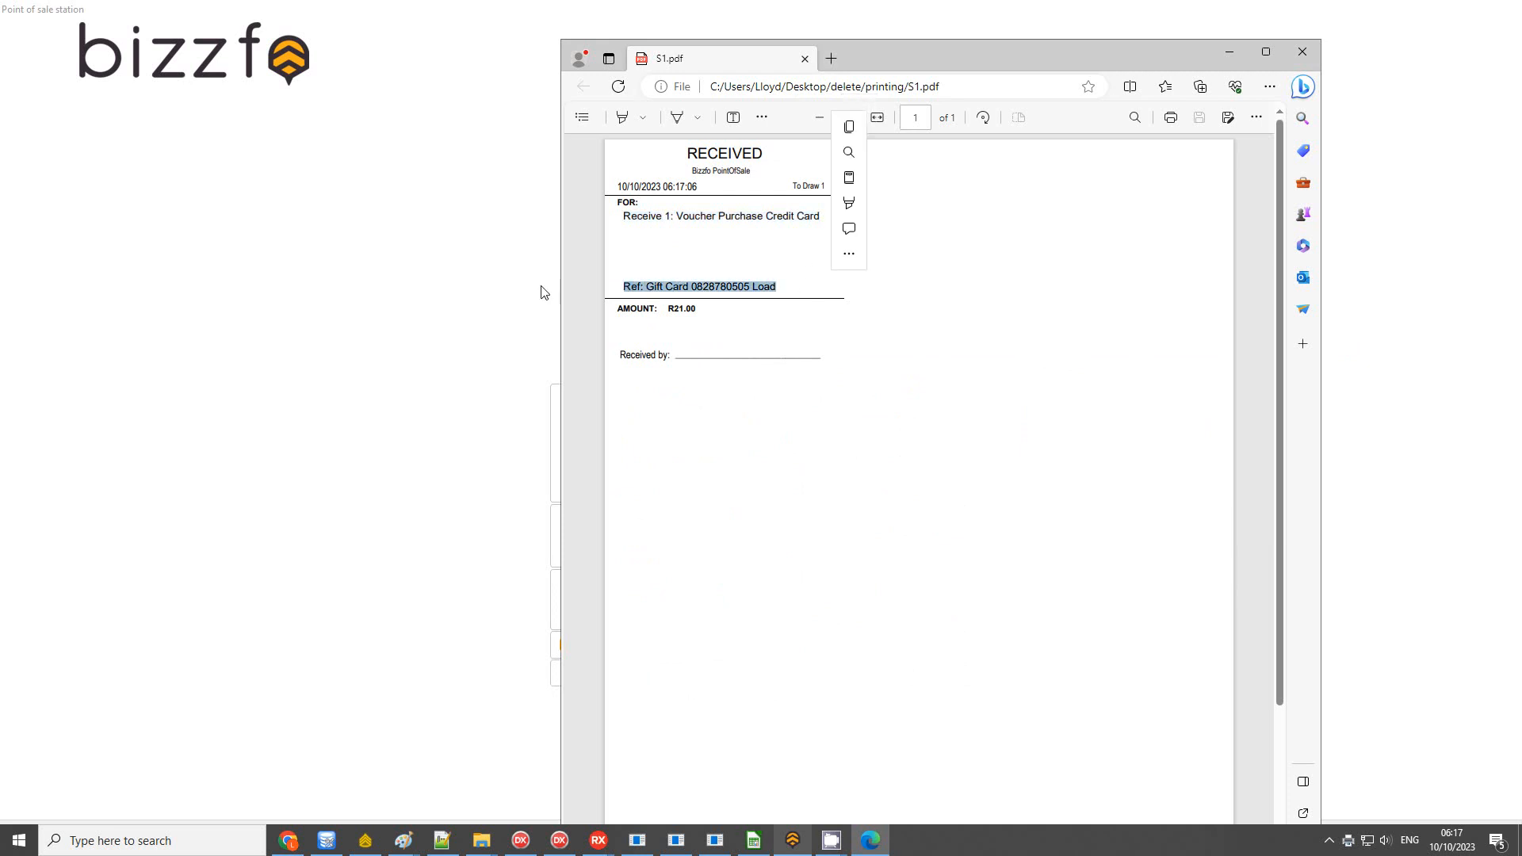
{"action": "left_click", "coordinate": [829, 840]}
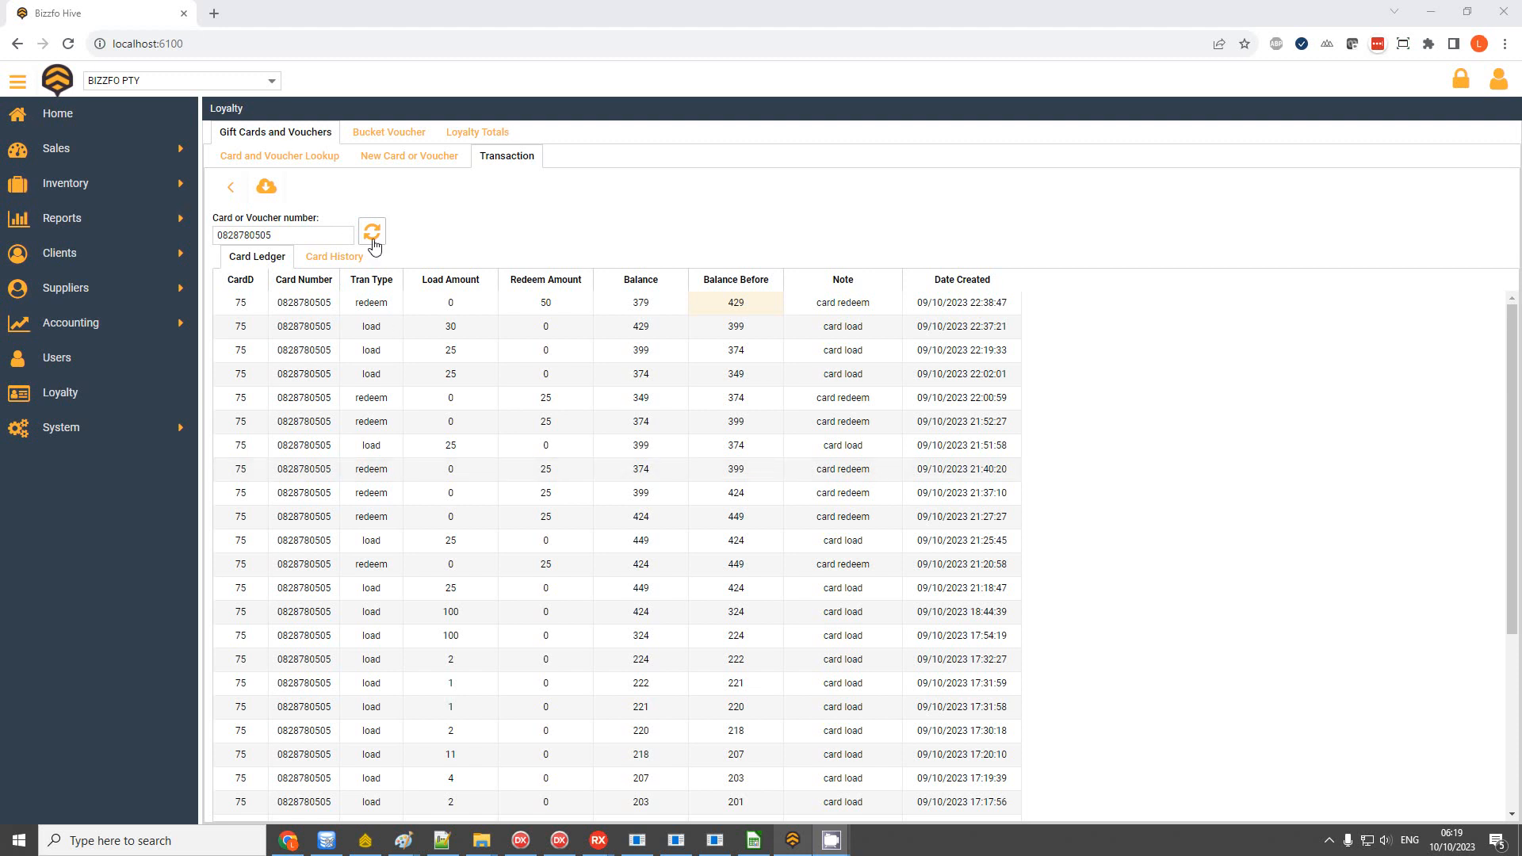
{"action": "left_click", "coordinate": [371, 231]}
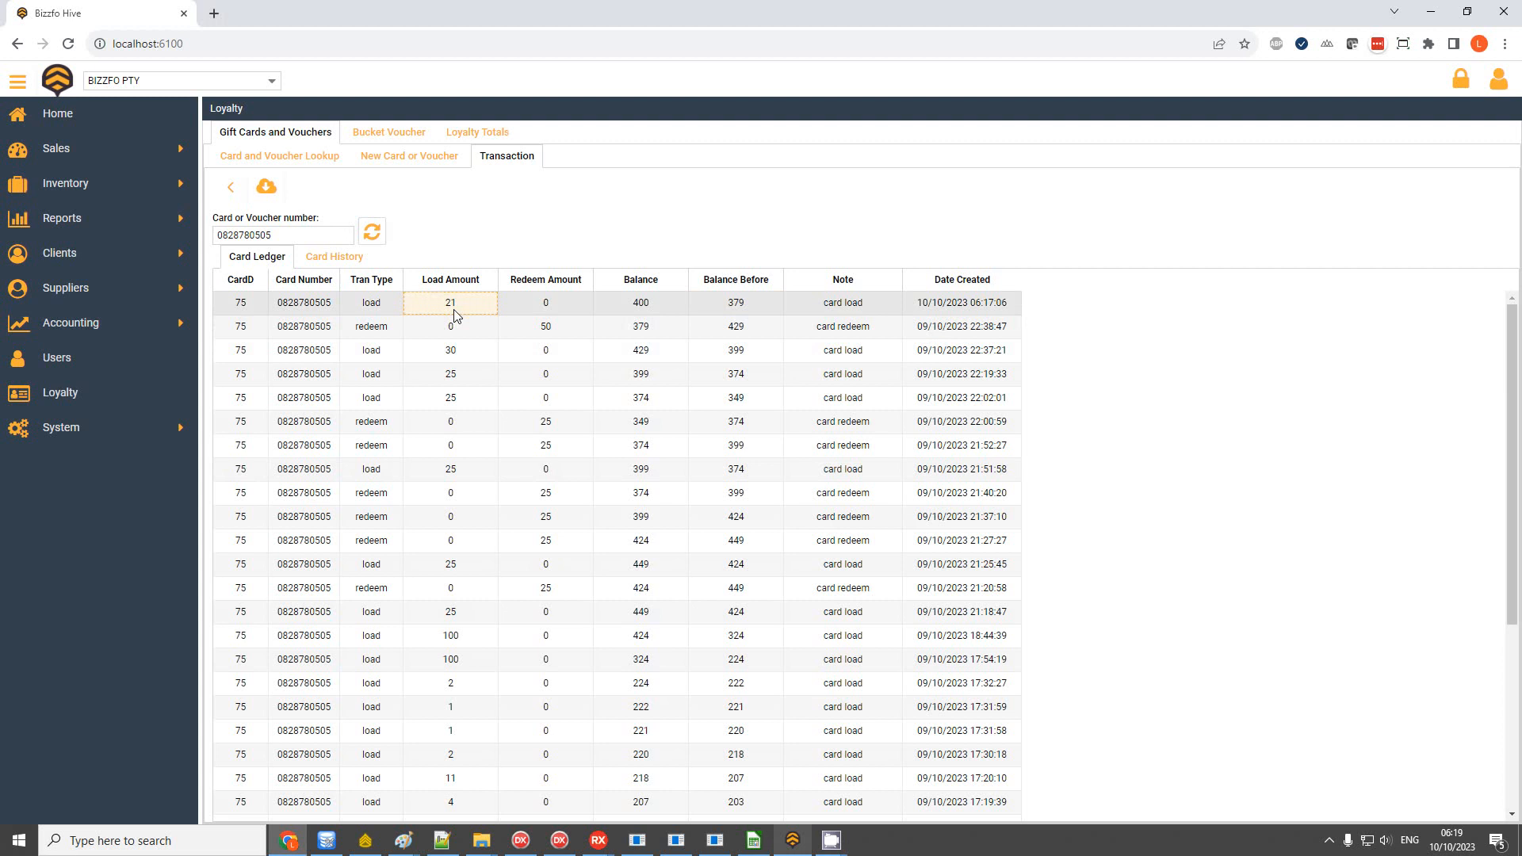
{"action": "left_click", "coordinate": [639, 301]}
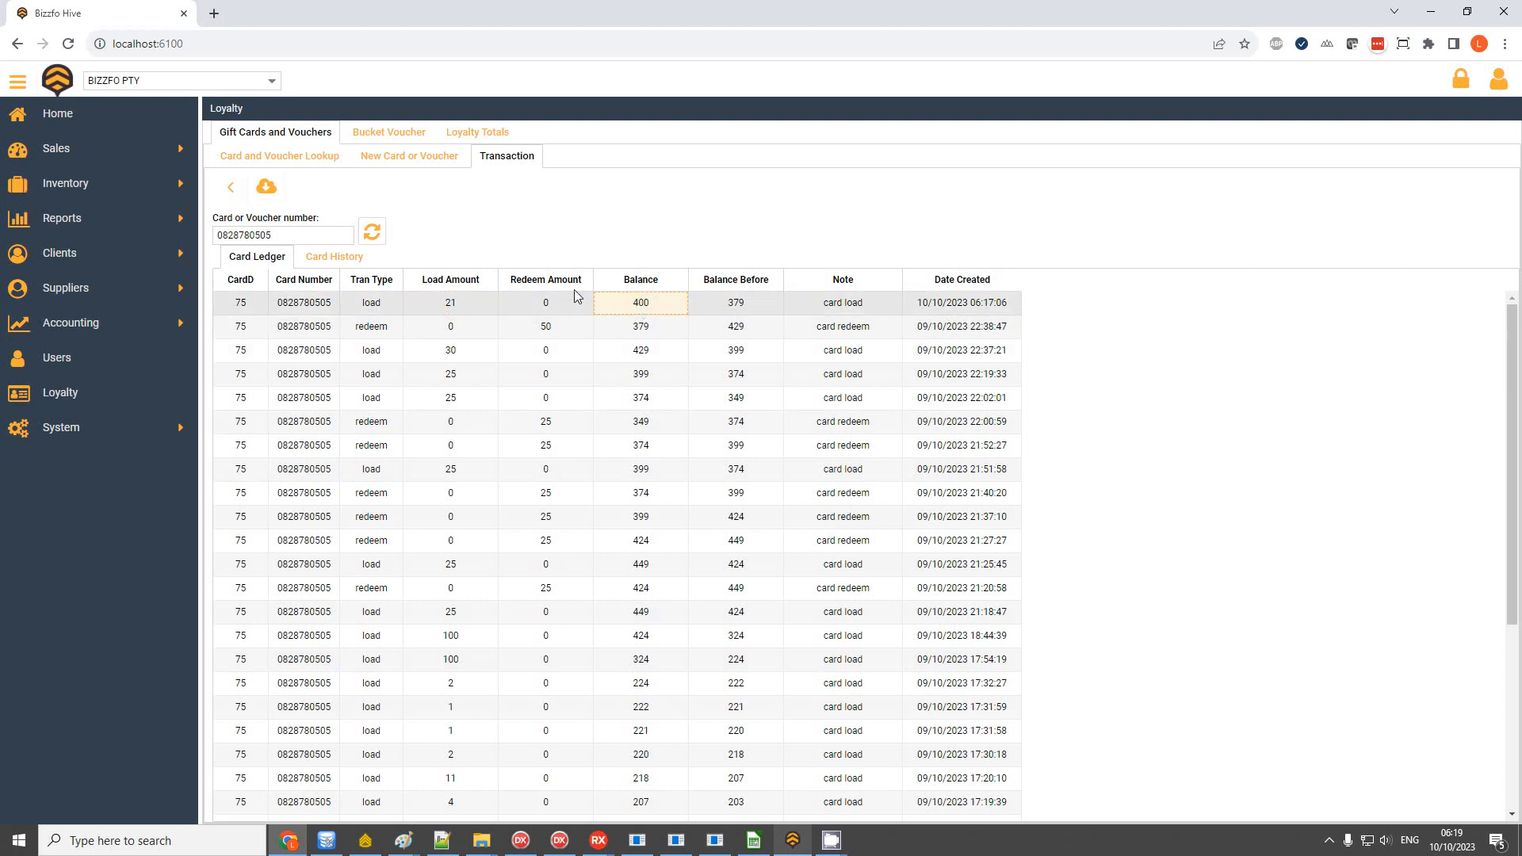
{"action": "left_click", "coordinate": [335, 257]}
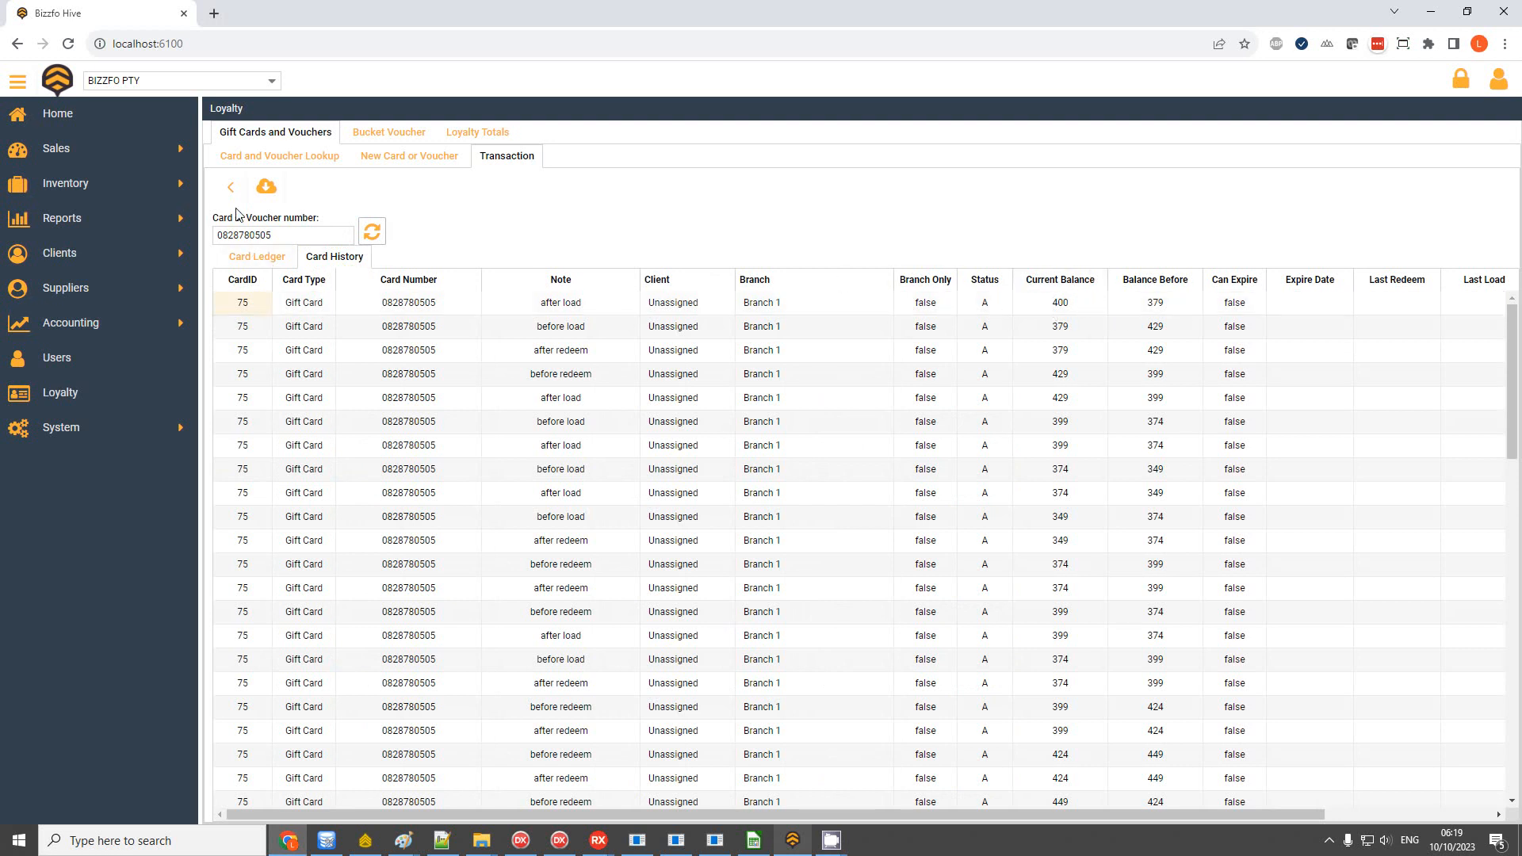
{"action": "left_click", "coordinate": [255, 257]}
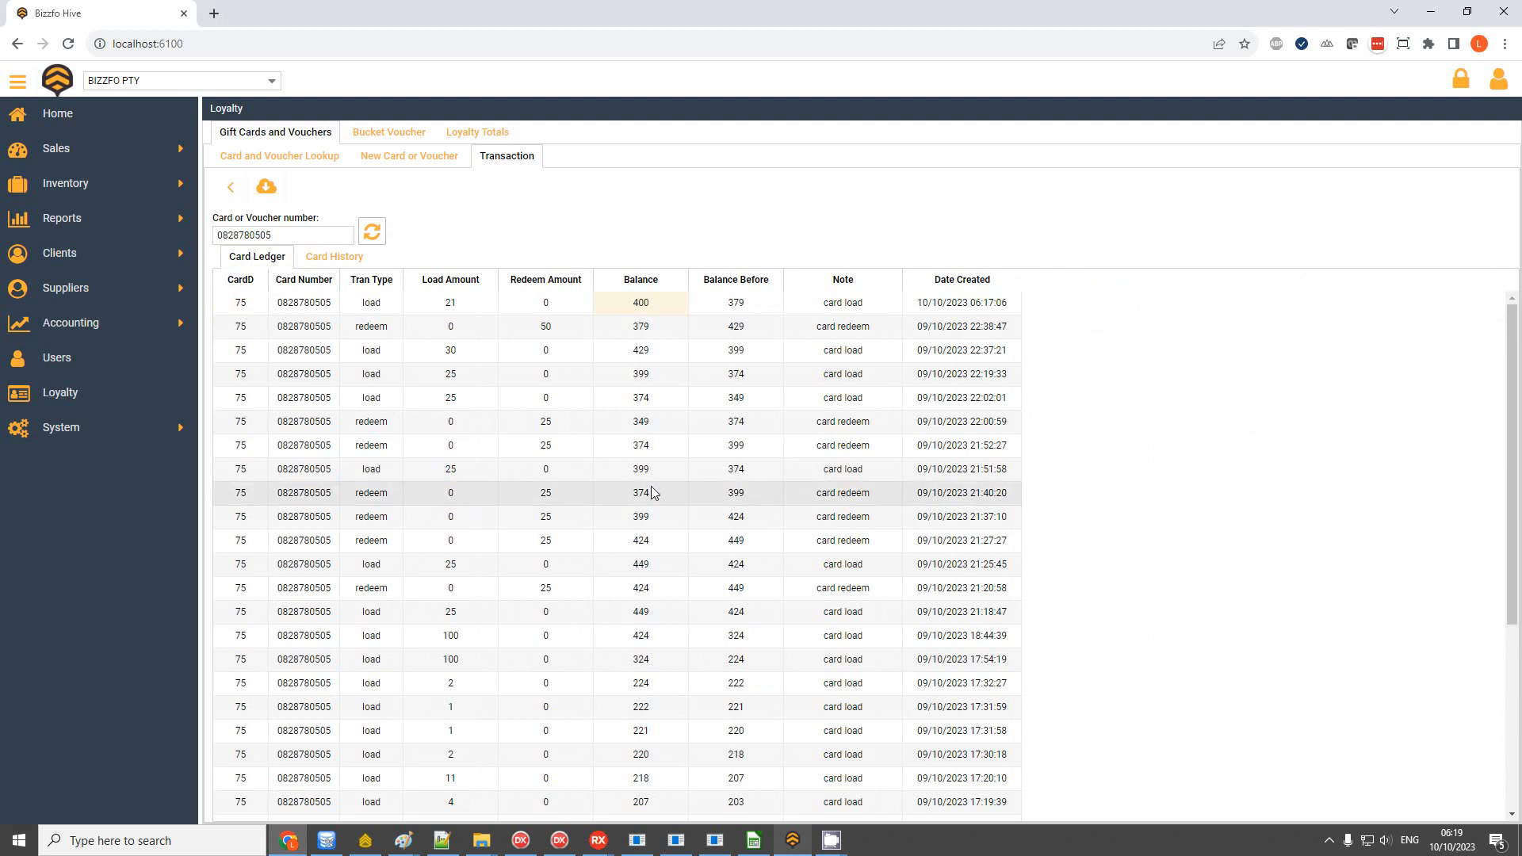
{"action": "mouse_move", "coordinate": [497, 350]}
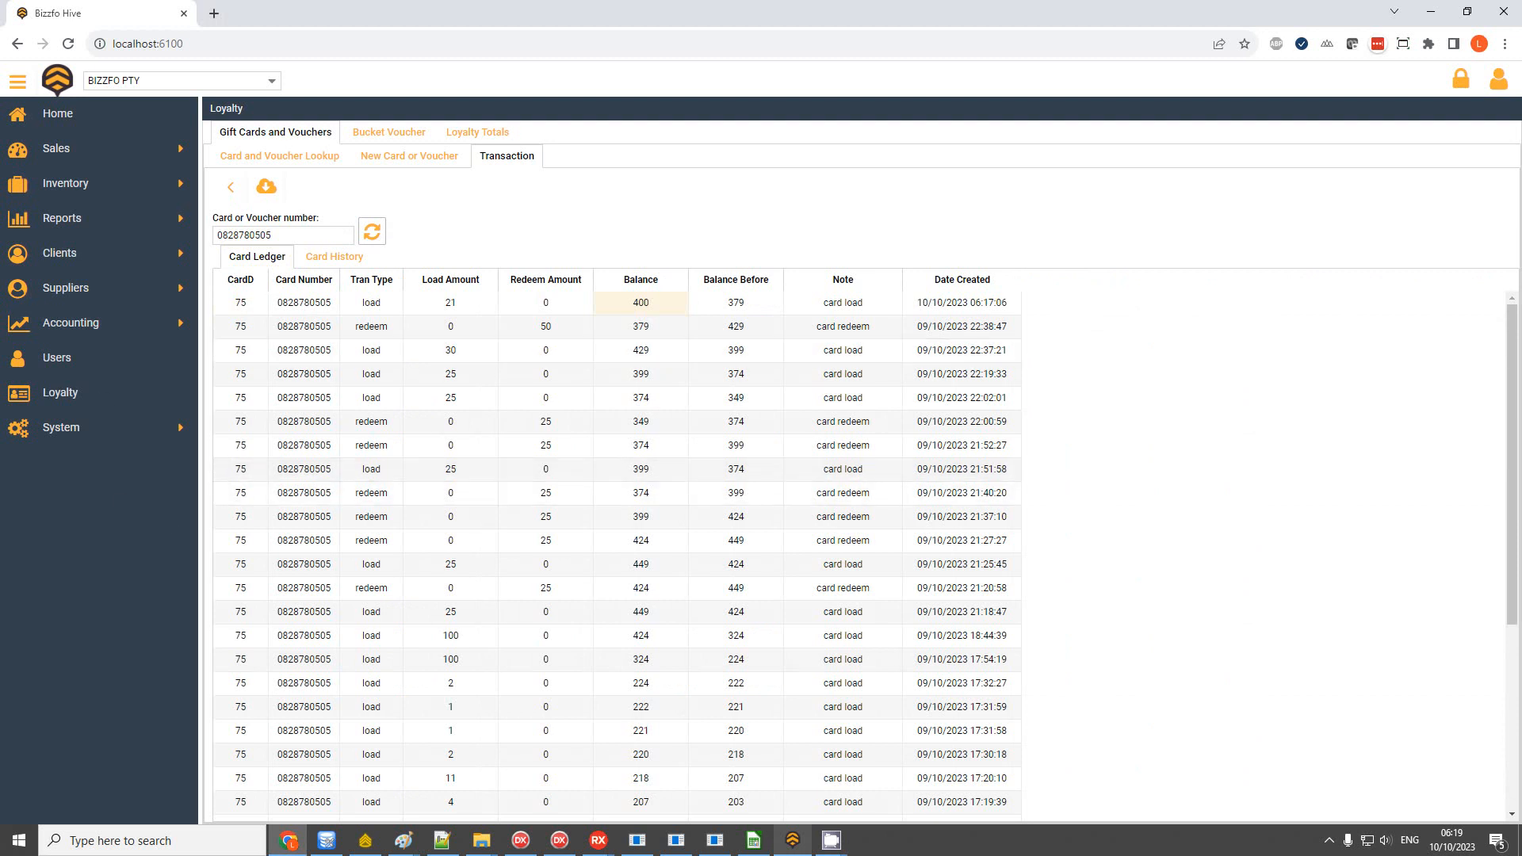
{"action": "left_click", "coordinate": [56, 147]}
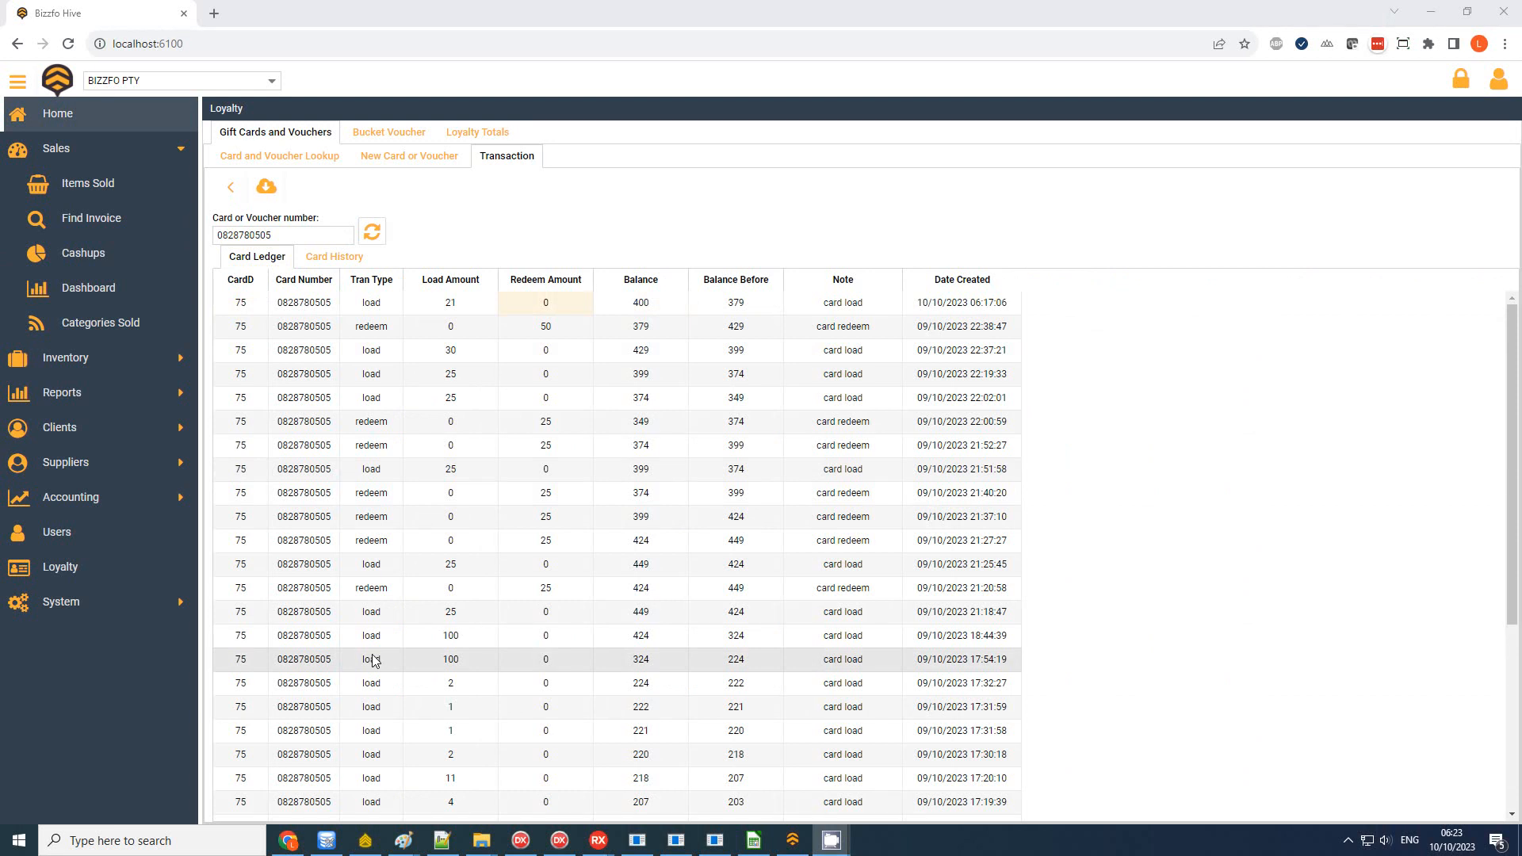
{"action": "mouse_move", "coordinate": [230, 155]}
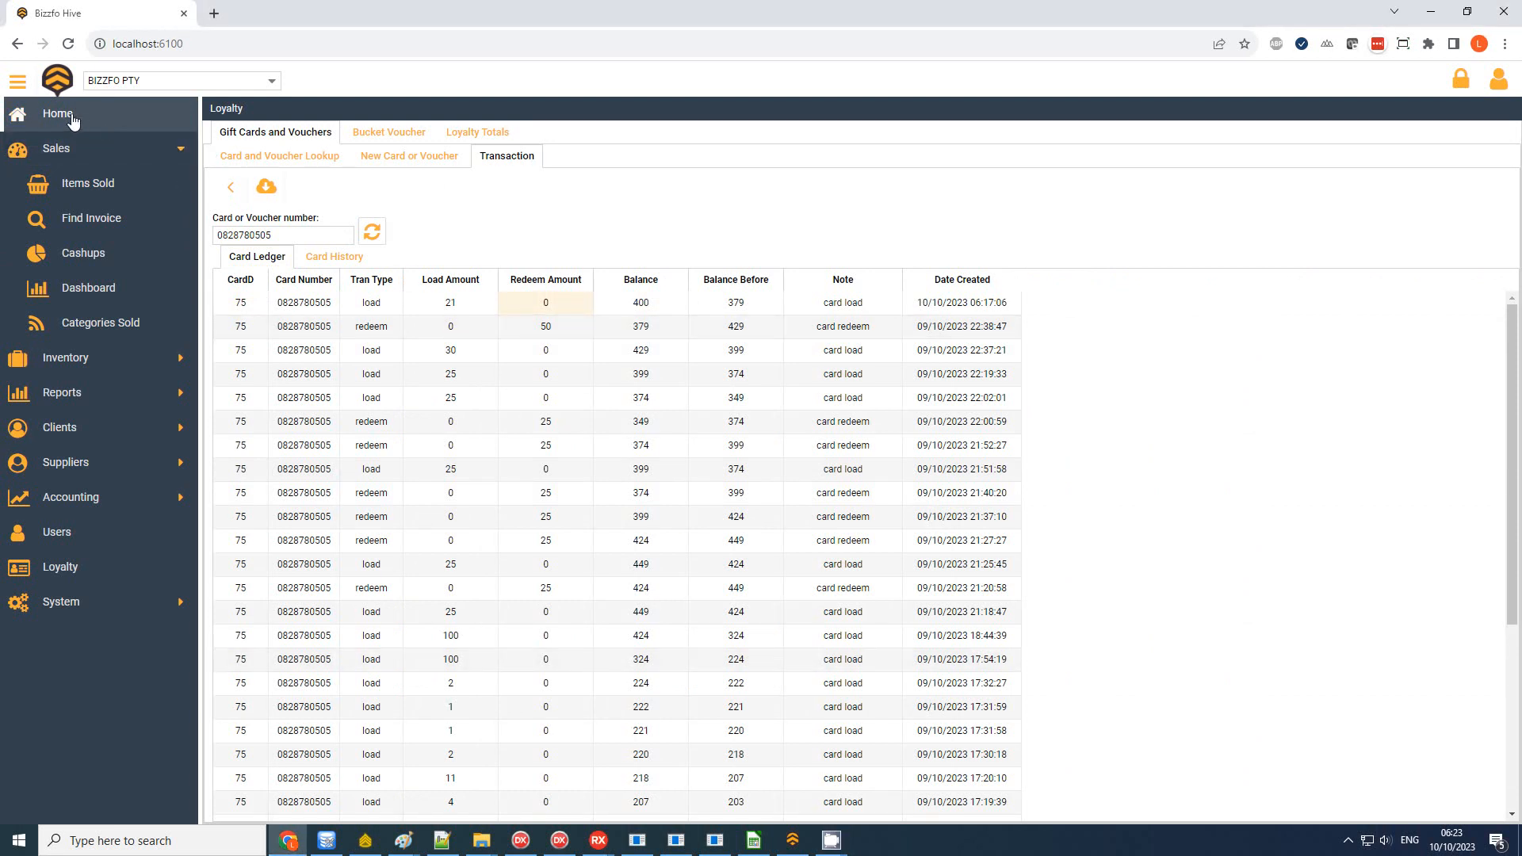
Navigate Home > Accounting > Reports and bring up the Branch 2 Financial balance sheet
{"action": "left_click", "coordinate": [57, 114]}
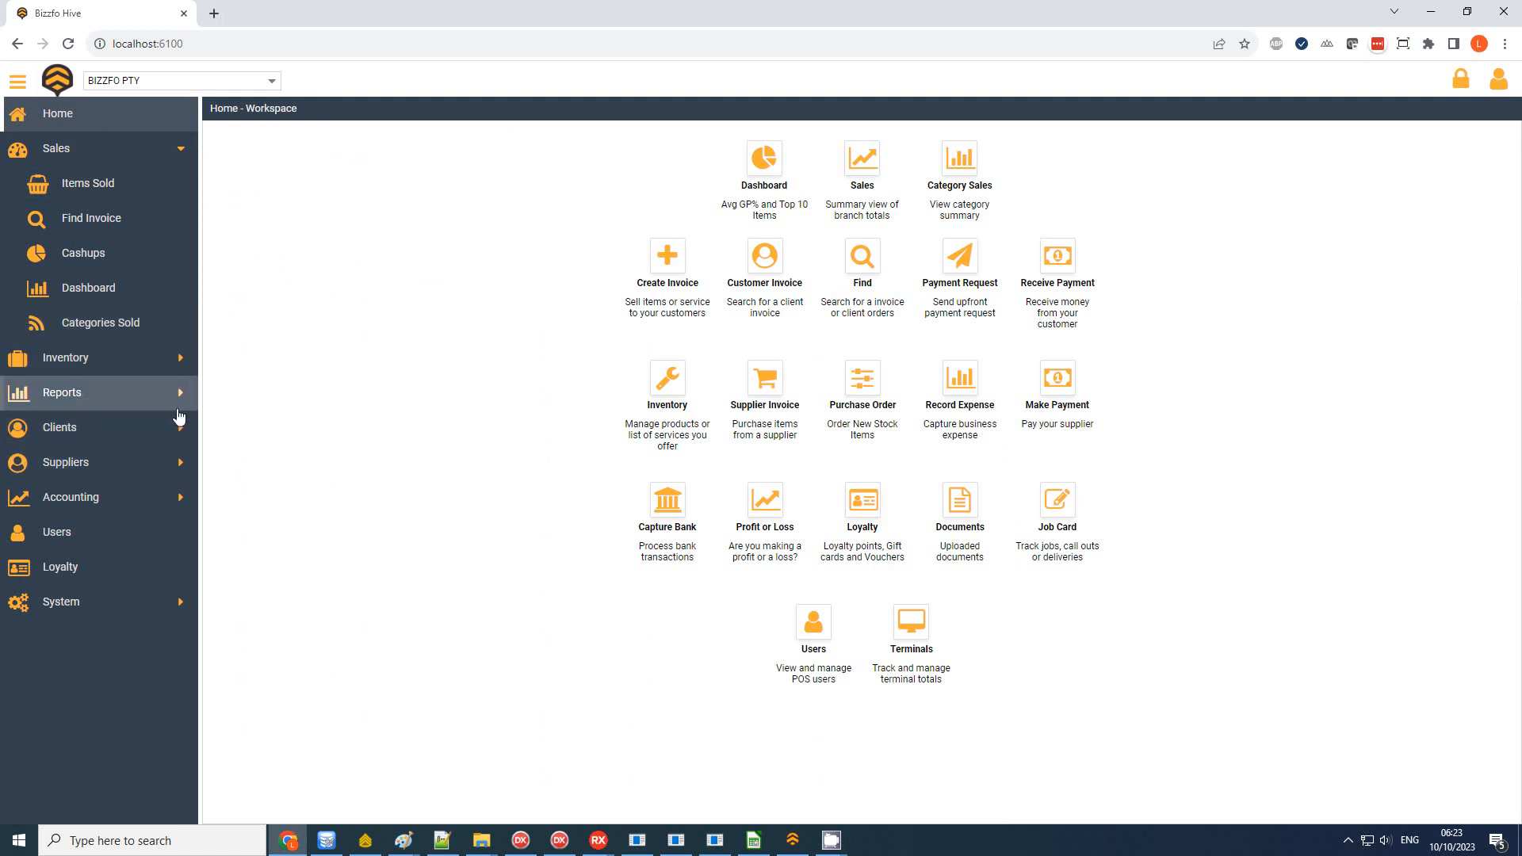
{"action": "left_click", "coordinate": [72, 322]}
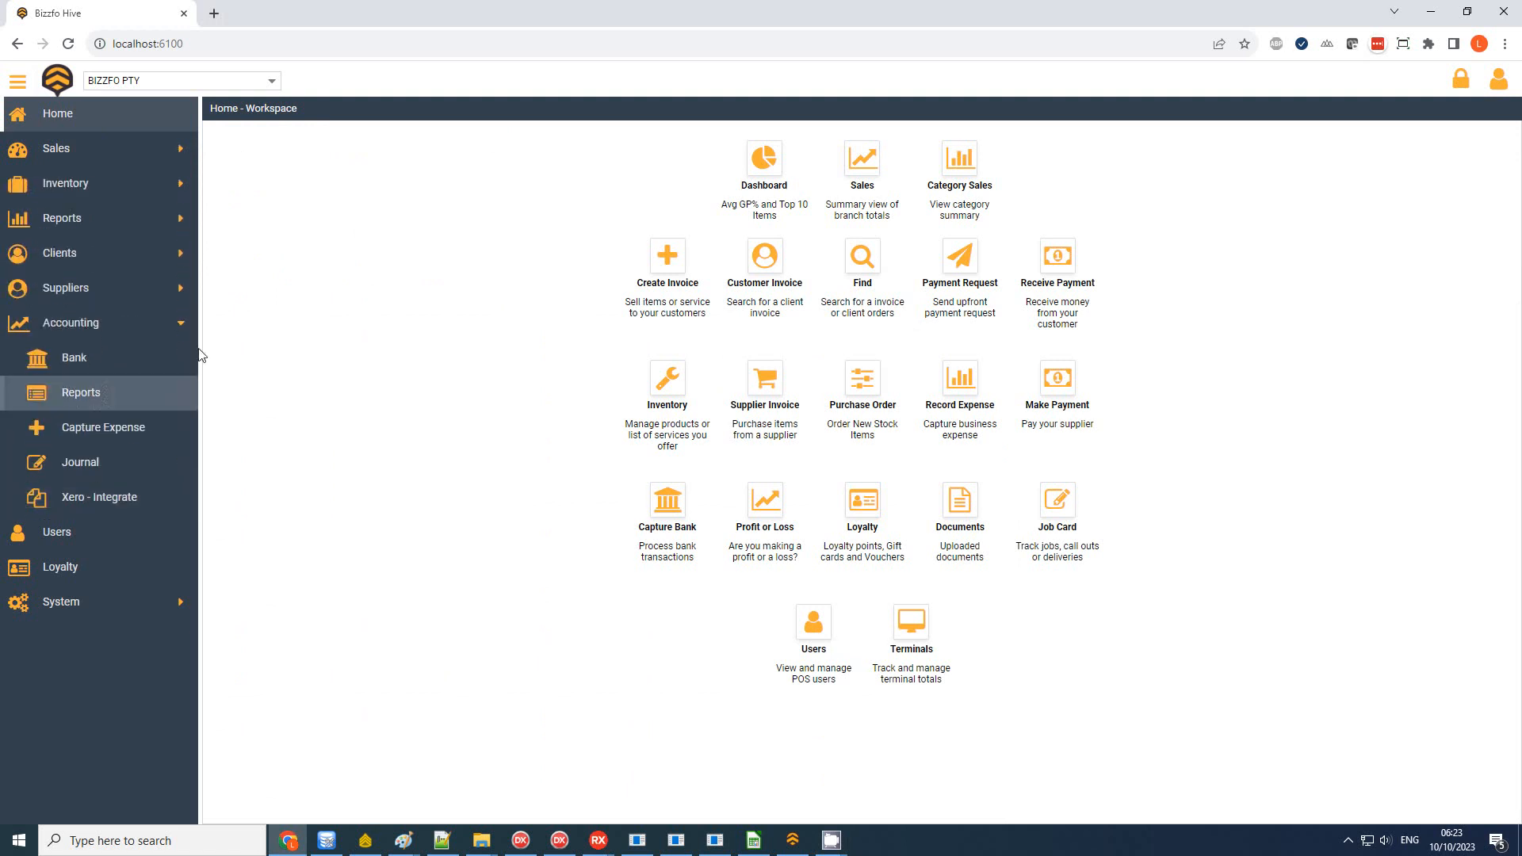
{"action": "mouse_move", "coordinate": [101, 401]}
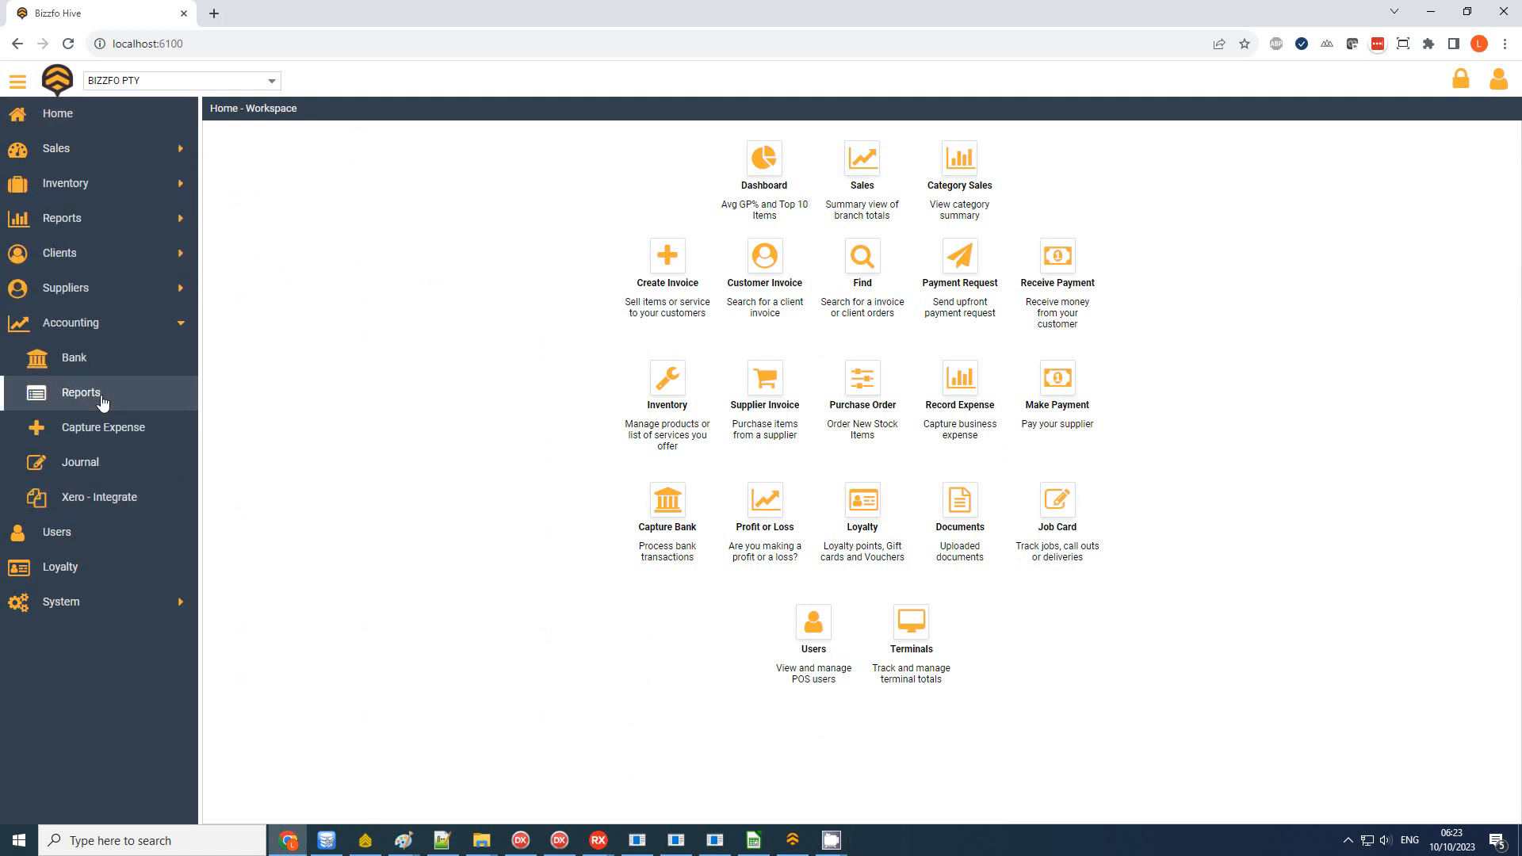
{"action": "left_click", "coordinate": [81, 391]}
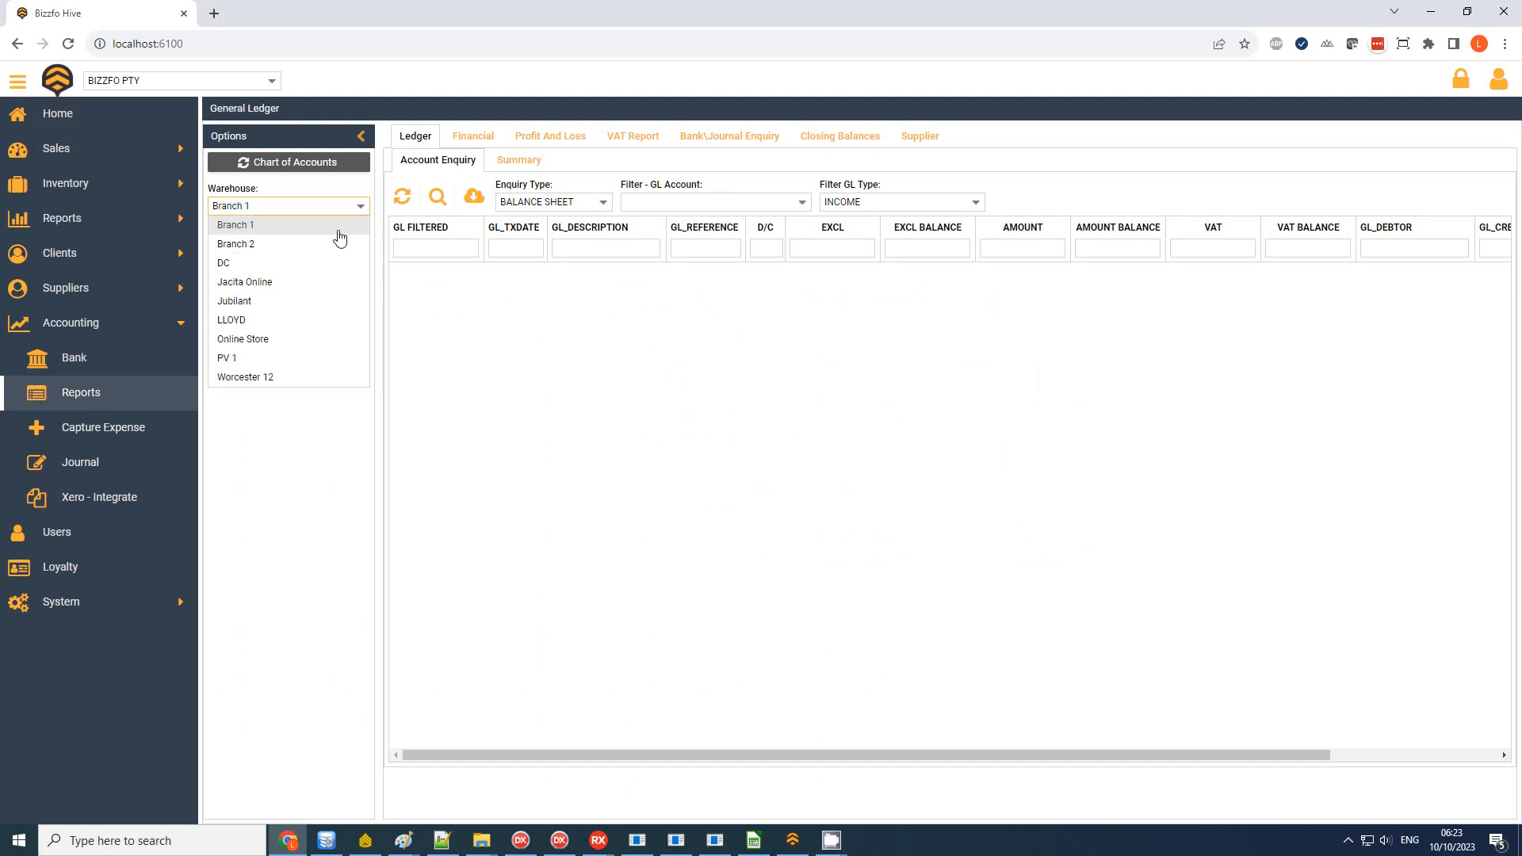
{"action": "left_click", "coordinate": [472, 136]}
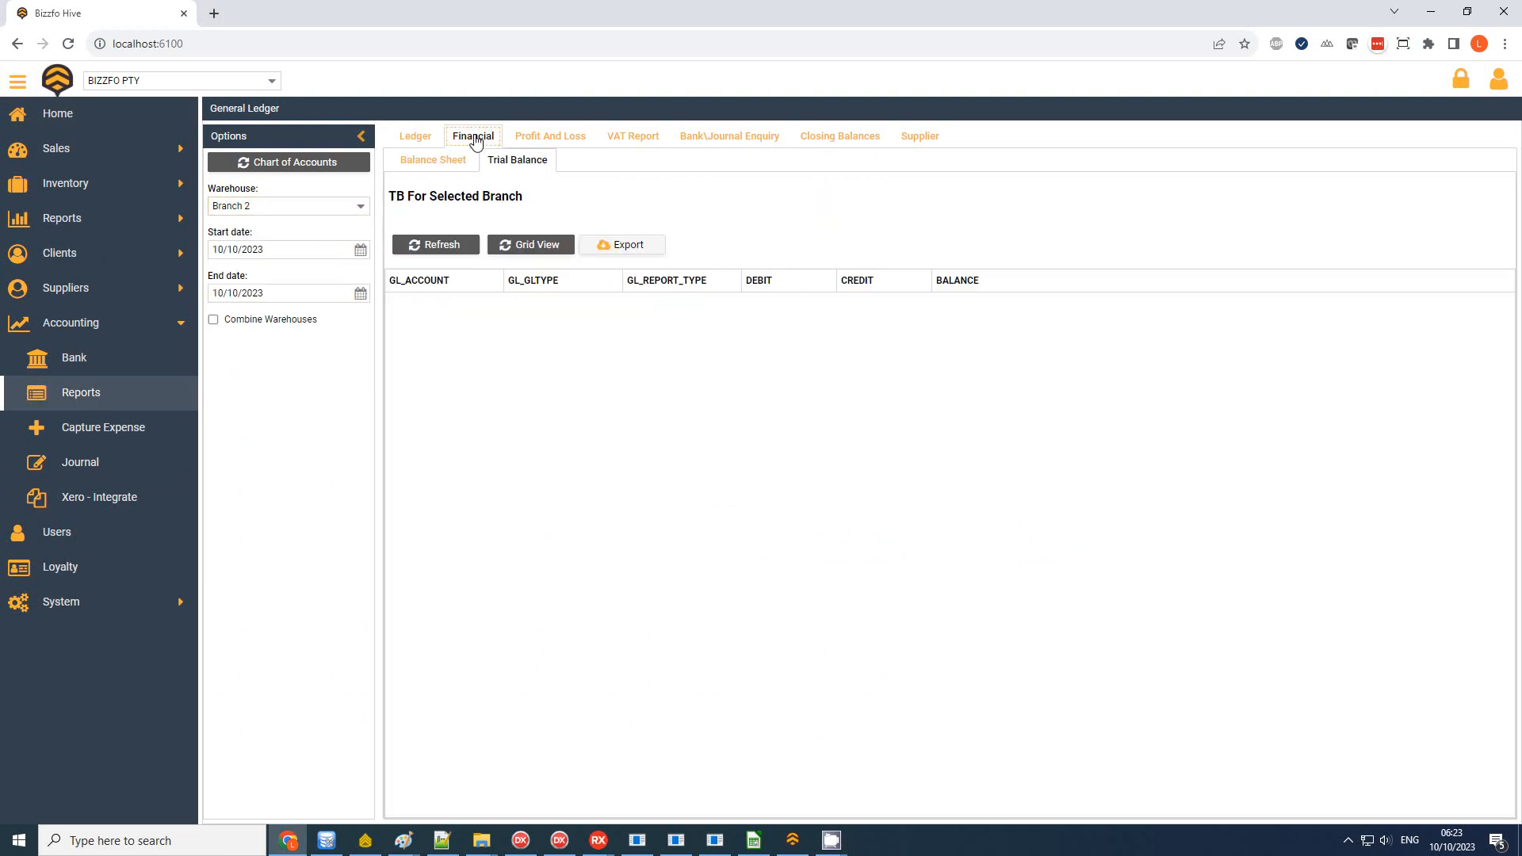
{"action": "left_click", "coordinate": [433, 158]}
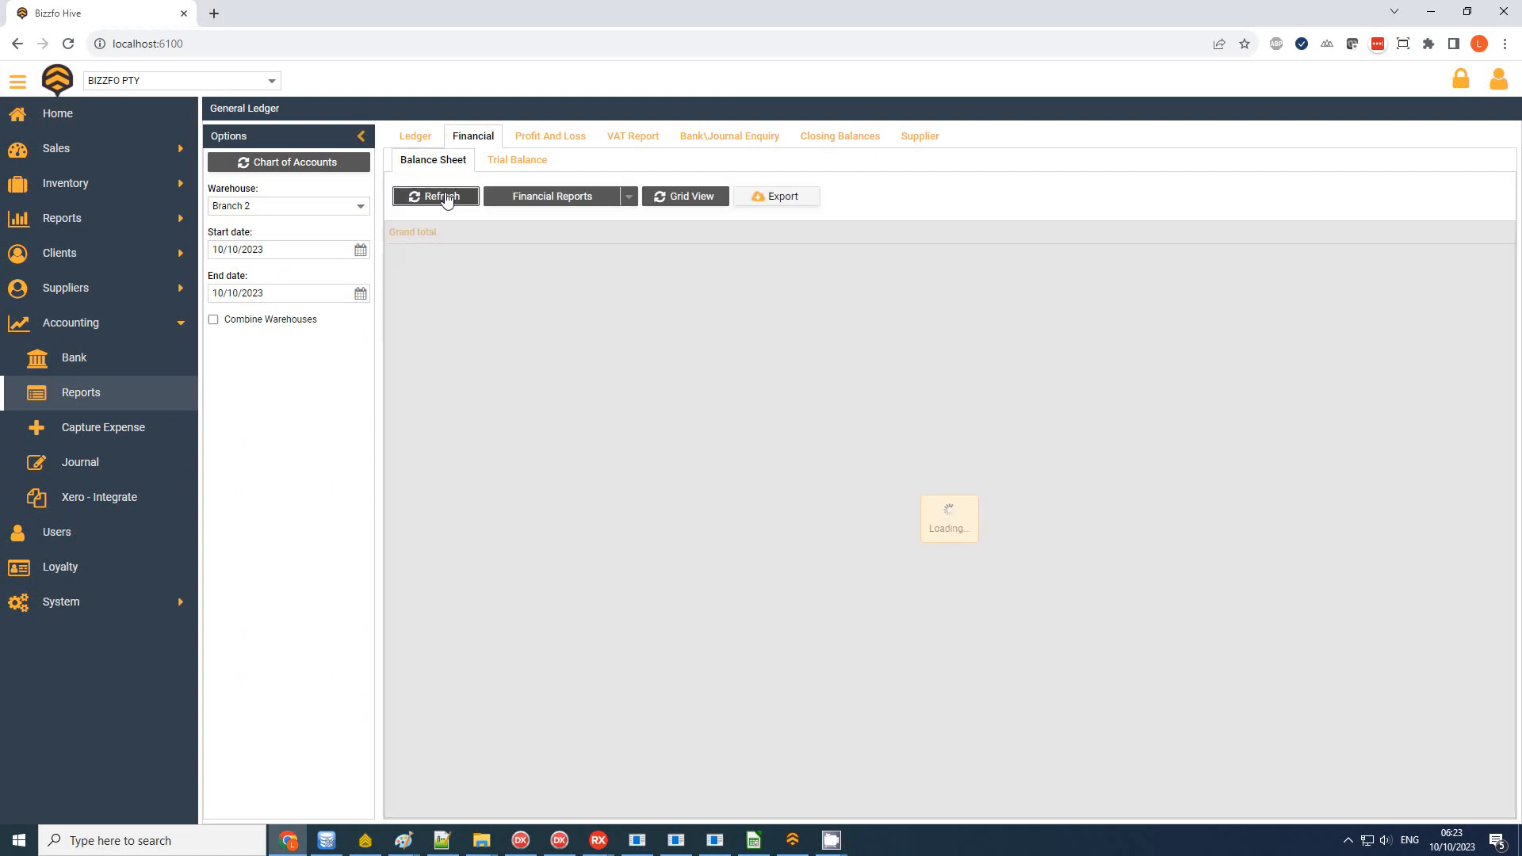
Refresh the Branch 2 balance sheet and confirm Credit Card 21.00 debit against VOUCHER LOAD 21.00 credit
{"action": "left_click", "coordinate": [434, 197]}
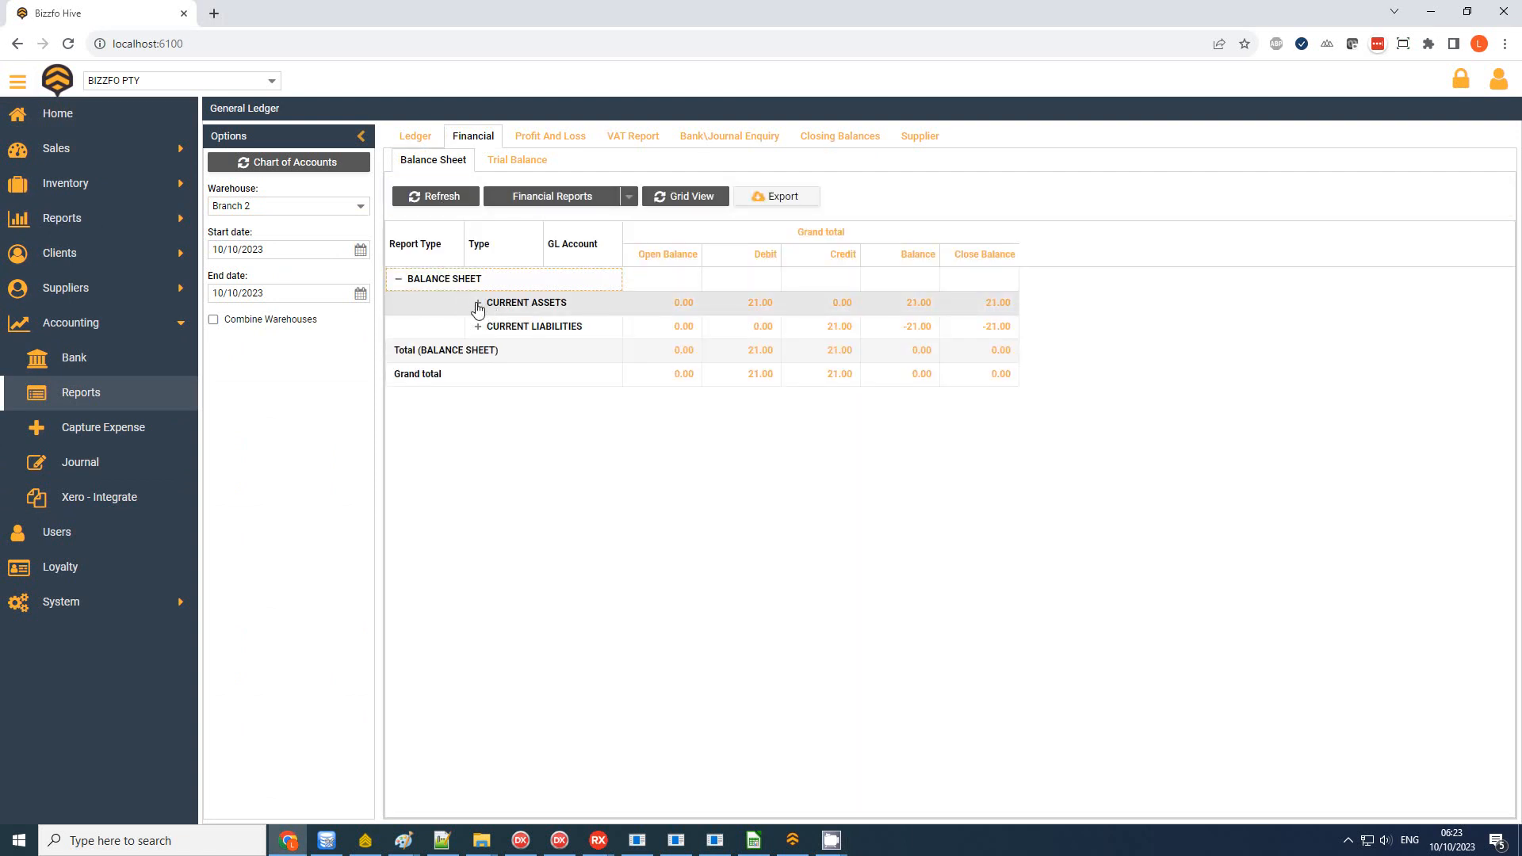
{"action": "left_click", "coordinate": [477, 301]}
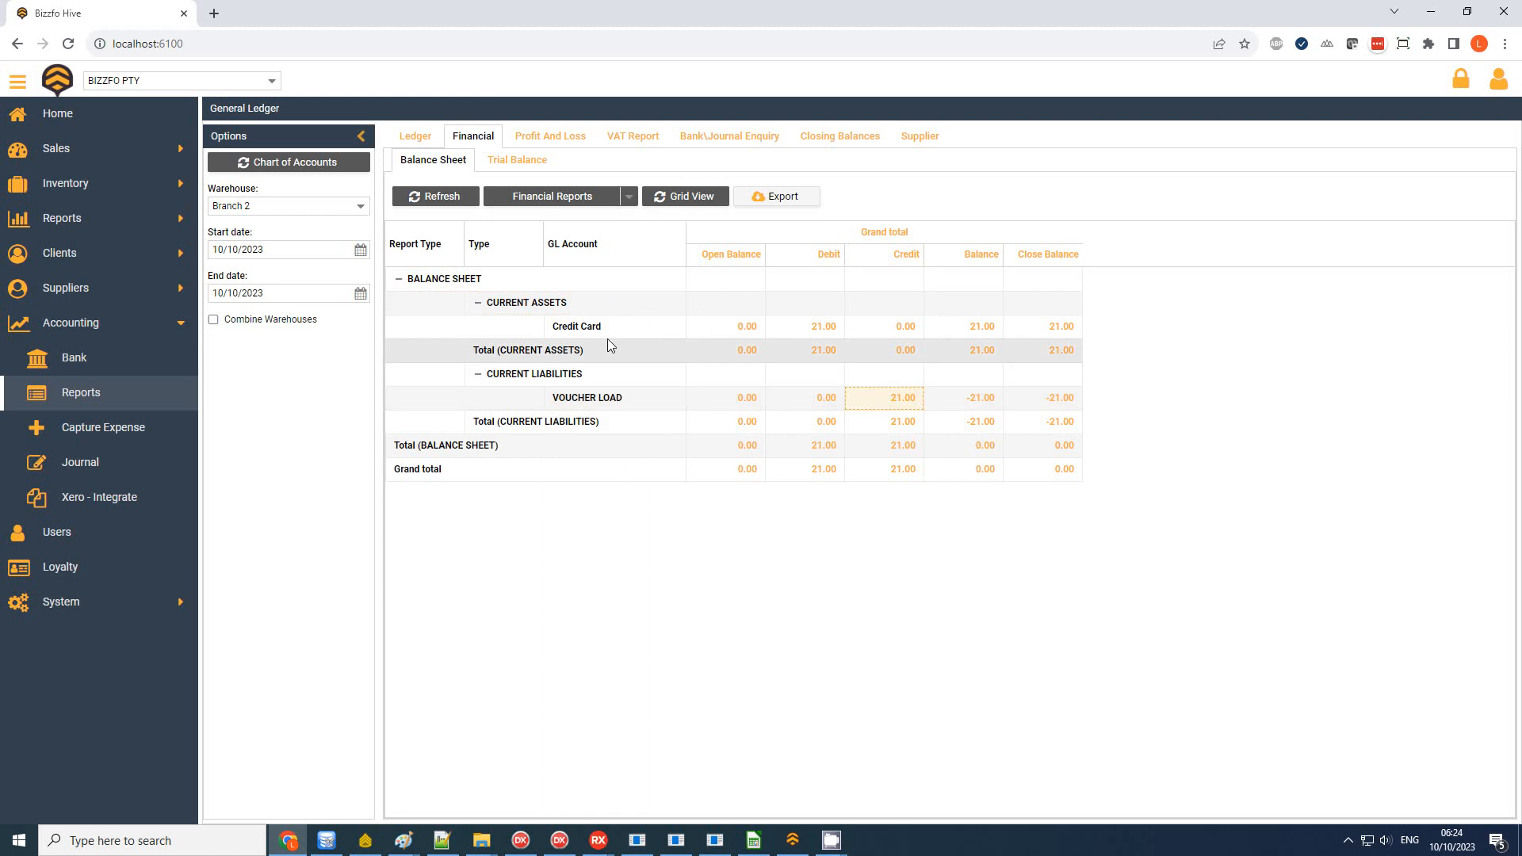
{"action": "left_click", "coordinate": [577, 327]}
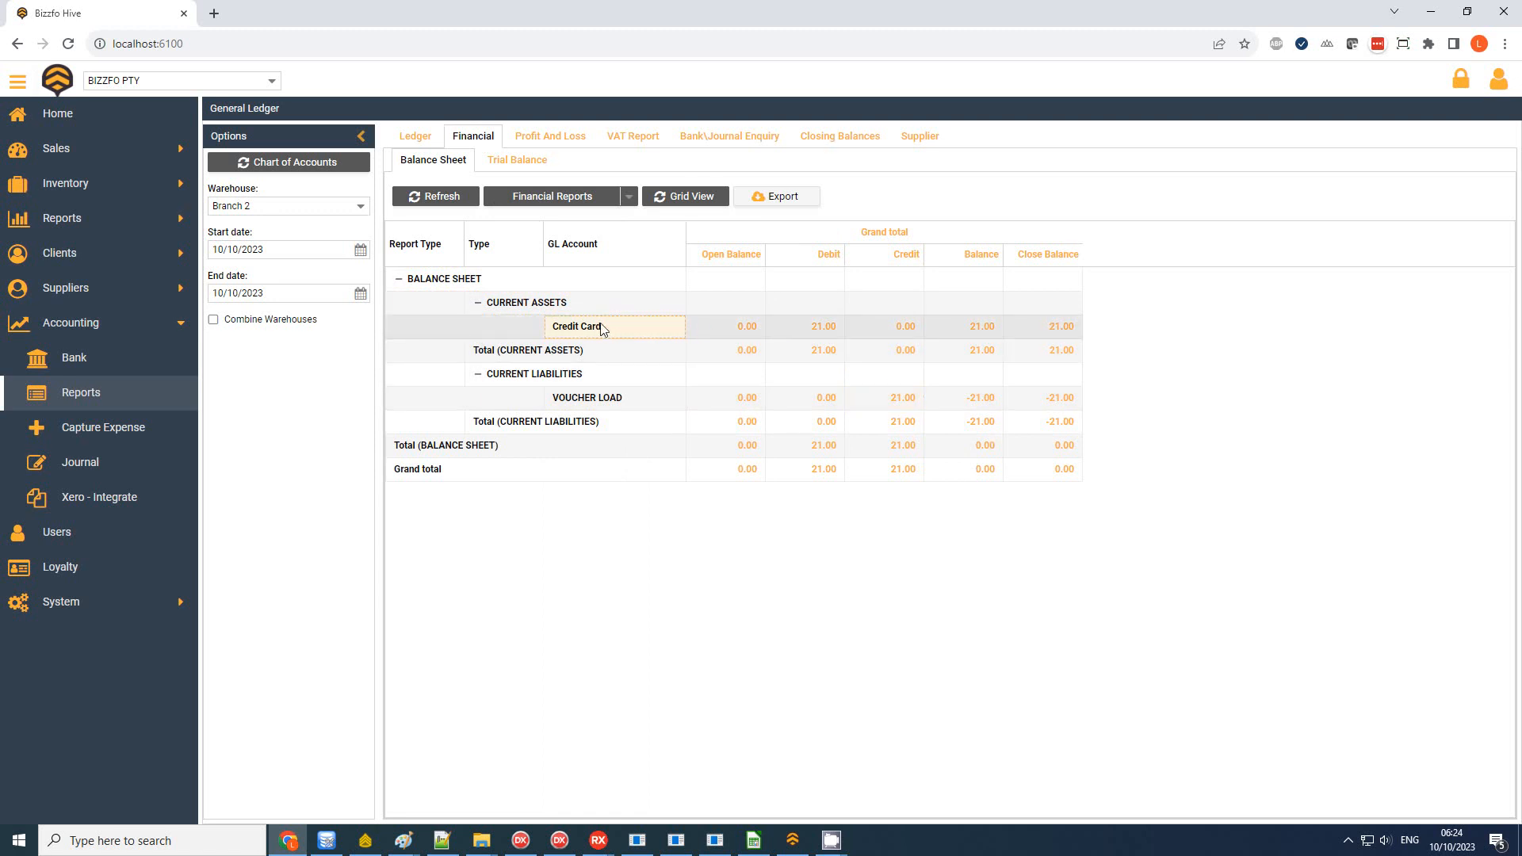
{"action": "left_click", "coordinate": [823, 327]}
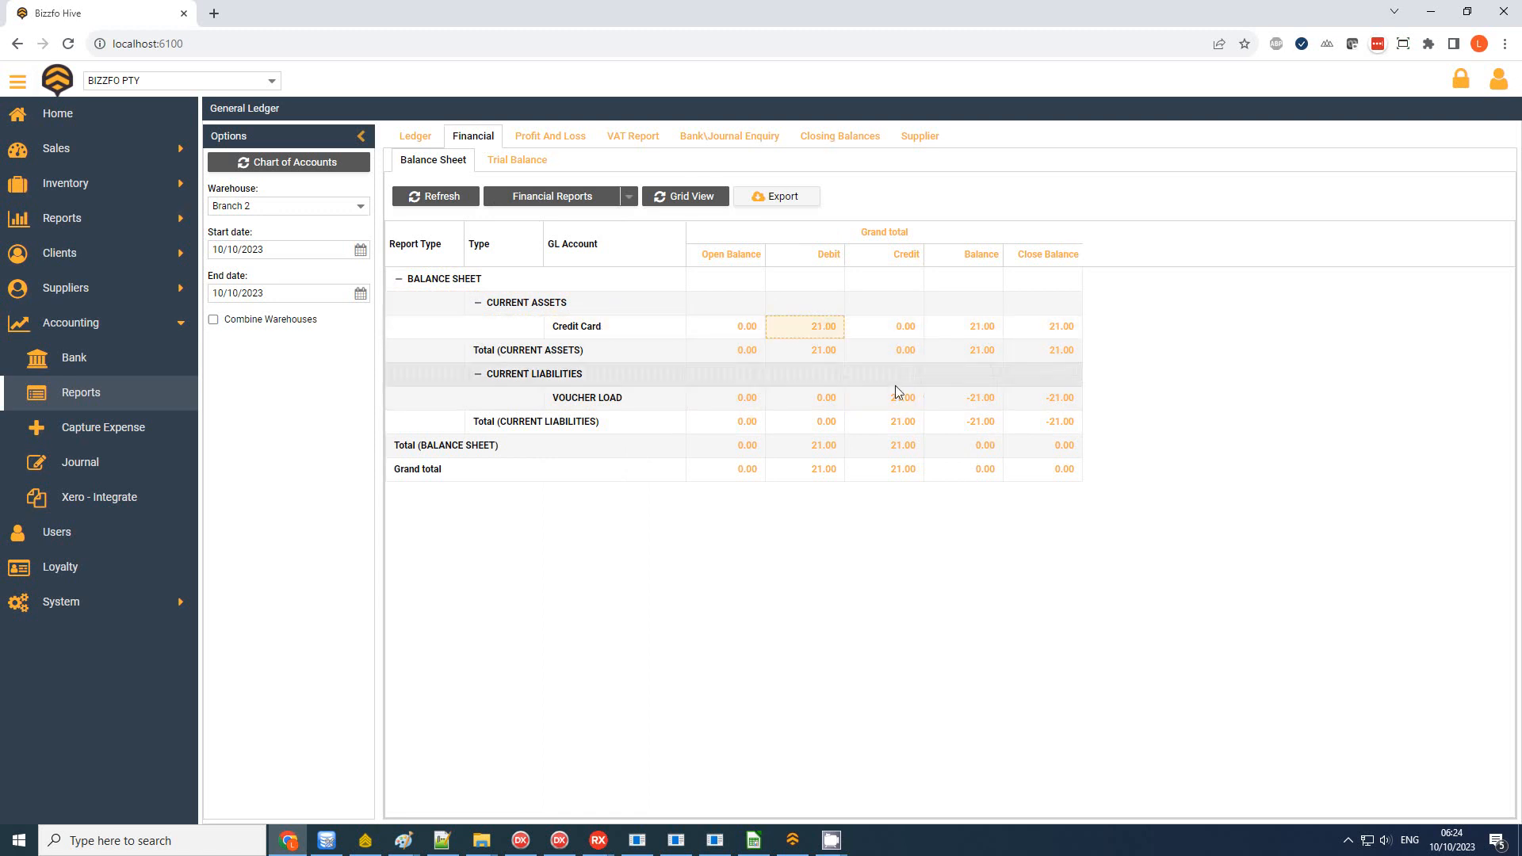
{"action": "left_click", "coordinate": [883, 396]}
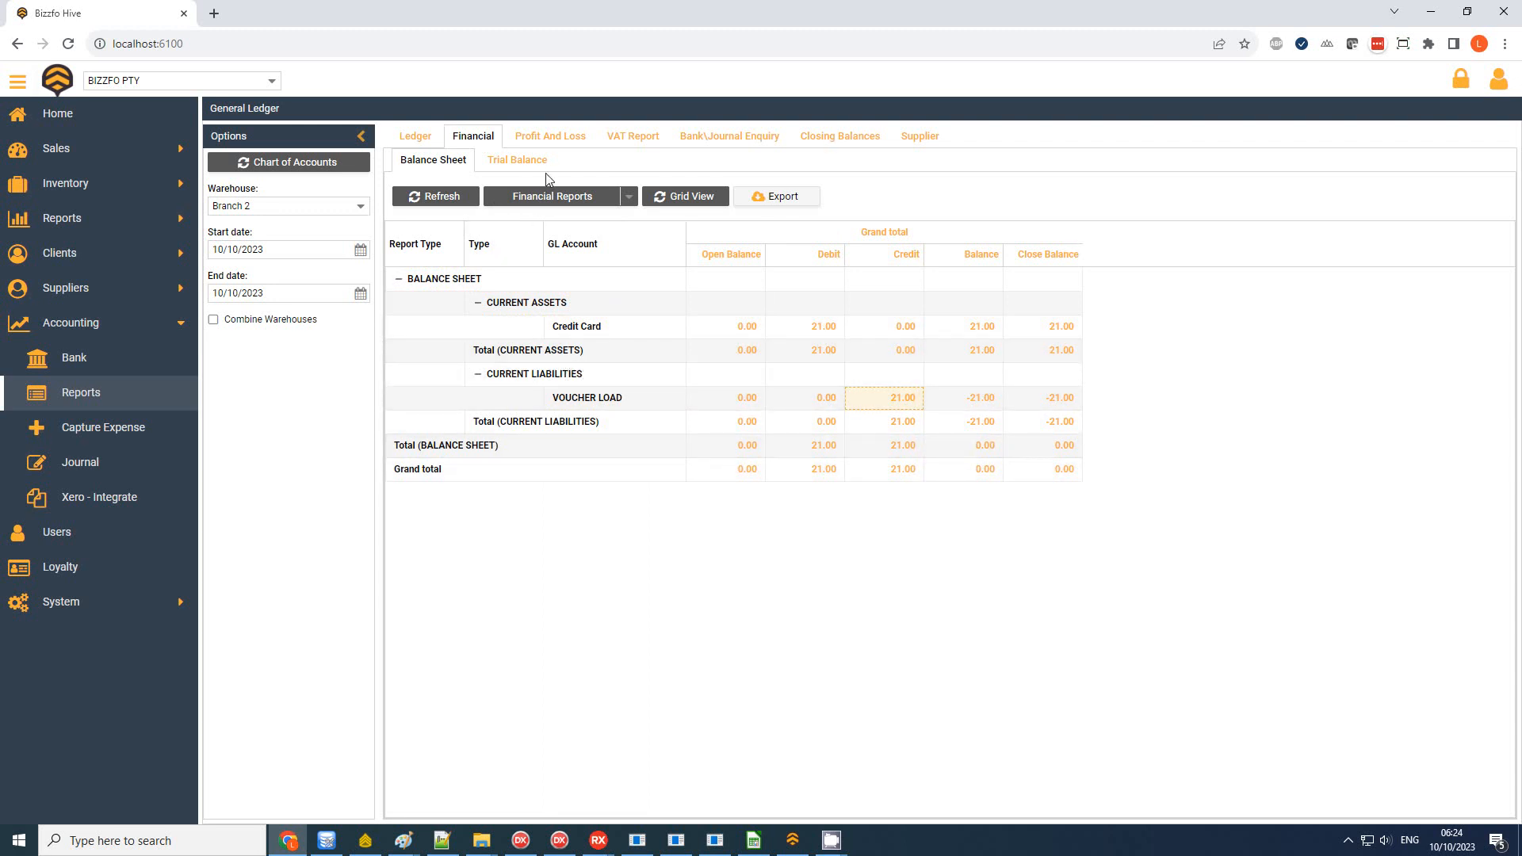
{"action": "left_click", "coordinate": [413, 136]}
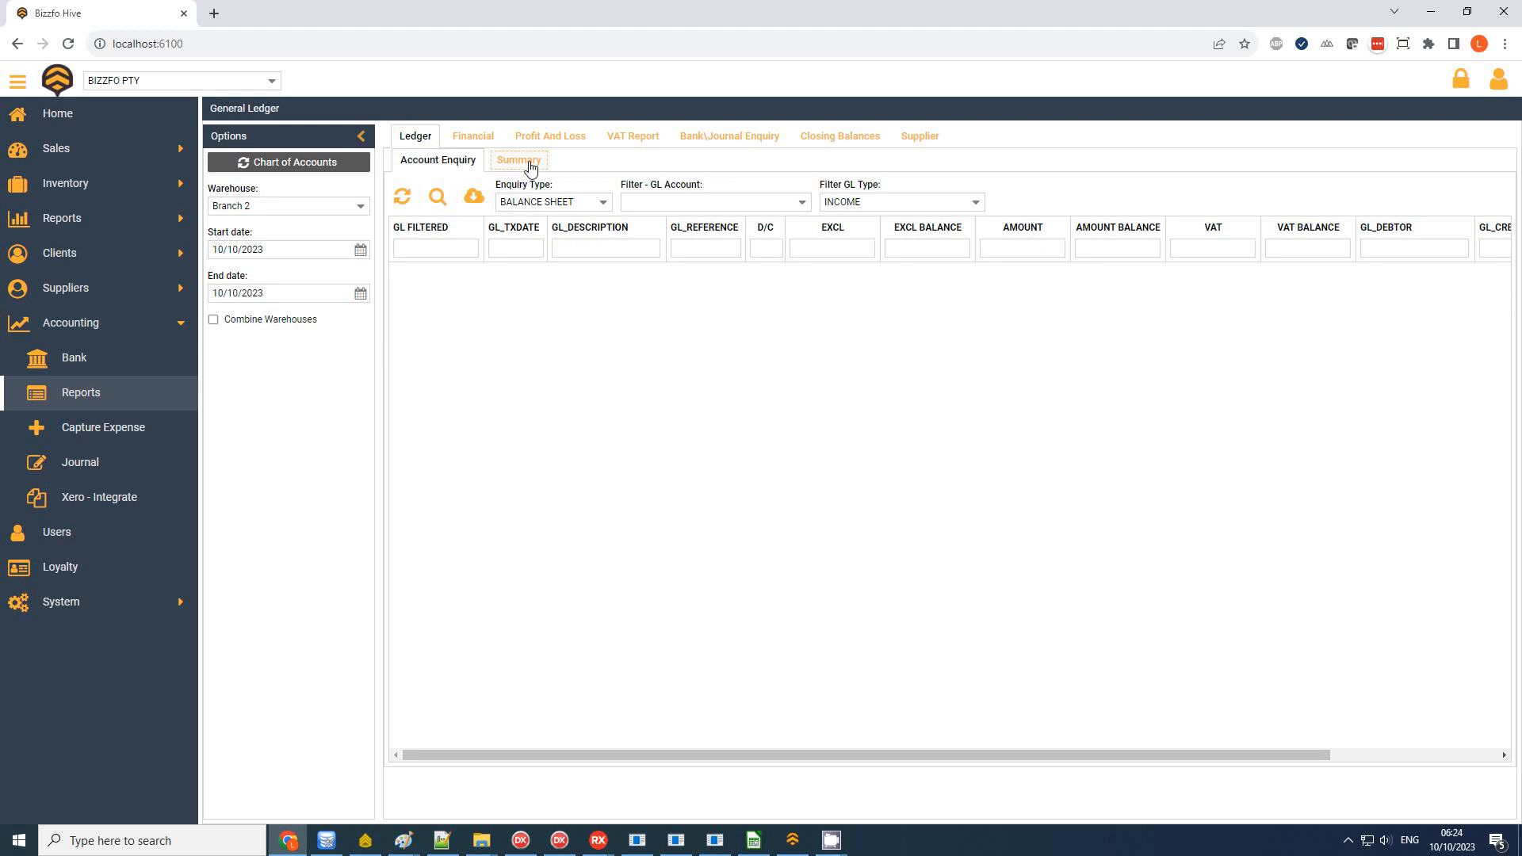
Filter the account enquiry to VOUCHER LOAD, listing the 21 credit from Voucher Purchase Credit Card, TranID 65228
{"action": "left_click", "coordinate": [517, 159]}
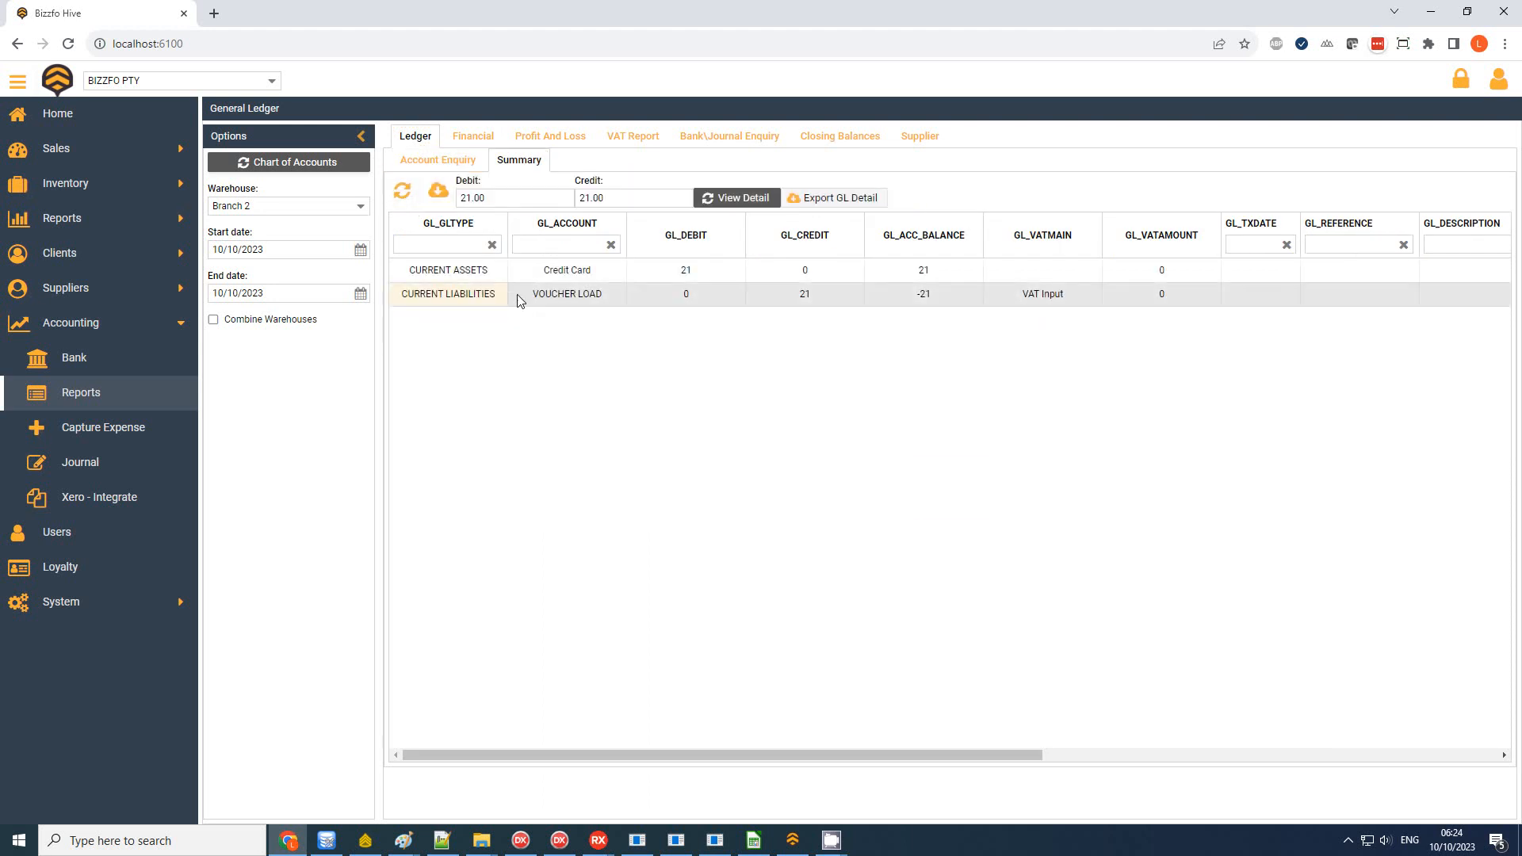
{"action": "mouse_move", "coordinate": [438, 158]}
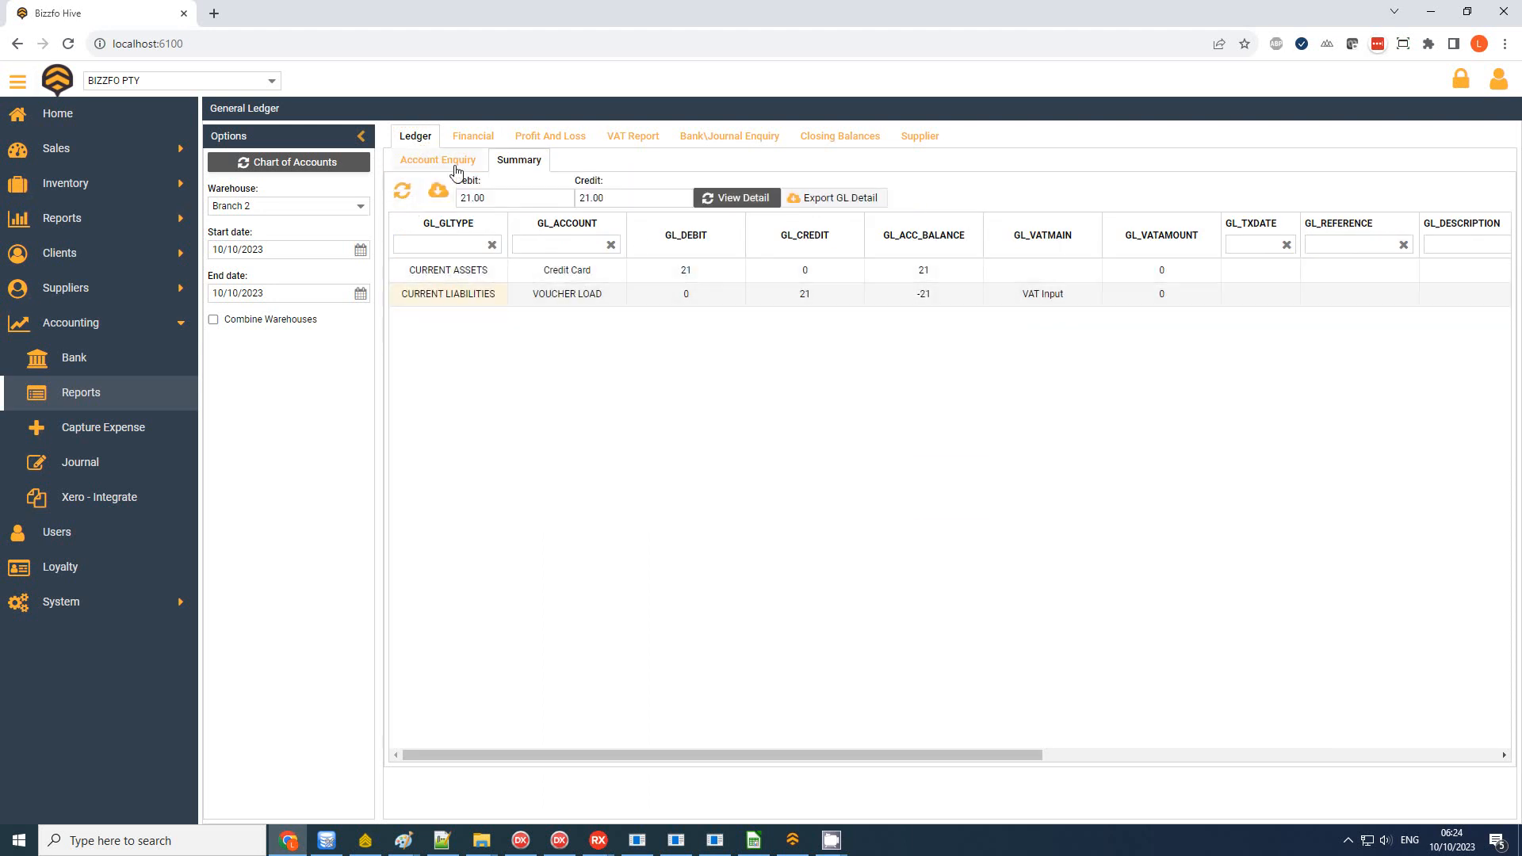
{"action": "left_click", "coordinate": [437, 159]}
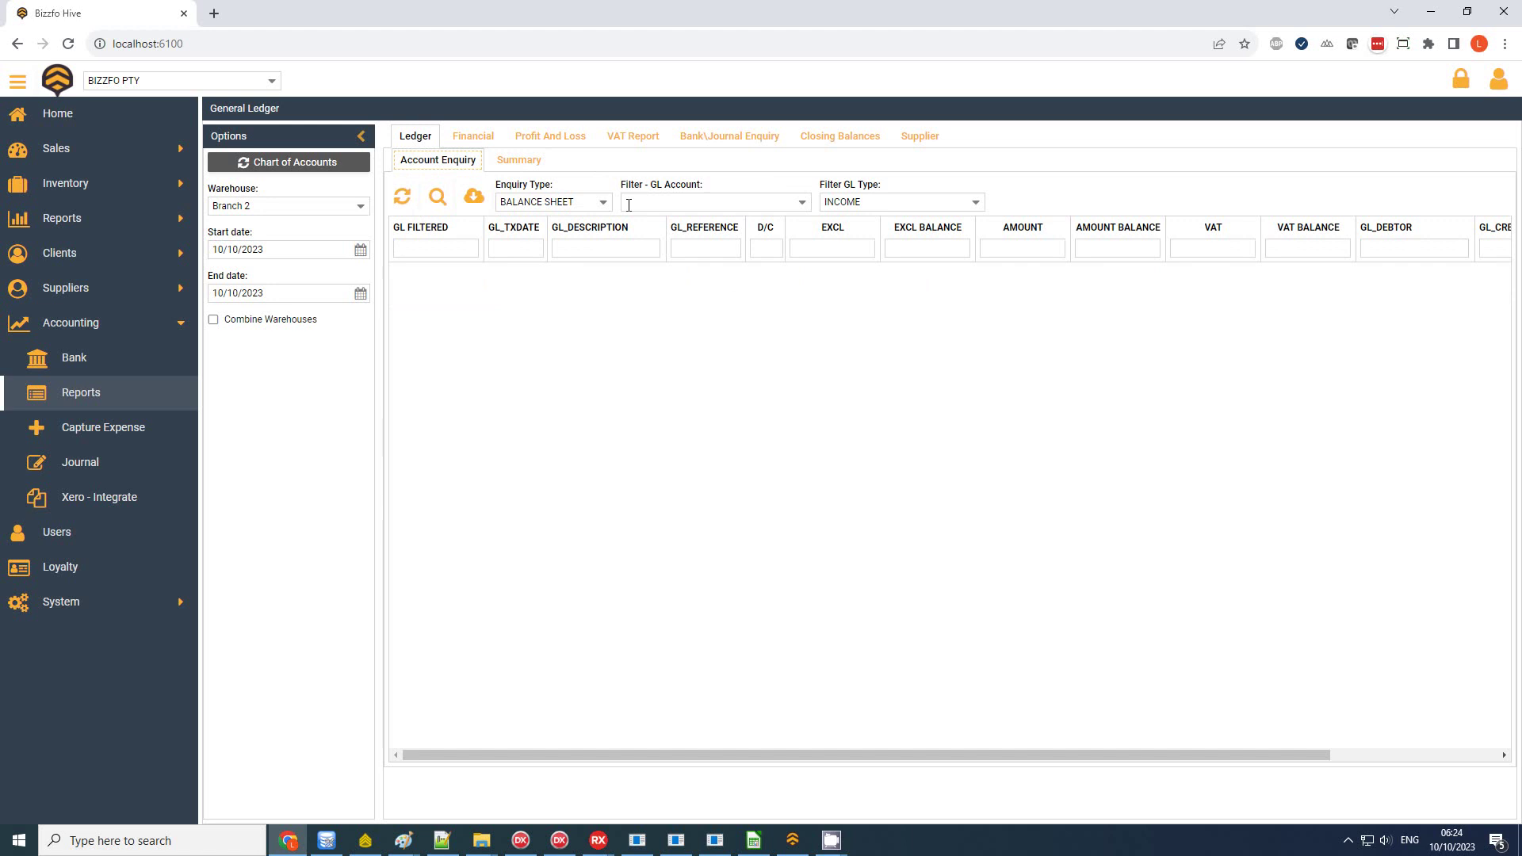
{"action": "left_click", "coordinate": [802, 201]}
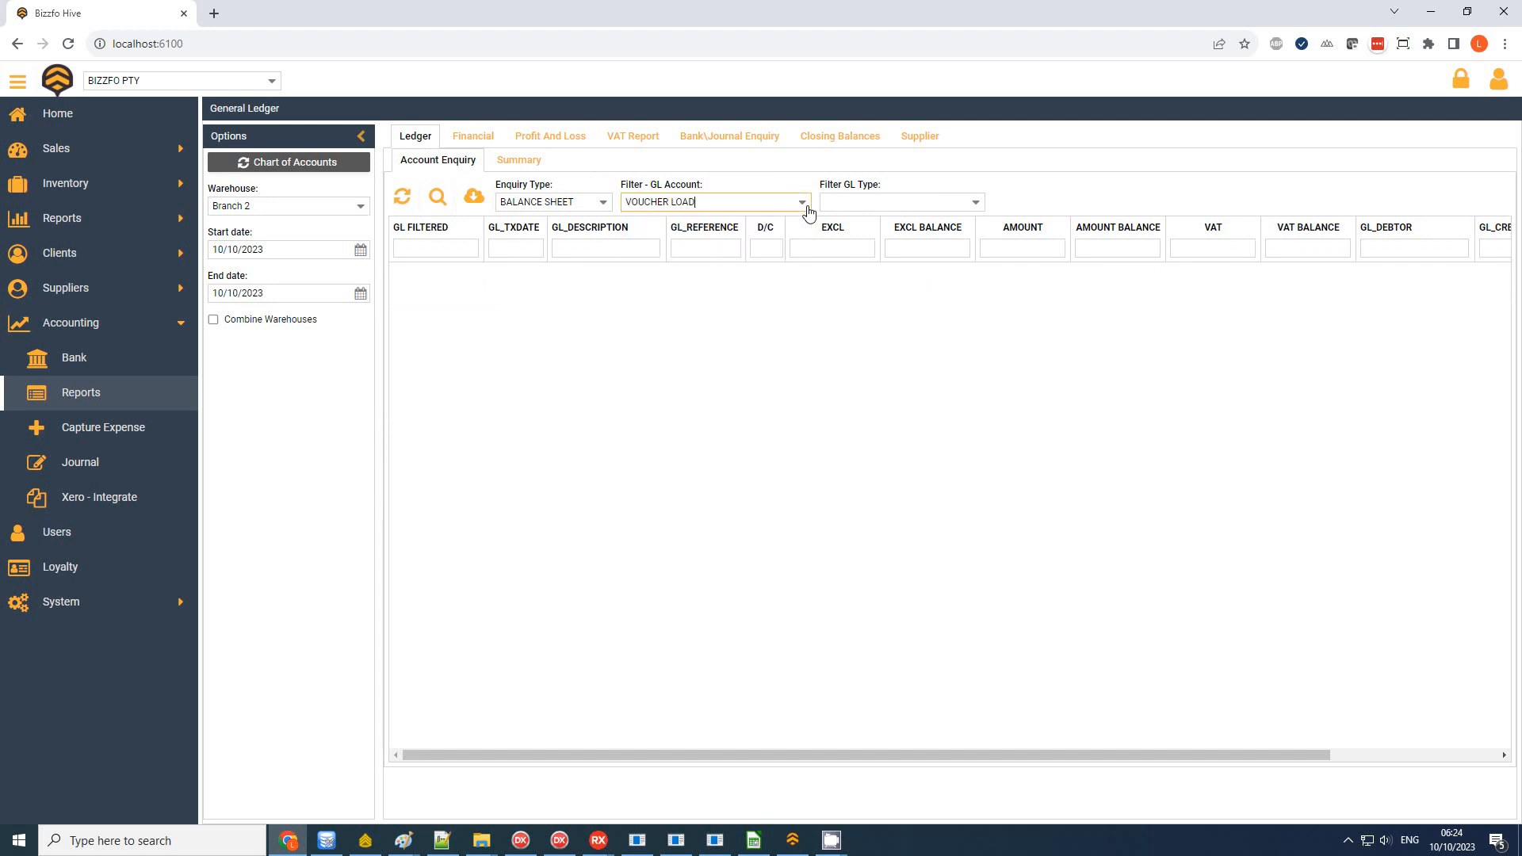
{"action": "left_click", "coordinate": [437, 195]}
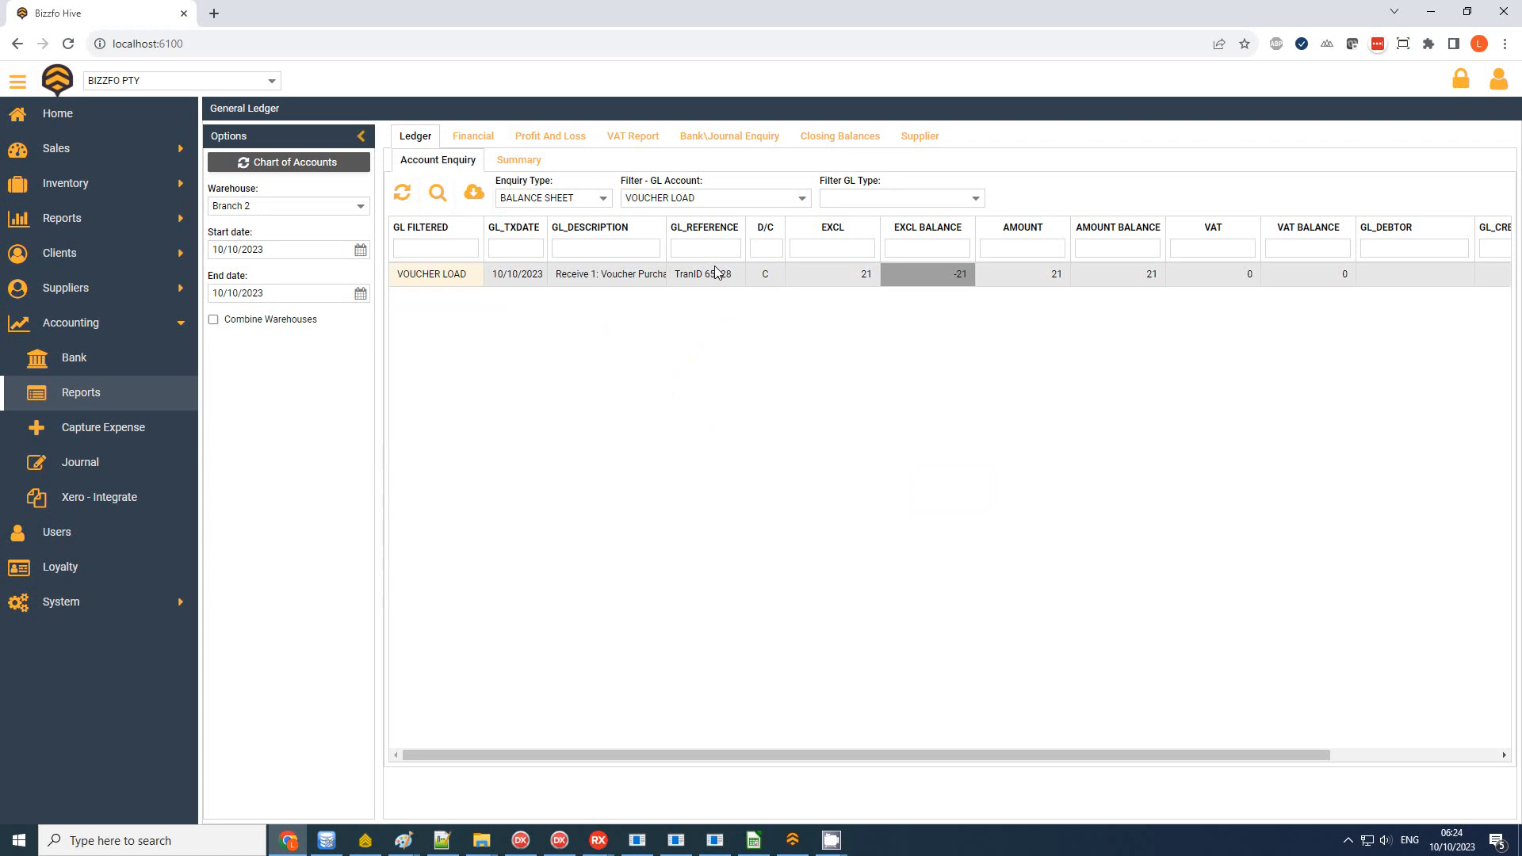
{"action": "left_click", "coordinate": [783, 247]}
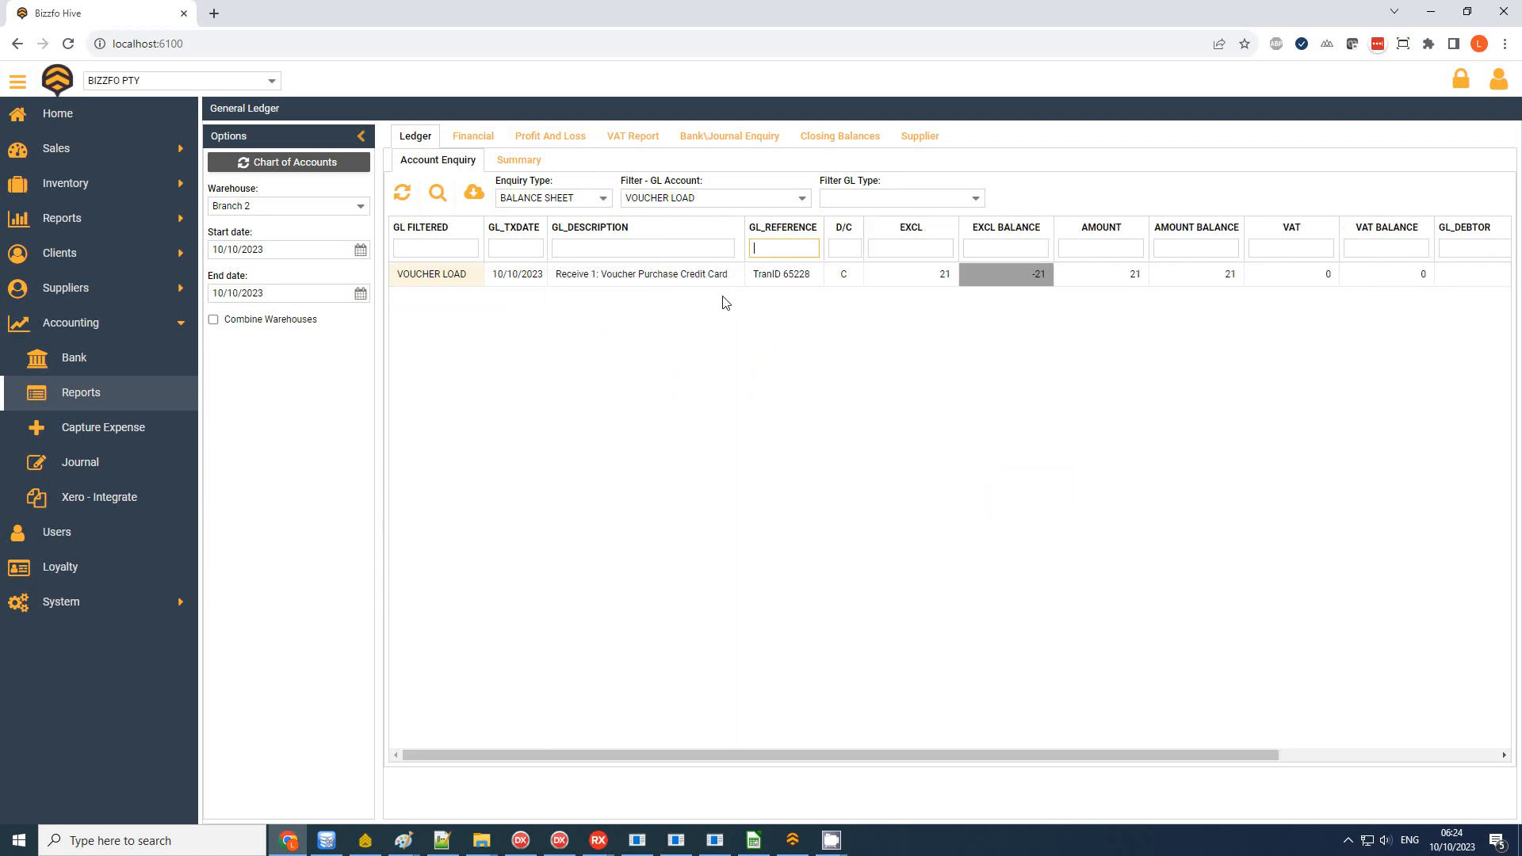
{"action": "left_click", "coordinate": [55, 147]}
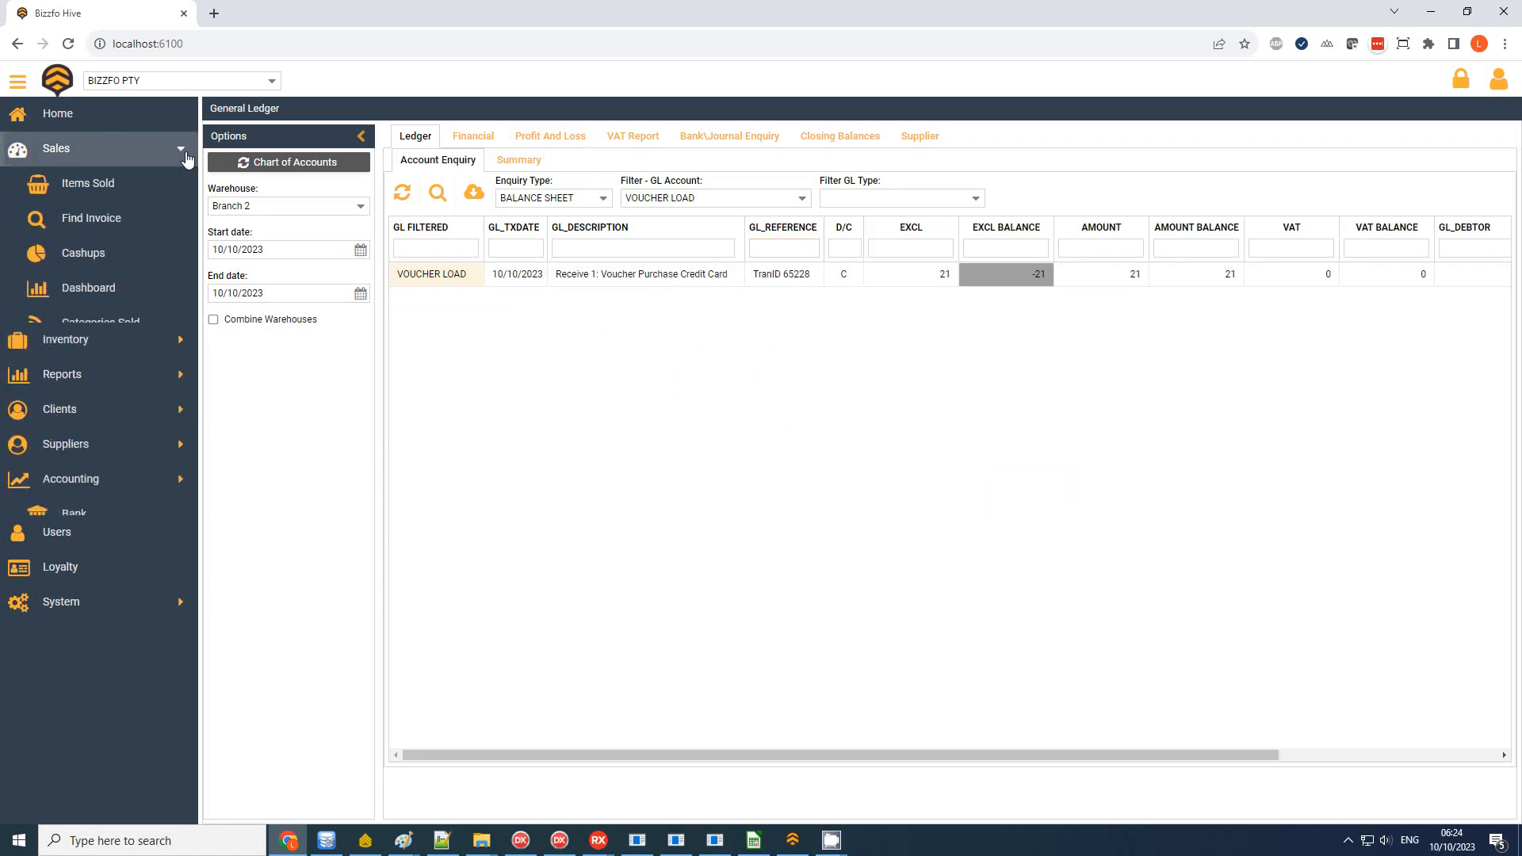
Load the Branch 2 cashup GL export journals showing 21 voucher load balanced against 21 credit card
{"action": "left_click", "coordinate": [84, 252]}
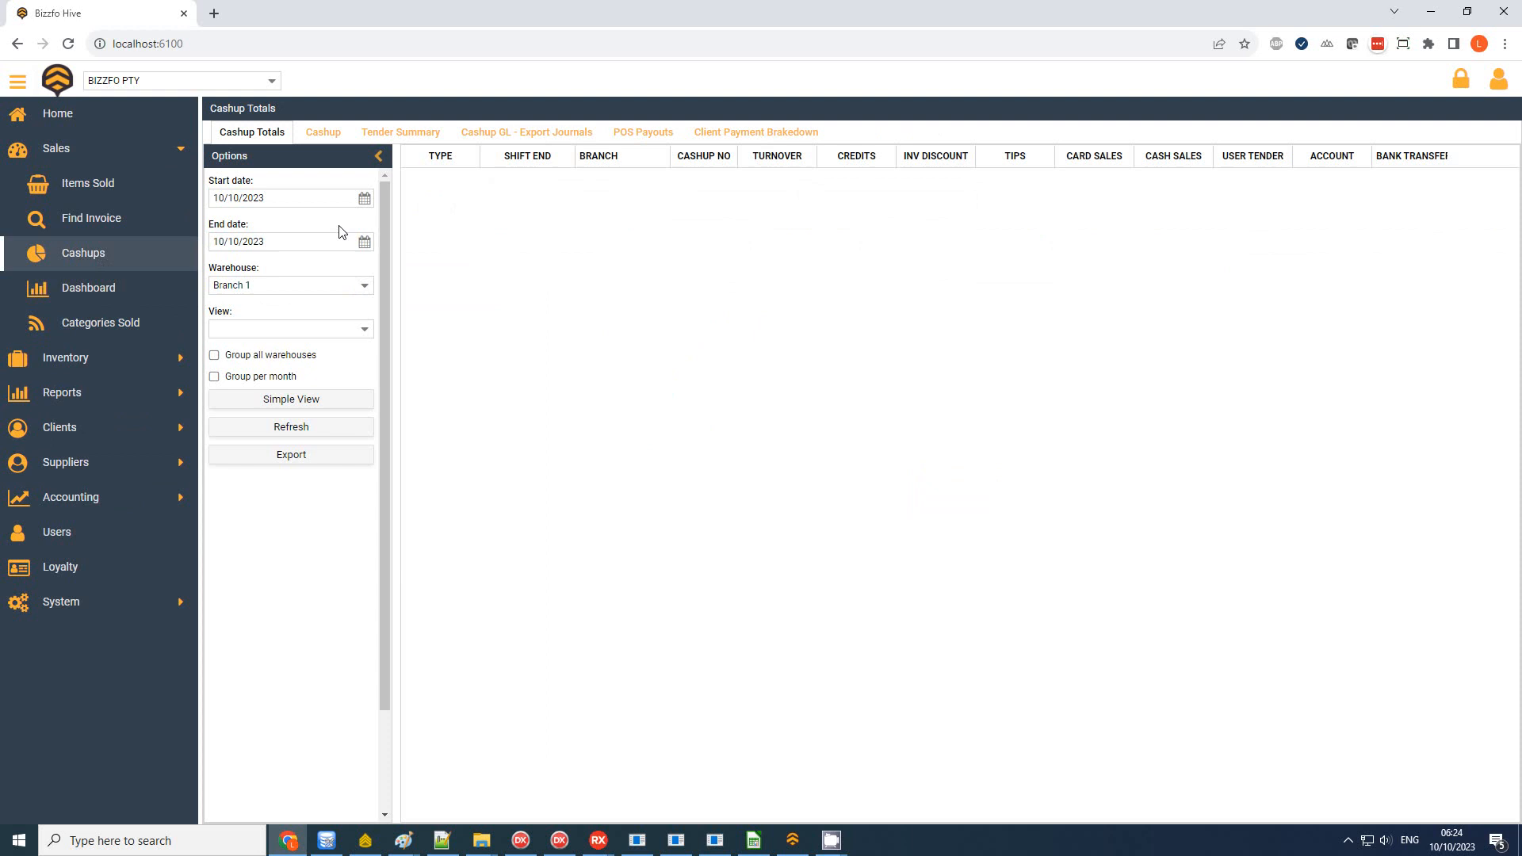
{"action": "left_click", "coordinate": [526, 131]}
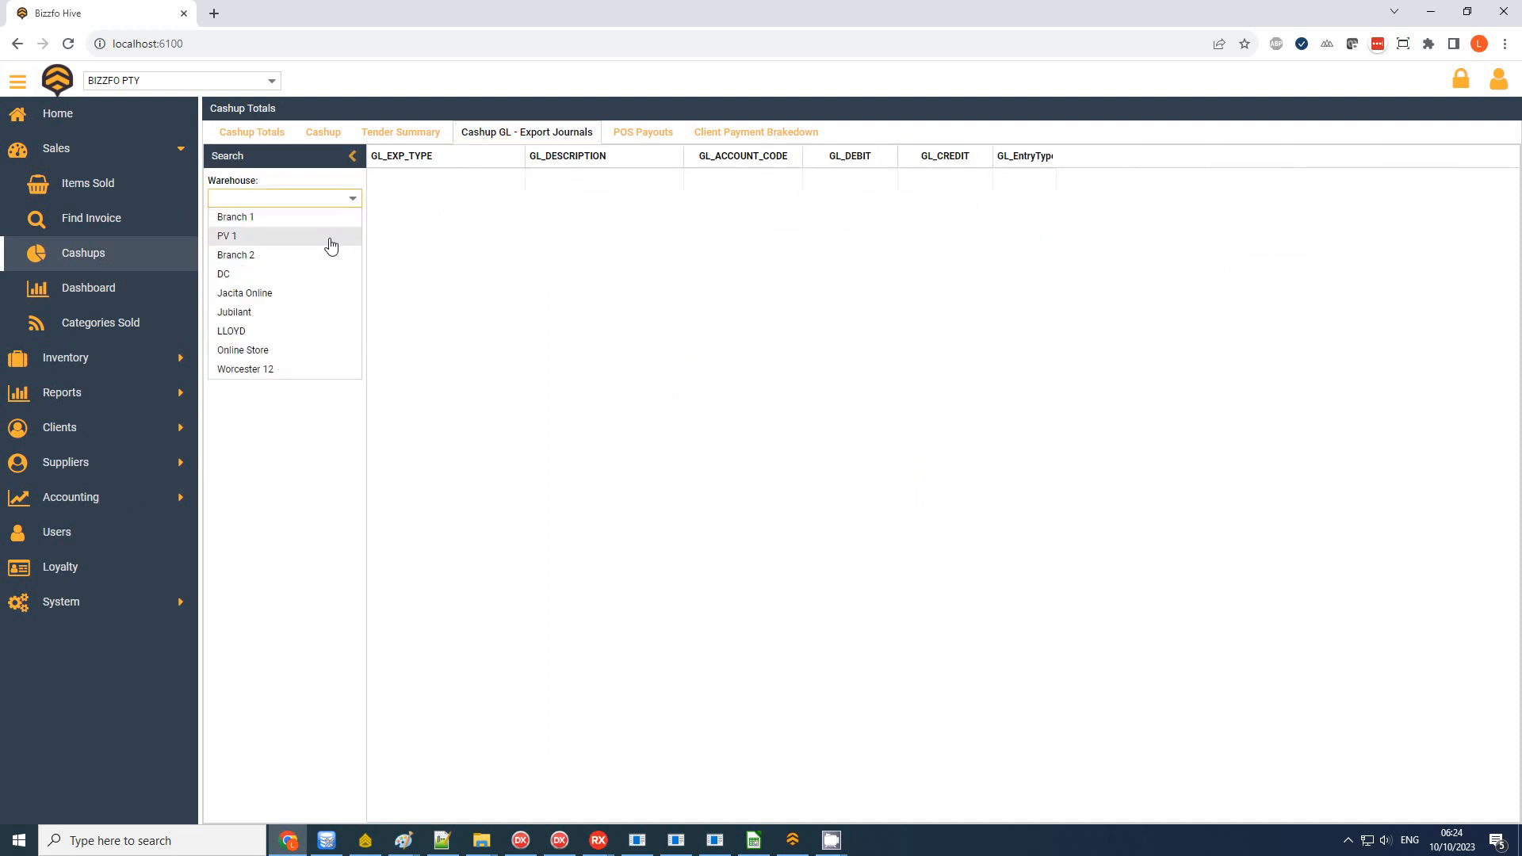
{"action": "left_click", "coordinate": [235, 253]}
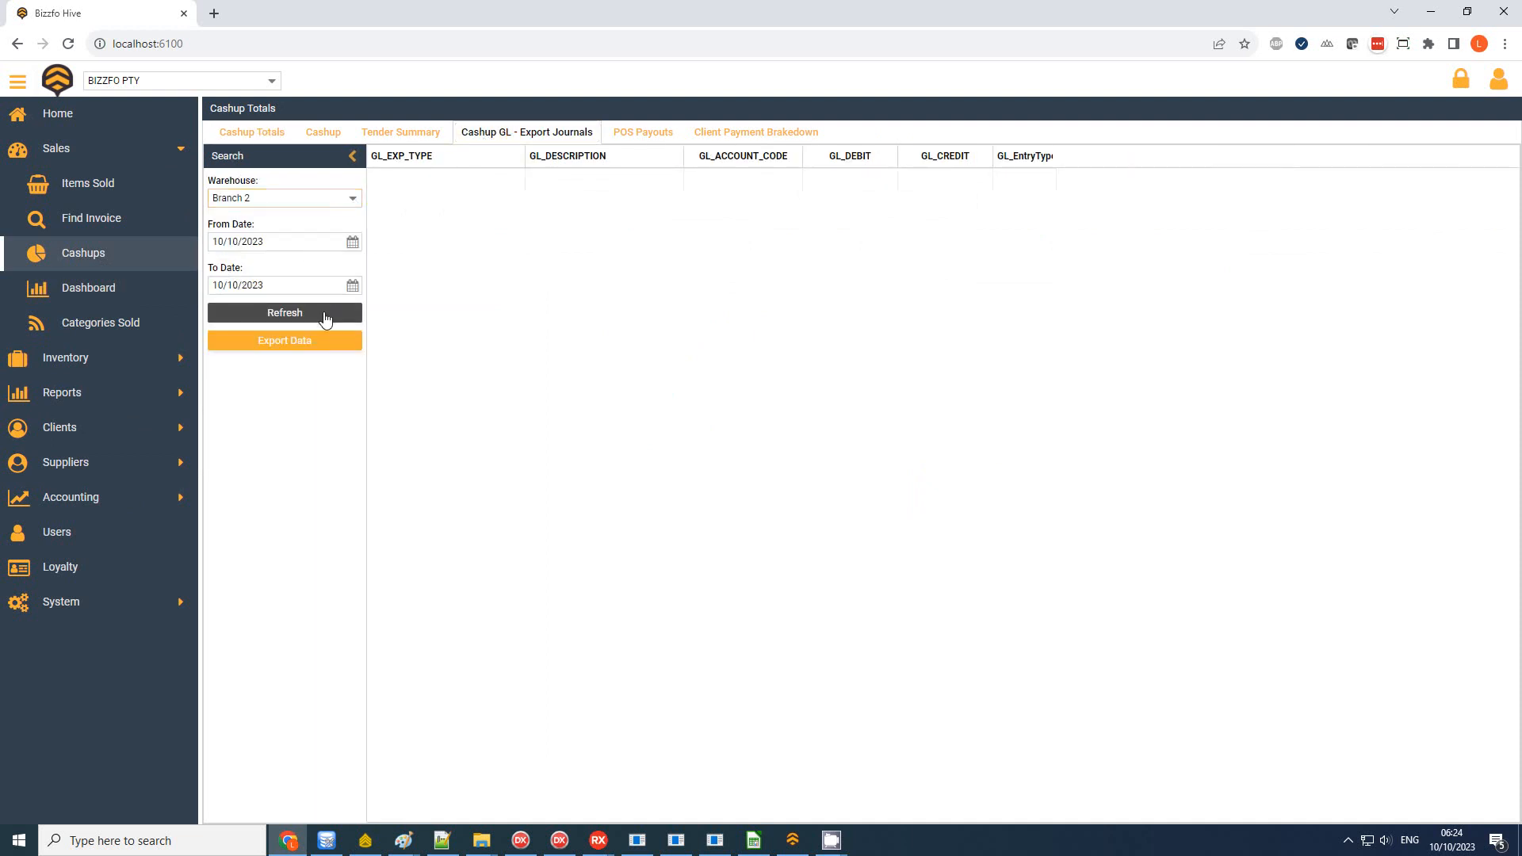
{"action": "left_click", "coordinate": [284, 313]}
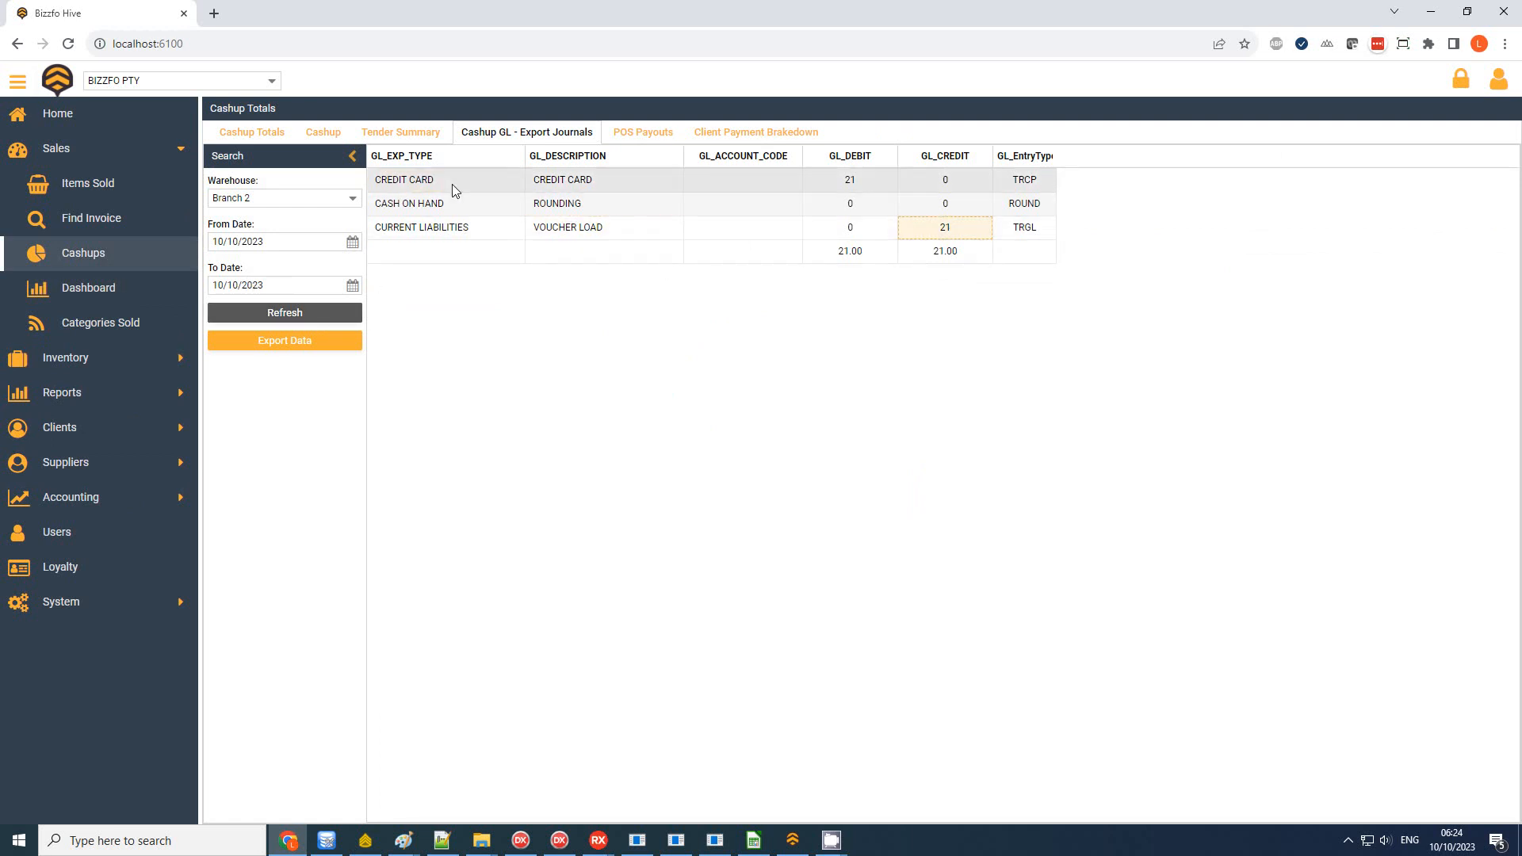
{"action": "left_click", "coordinate": [446, 179]}
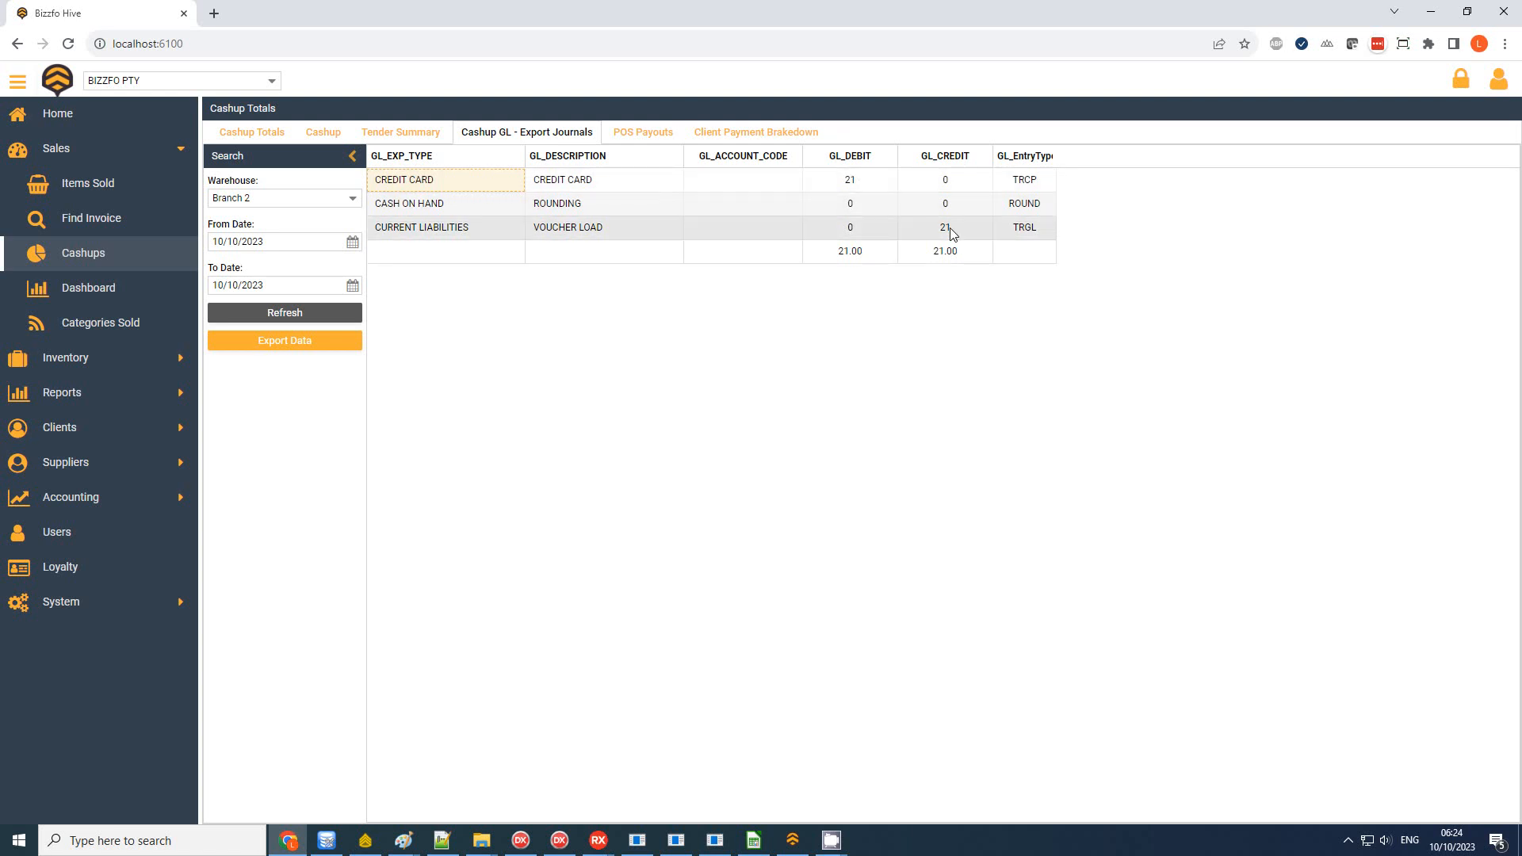
{"action": "mouse_move", "coordinate": [829, 317]}
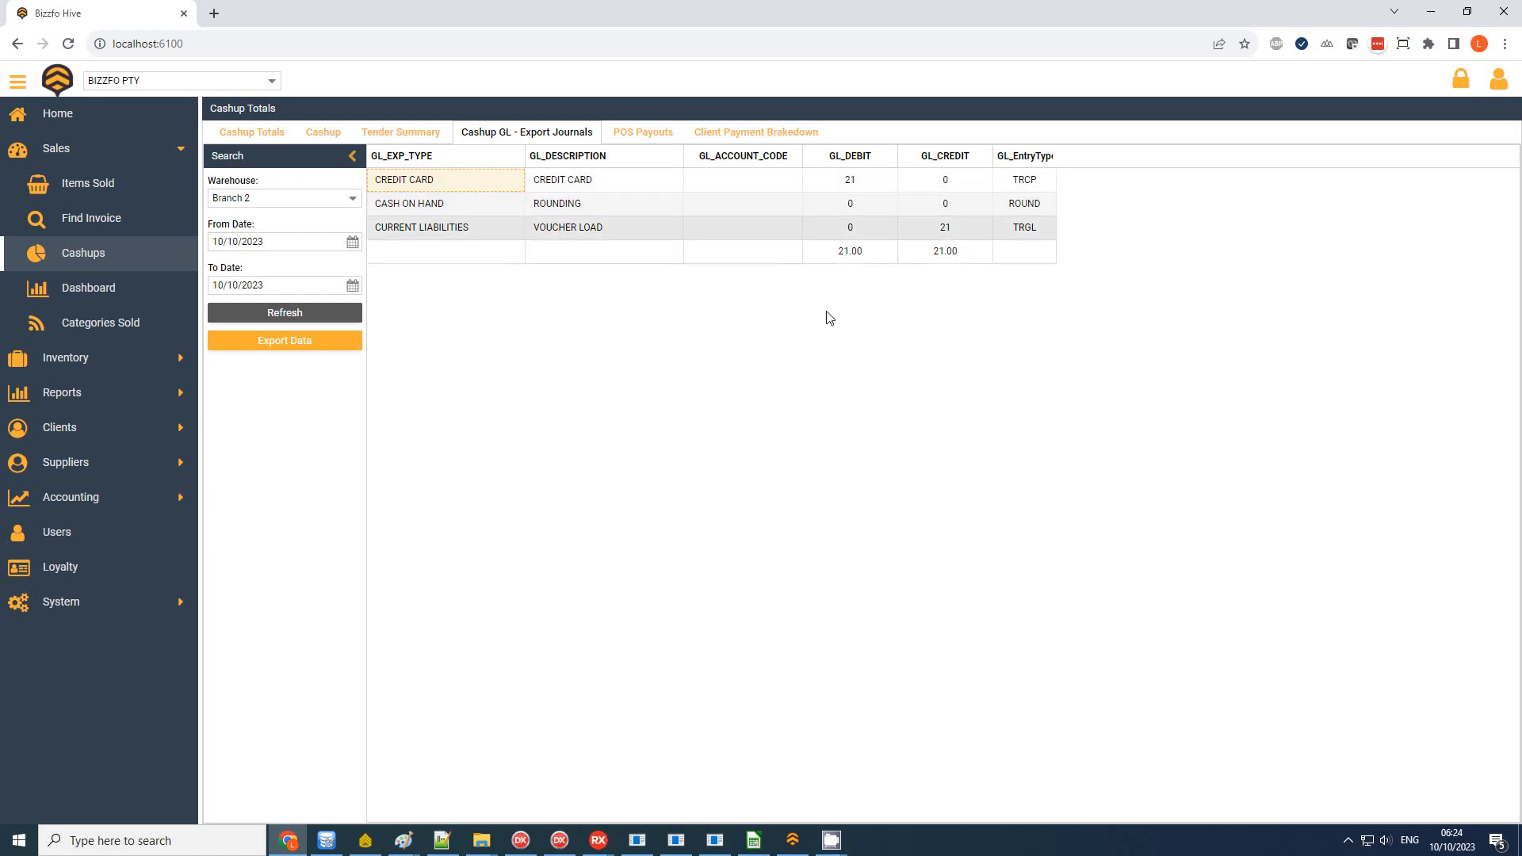
{"action": "left_click", "coordinate": [791, 840]}
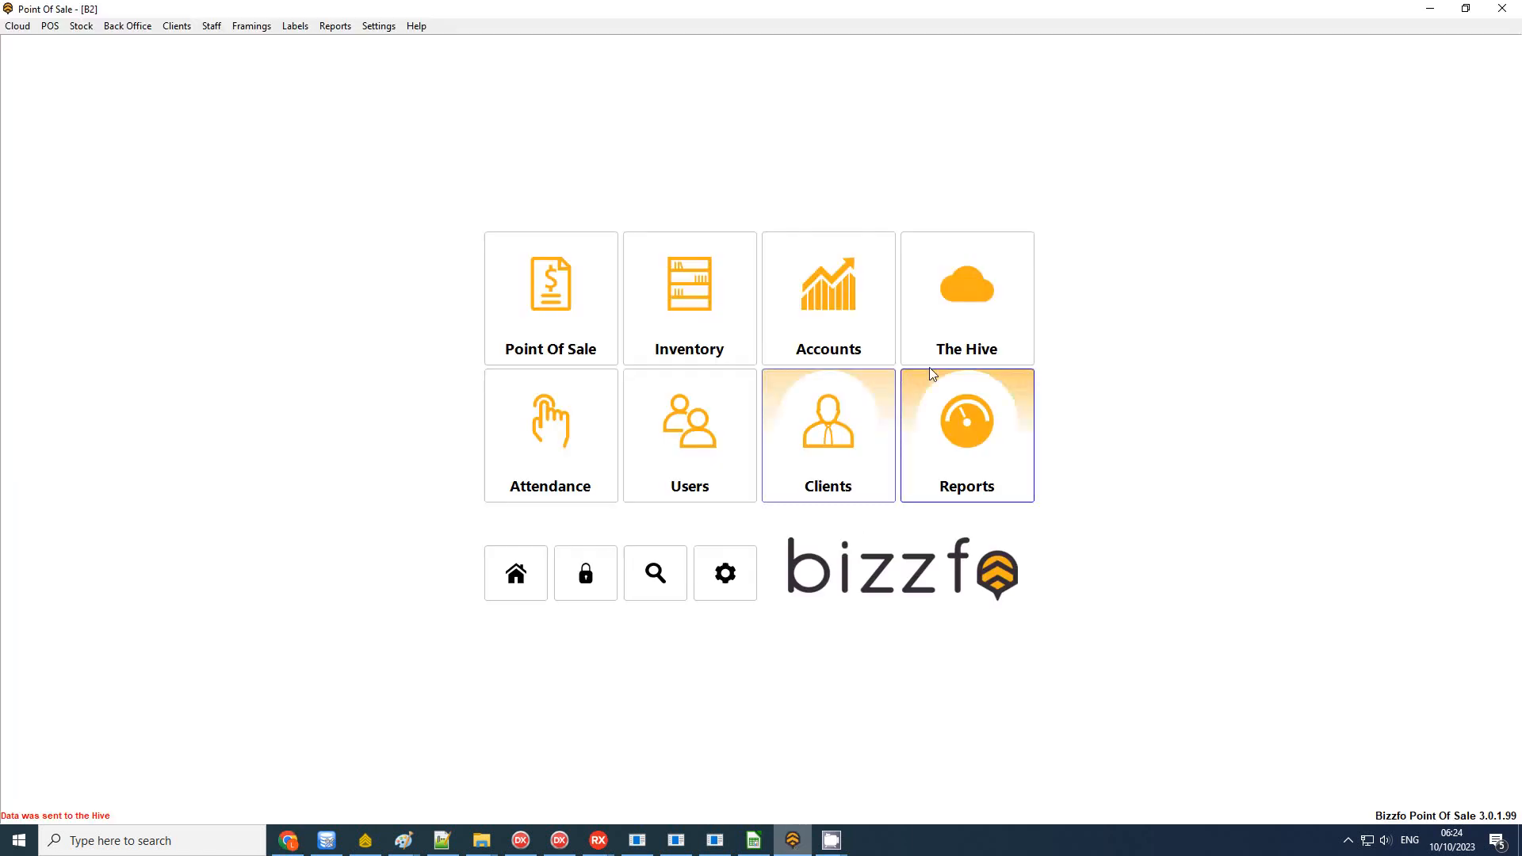
Log into the POS station and ring up a R25 Castle Lite order ready for payment
{"action": "left_click", "coordinate": [550, 297]}
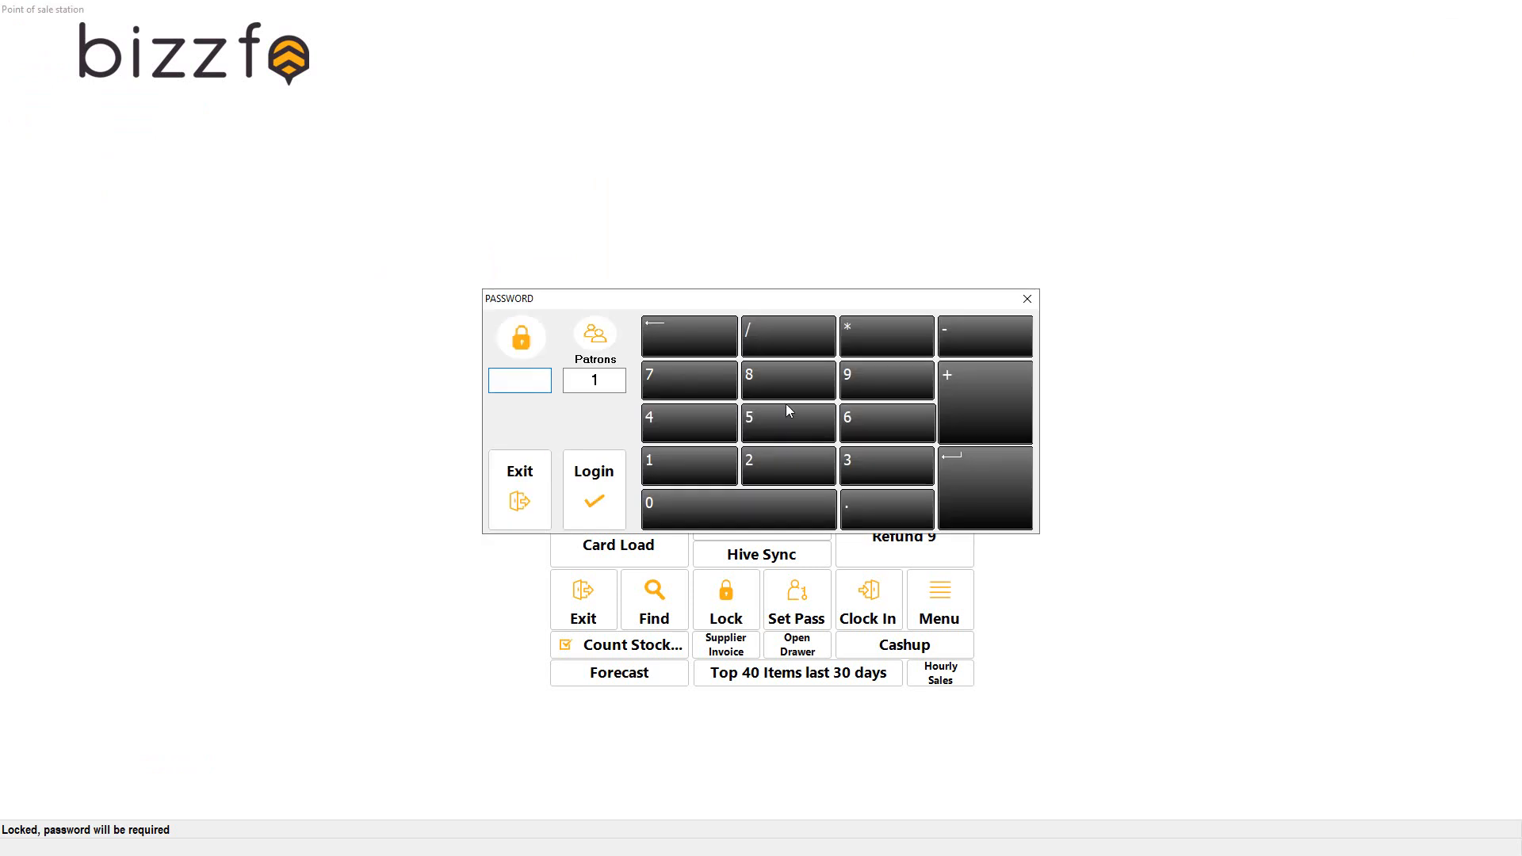
{"action": "left_click", "coordinate": [593, 482]}
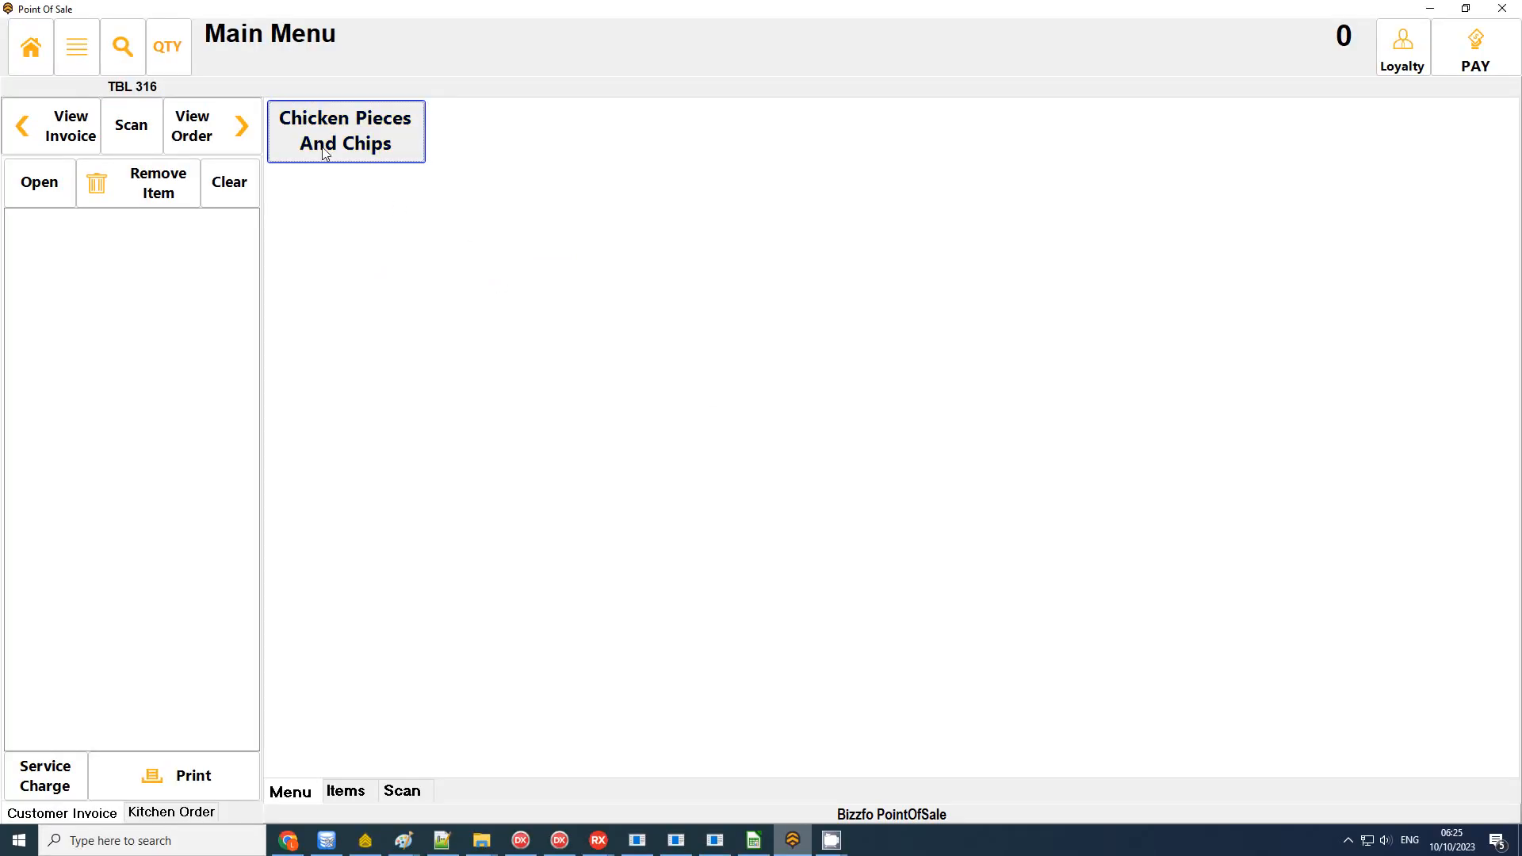
{"action": "left_click", "coordinate": [344, 131]}
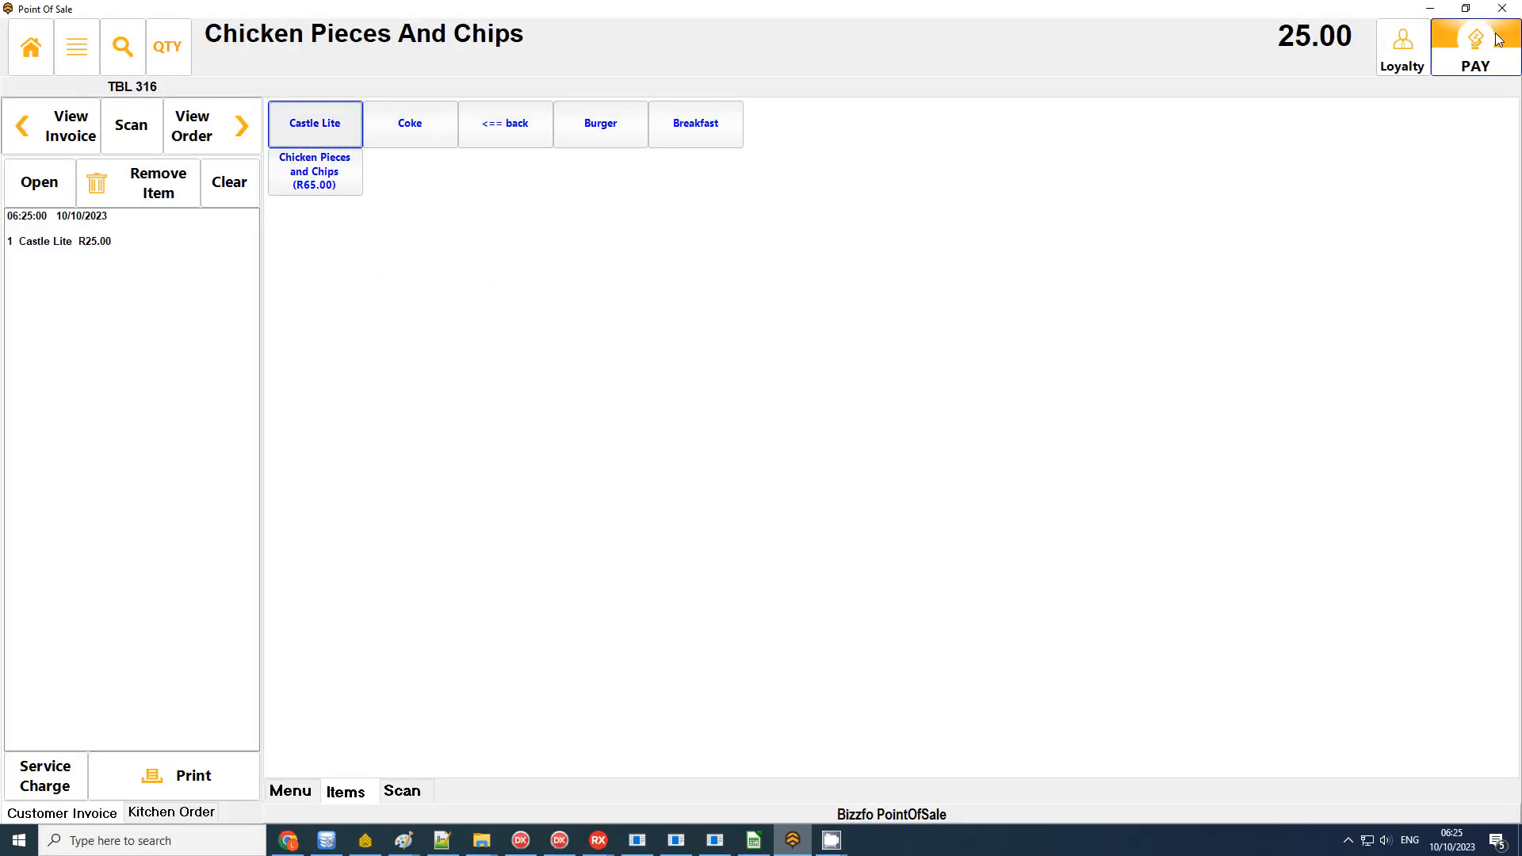
{"action": "left_click", "coordinate": [1474, 46]}
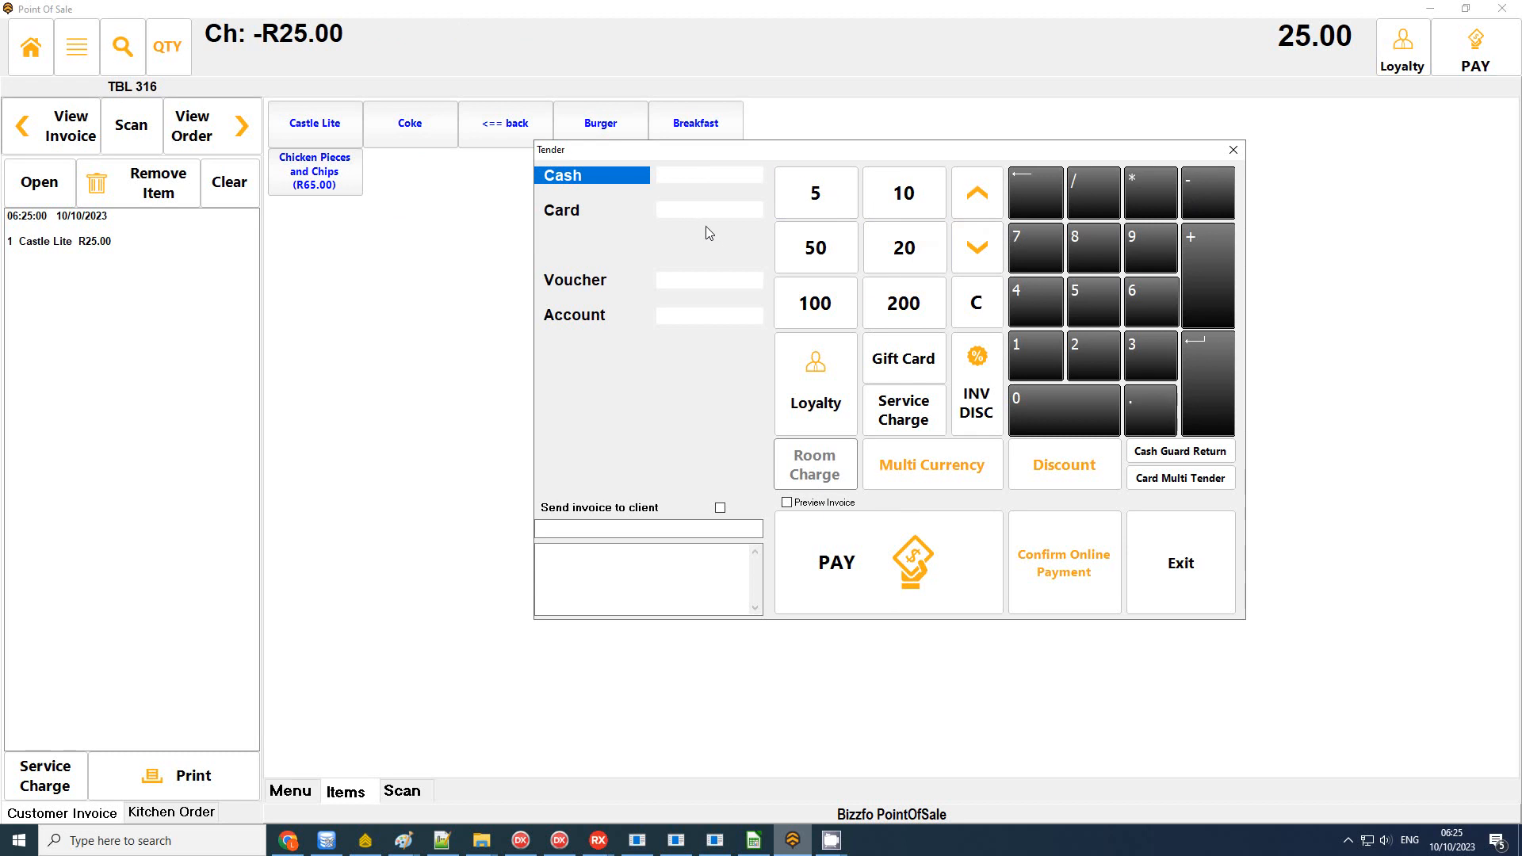
{"action": "left_click", "coordinate": [707, 174]}
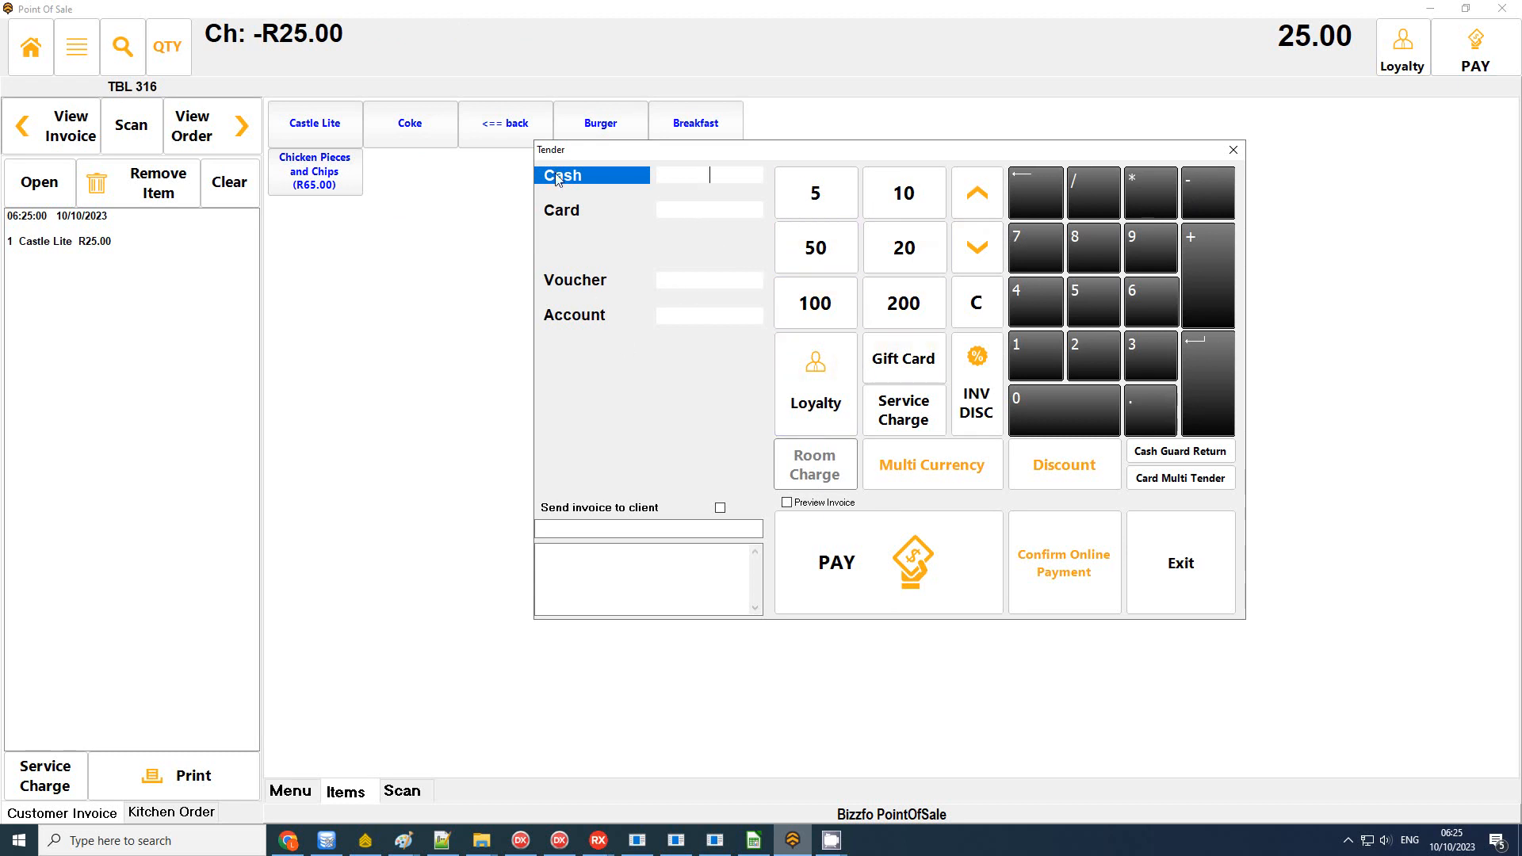
{"action": "left_click", "coordinate": [902, 356]}
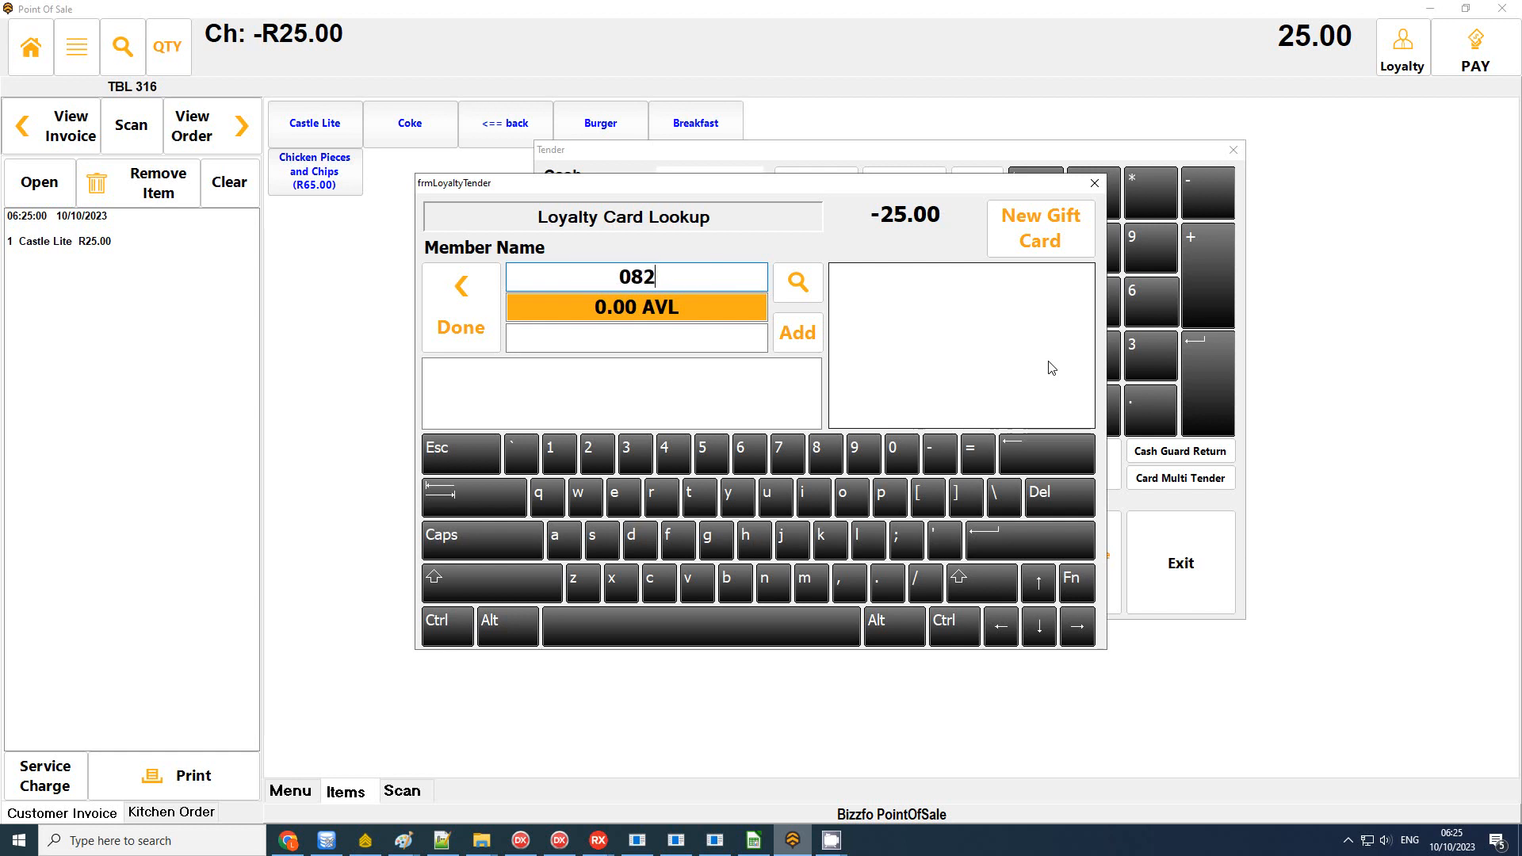
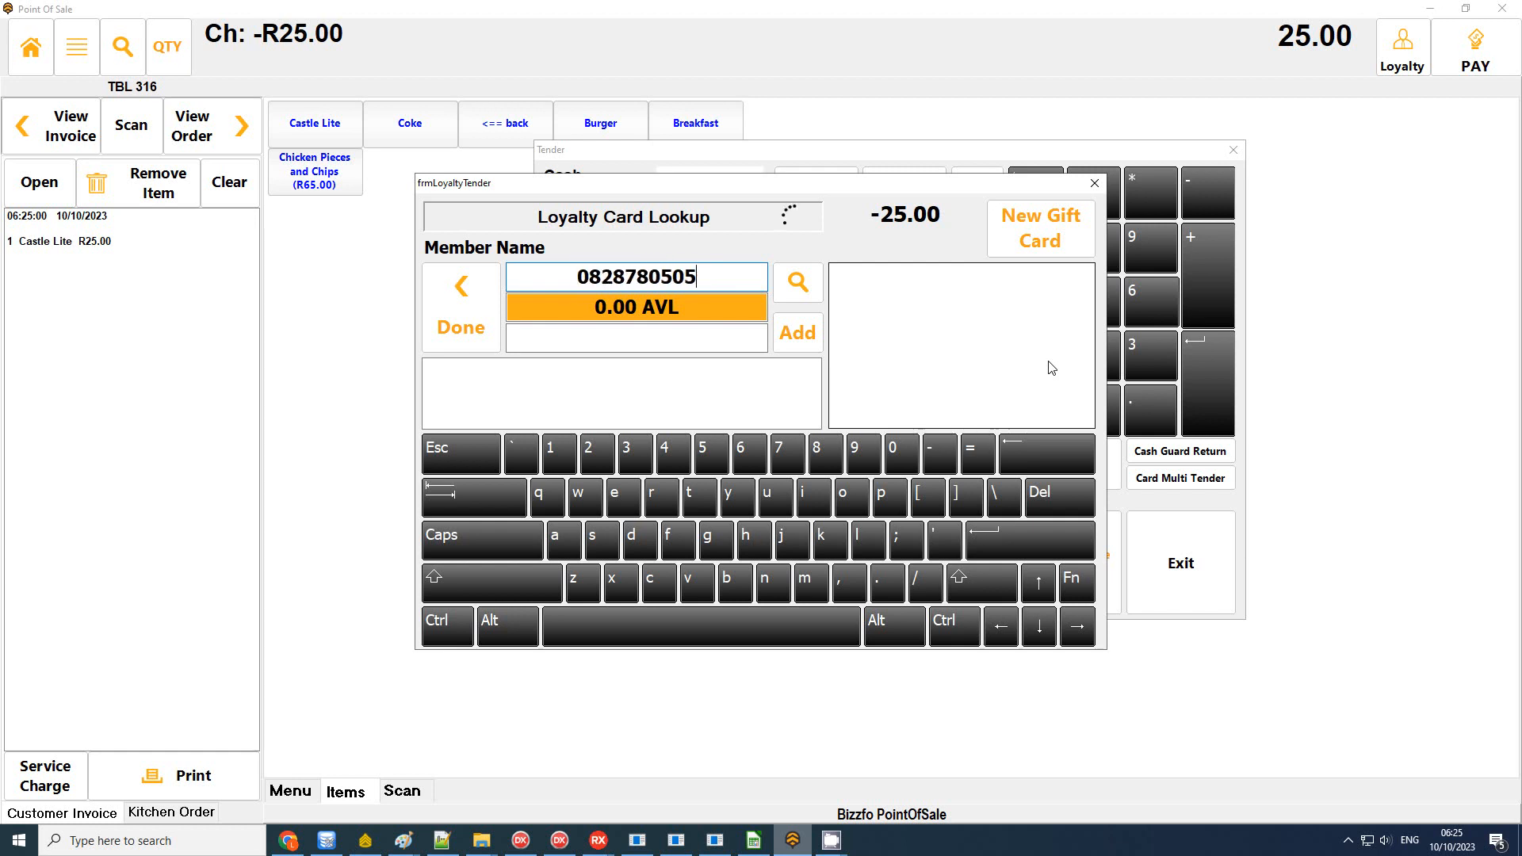
{"action": "left_click", "coordinate": [796, 282]}
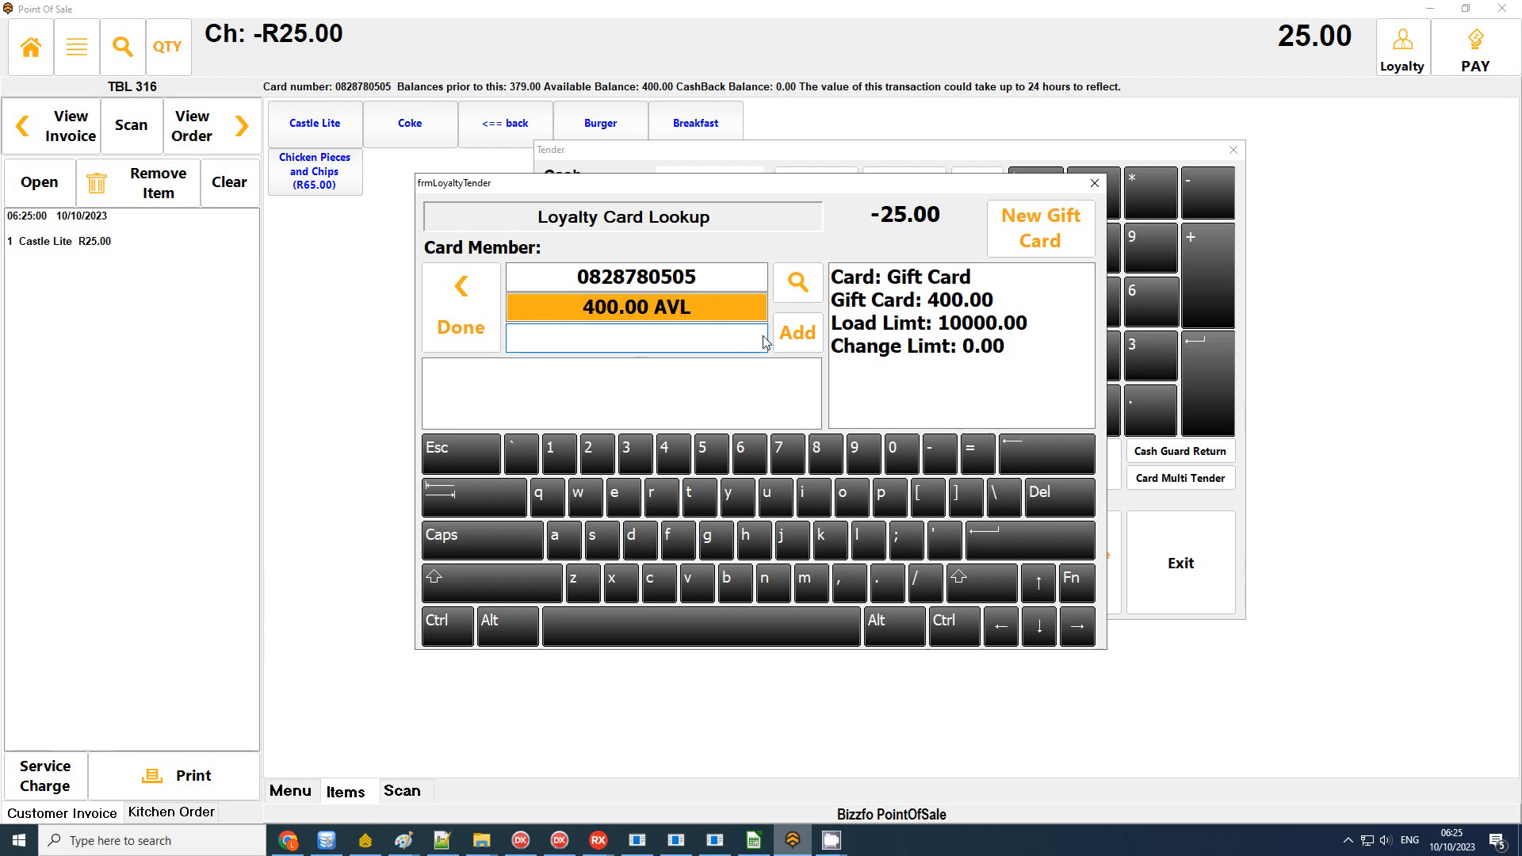
{"action": "type", "text": "25"}
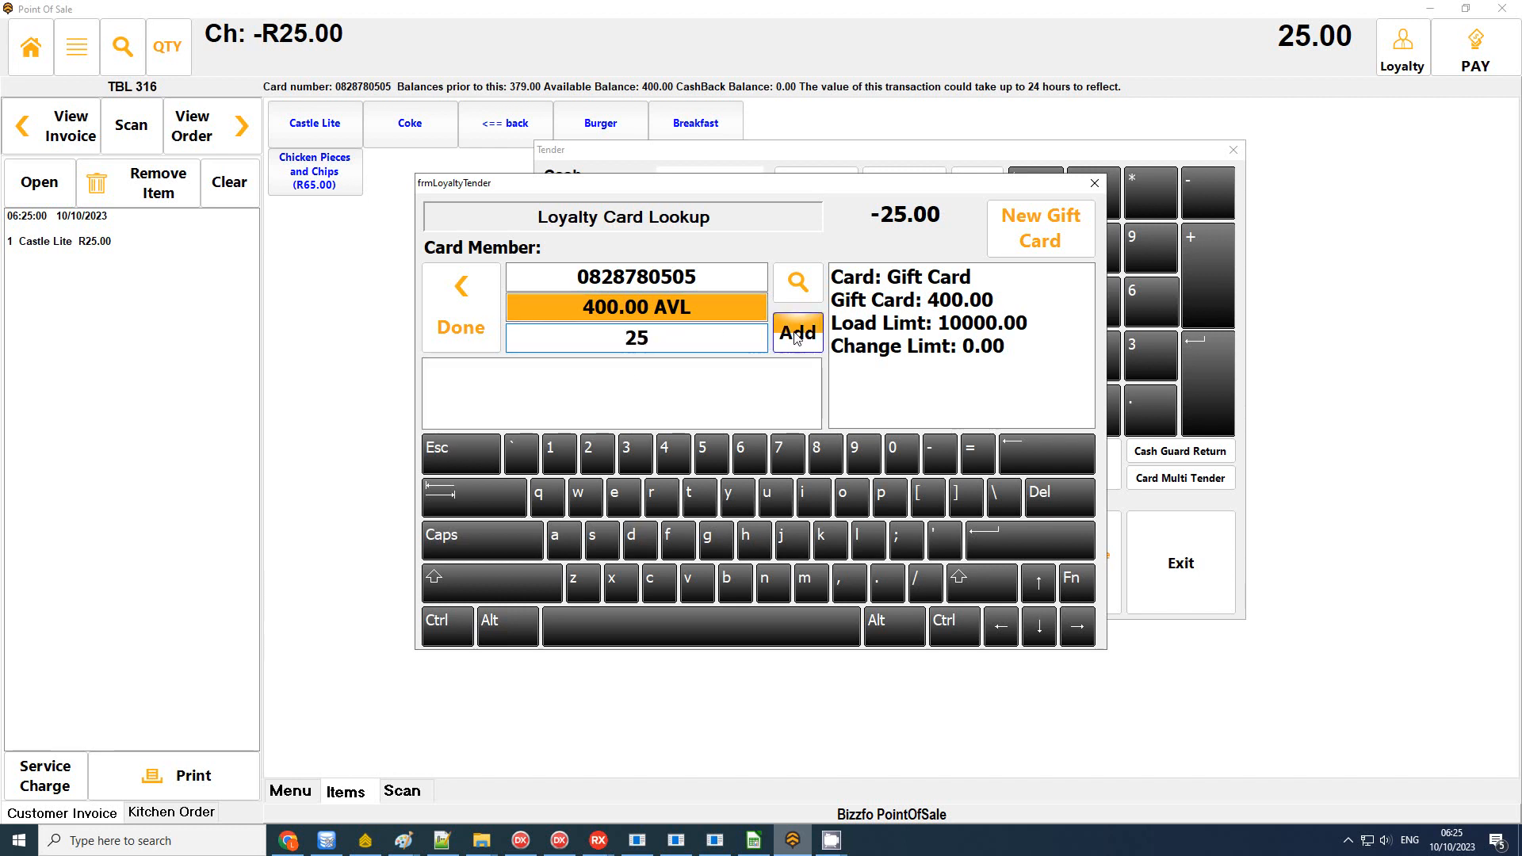
{"action": "left_click", "coordinate": [796, 331]}
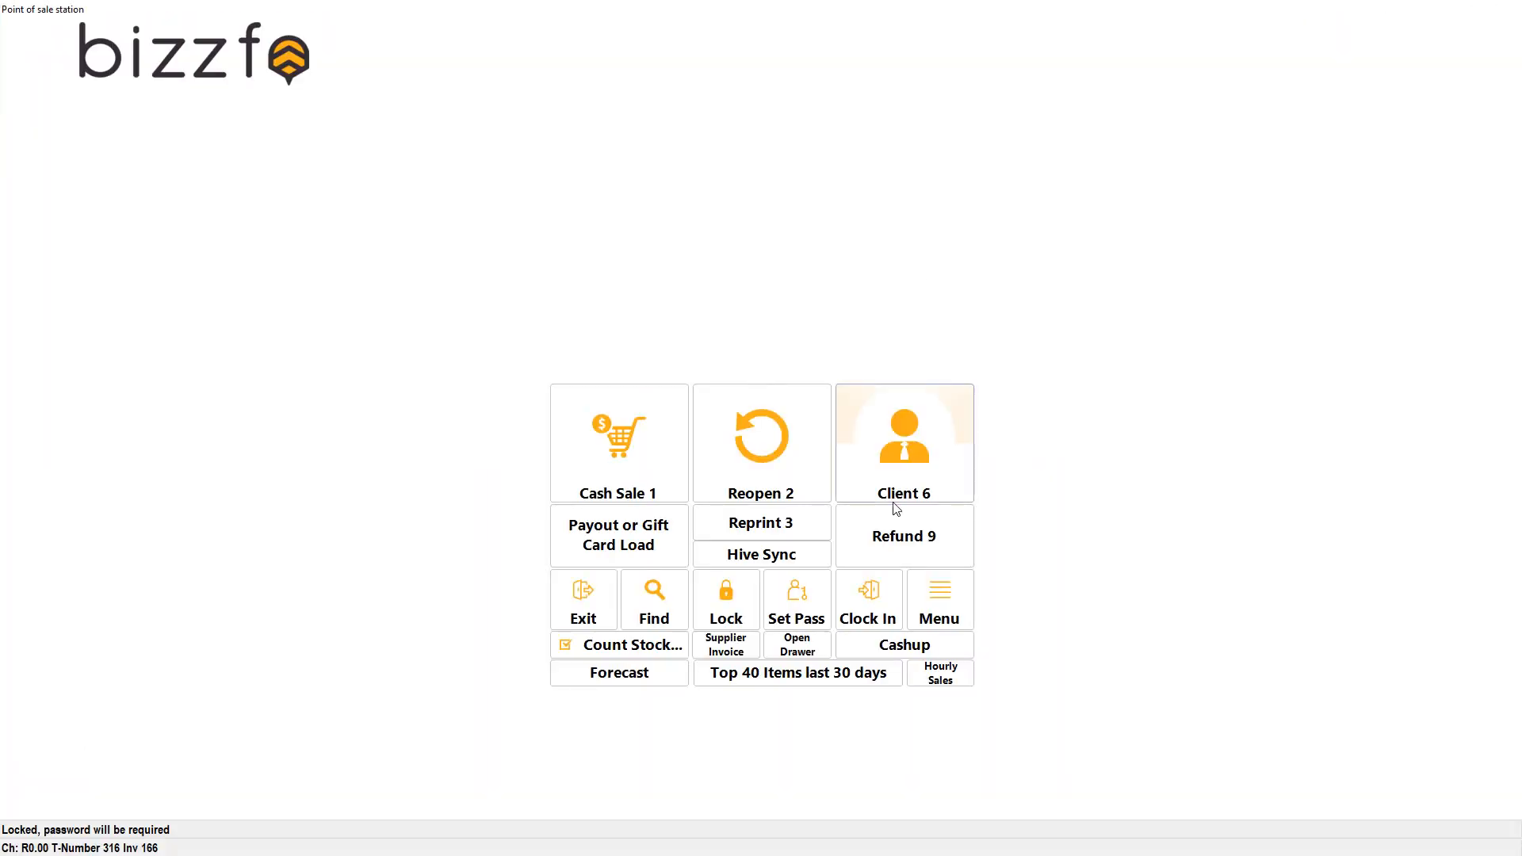
{"action": "mouse_move", "coordinate": [144, 609]}
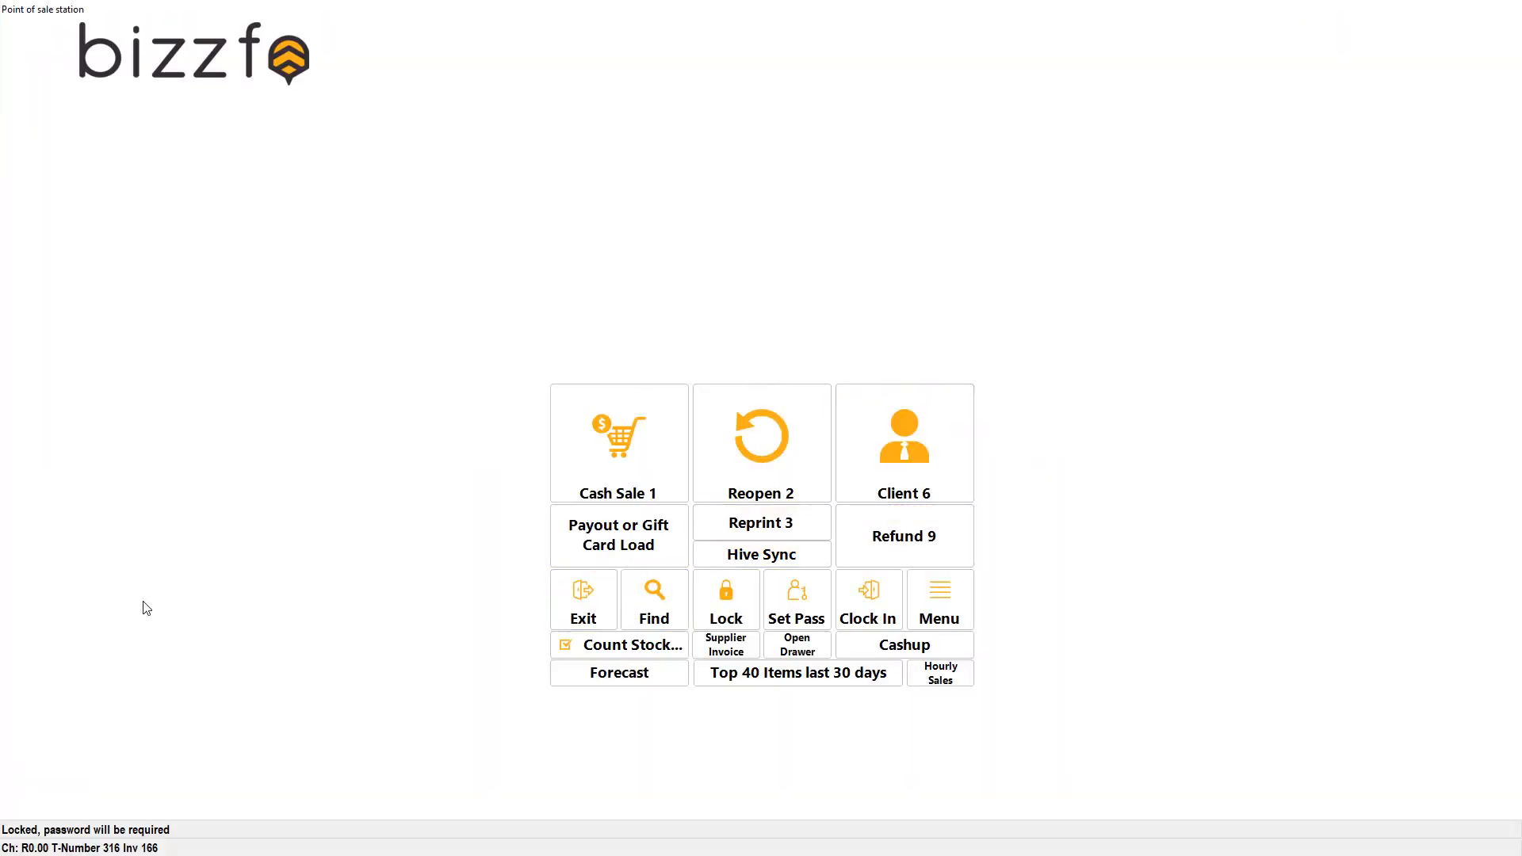
{"action": "mouse_move", "coordinate": [422, 748]}
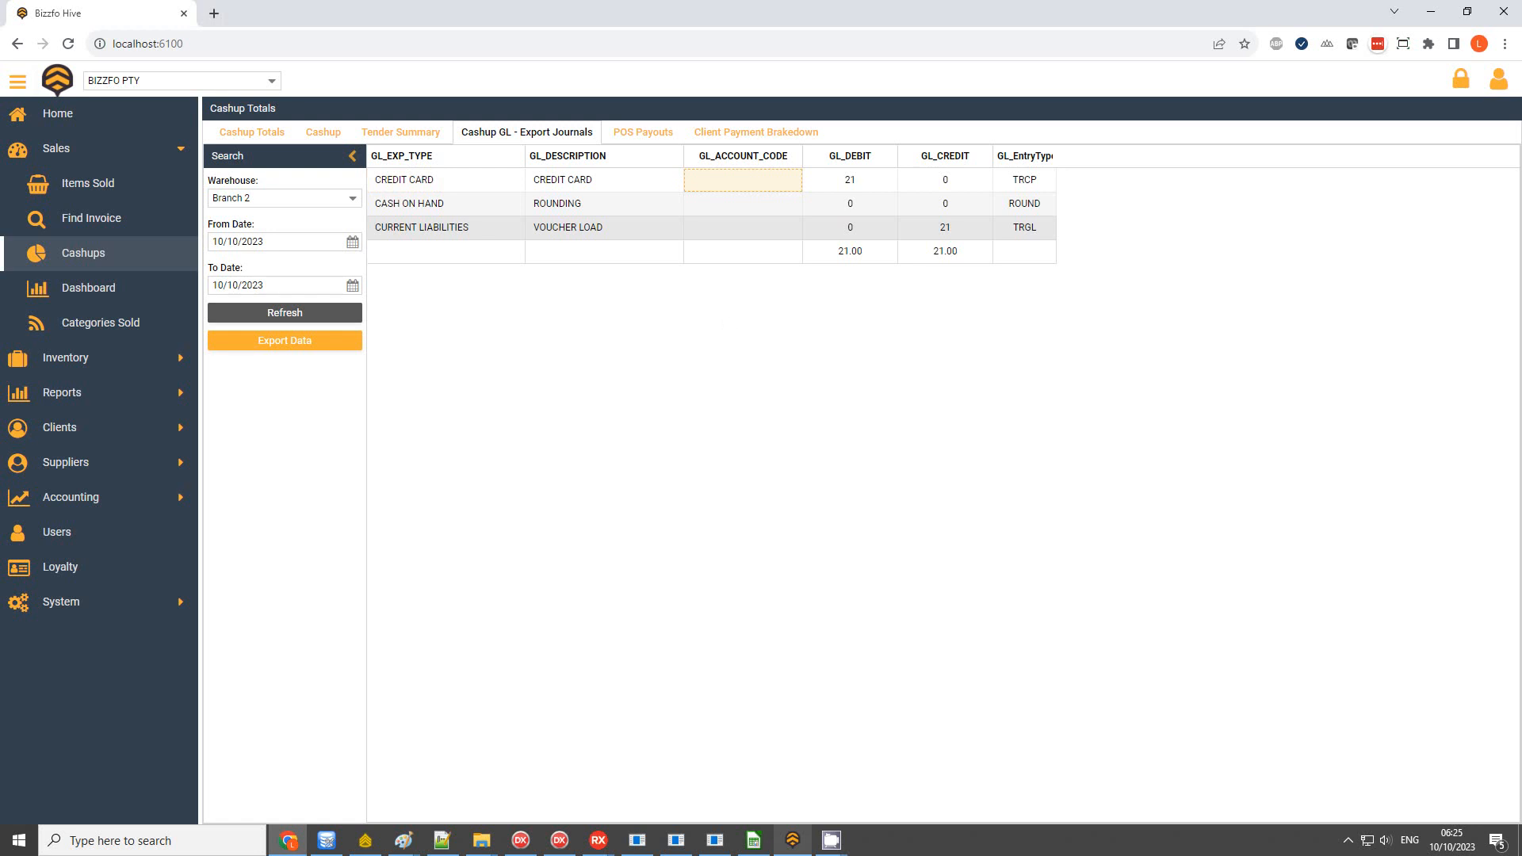
{"action": "mouse_move", "coordinate": [341, 340]}
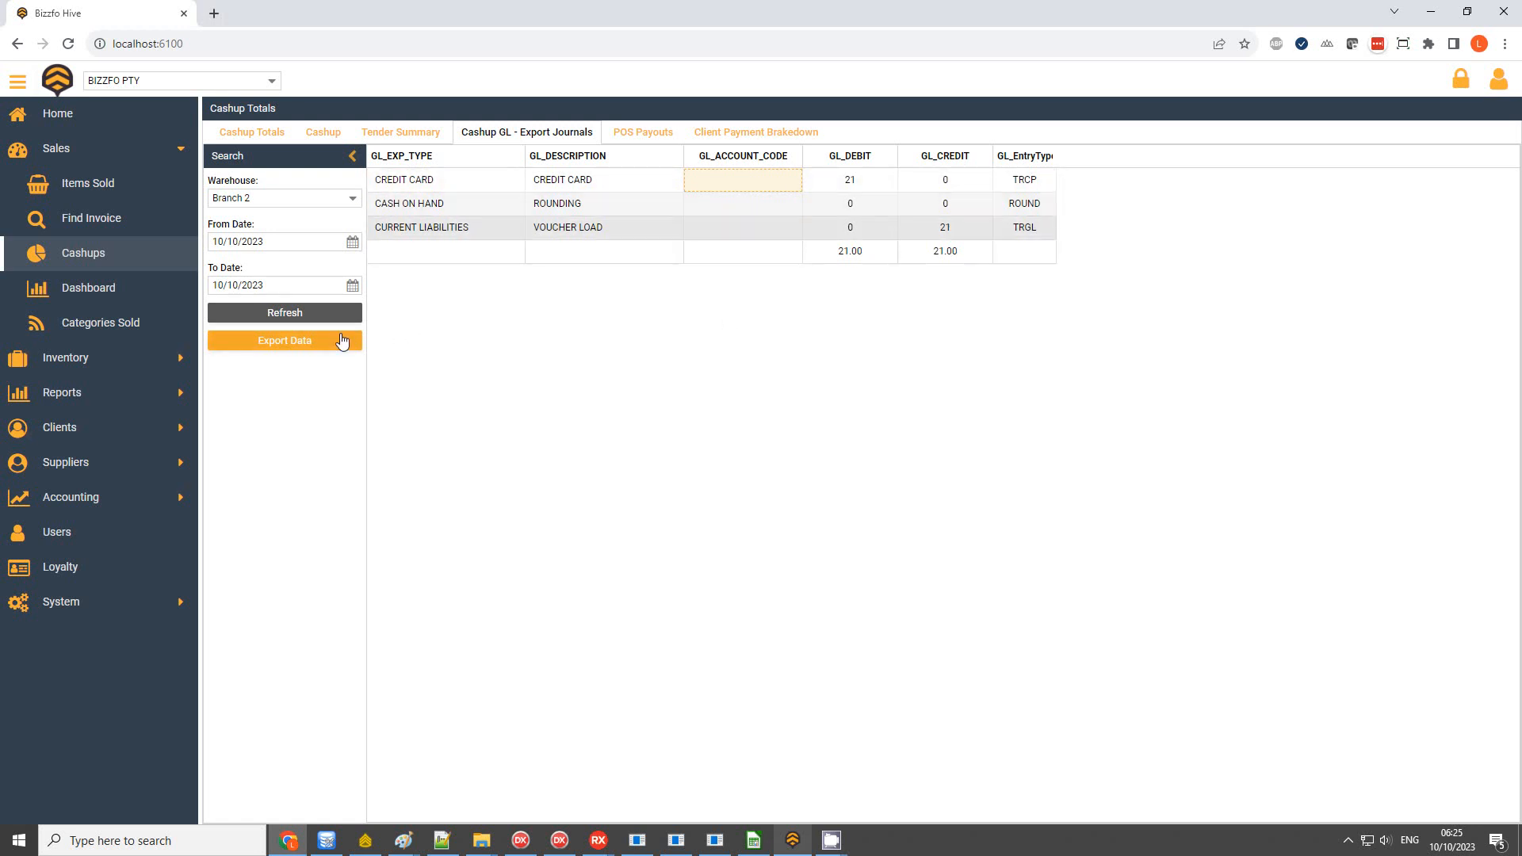
Refresh the cashup export journals and confirm the 25 VOUCHER SALE debit with totals balancing at 56.00
{"action": "left_click", "coordinate": [284, 313]}
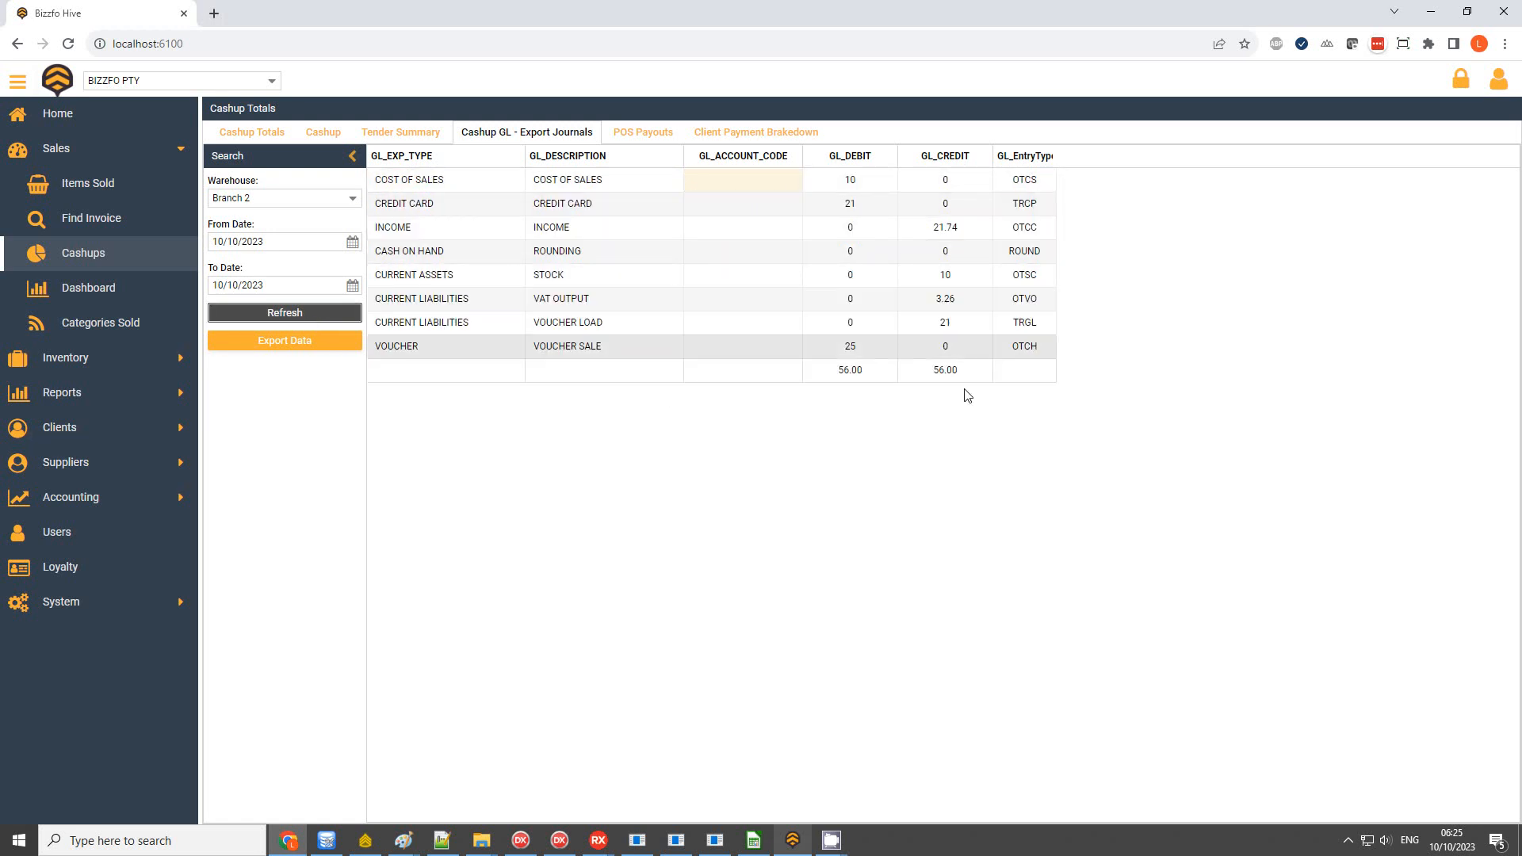
{"action": "mouse_move", "coordinate": [965, 348]}
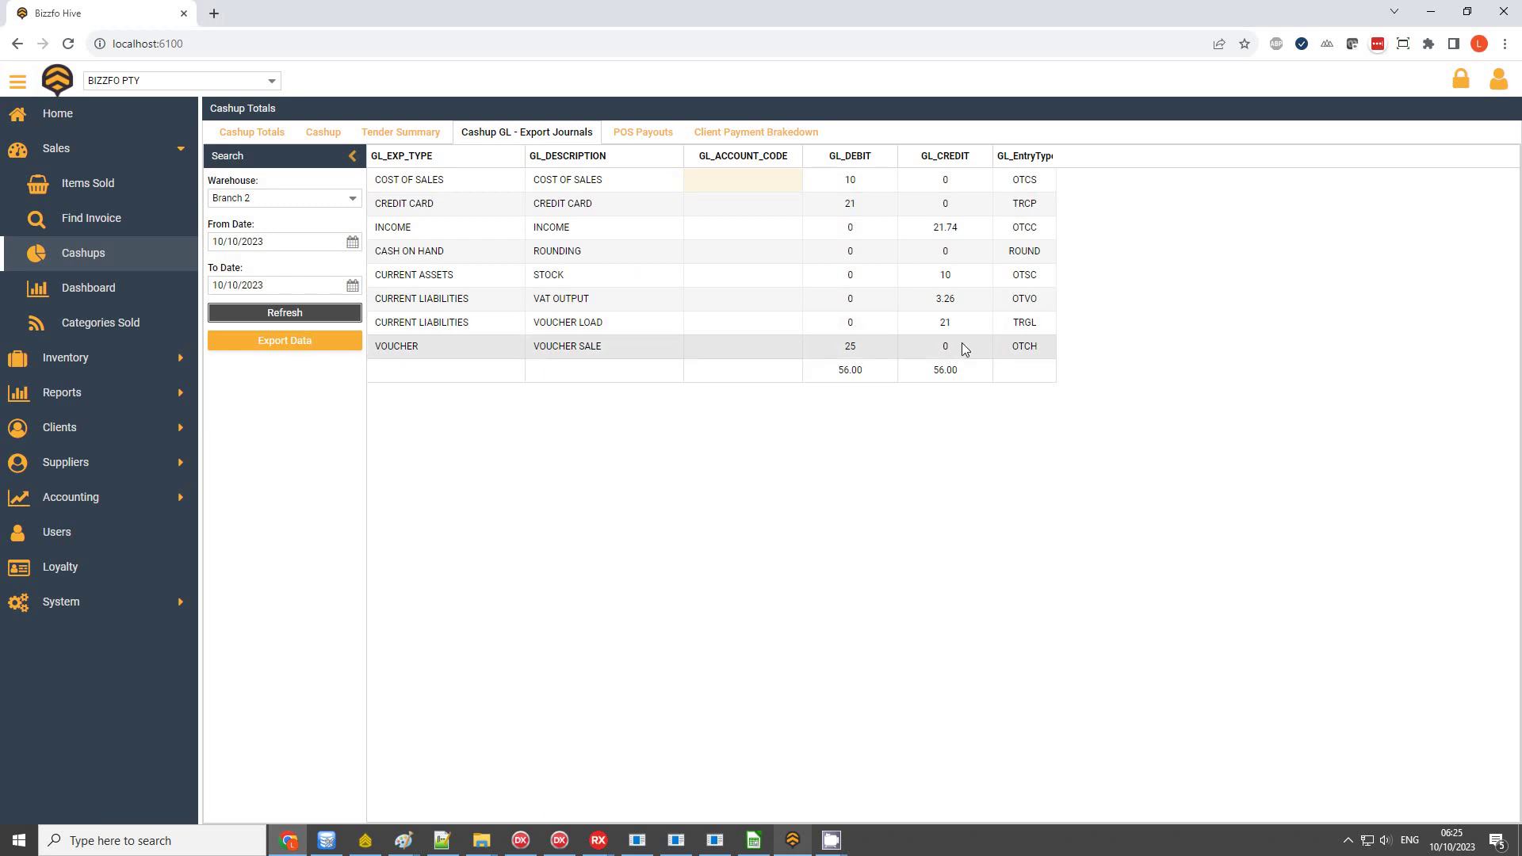
{"action": "mouse_move", "coordinate": [421, 350]}
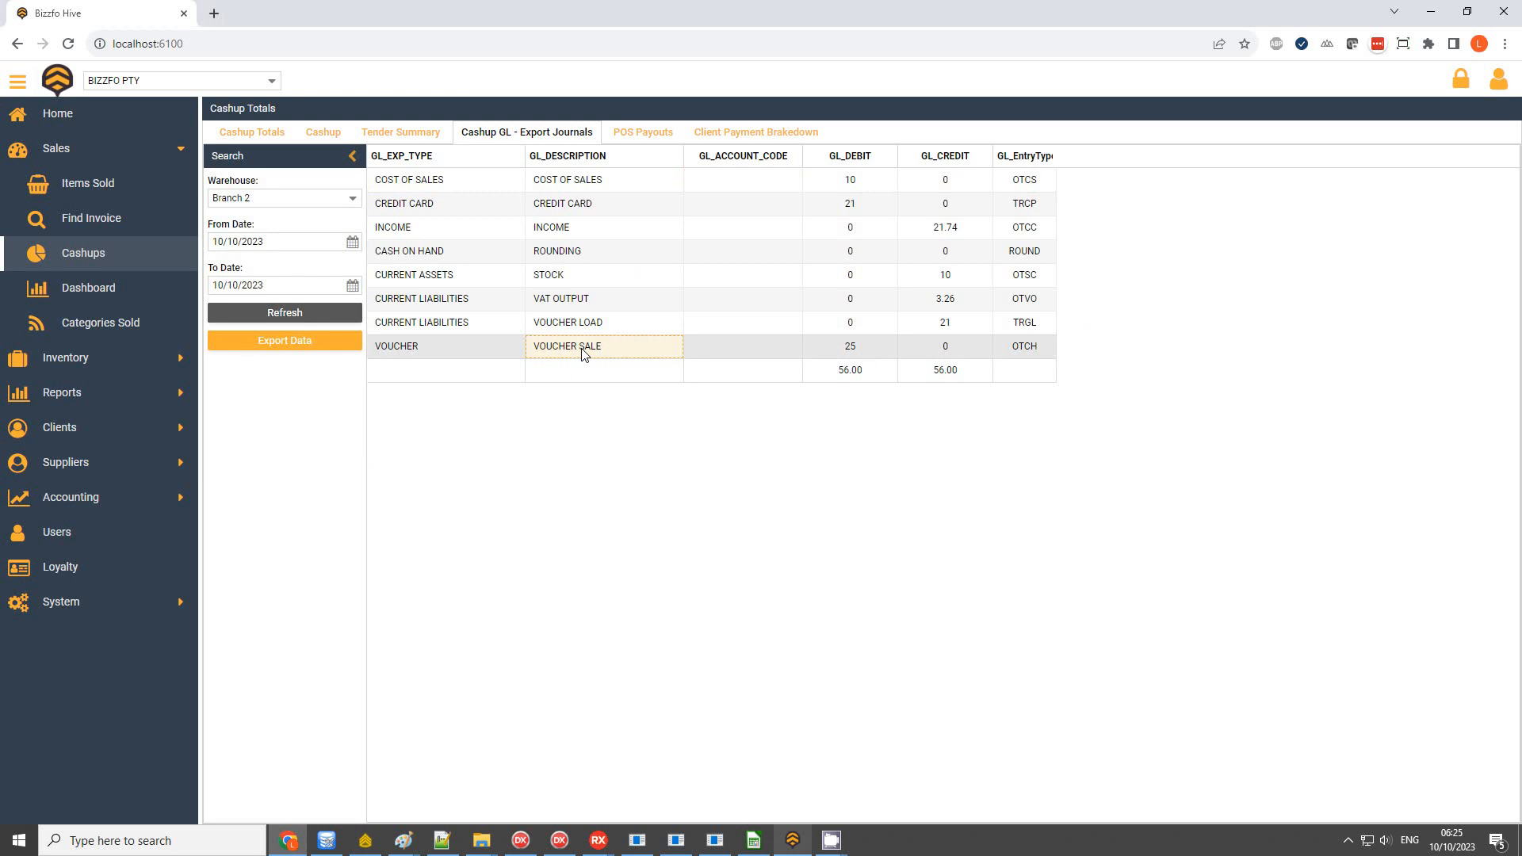
{"action": "left_click", "coordinate": [602, 322]}
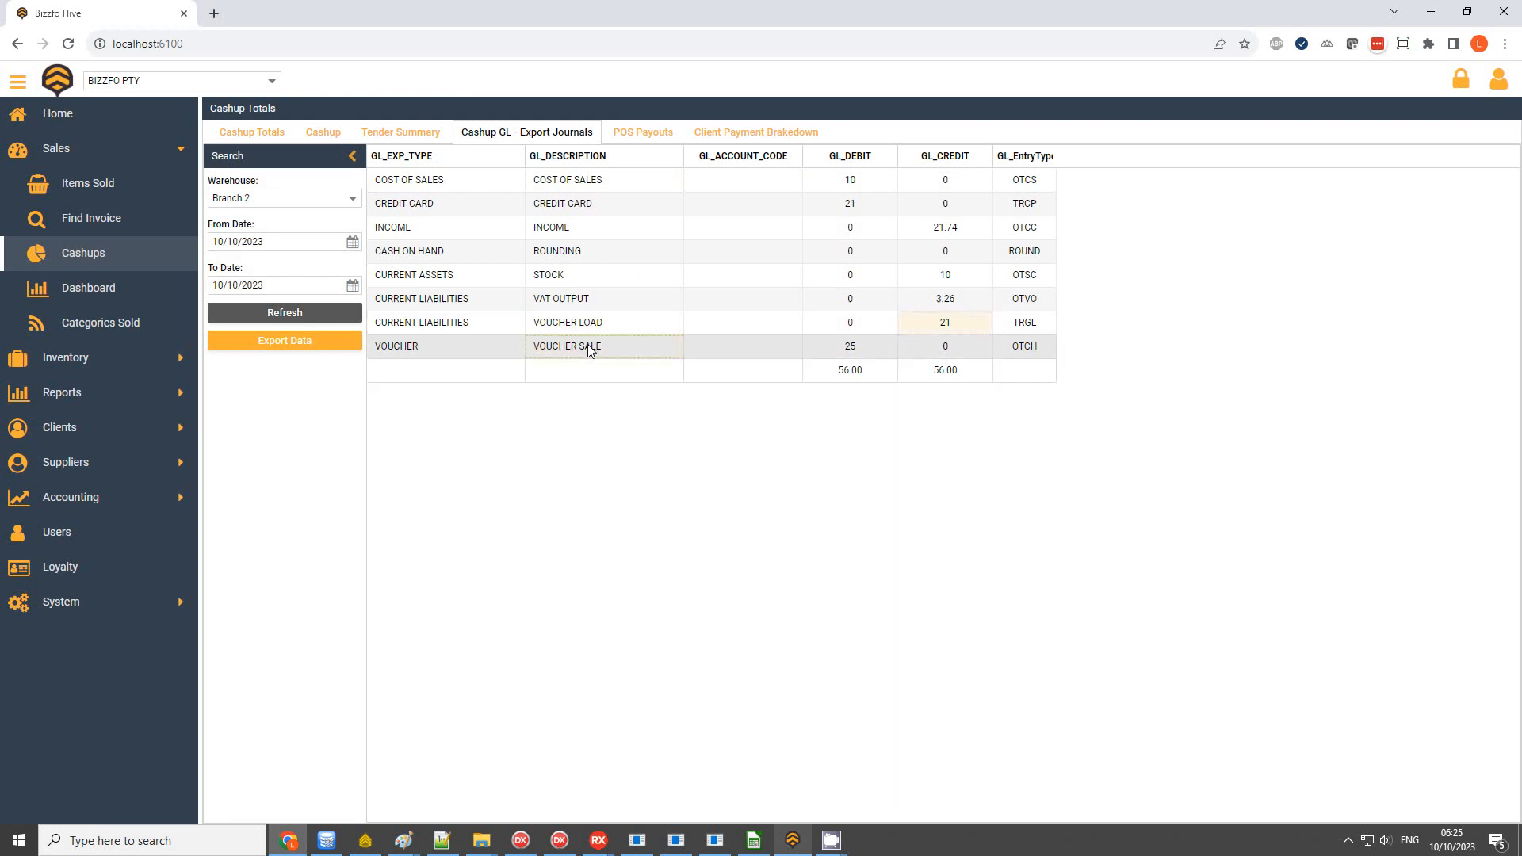
{"action": "left_click", "coordinate": [849, 345]}
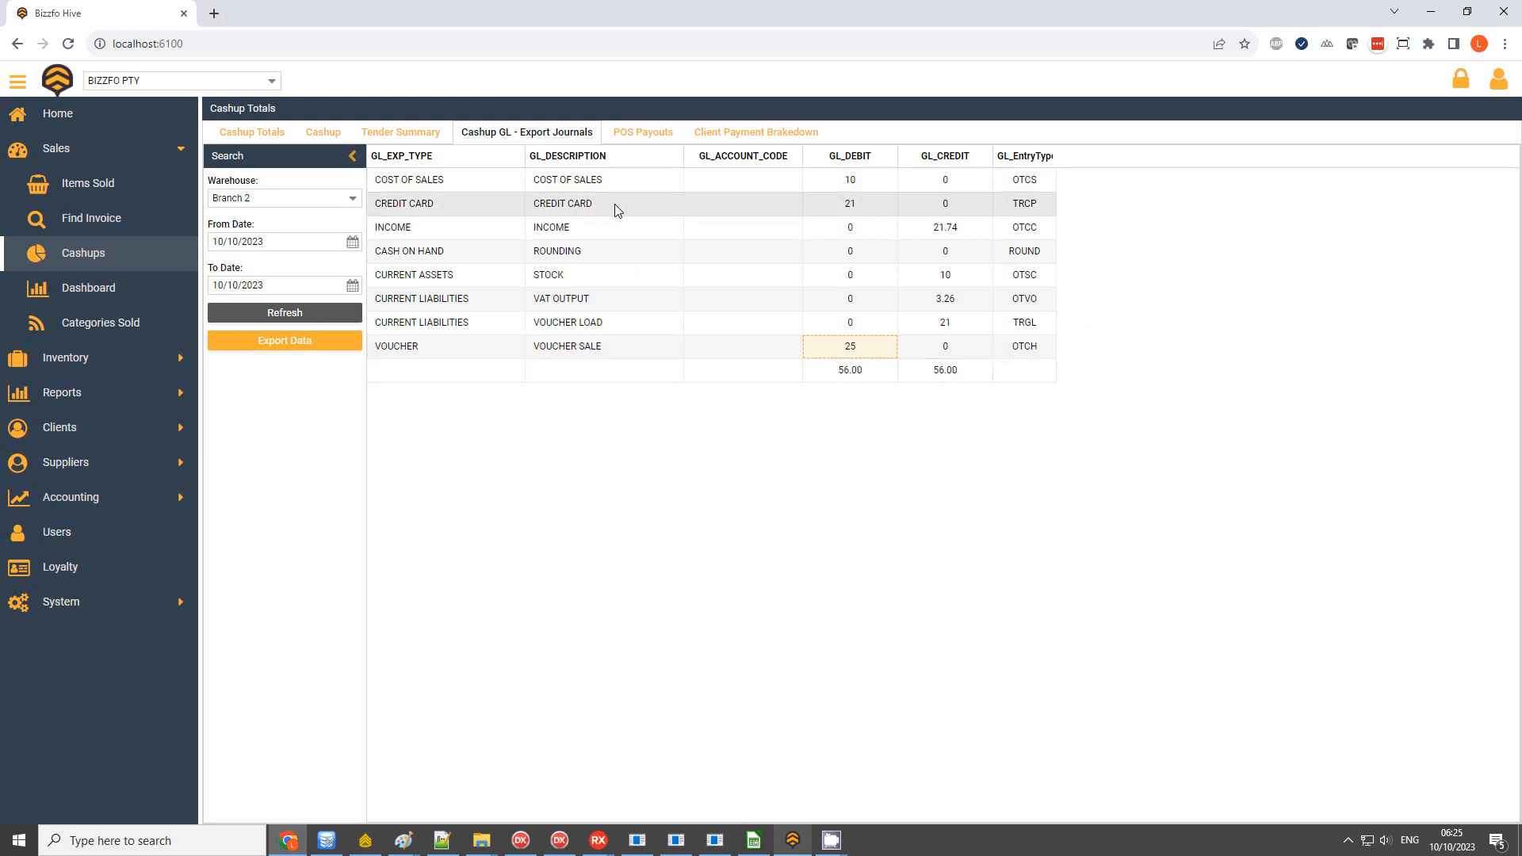
{"action": "mouse_move", "coordinate": [626, 291]}
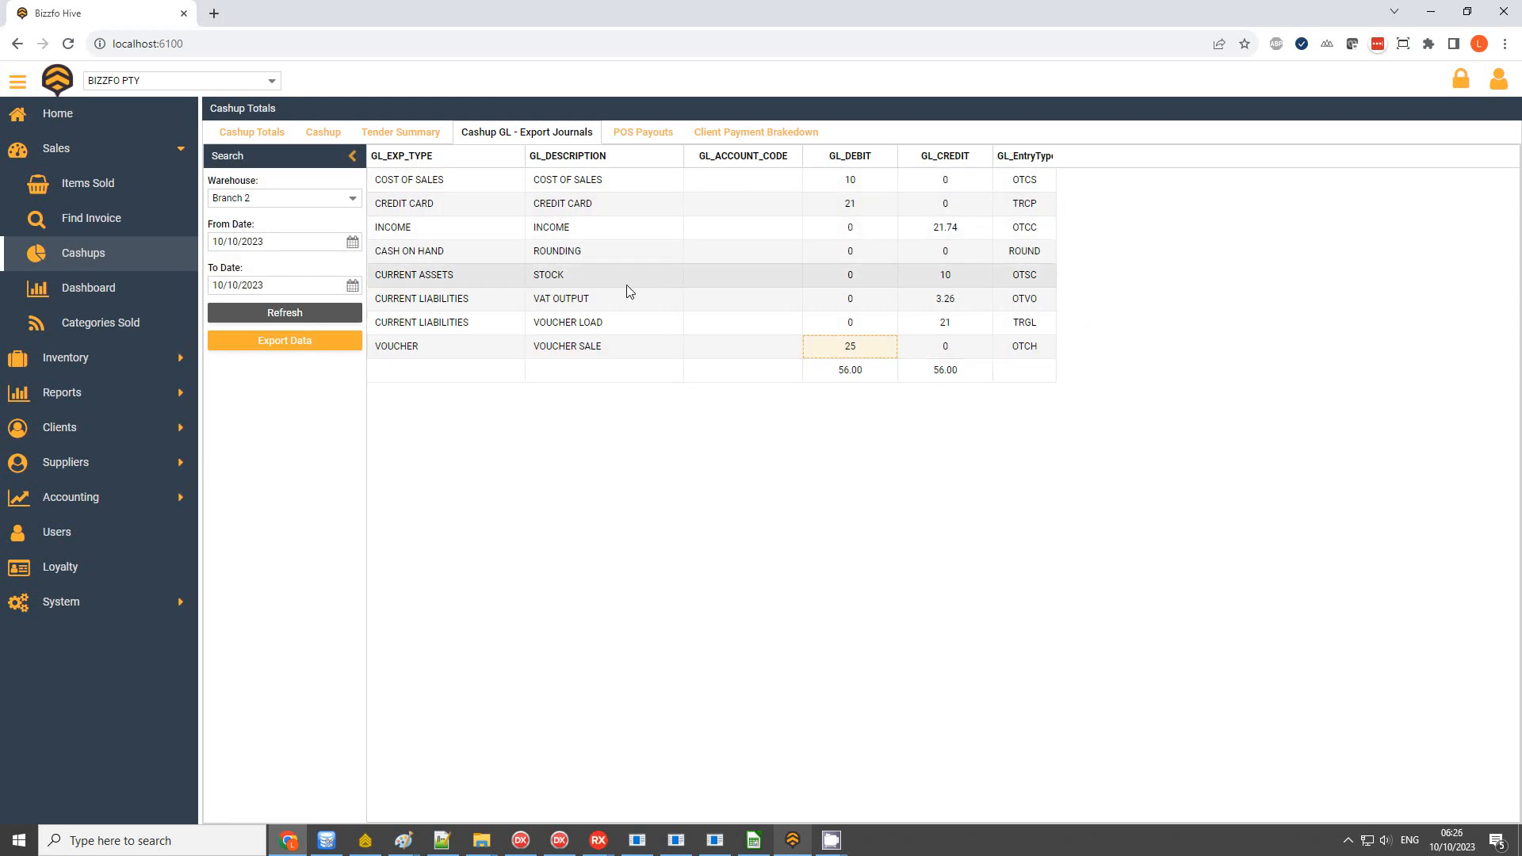
{"action": "left_click", "coordinate": [56, 147]}
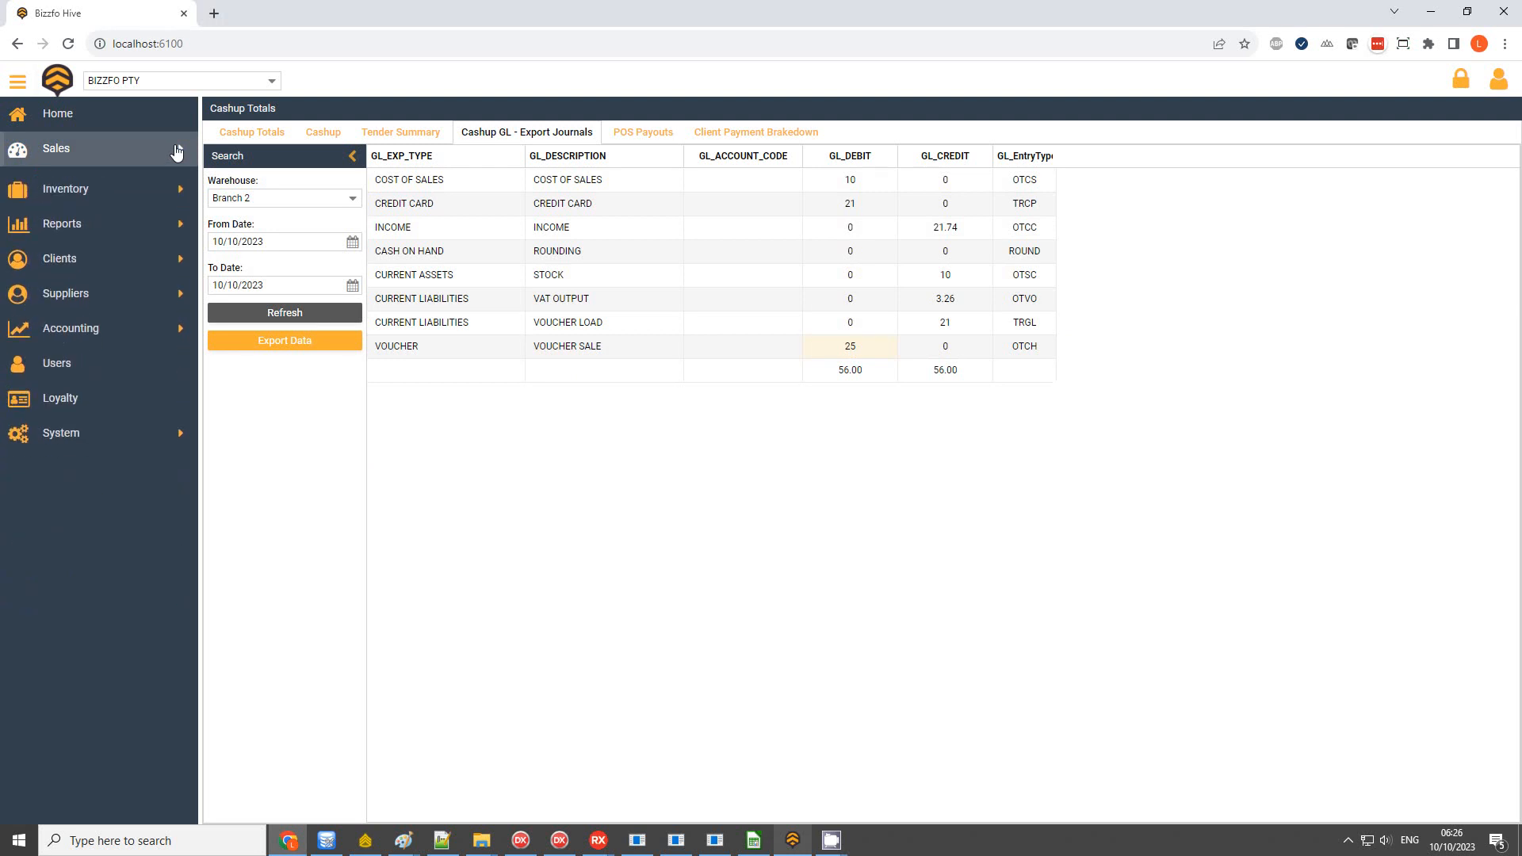
{"action": "left_click", "coordinate": [62, 217]}
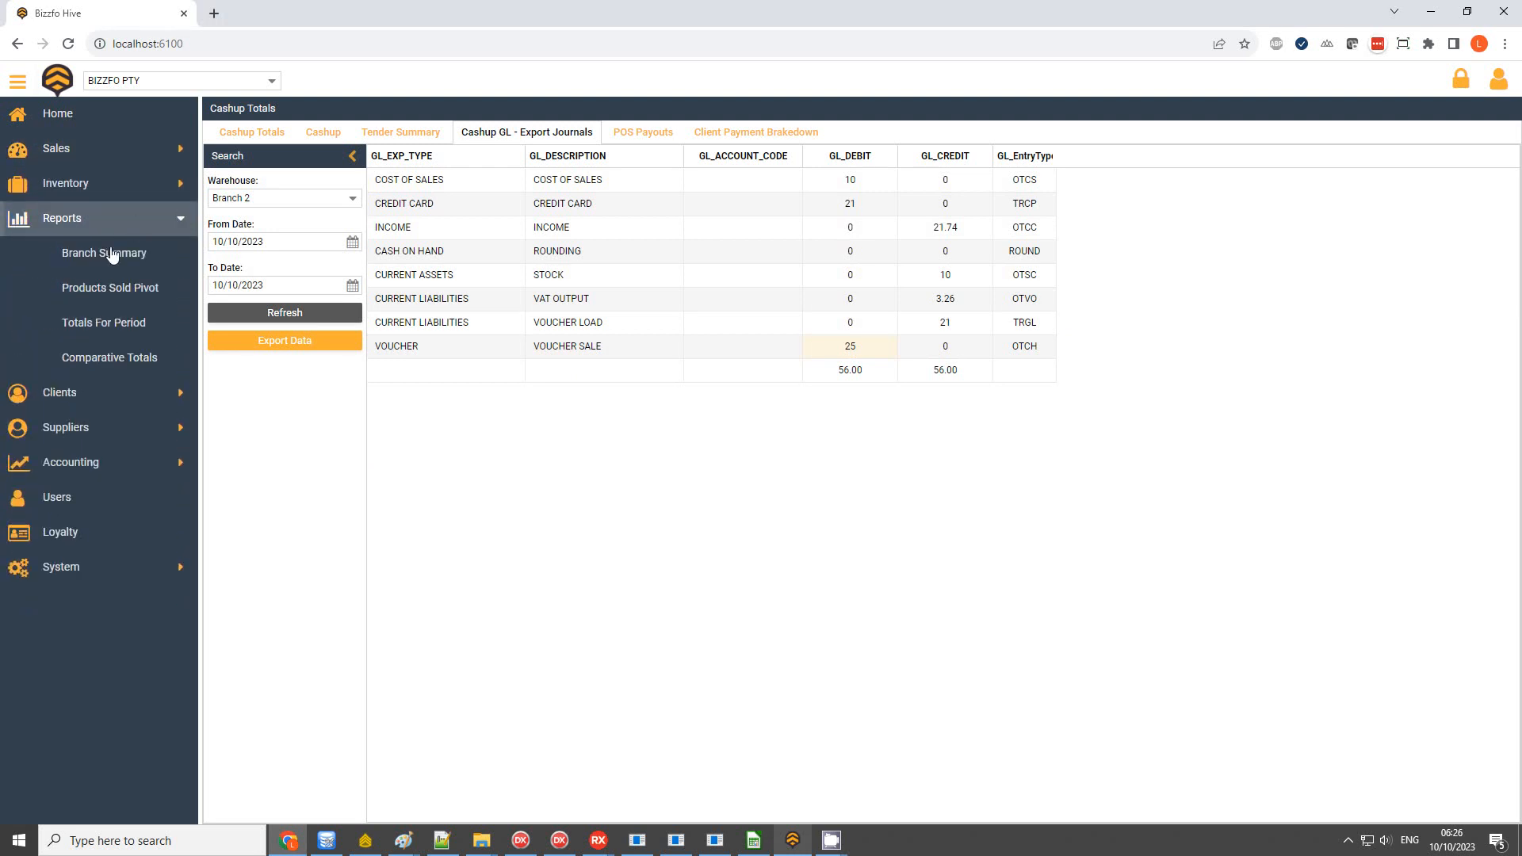
{"action": "left_click", "coordinate": [72, 379]}
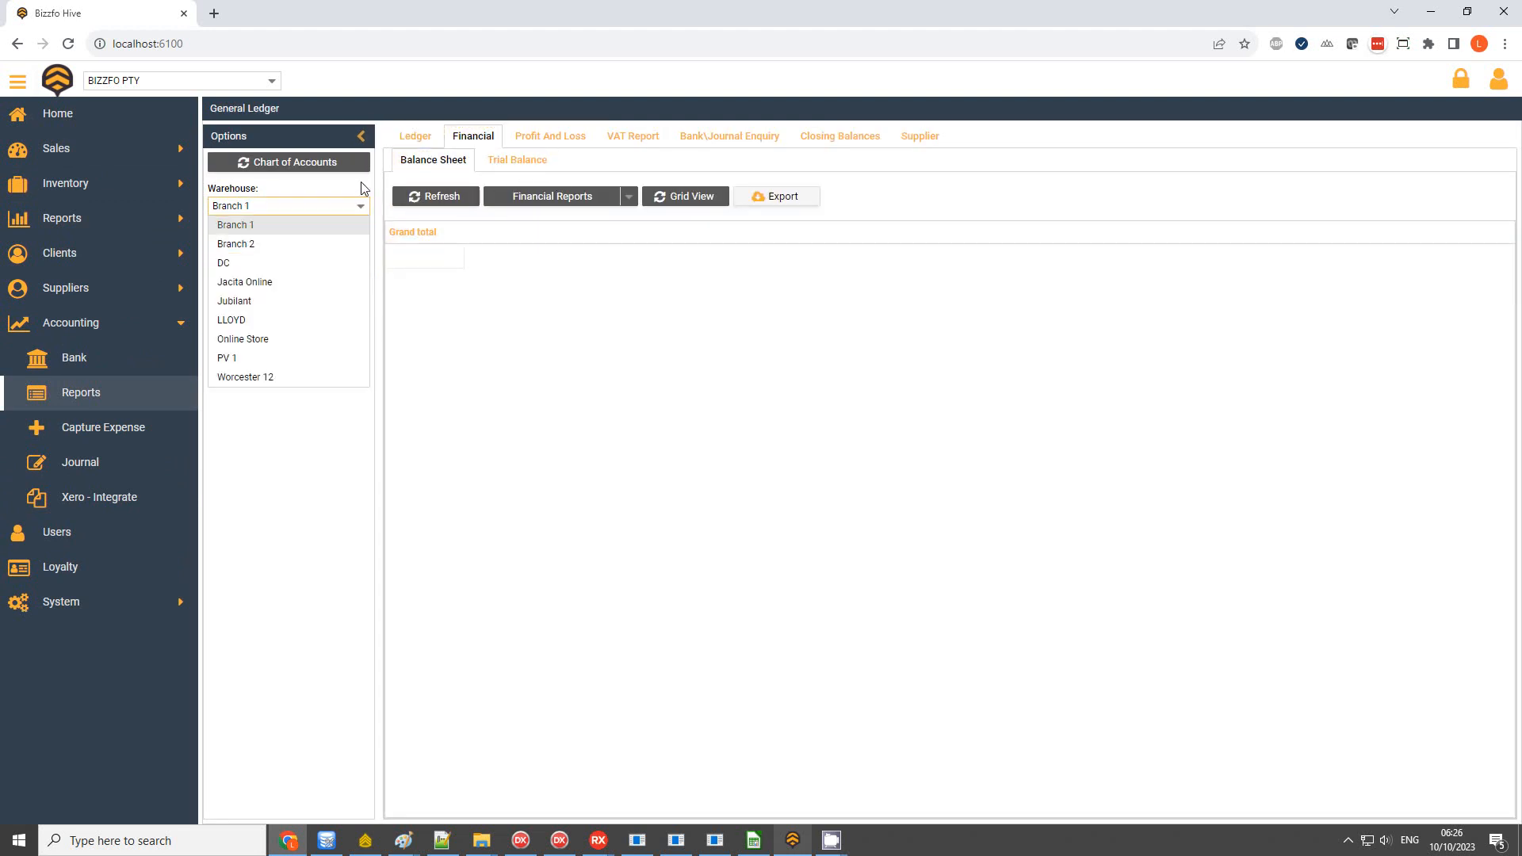
{"action": "left_click", "coordinate": [236, 244]}
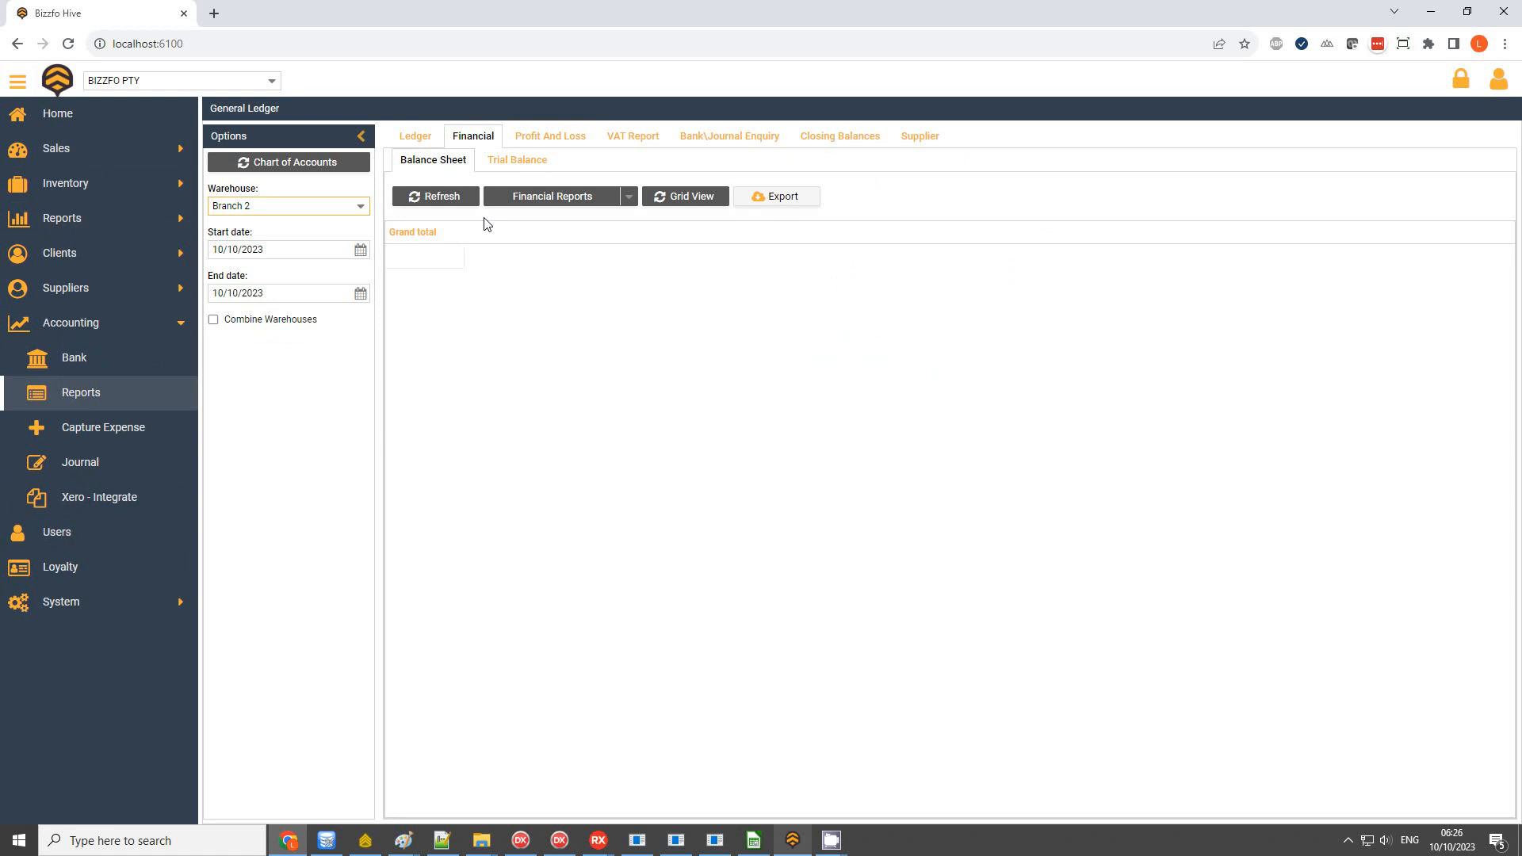
{"action": "left_click", "coordinate": [434, 197]}
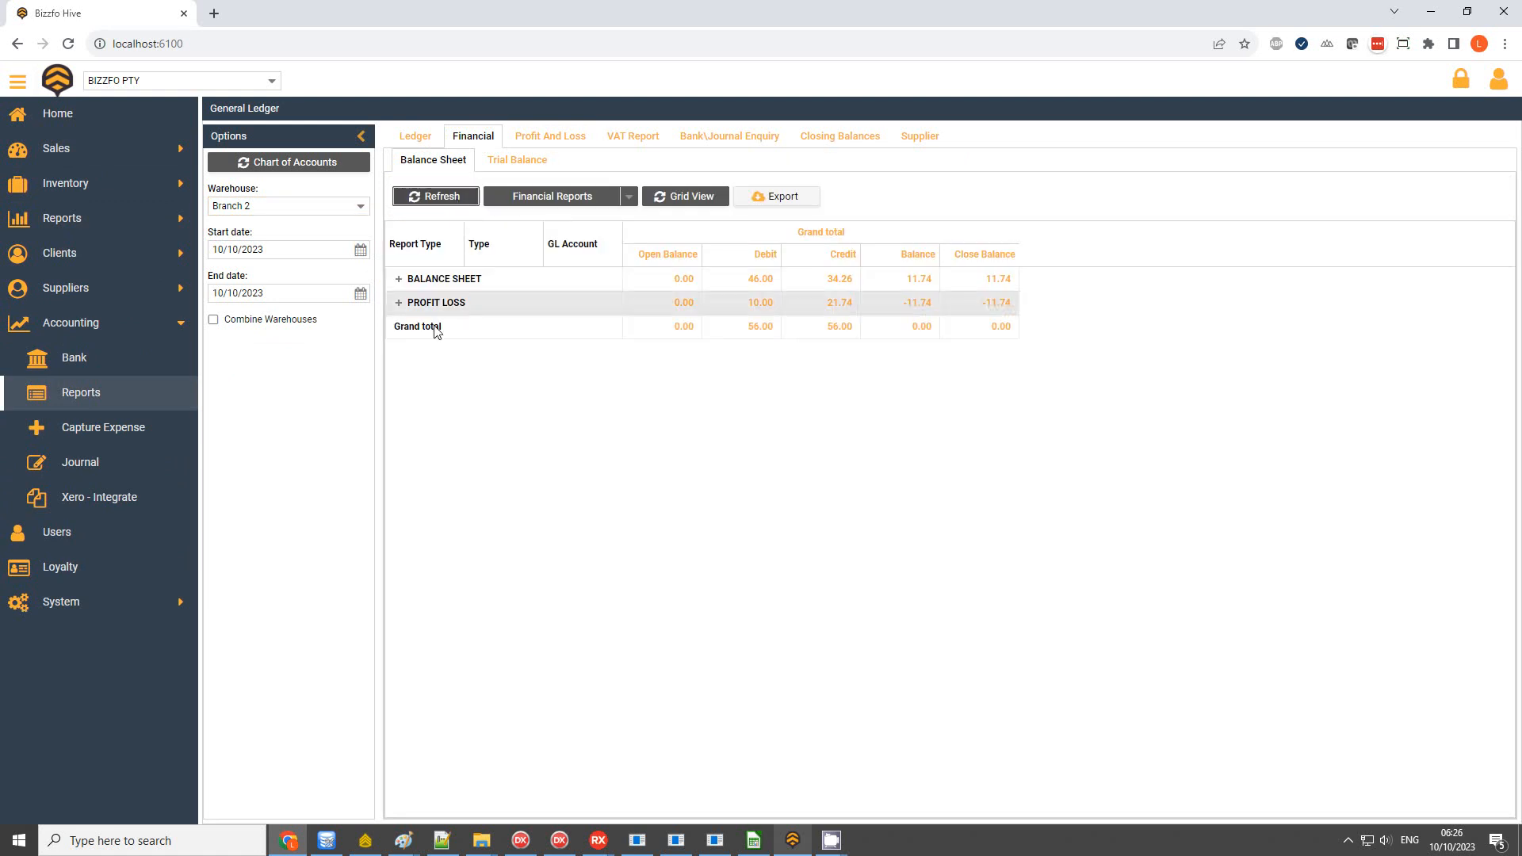
{"action": "left_click", "coordinate": [400, 301]}
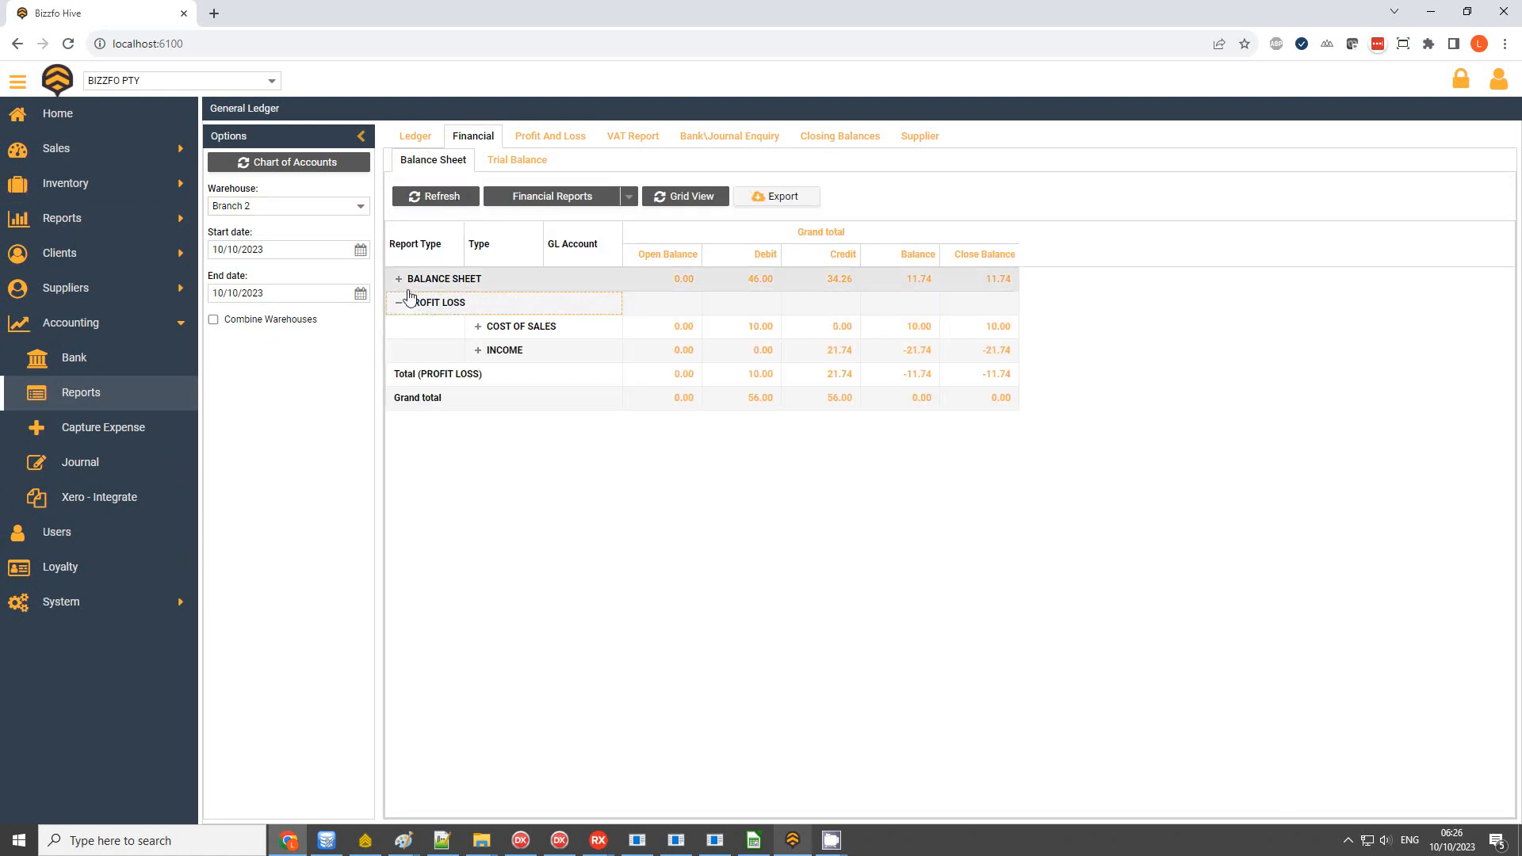
{"action": "left_click", "coordinate": [436, 302]}
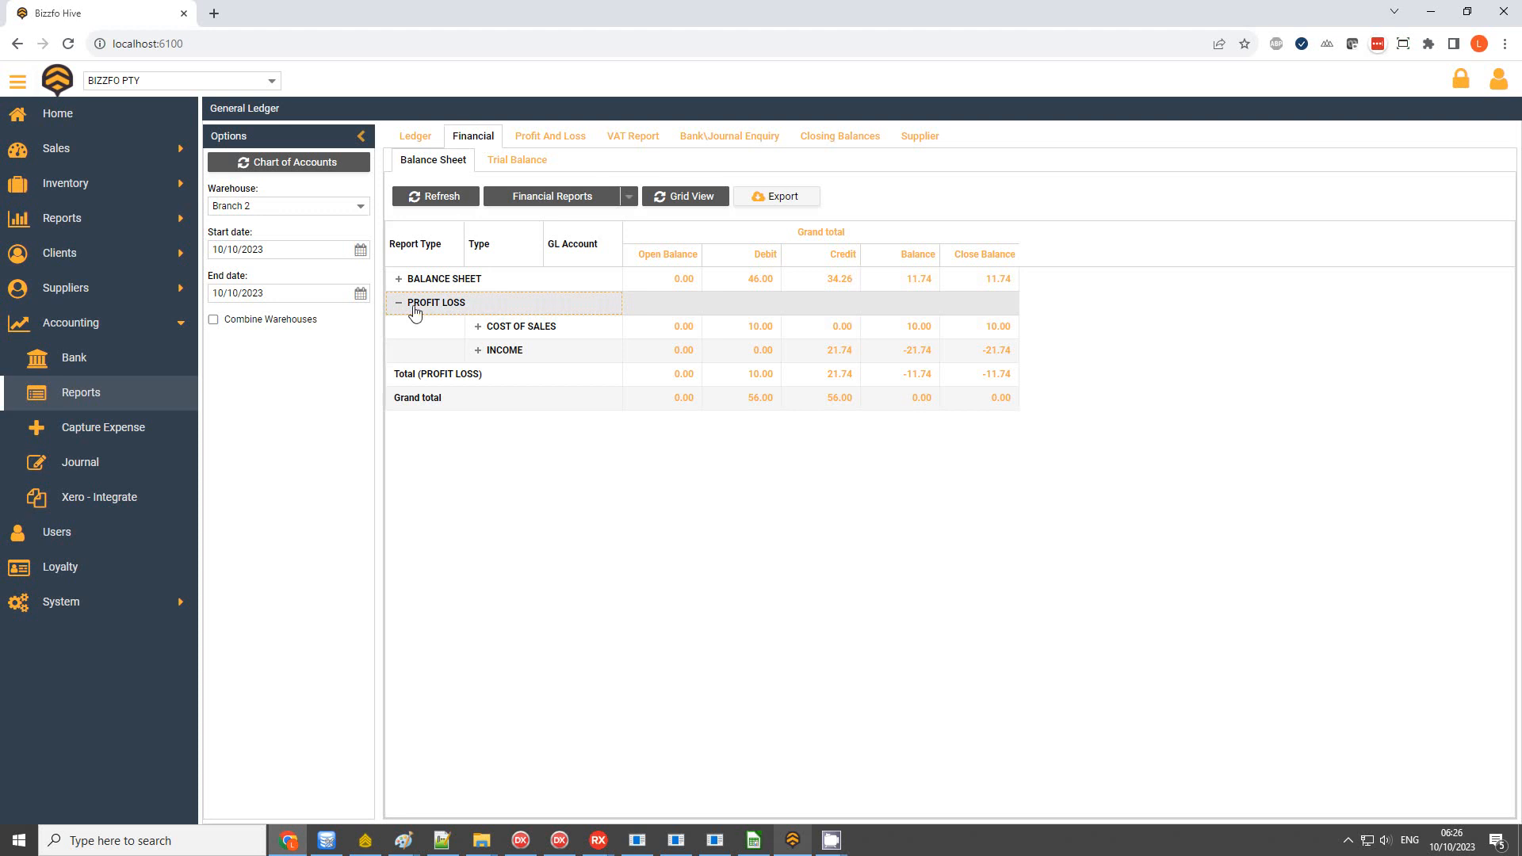
{"action": "mouse_move", "coordinate": [545, 321]}
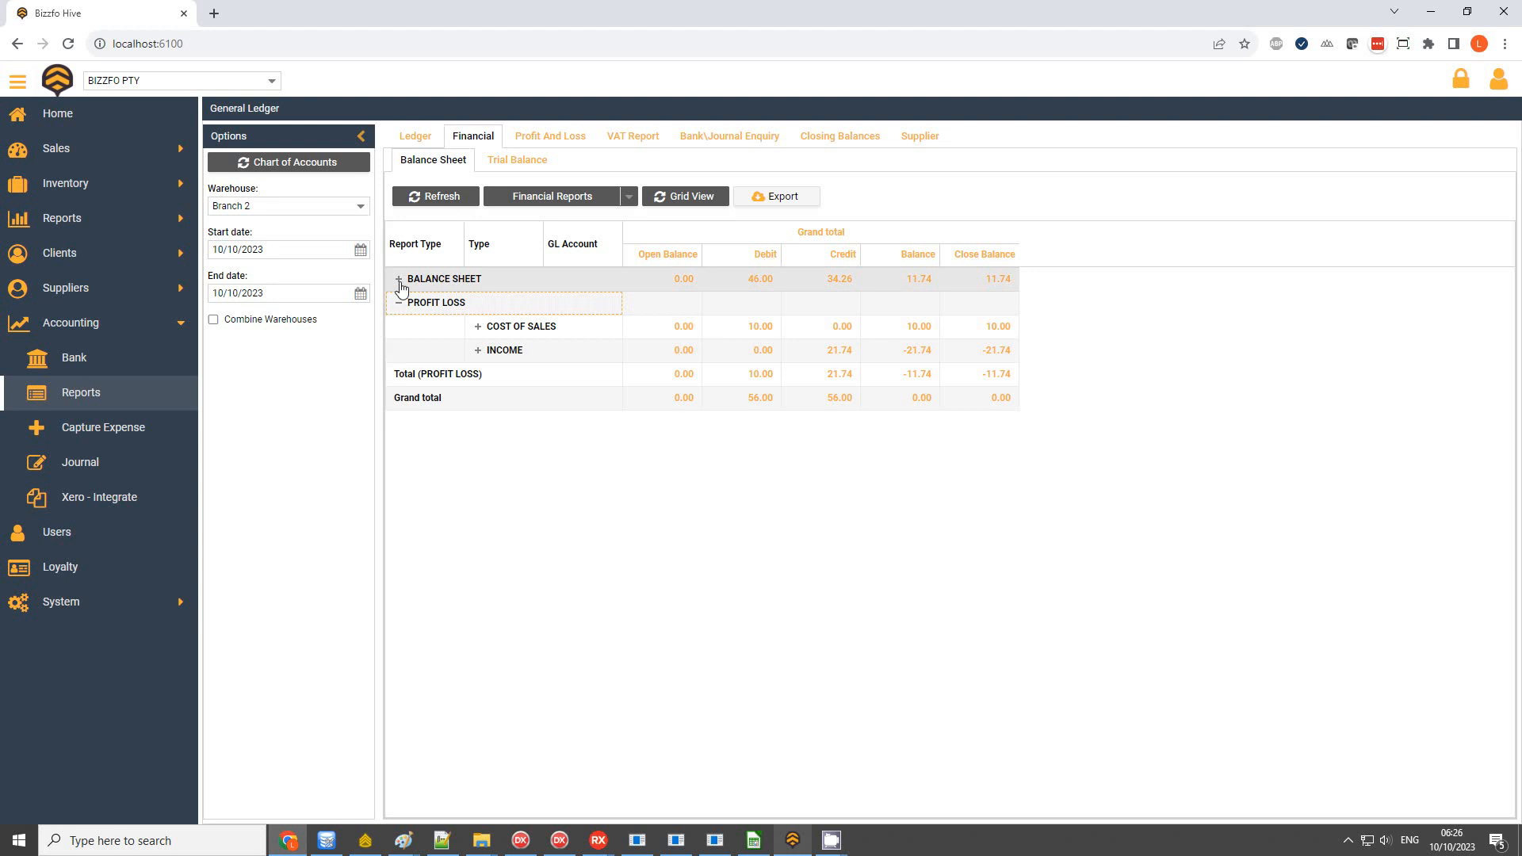
{"action": "left_click", "coordinate": [399, 279]}
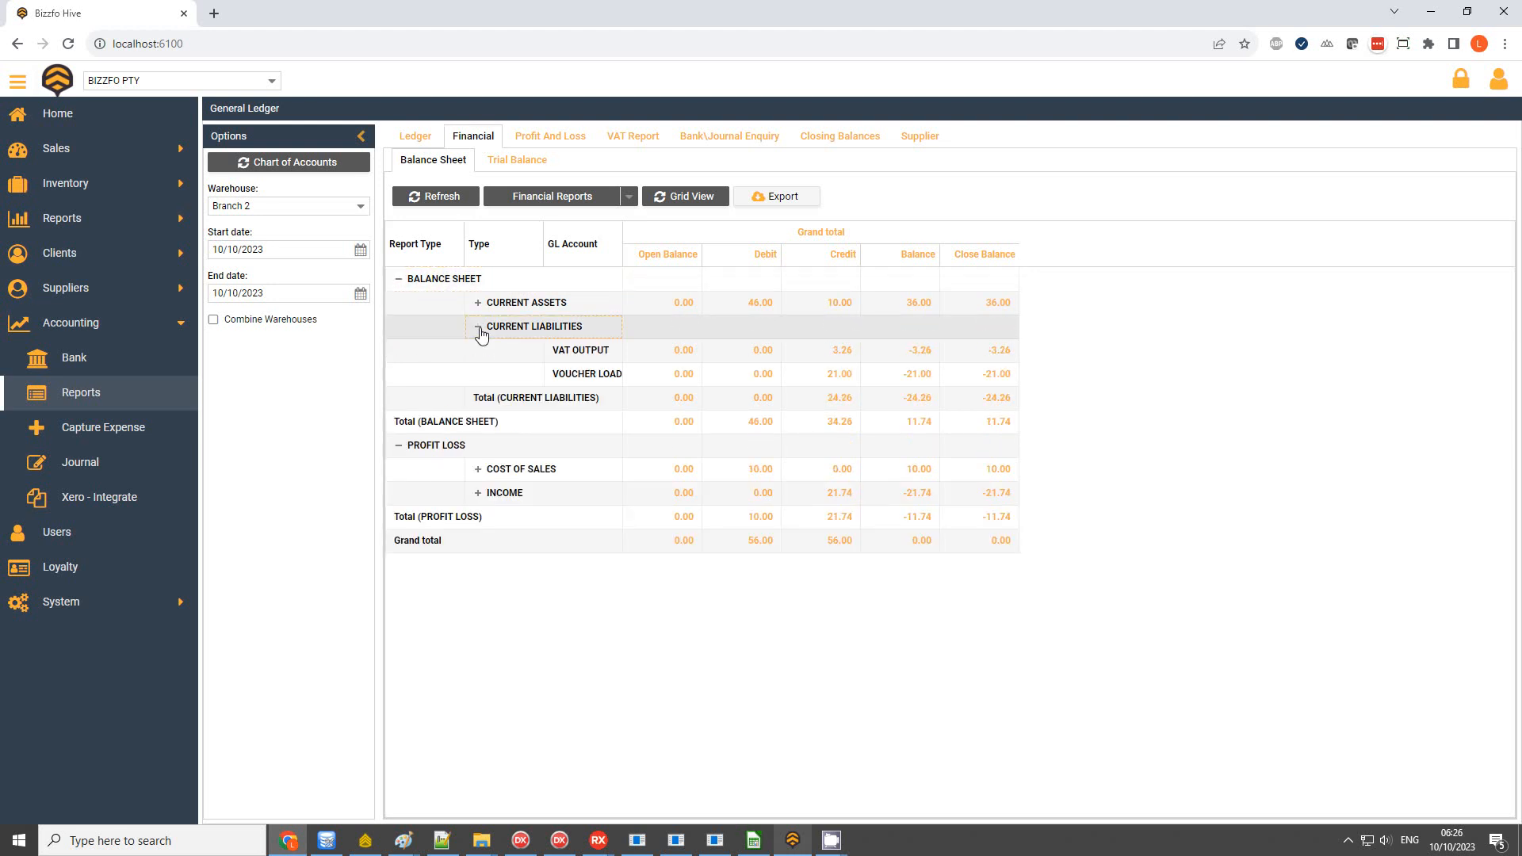
{"action": "left_click", "coordinate": [477, 301]}
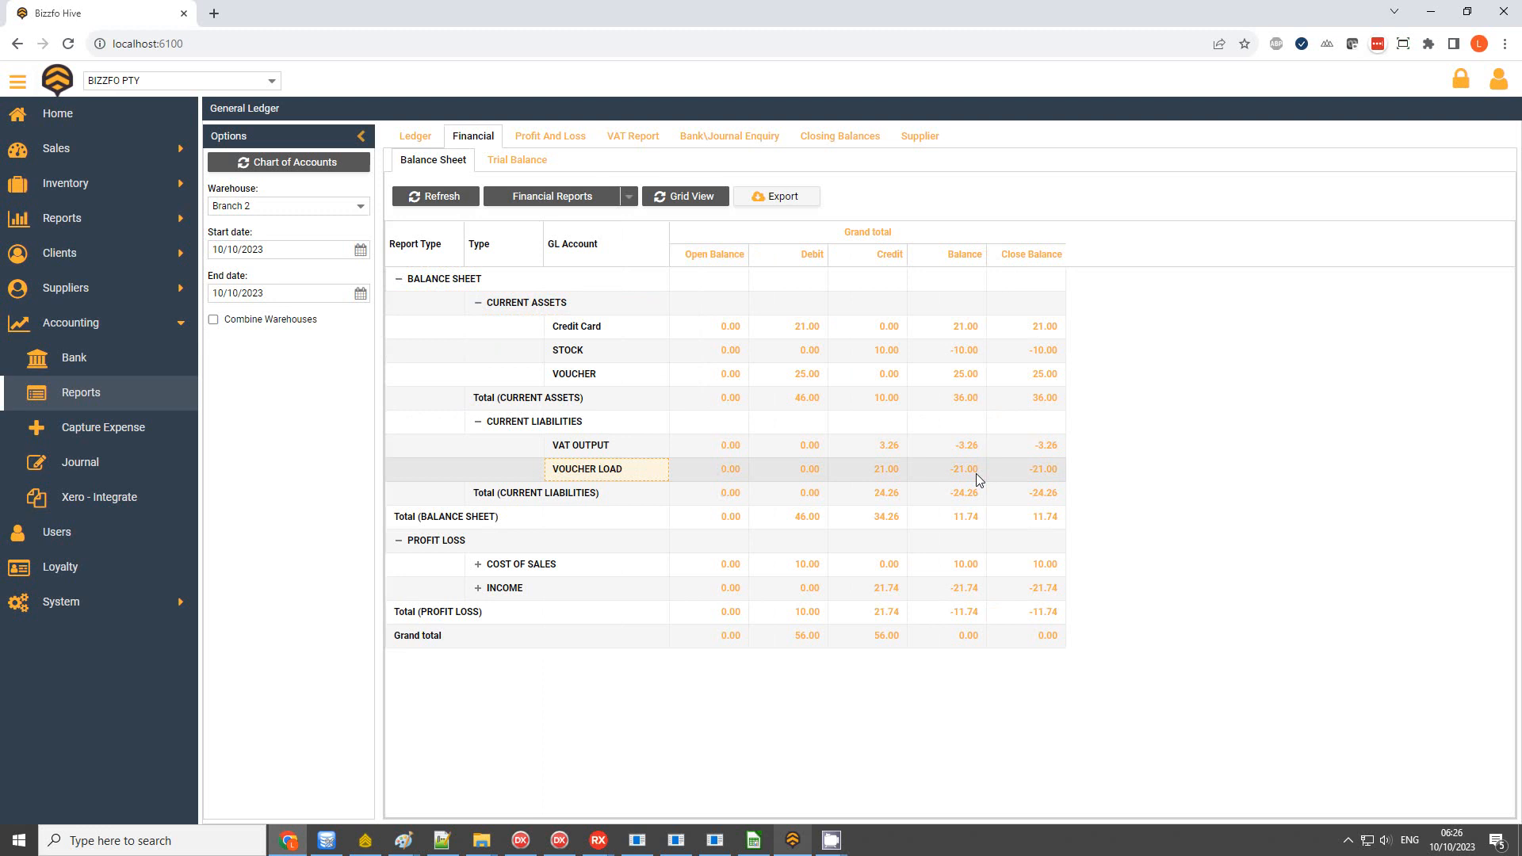
{"action": "left_click", "coordinate": [580, 444]}
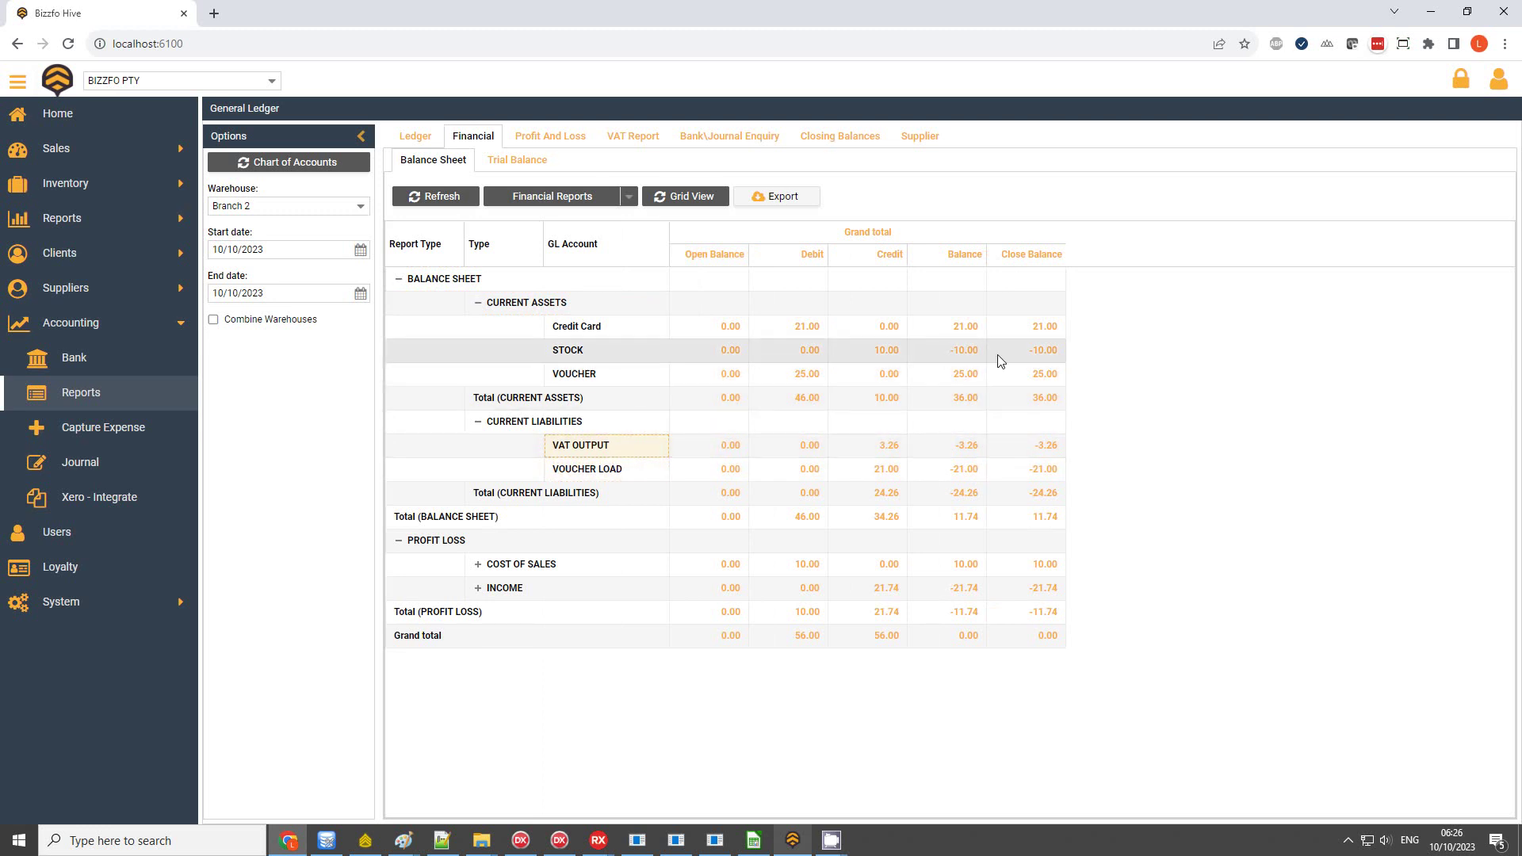
{"action": "mouse_move", "coordinate": [629, 364]}
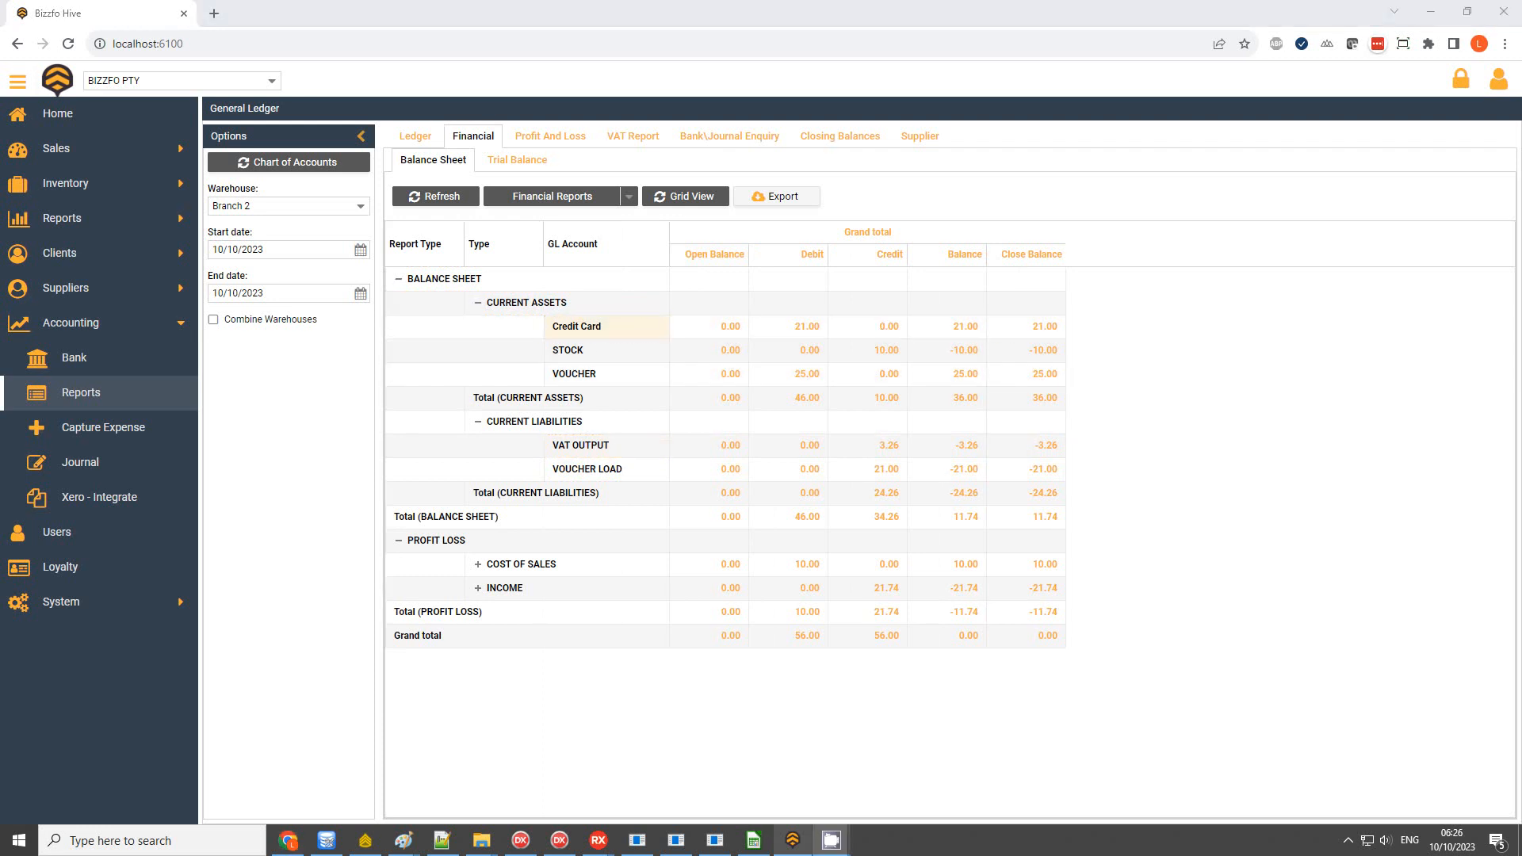
{"action": "left_click", "coordinate": [805, 374]}
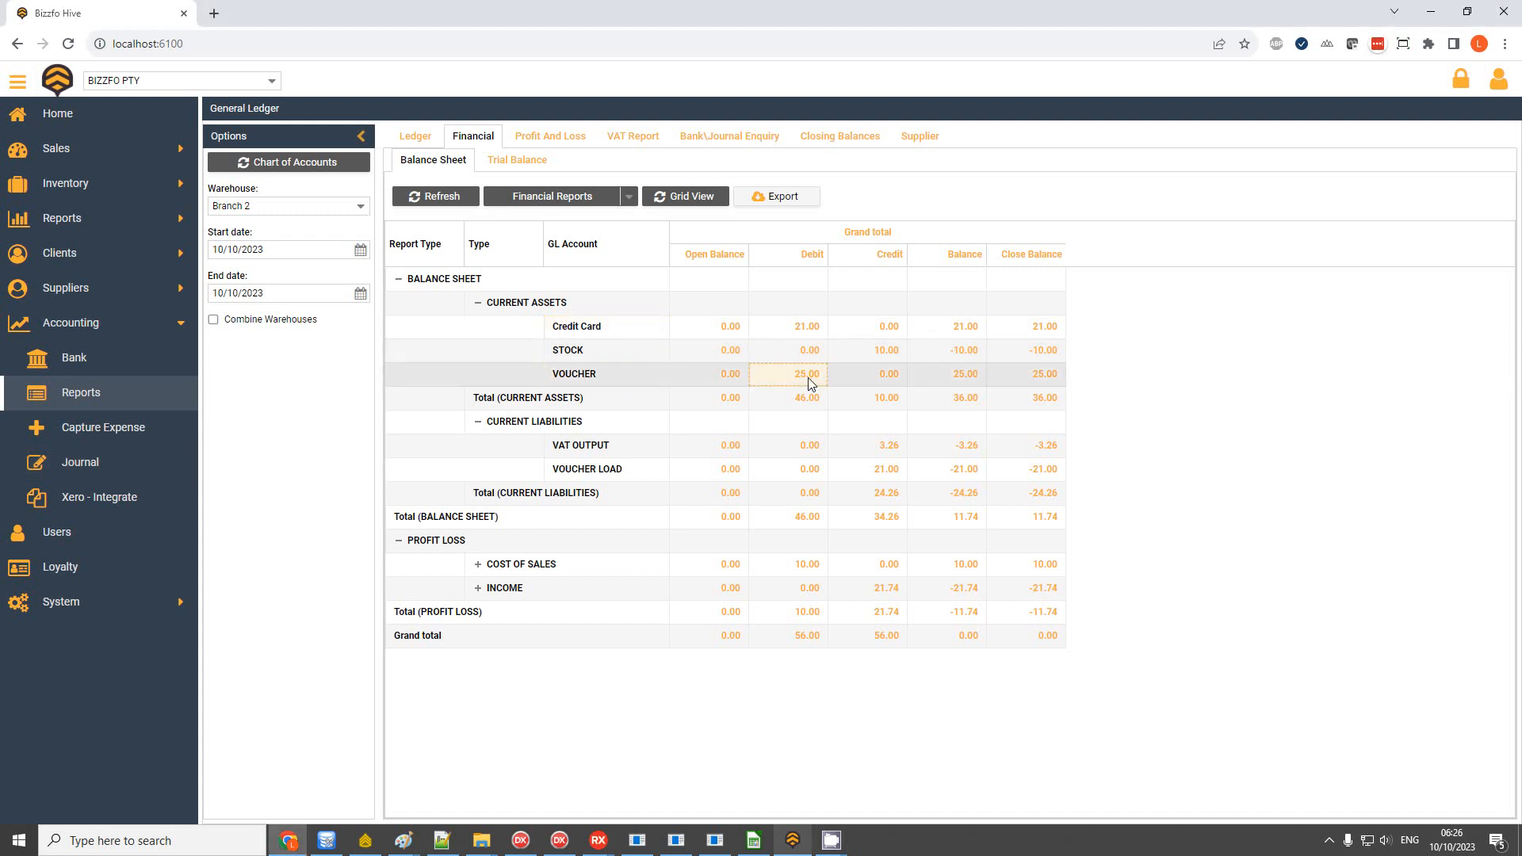
{"action": "mouse_move", "coordinate": [603, 388]}
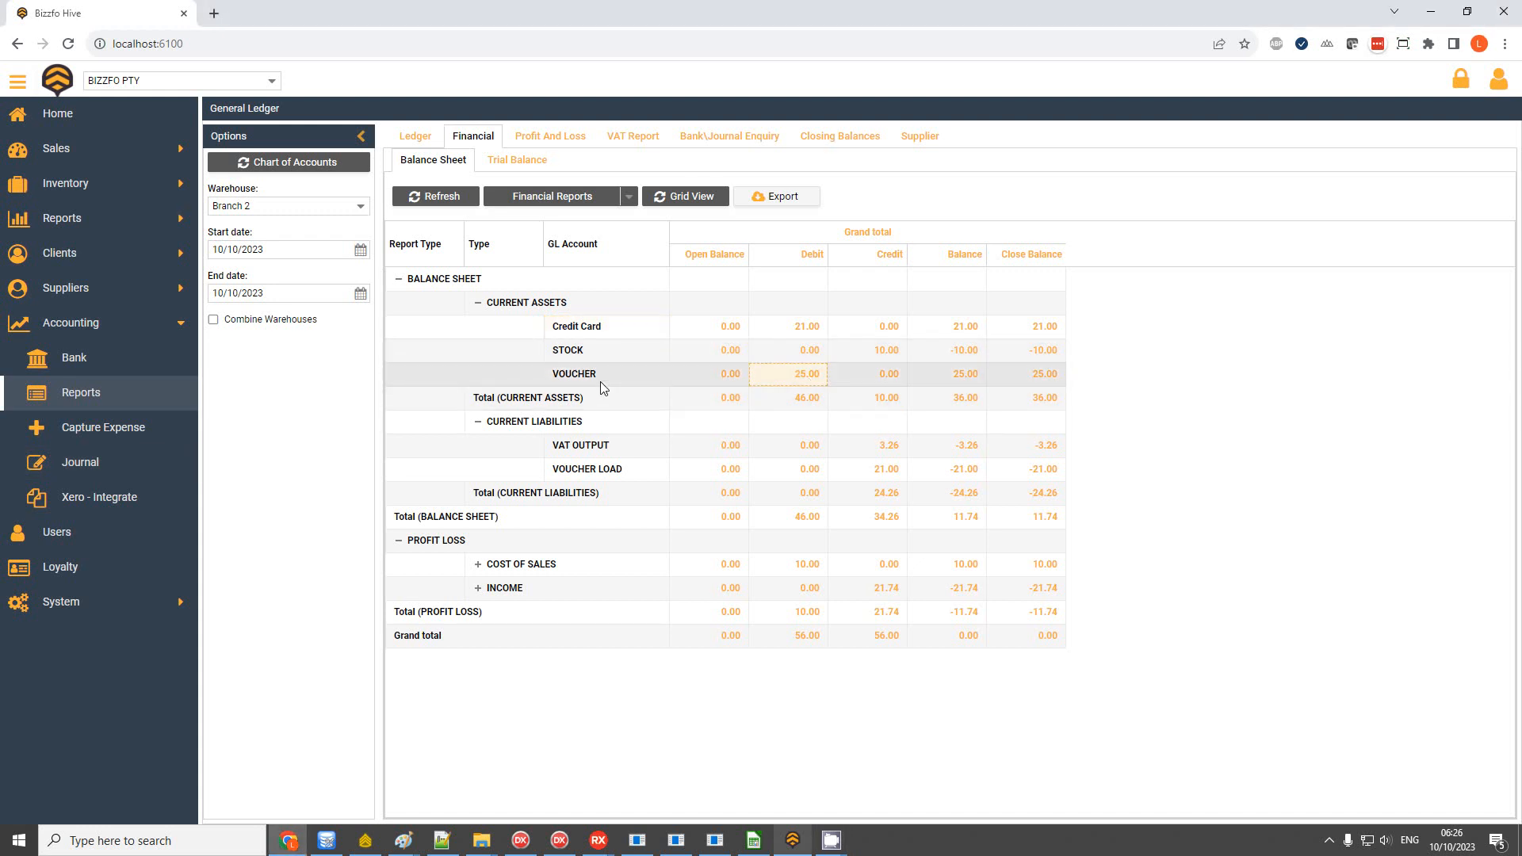
{"action": "mouse_move", "coordinate": [821, 387]}
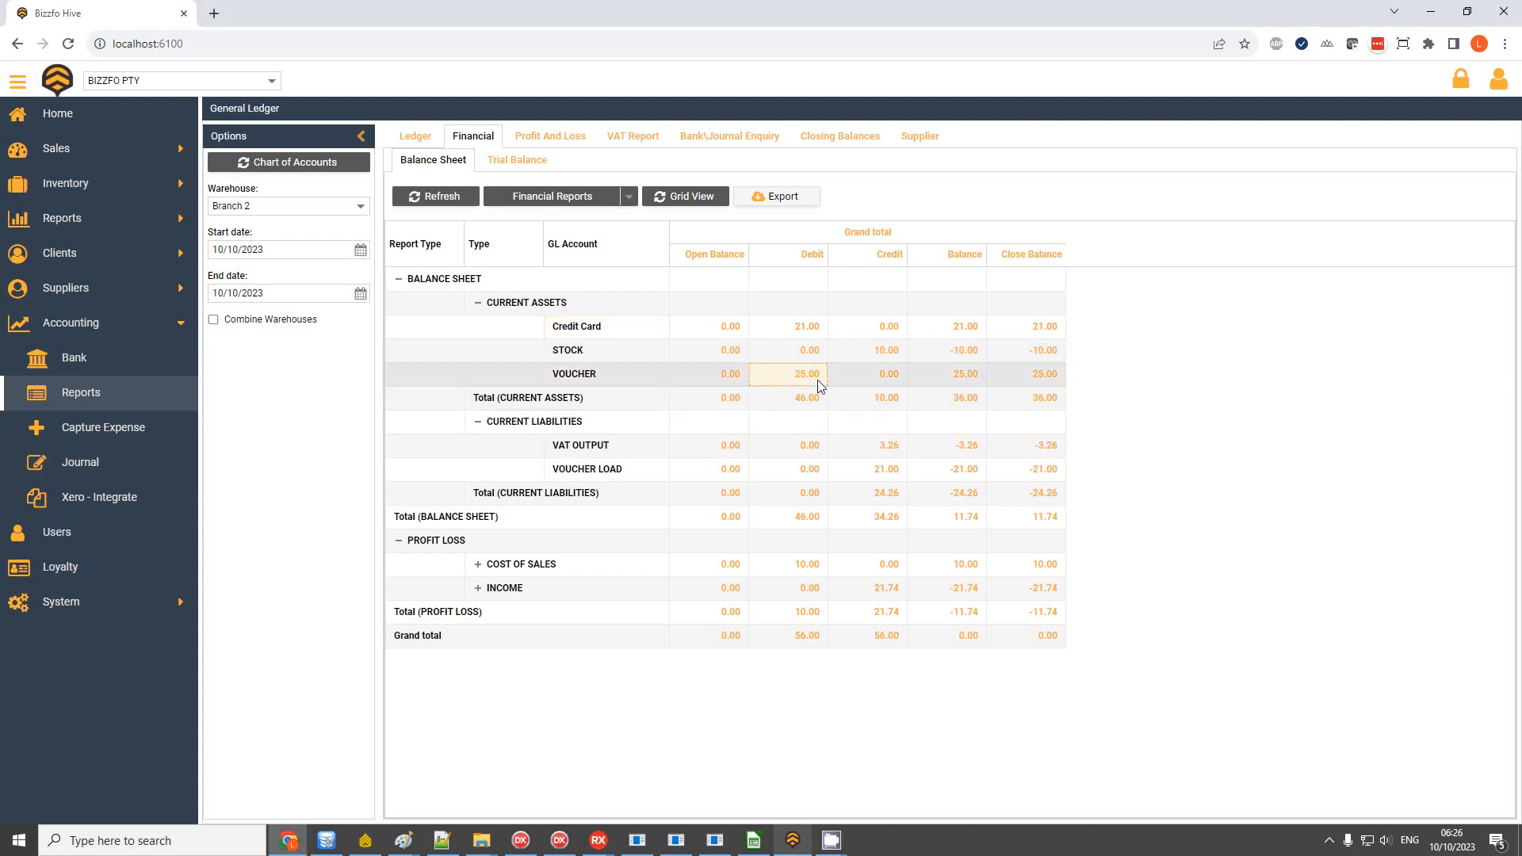
{"action": "mouse_move", "coordinate": [949, 485]}
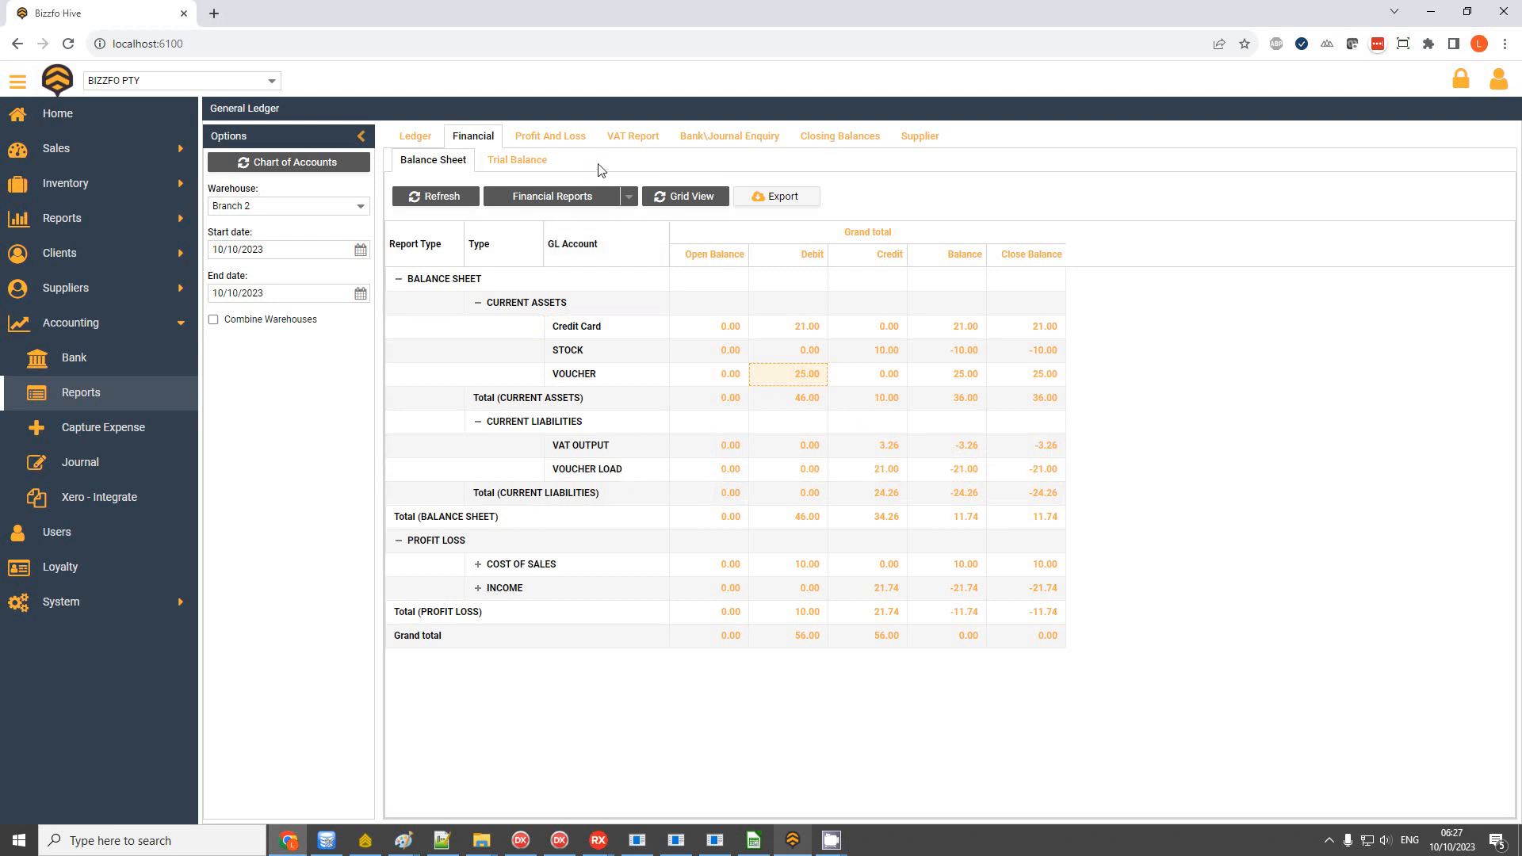
Review the General Ledger summary by account, noting the VOUCHER debit of 25
{"action": "left_click", "coordinate": [413, 137]}
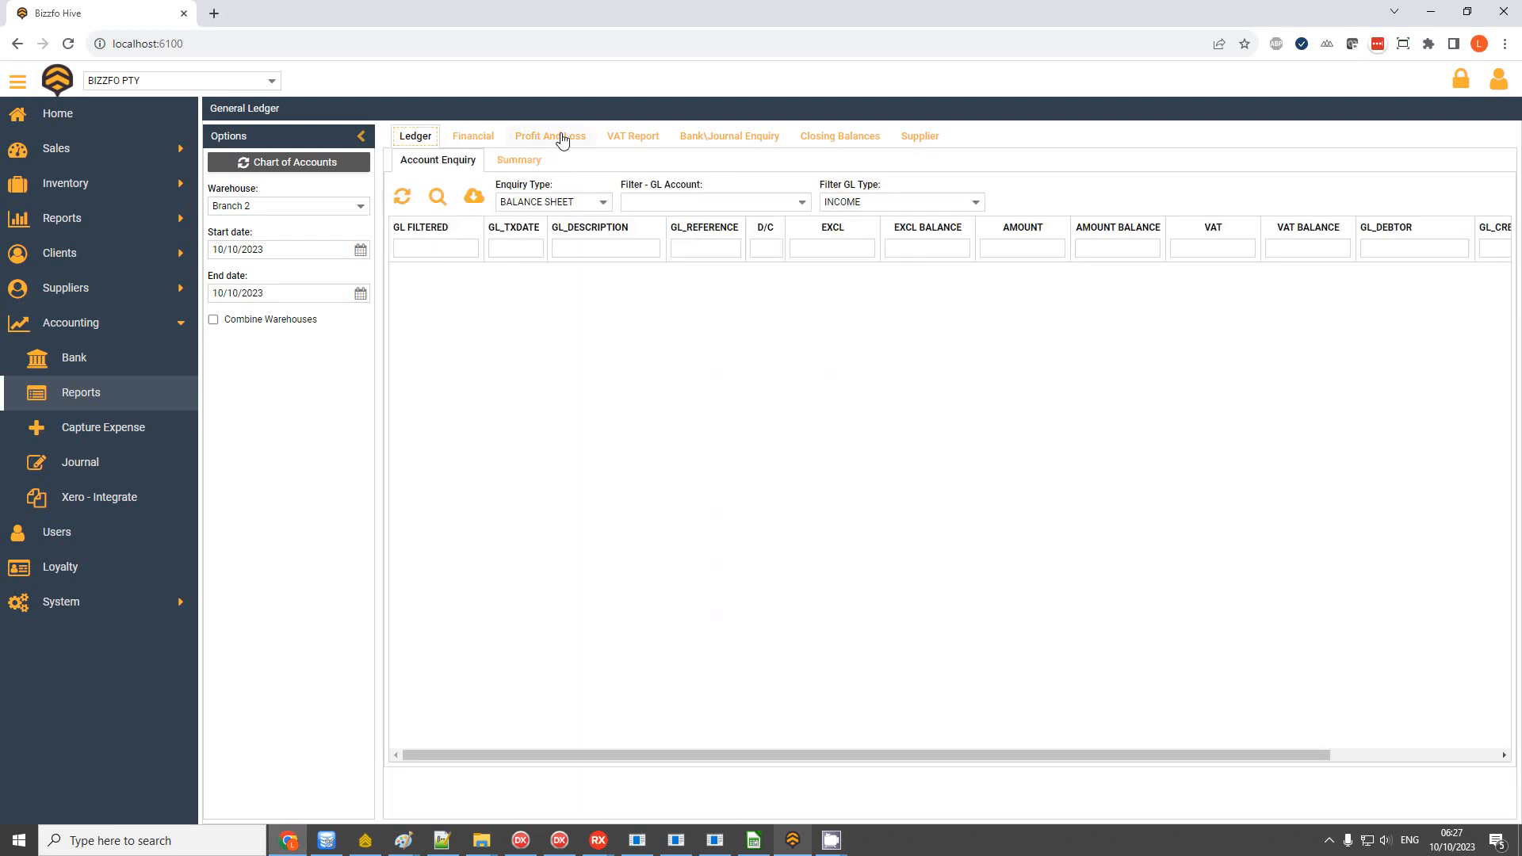
{"action": "left_click", "coordinate": [518, 159]}
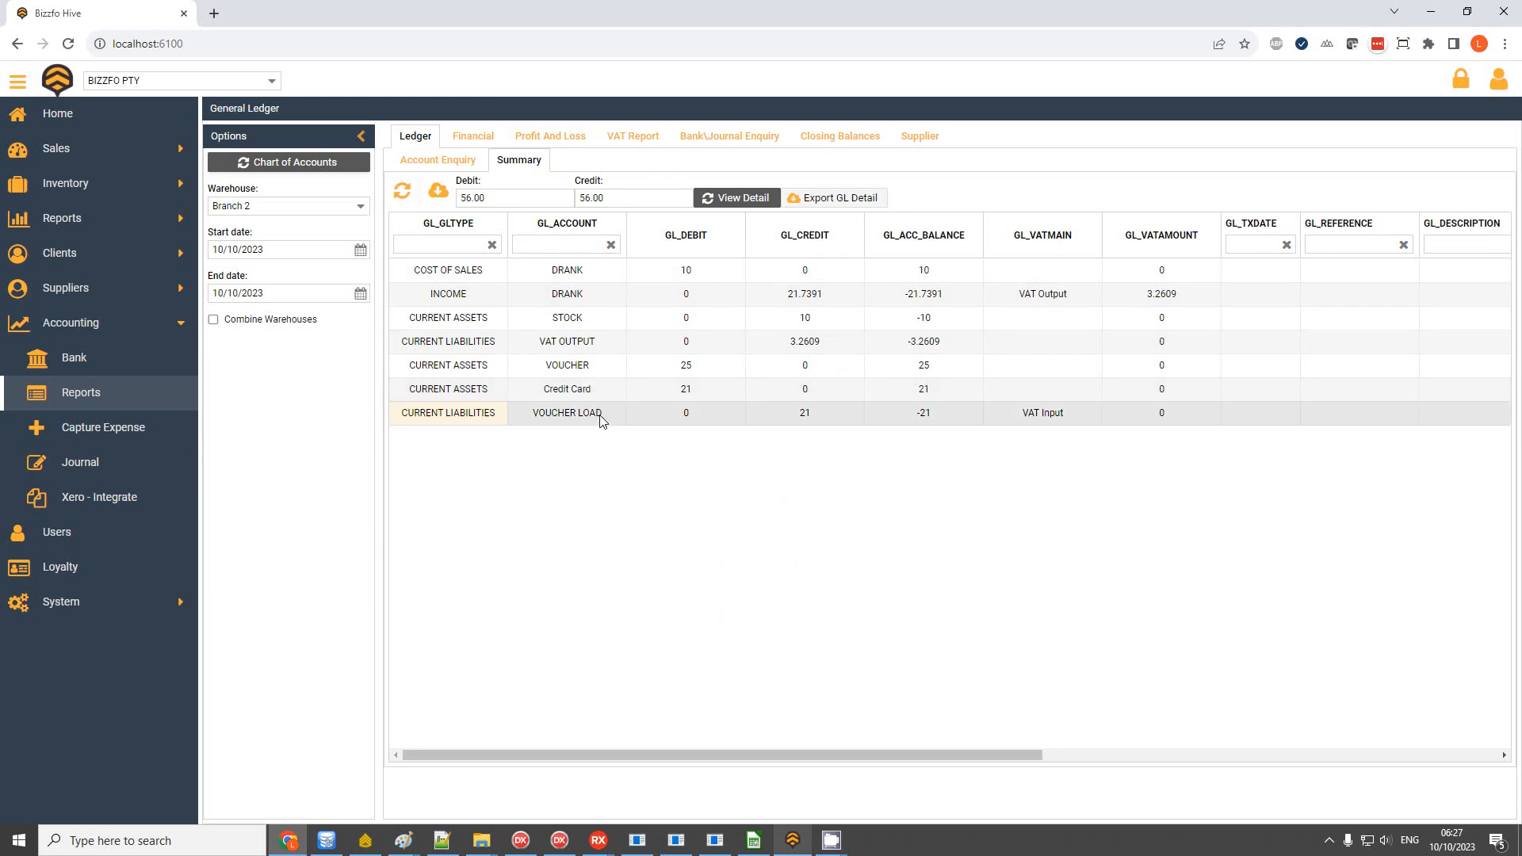
{"action": "left_click", "coordinate": [685, 365]}
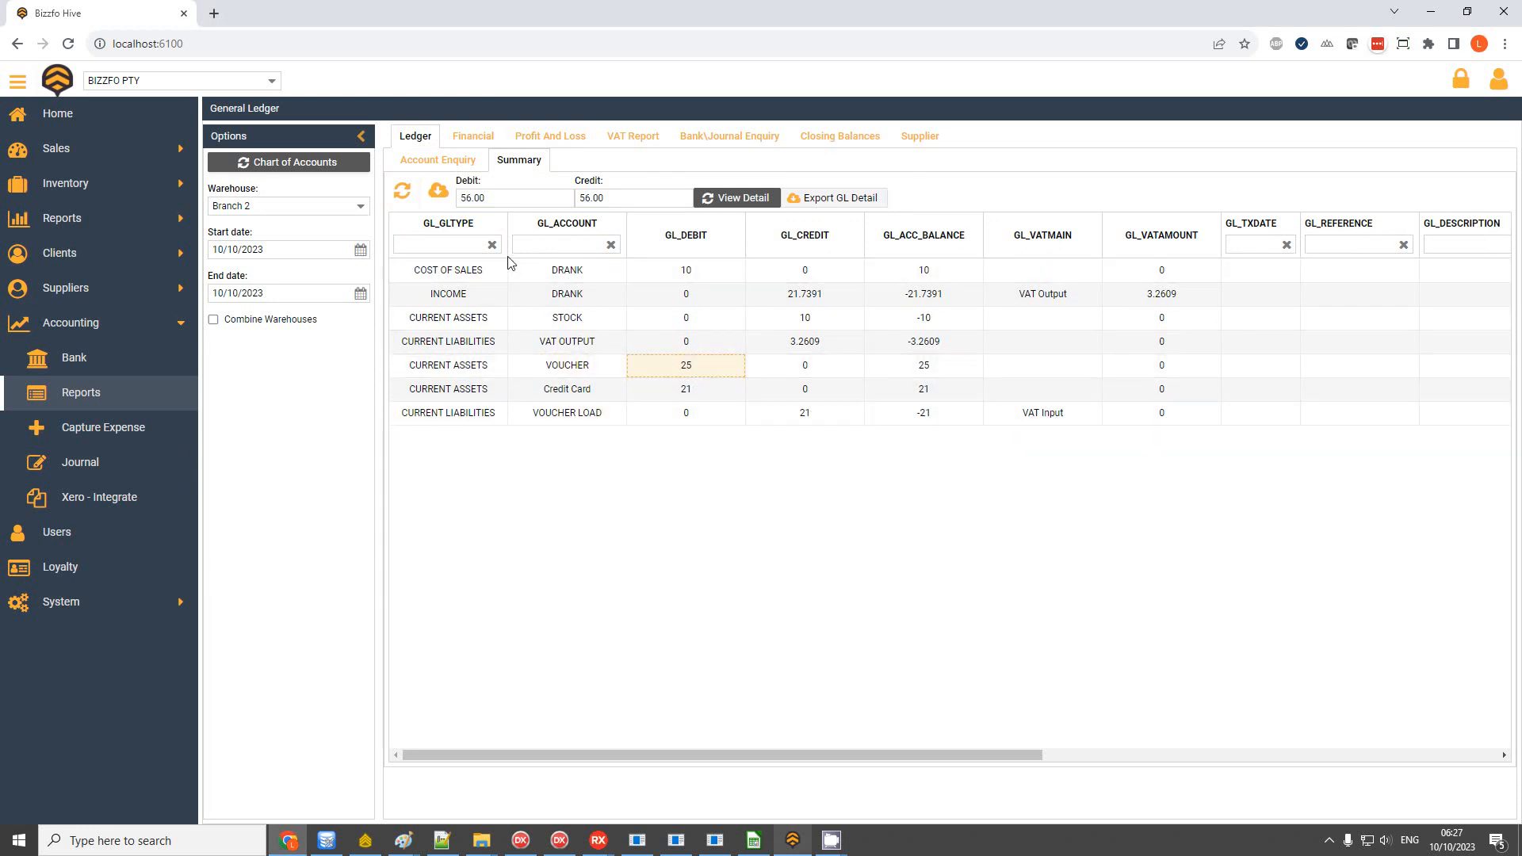
{"action": "left_click", "coordinate": [438, 160]}
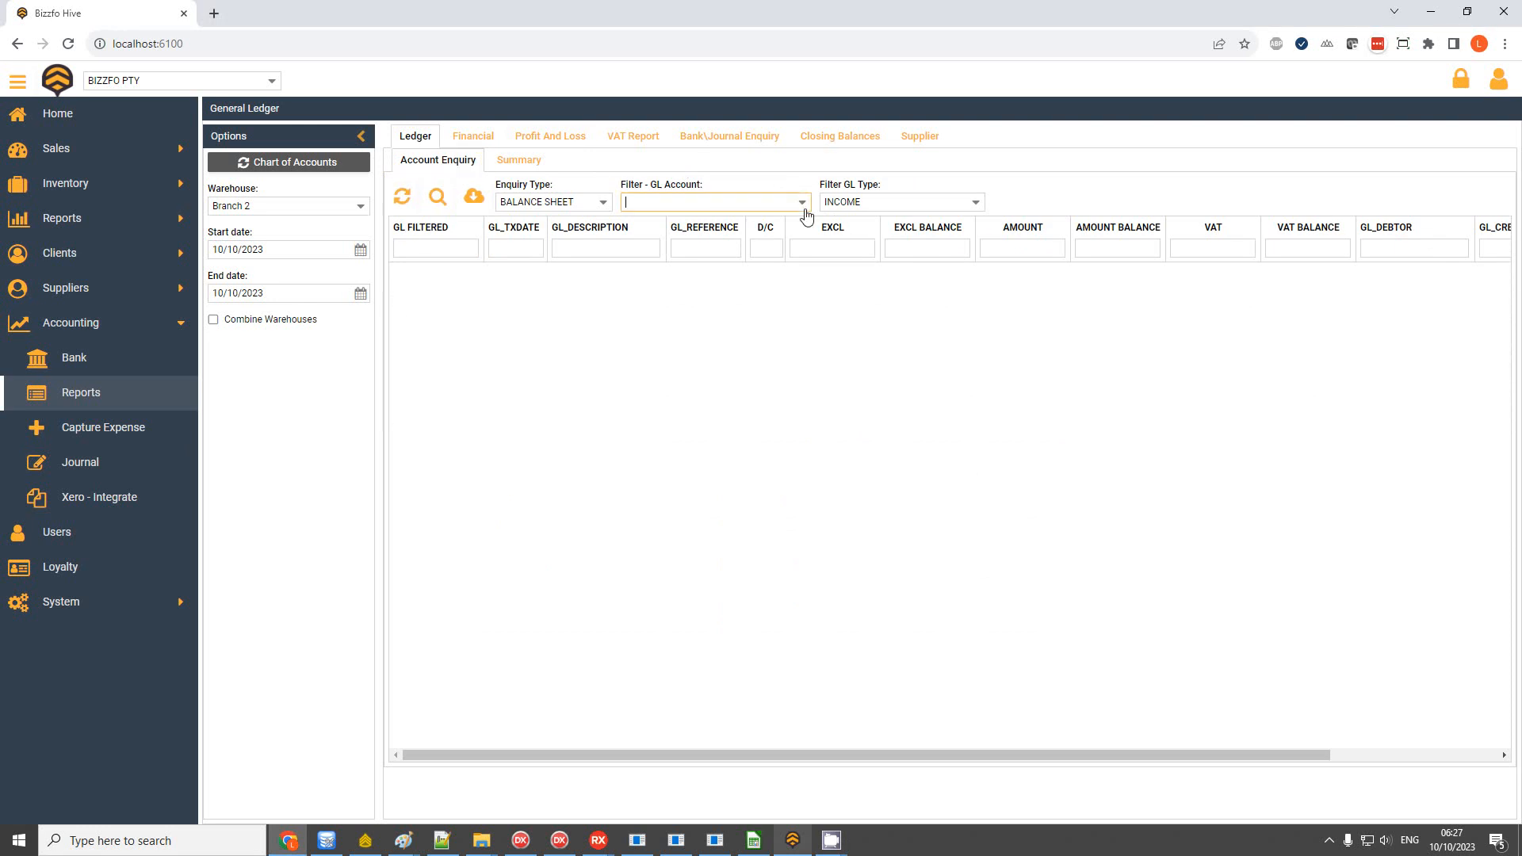
Filter the Account Enquiry by the VOUCHER account, then by the VOUCHER LOAD account
{"action": "type", "text": "vou"}
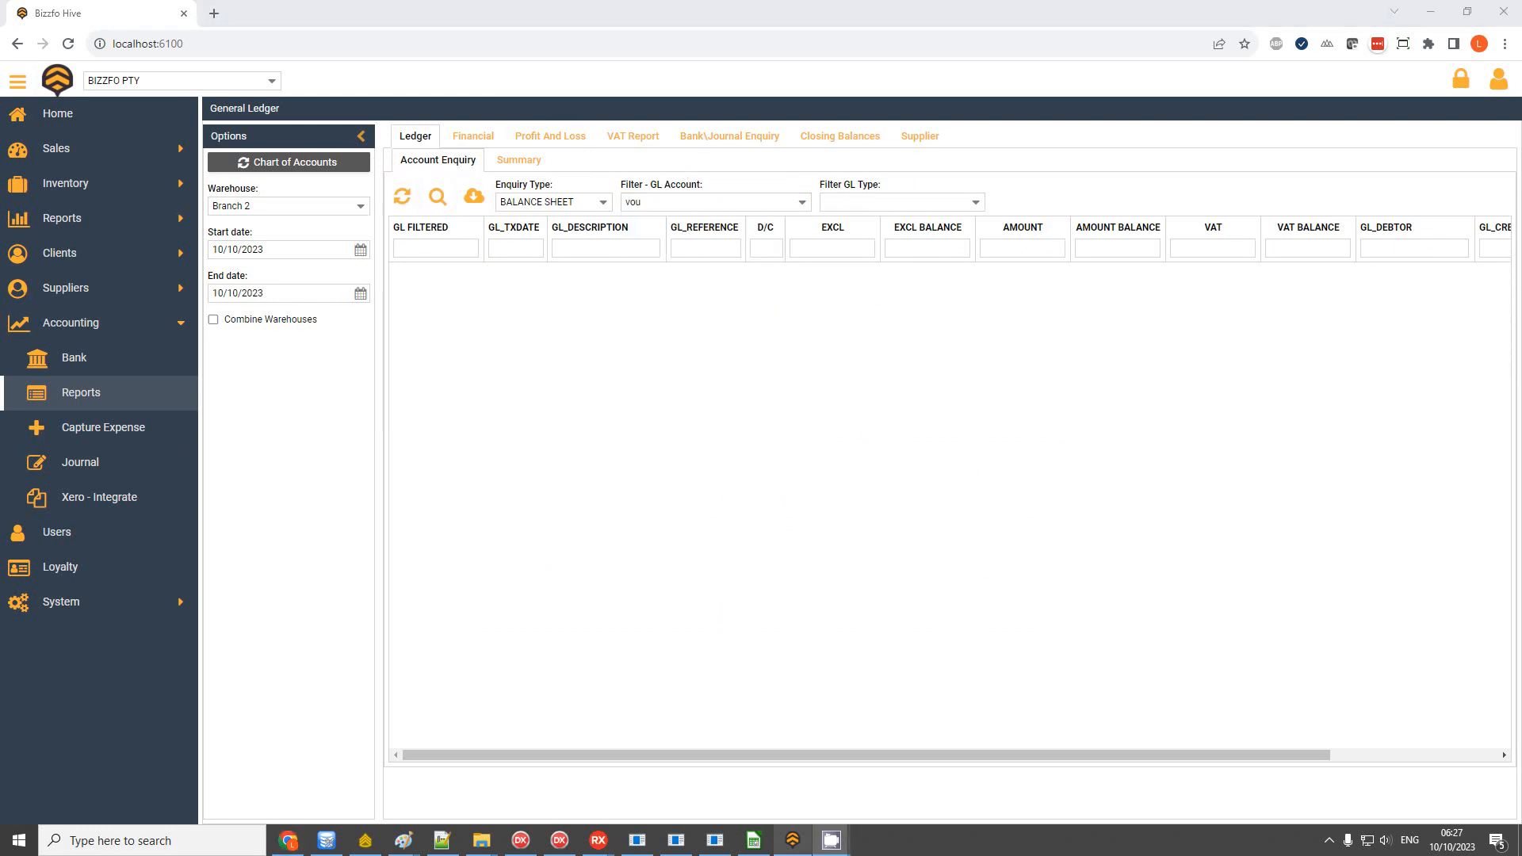
{"action": "left_click", "coordinate": [799, 201]}
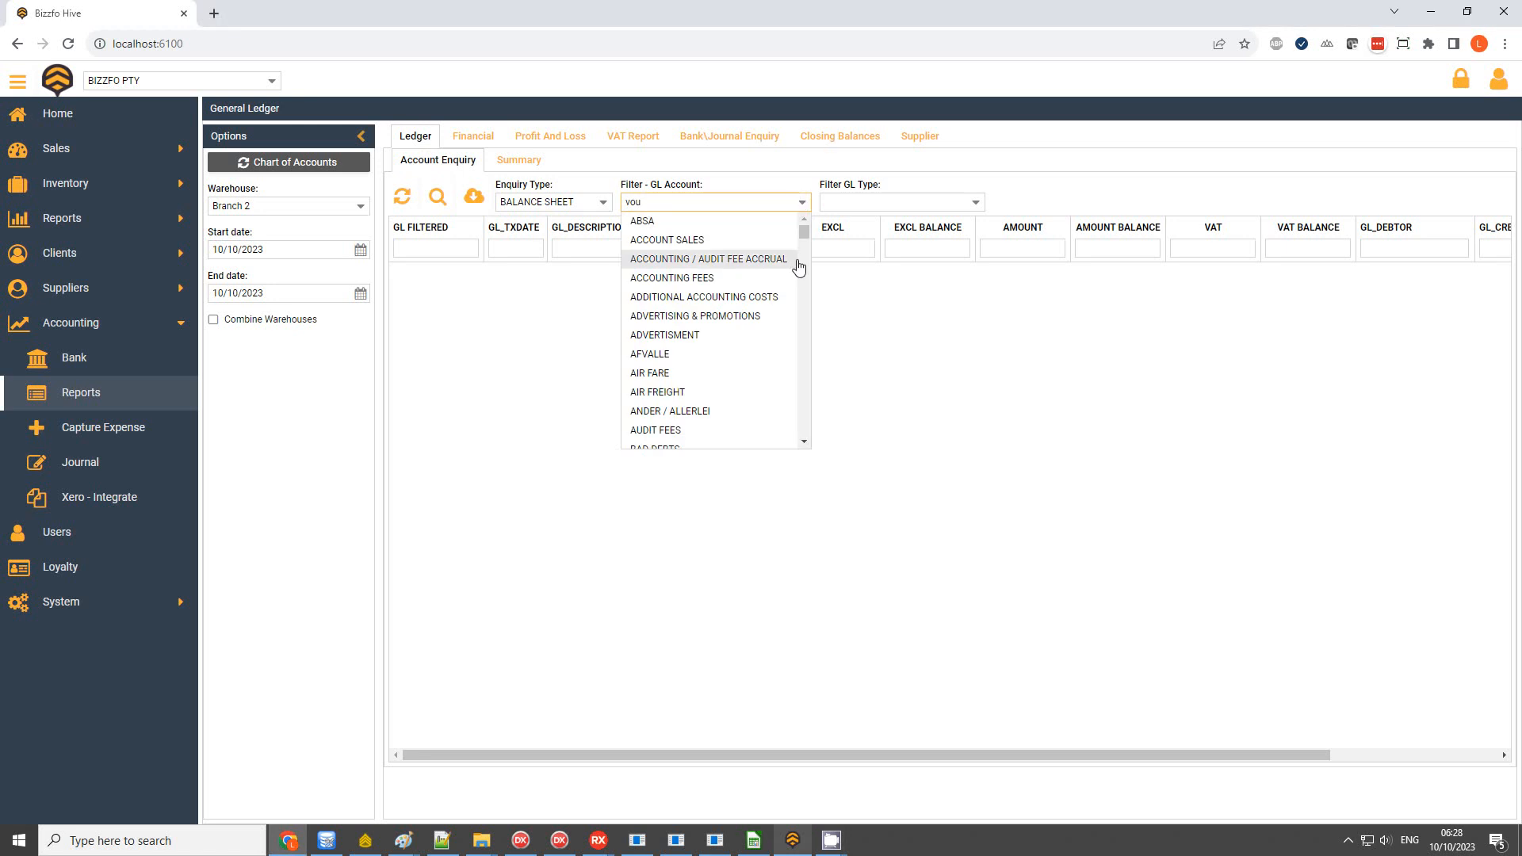
{"action": "type", "text": "Vou"}
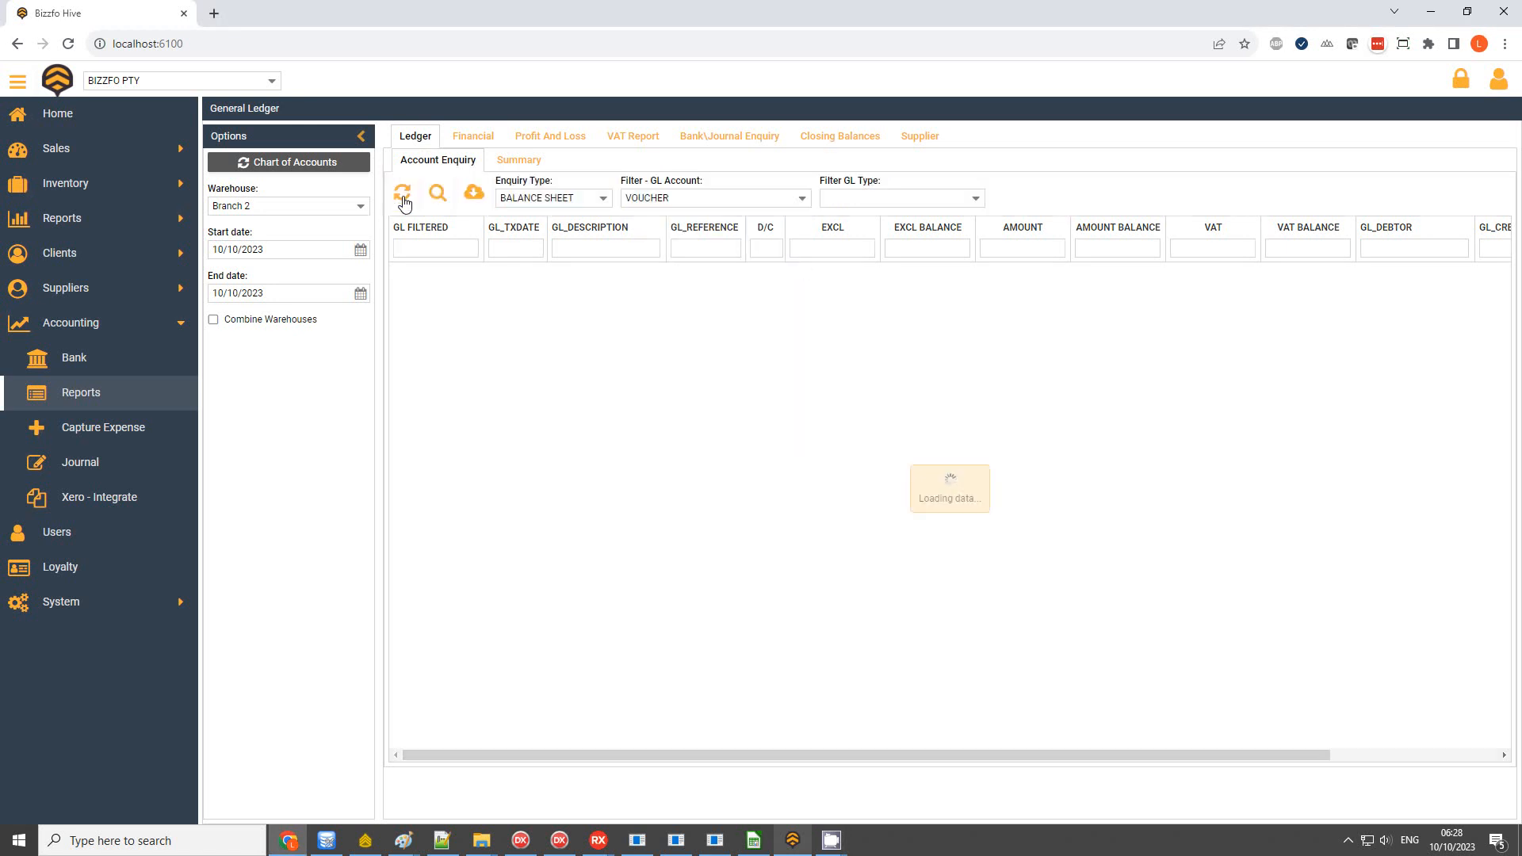
{"action": "left_click", "coordinate": [401, 192]}
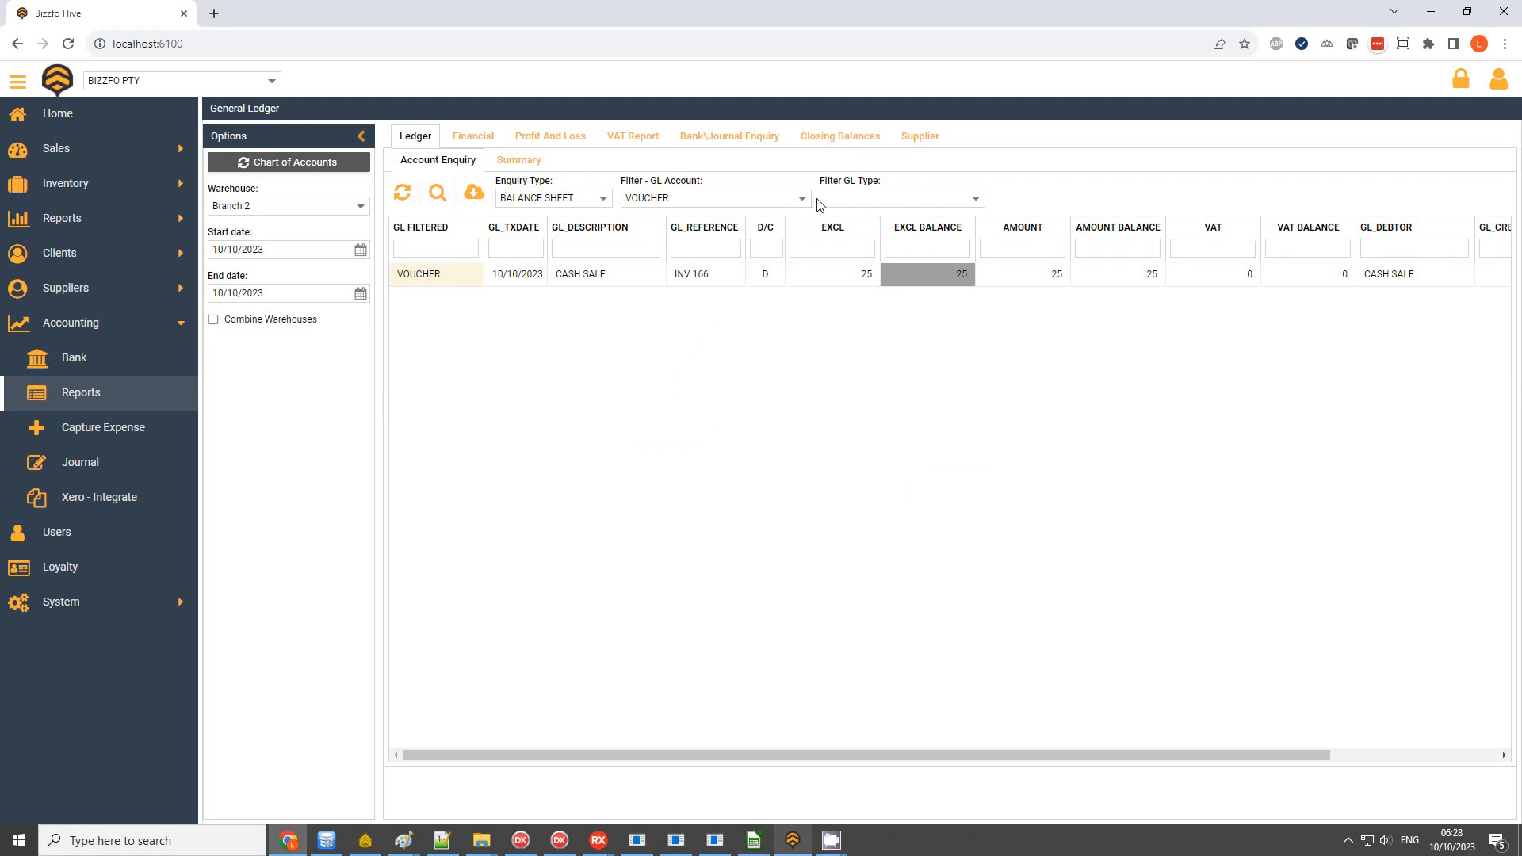
{"action": "left_click", "coordinate": [799, 198]}
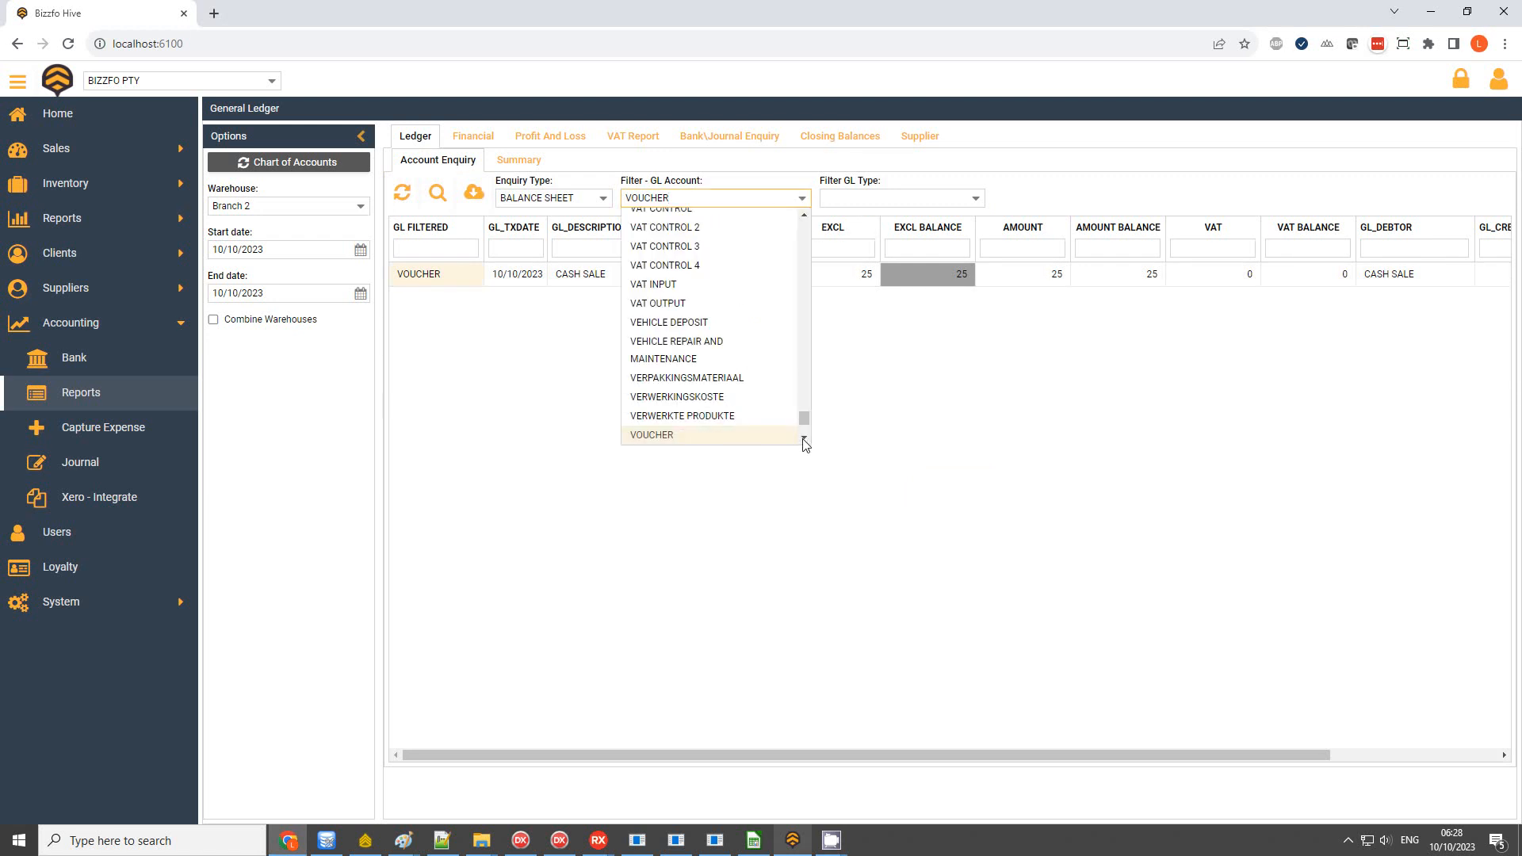
{"action": "left_click", "coordinate": [651, 434]}
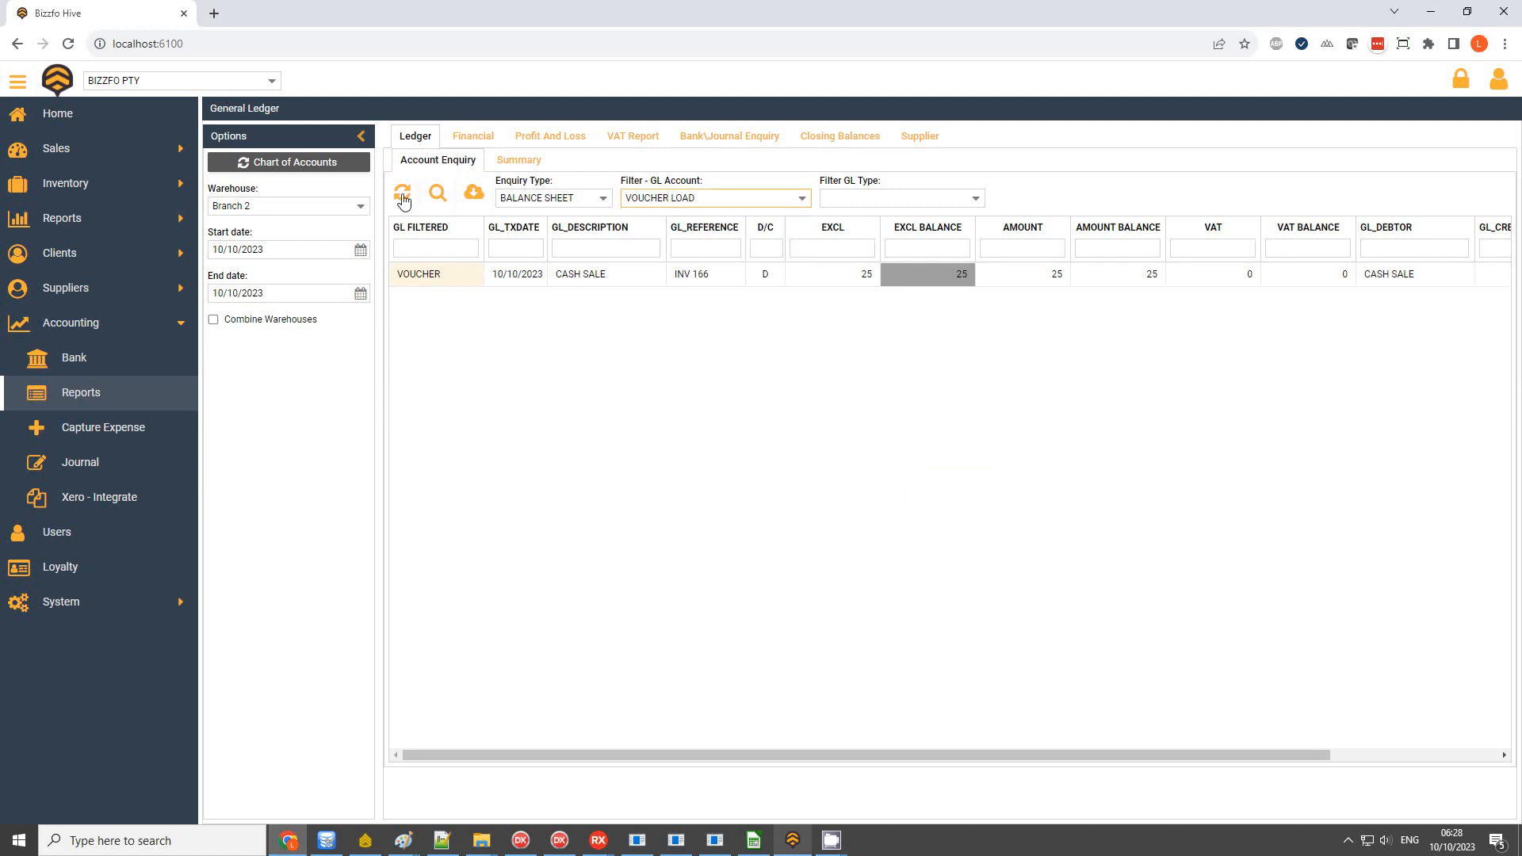
{"action": "left_click", "coordinate": [401, 192]}
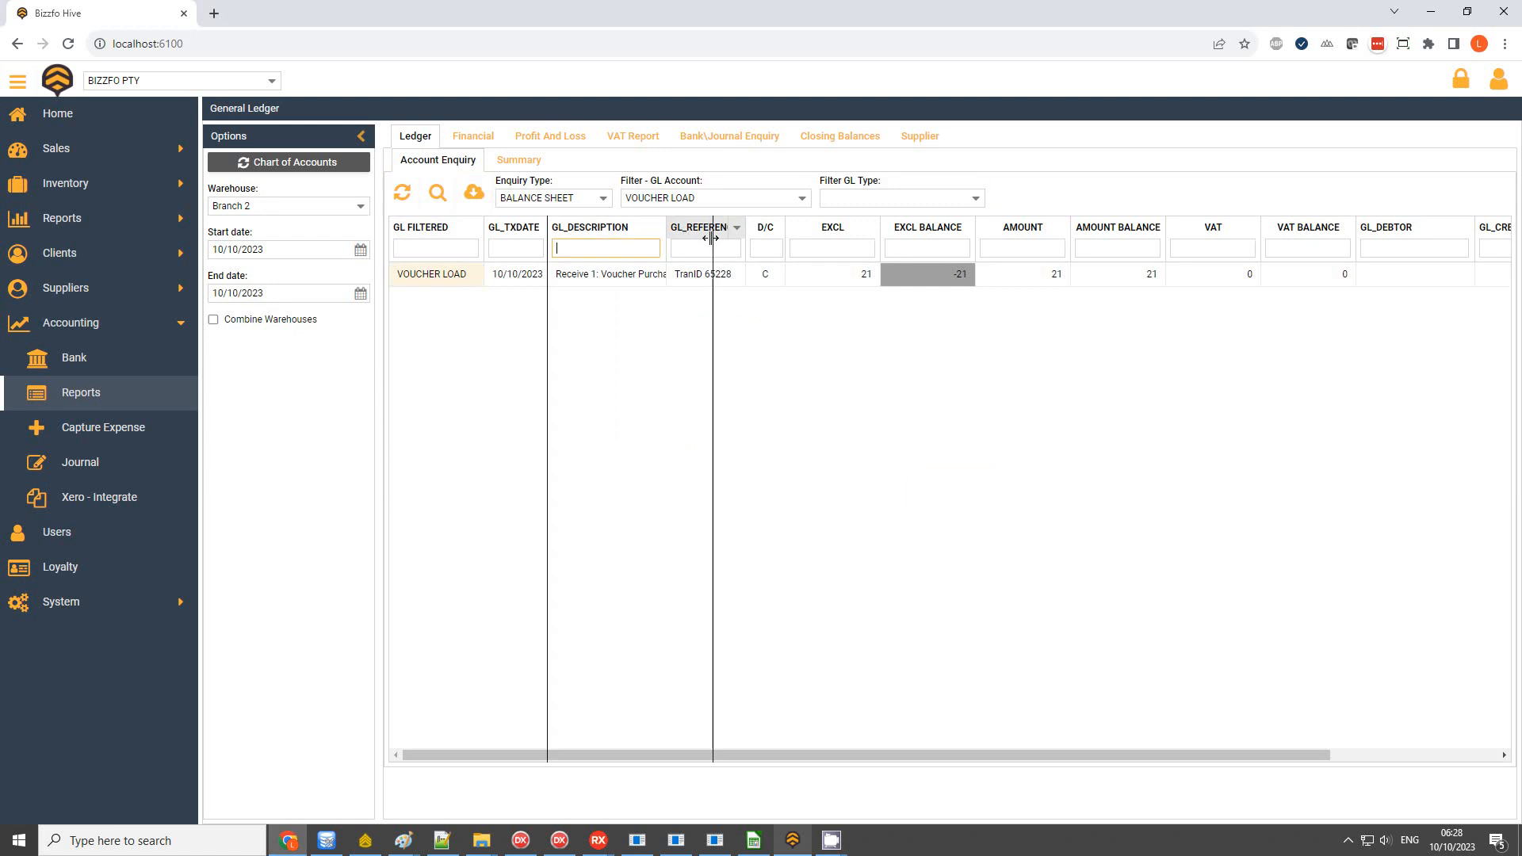
Filter the enquiry by GL type CURRENT LIABILITIES, then return to the Home workspace
{"action": "left_click", "coordinate": [799, 198]}
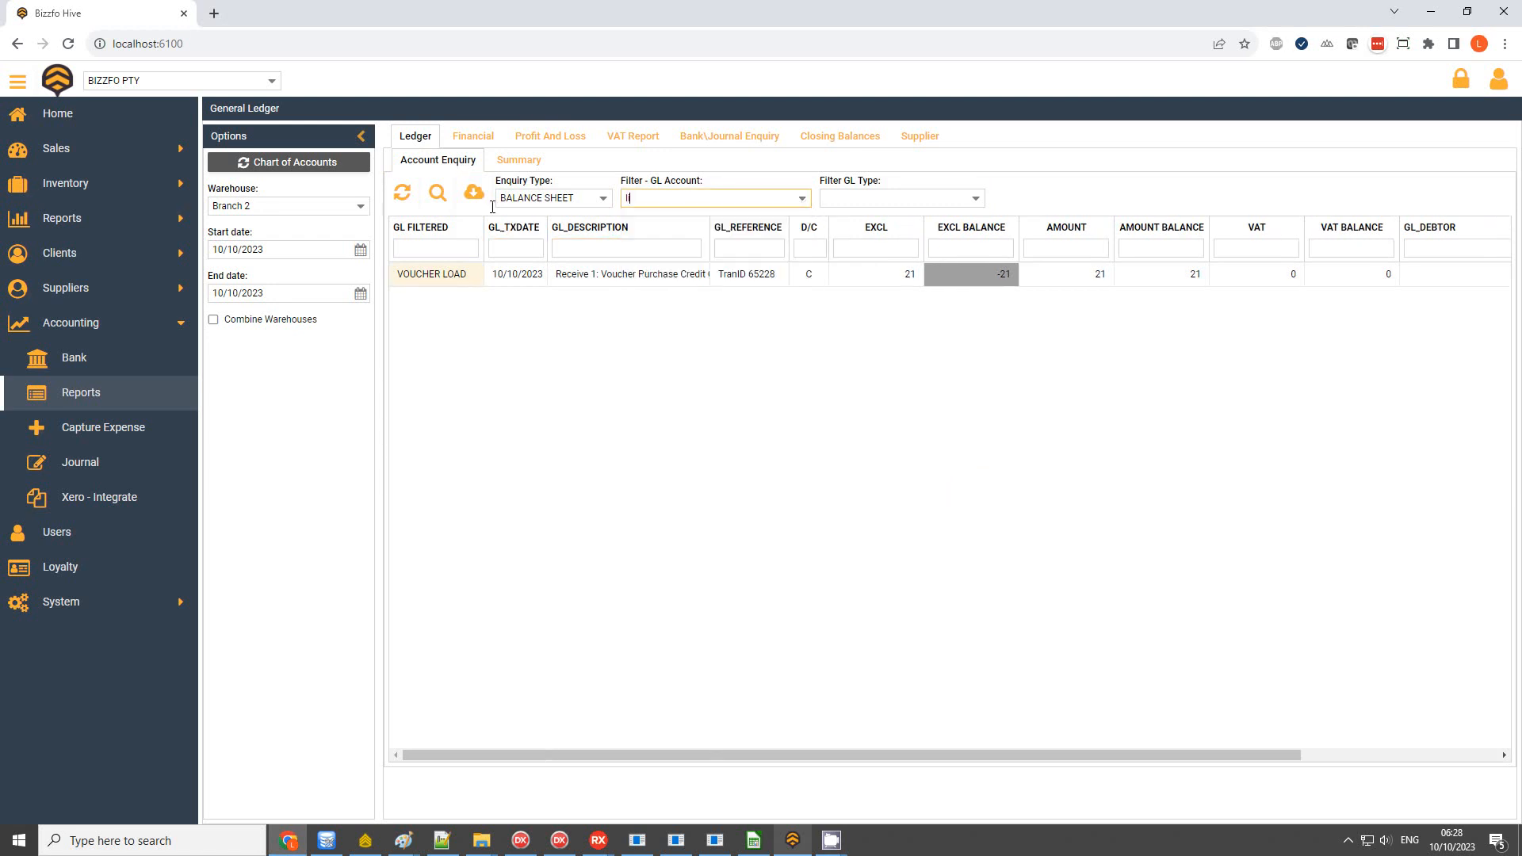
{"action": "type", "text": "Cu"}
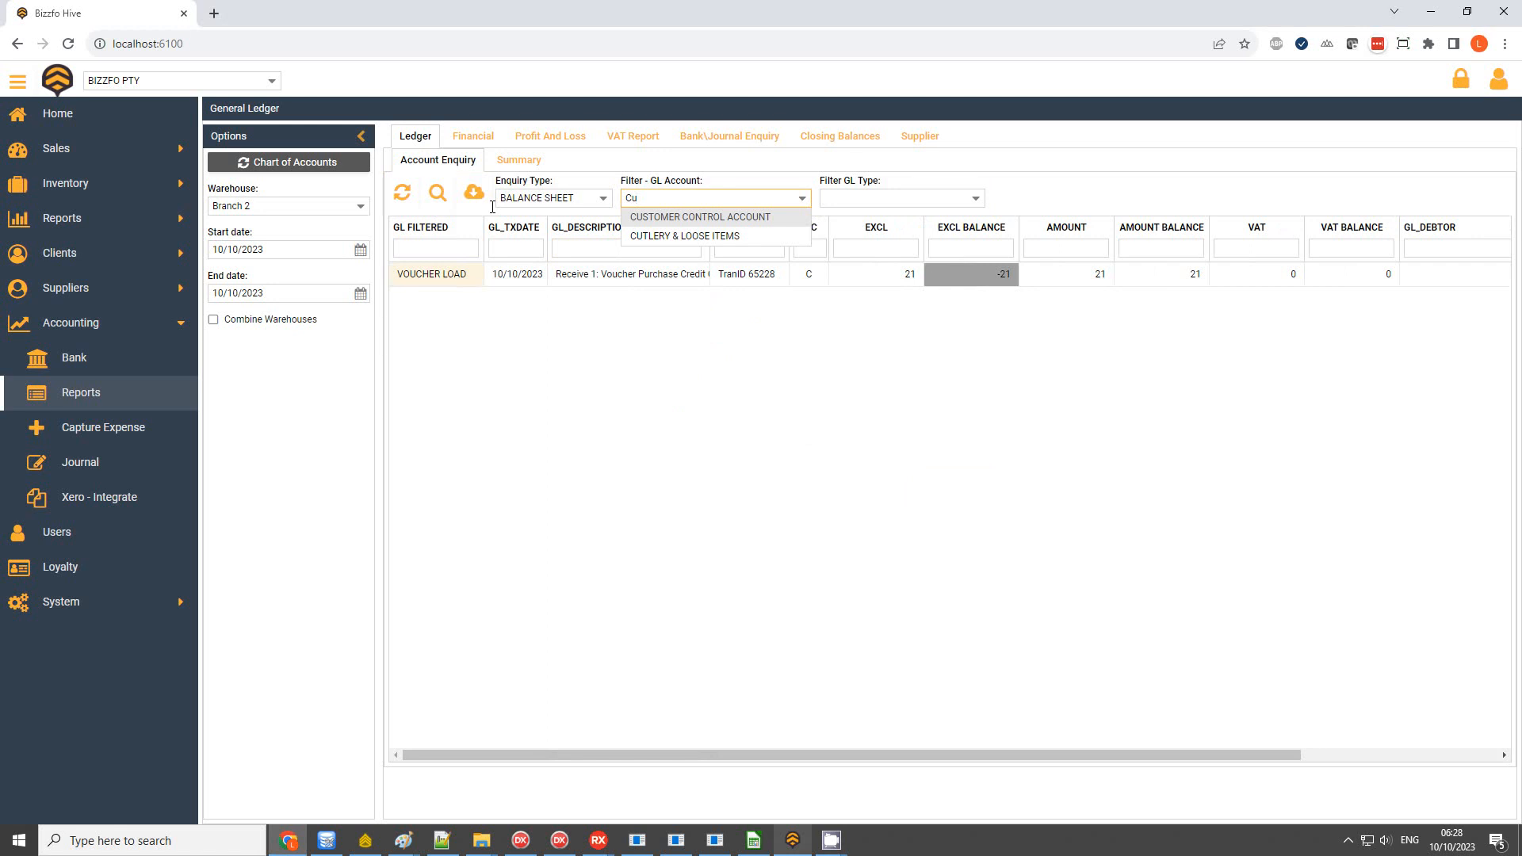
{"action": "left_click", "coordinate": [897, 198]}
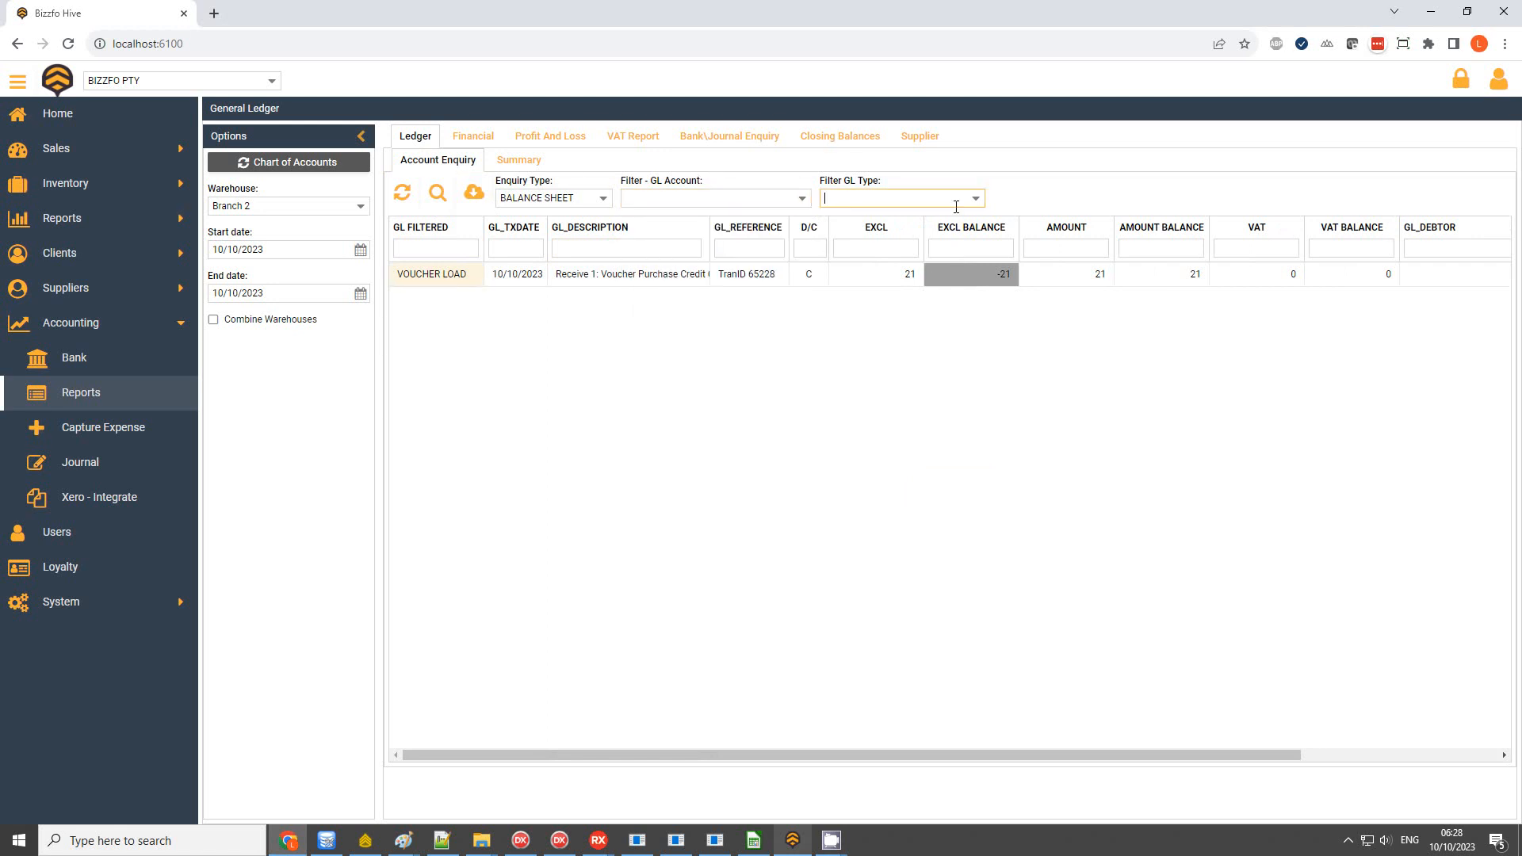
{"action": "type", "text": "C"}
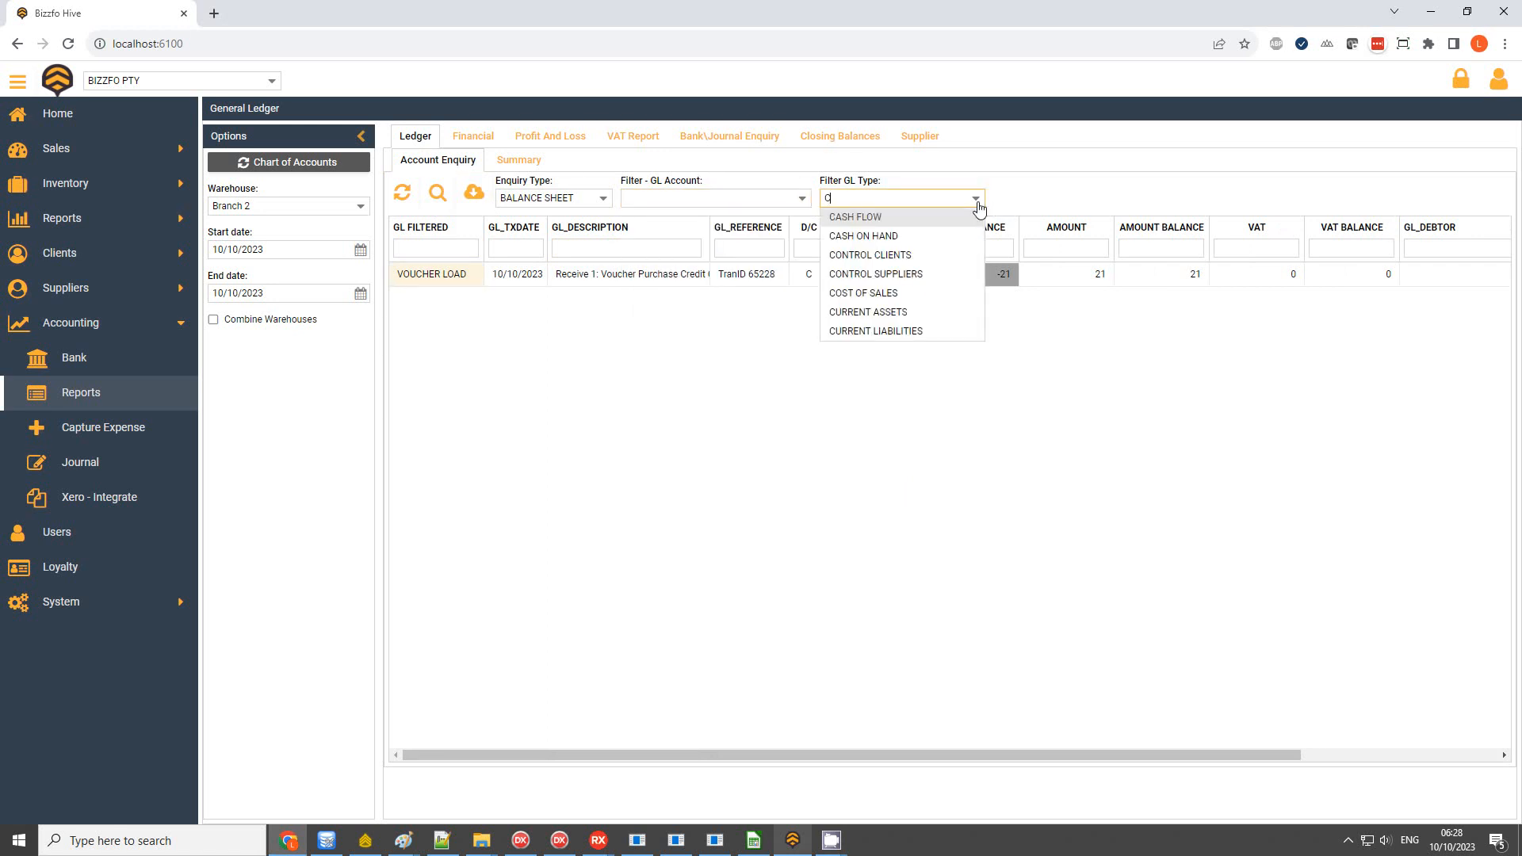
{"action": "left_click", "coordinate": [873, 331]}
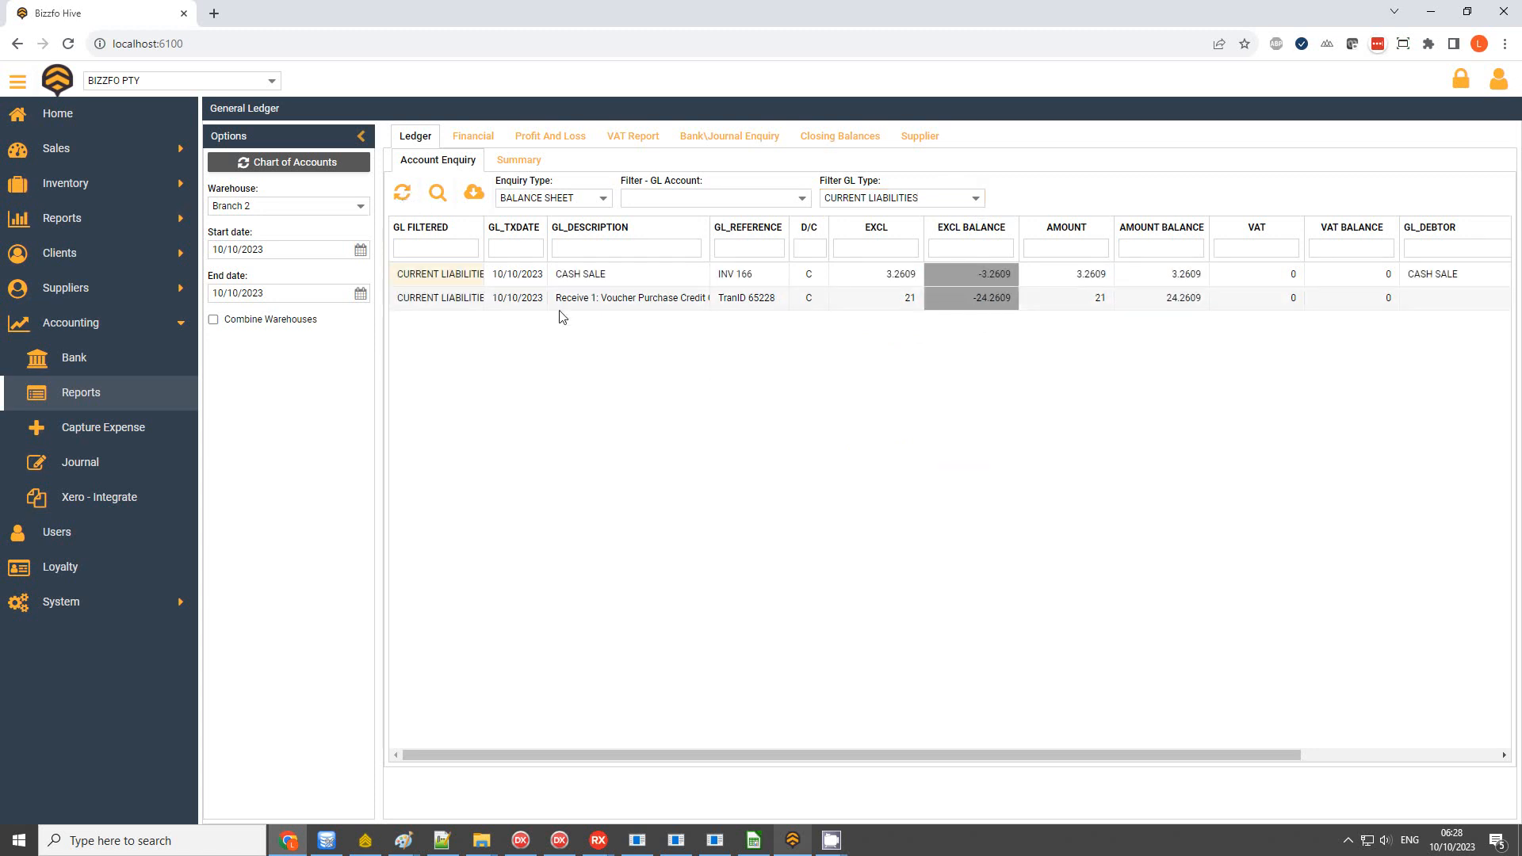
{"action": "mouse_move", "coordinate": [572, 239]}
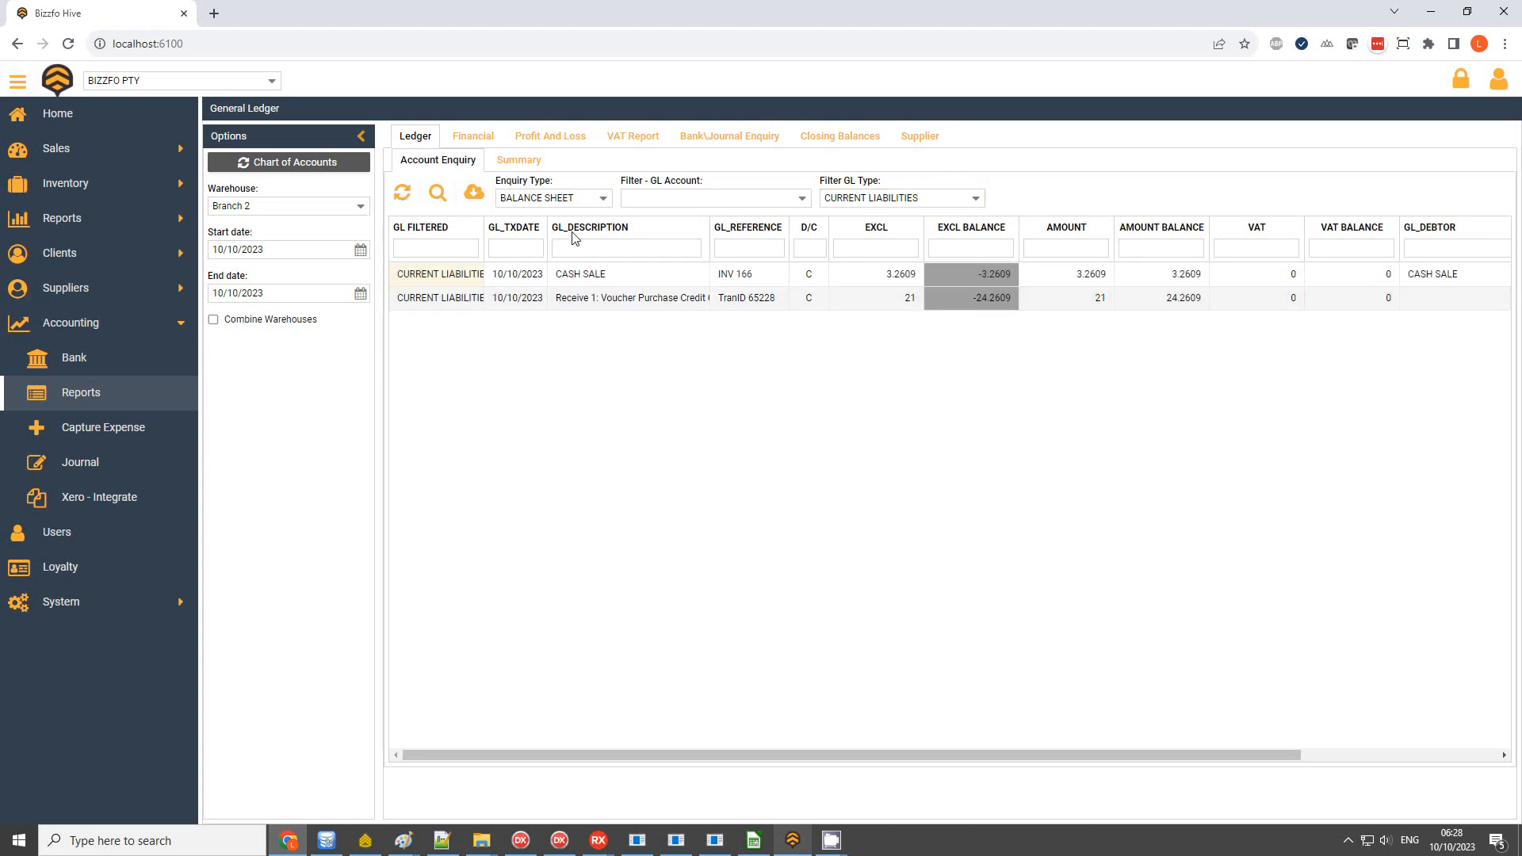
{"action": "left_click", "coordinate": [434, 249]}
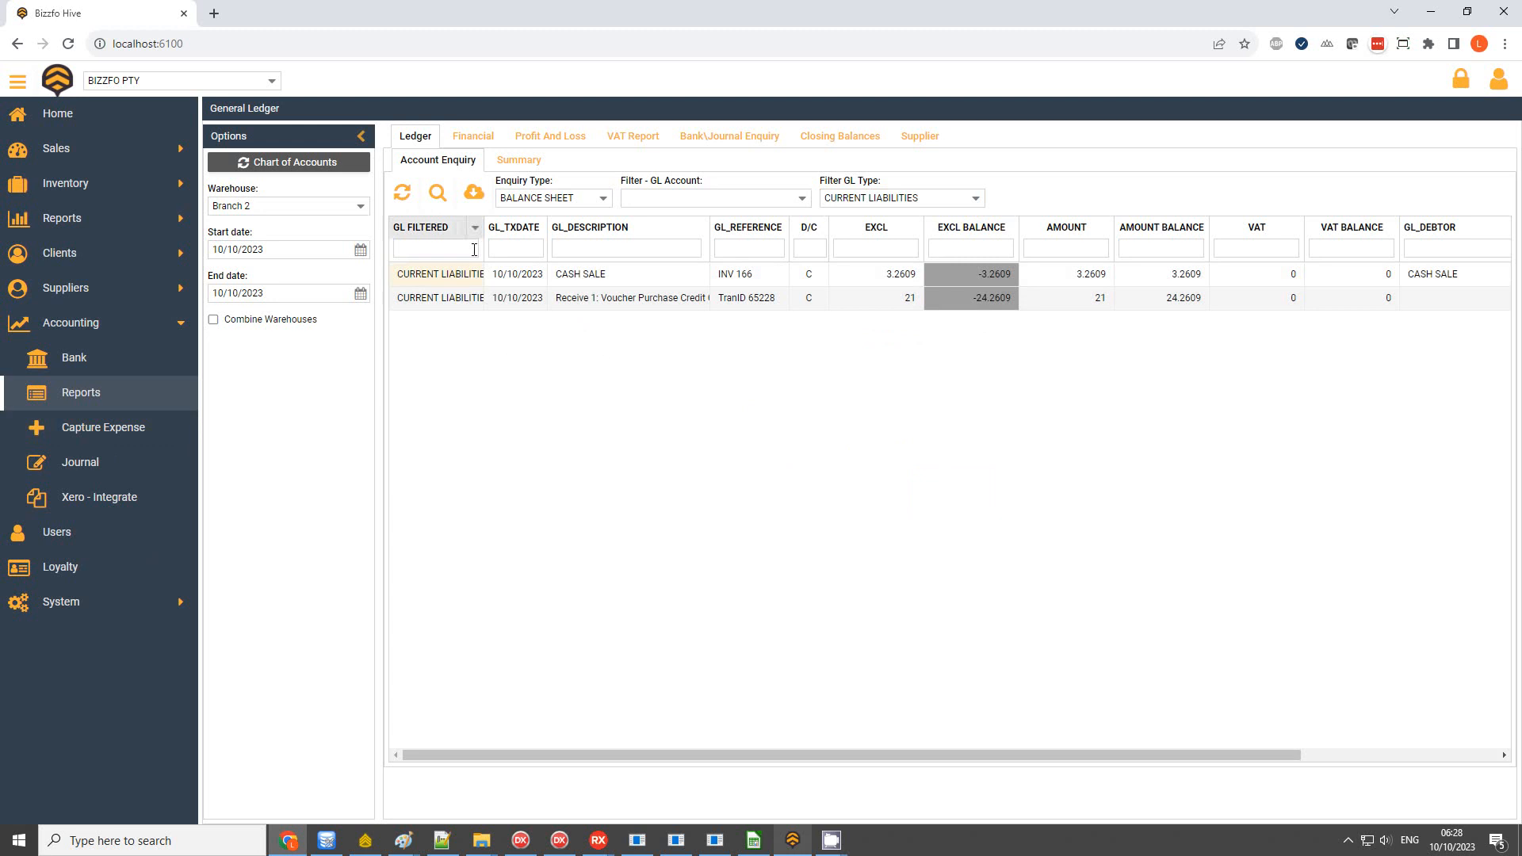
{"action": "left_click", "coordinate": [57, 114]}
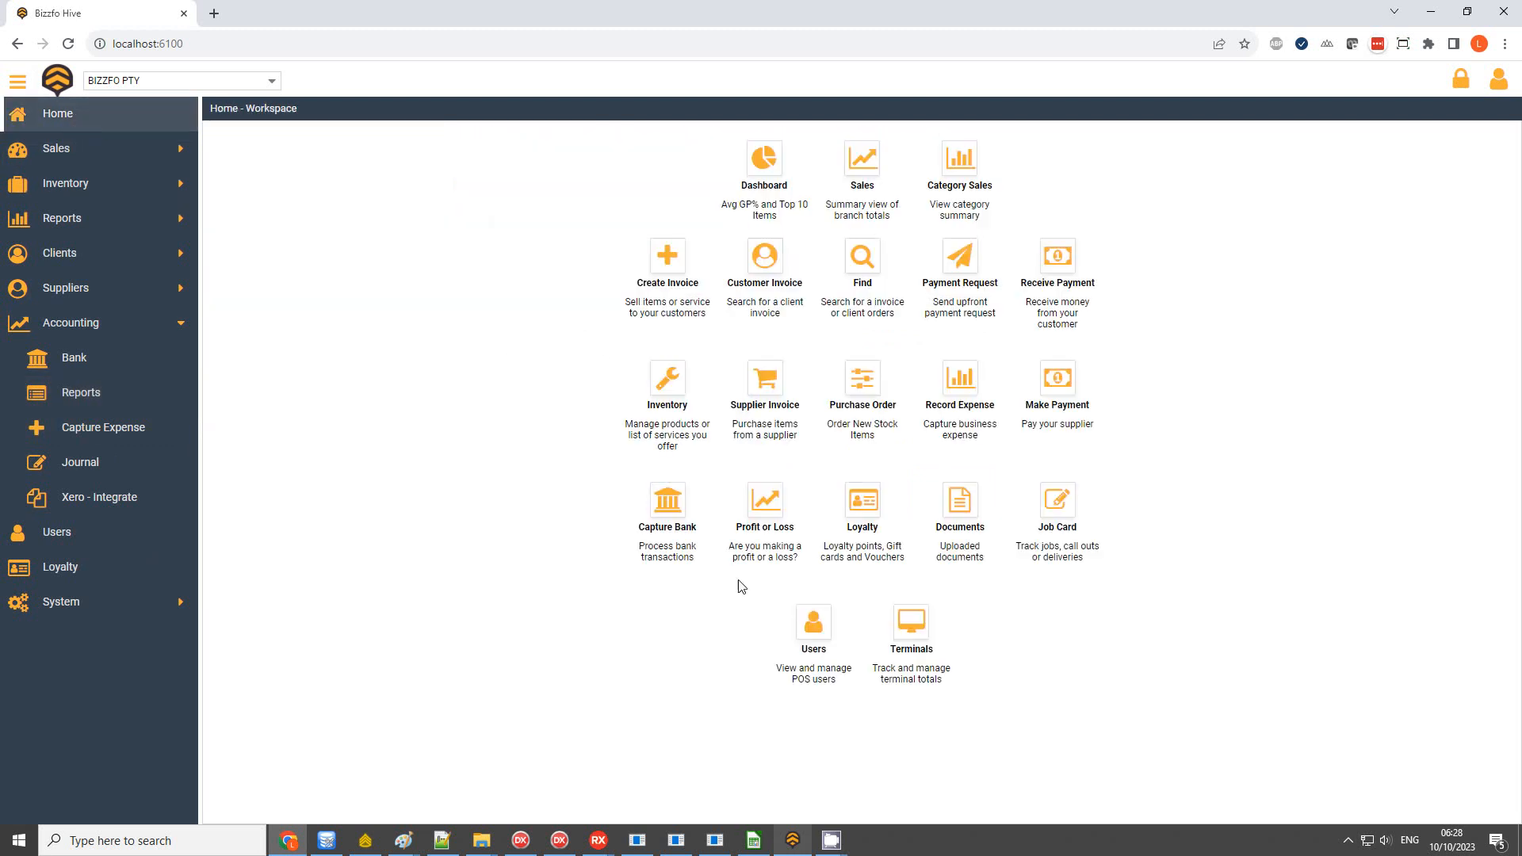
Switch to the POS station, pass the gift card load password check, and close the Loyalty Card Lookup
{"action": "left_click", "coordinate": [829, 840]}
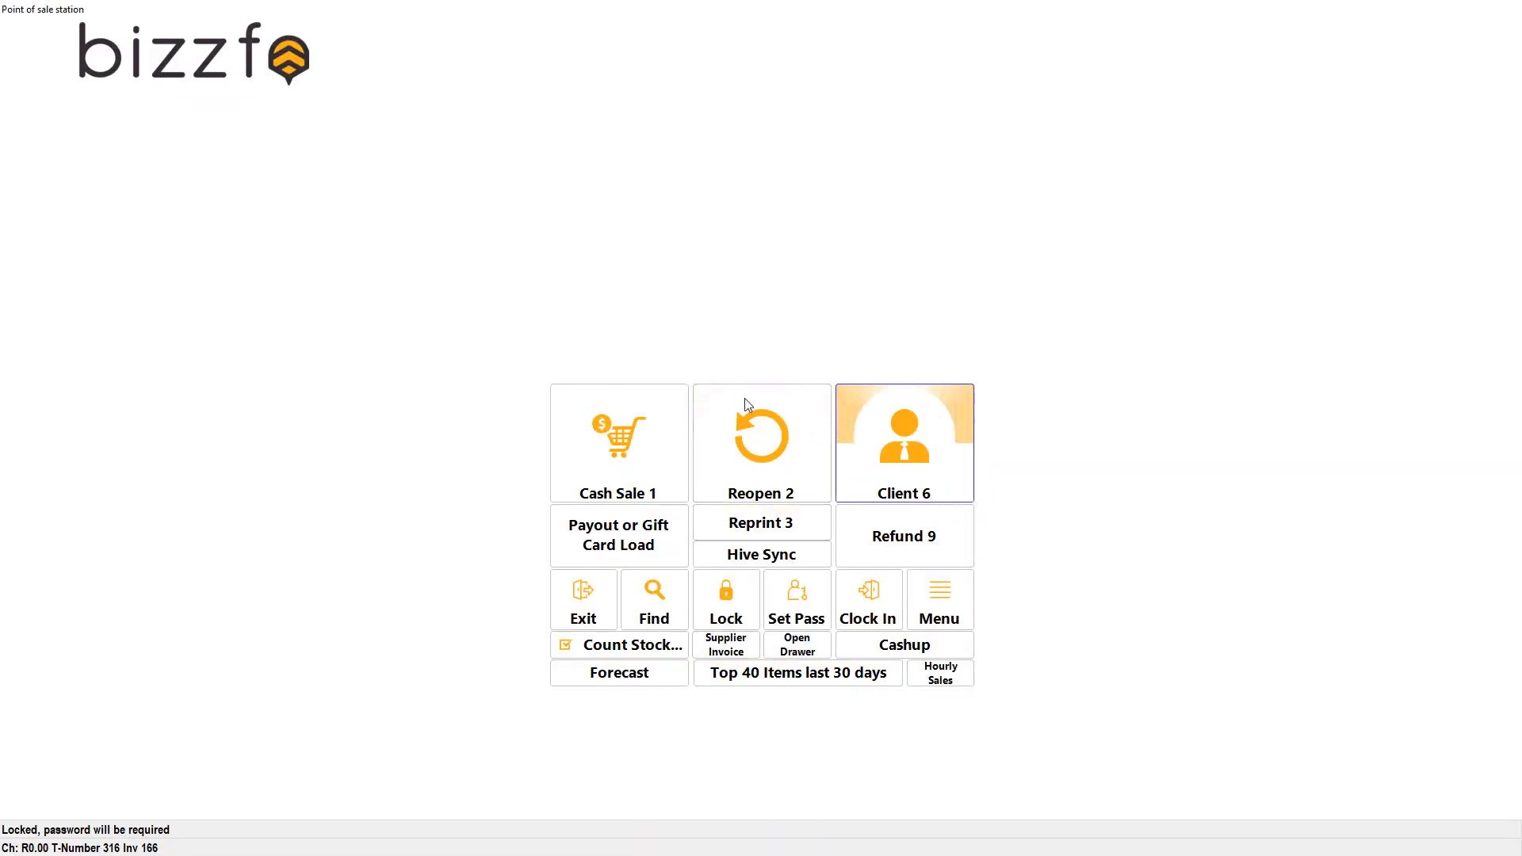
{"action": "mouse_move", "coordinate": [618, 534]}
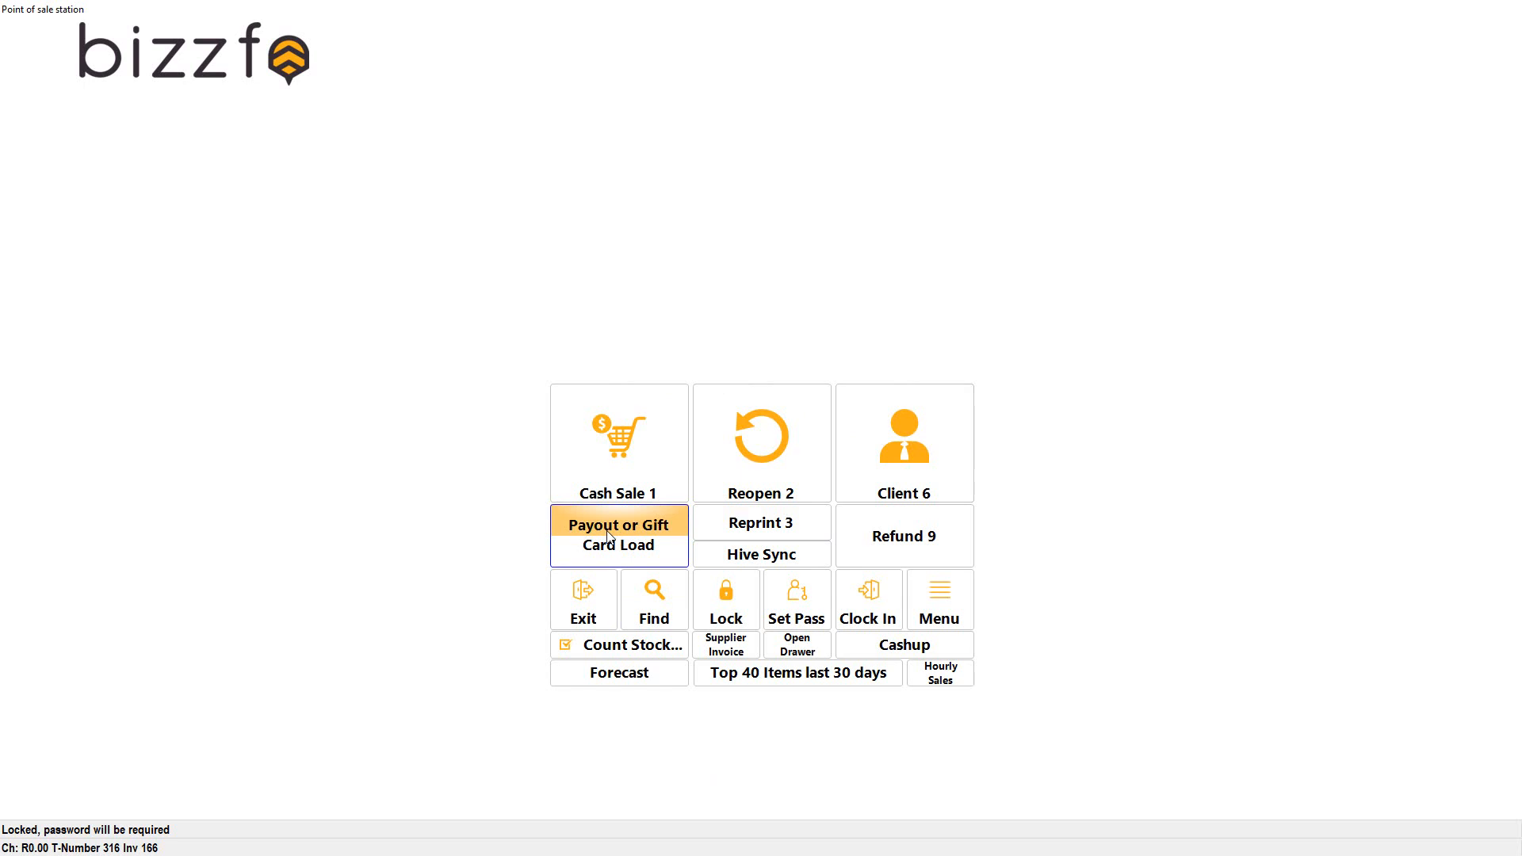
{"action": "left_click", "coordinate": [619, 535]}
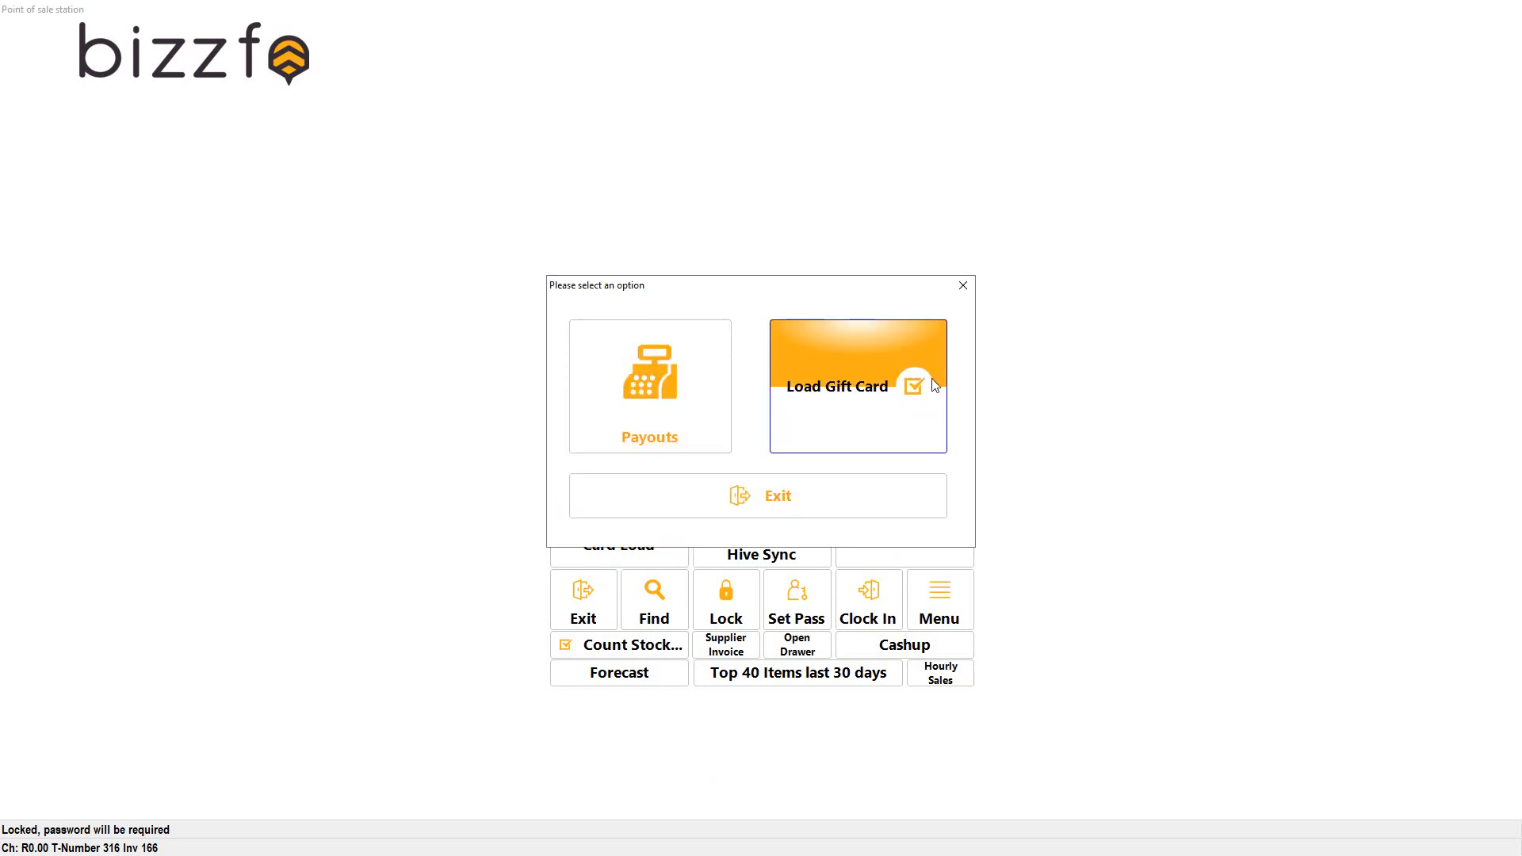
{"action": "left_click", "coordinate": [856, 385]}
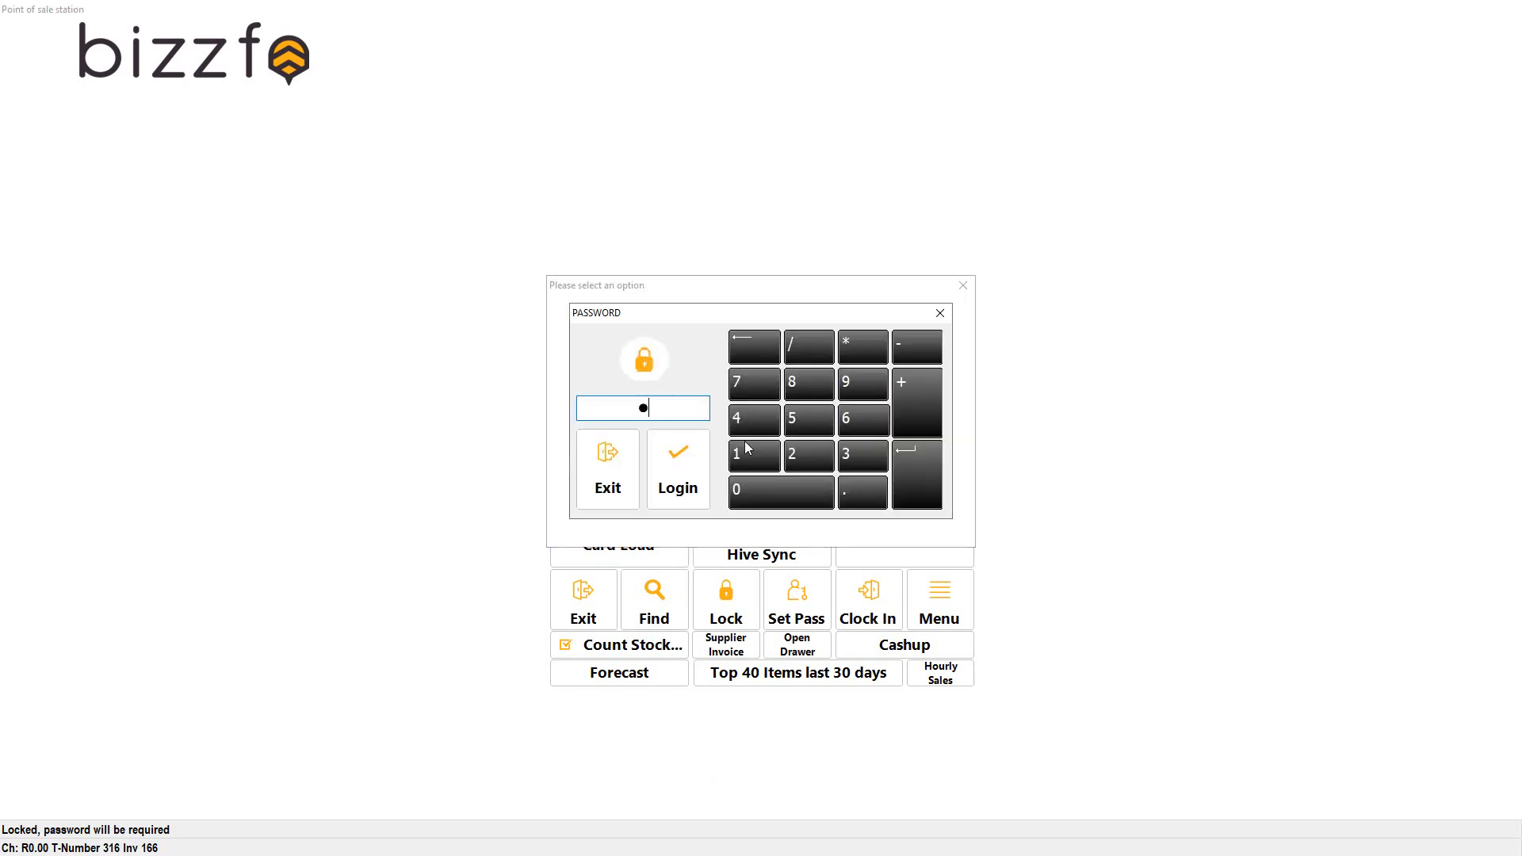
{"action": "left_click", "coordinate": [676, 465]}
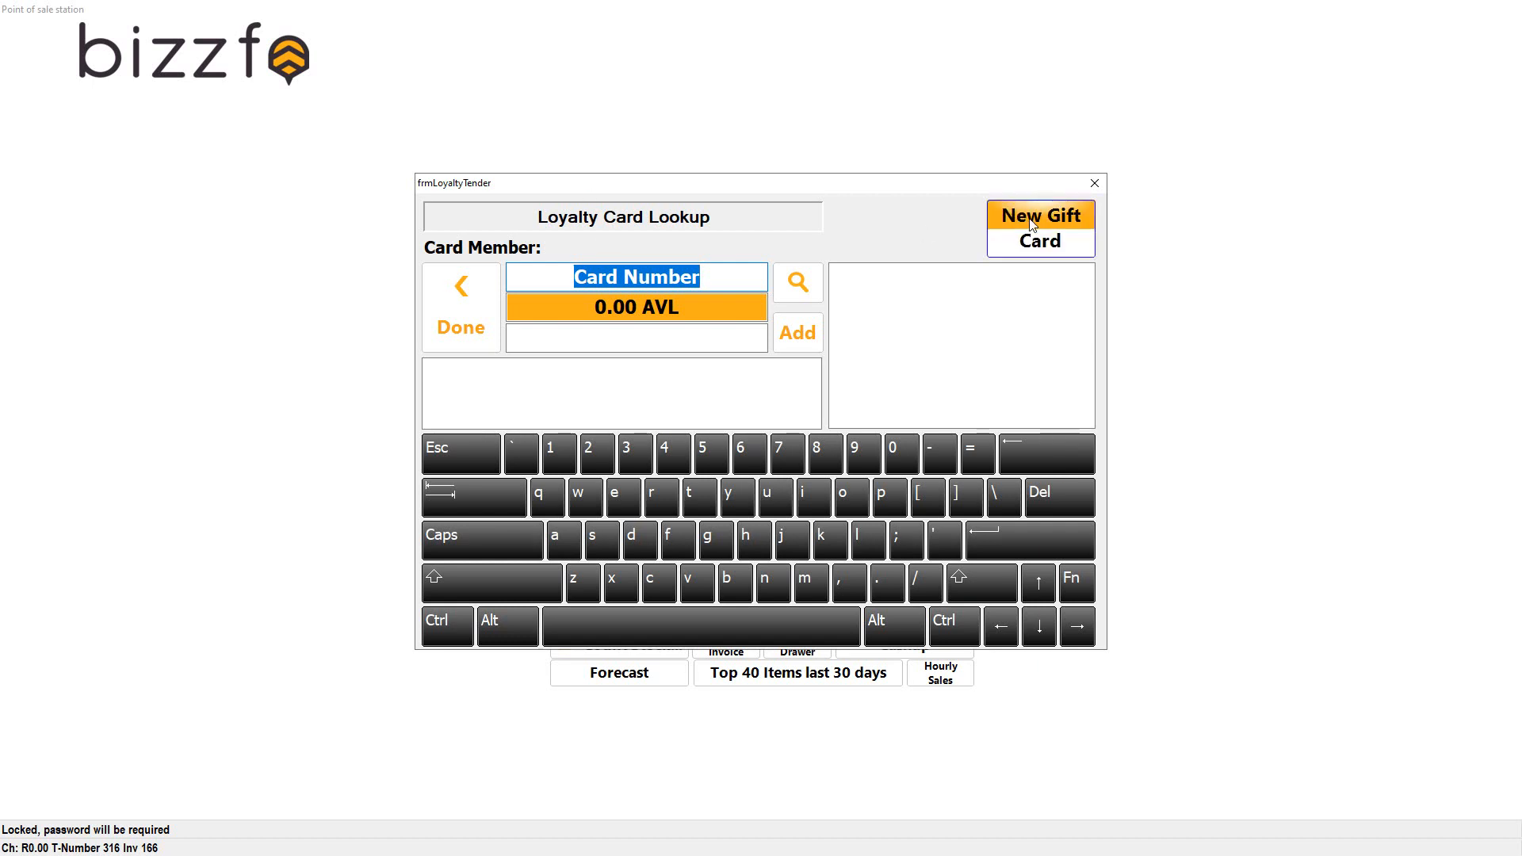
{"action": "mouse_move", "coordinate": [1093, 183]}
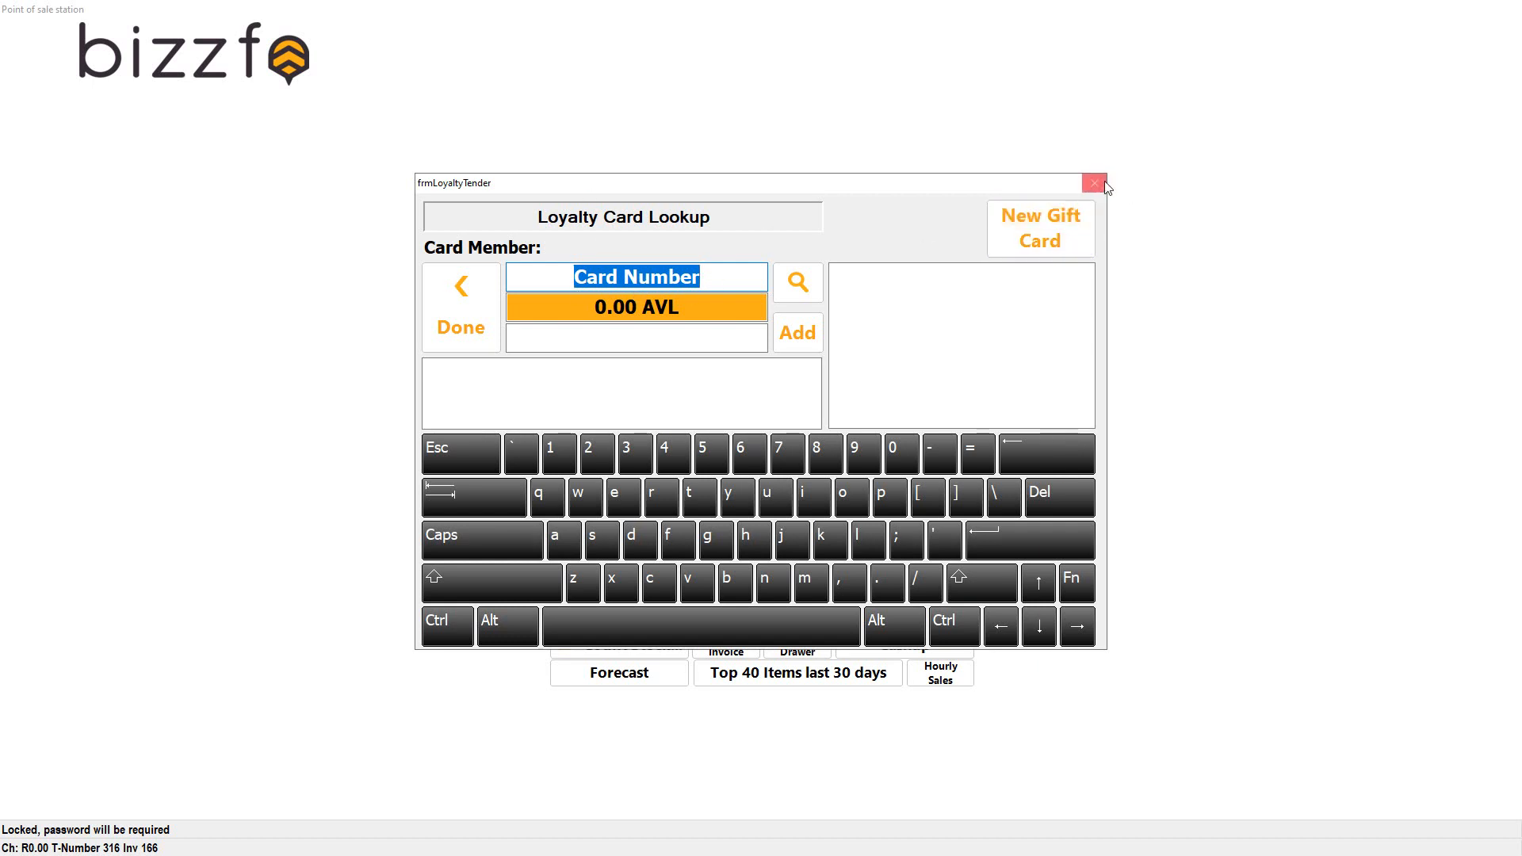
{"action": "left_click", "coordinate": [1094, 184]}
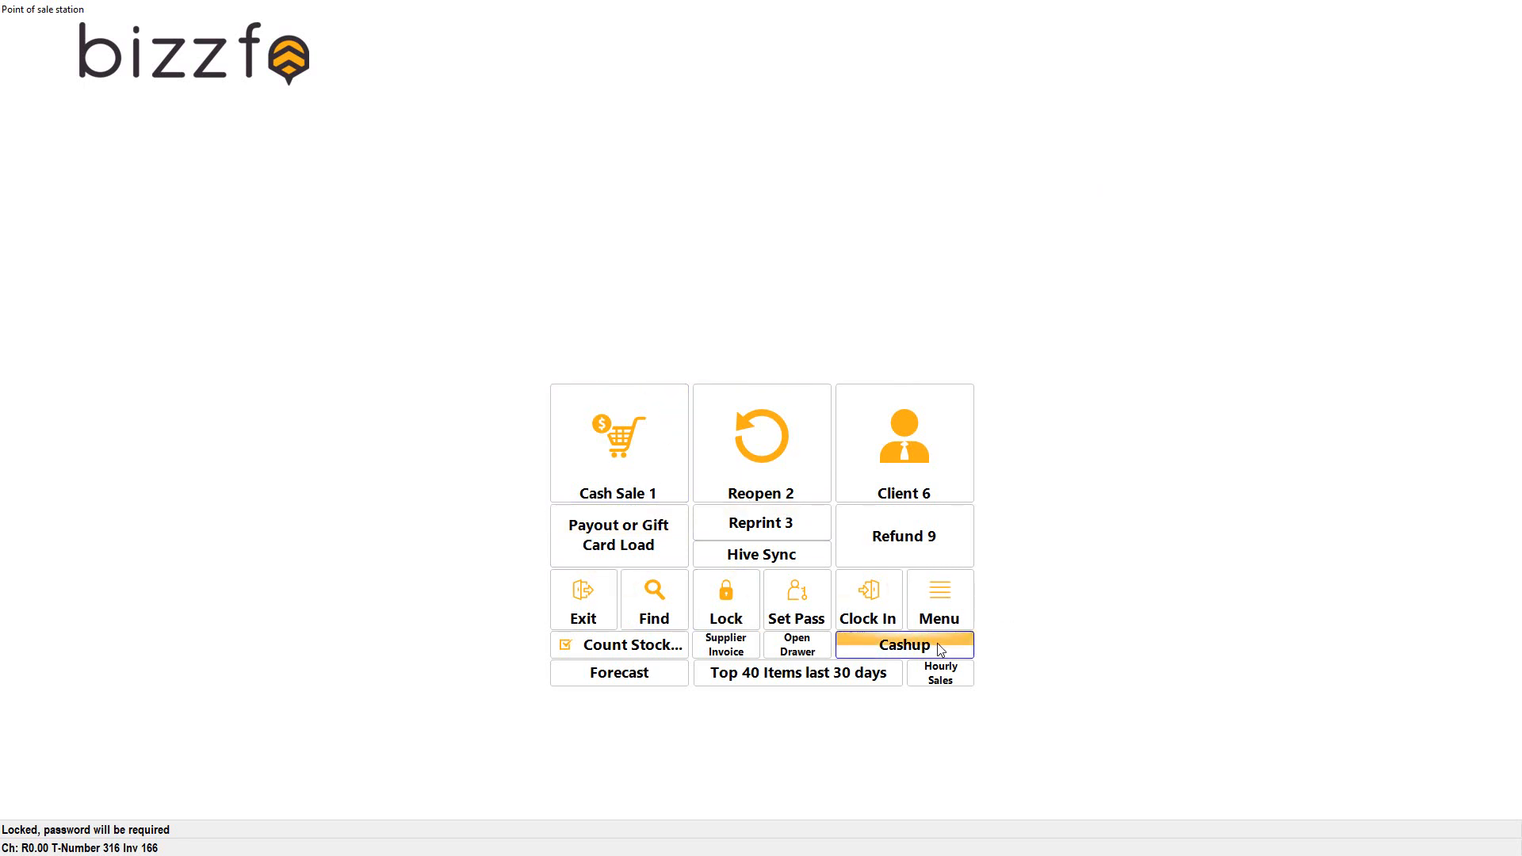
Start the drawer cashup and review the 25.00 Voucher total and 21.00 voucher purchase bank payment
{"action": "left_click", "coordinate": [902, 644]}
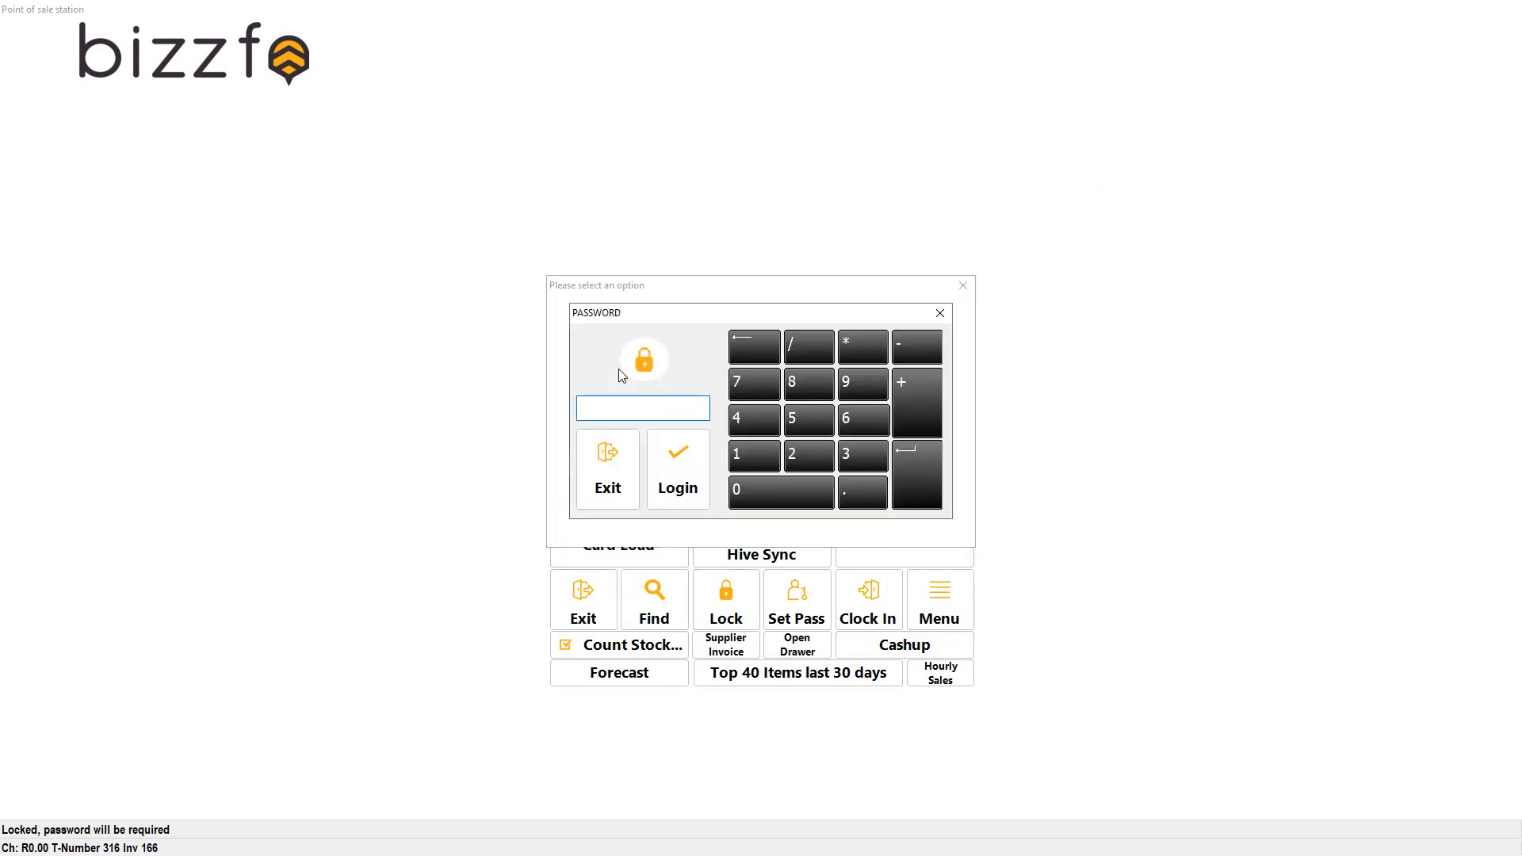
{"action": "left_click", "coordinate": [677, 470]}
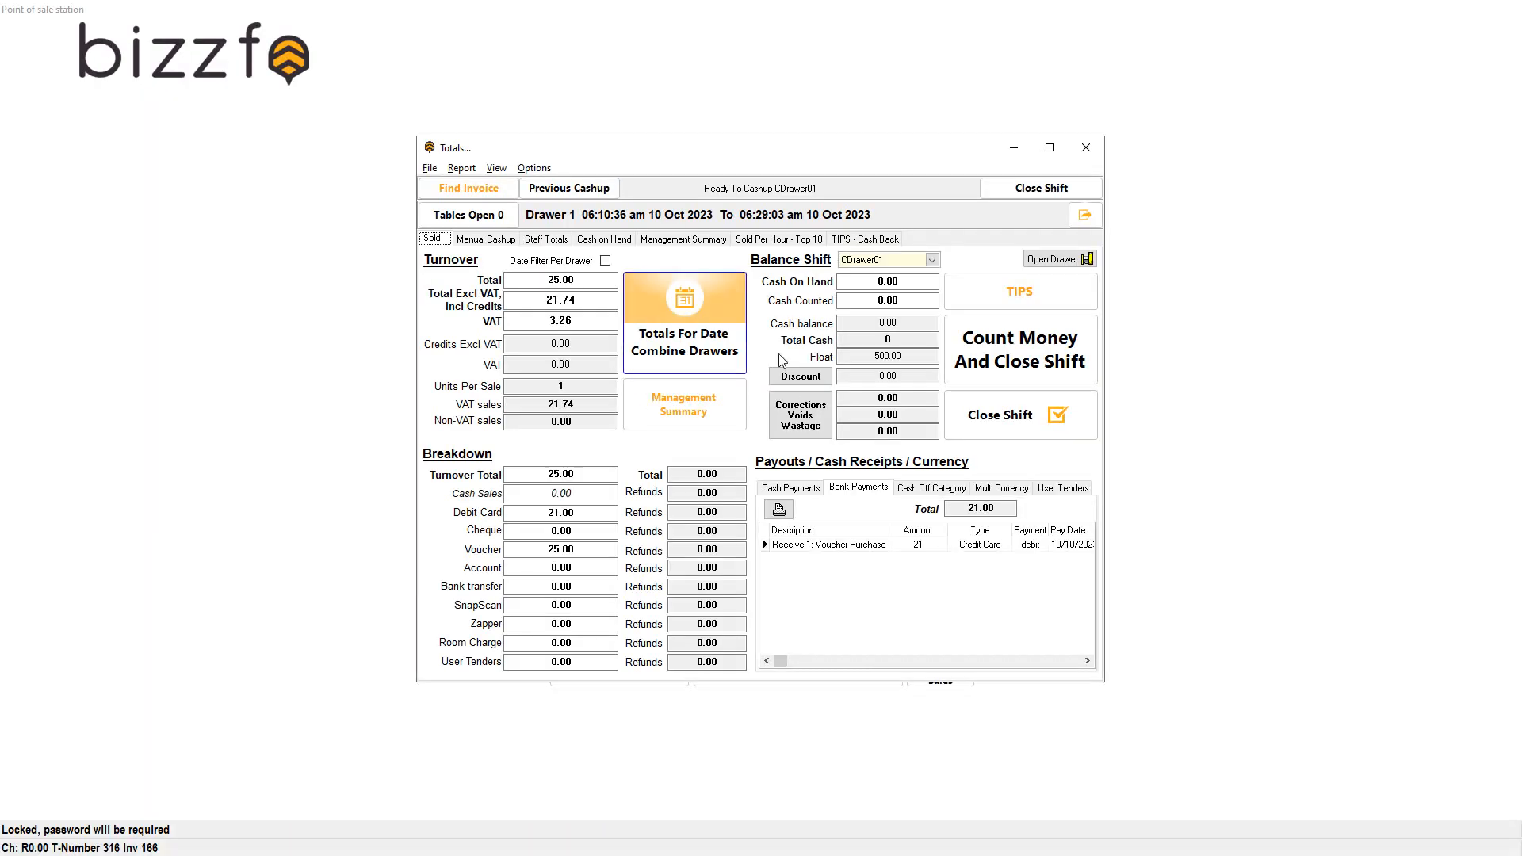
{"action": "mouse_move", "coordinate": [829, 356]}
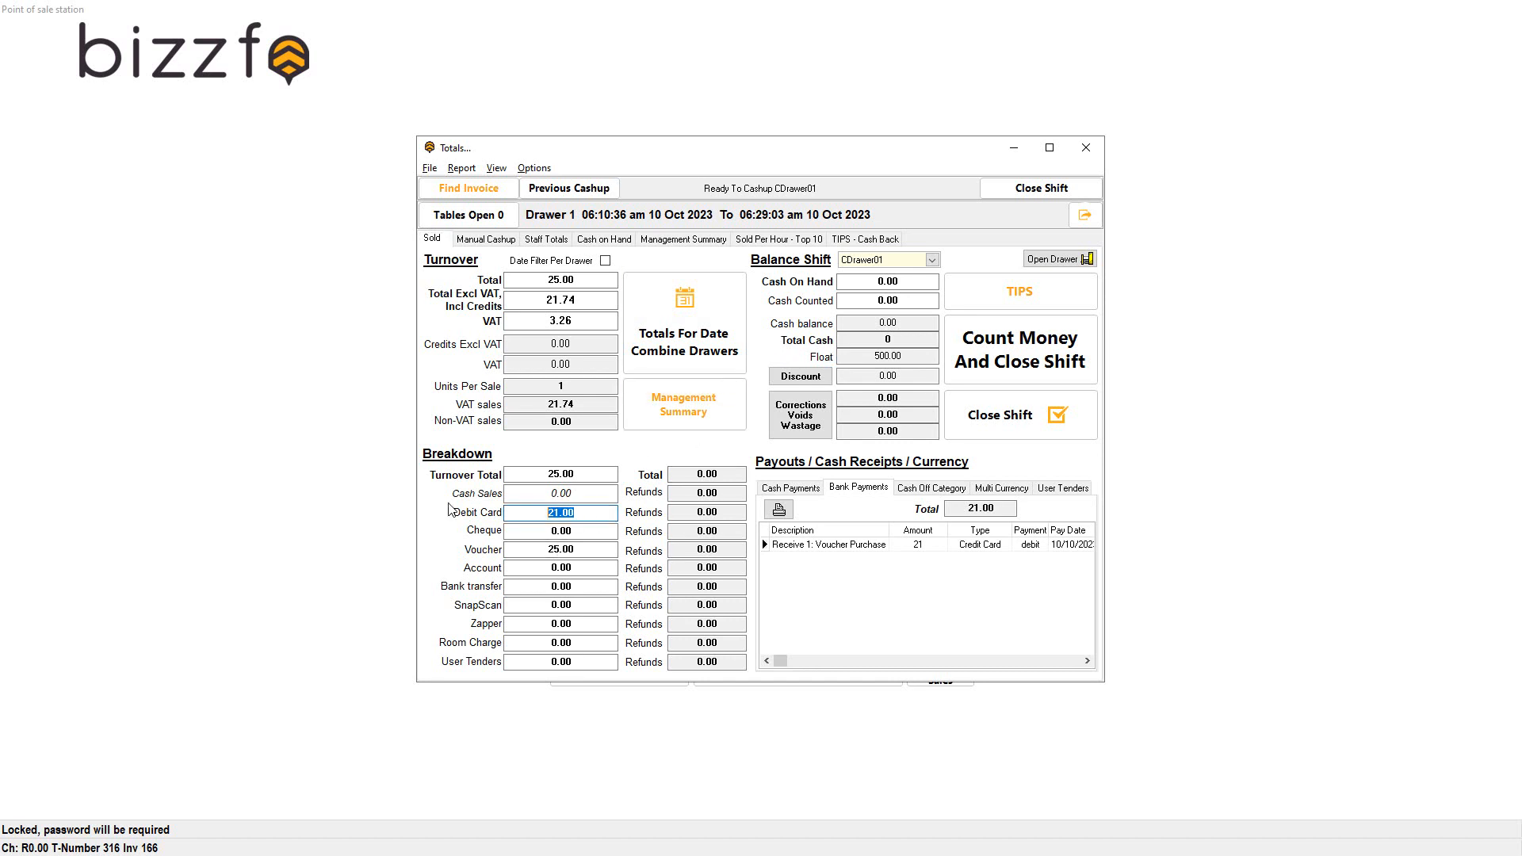
{"action": "mouse_move", "coordinate": [594, 525]}
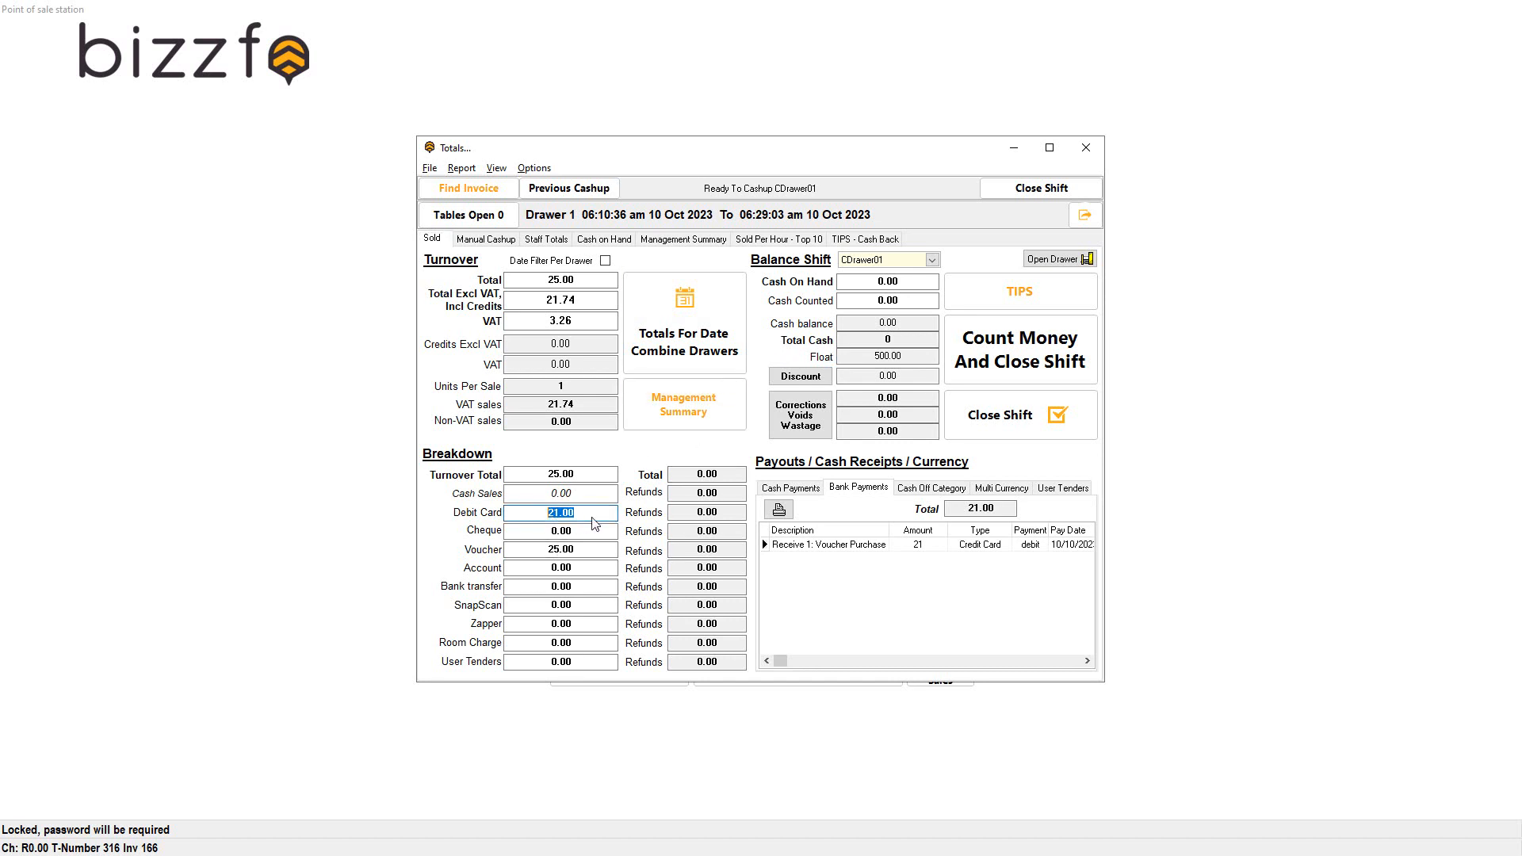
{"action": "mouse_move", "coordinate": [502, 518]}
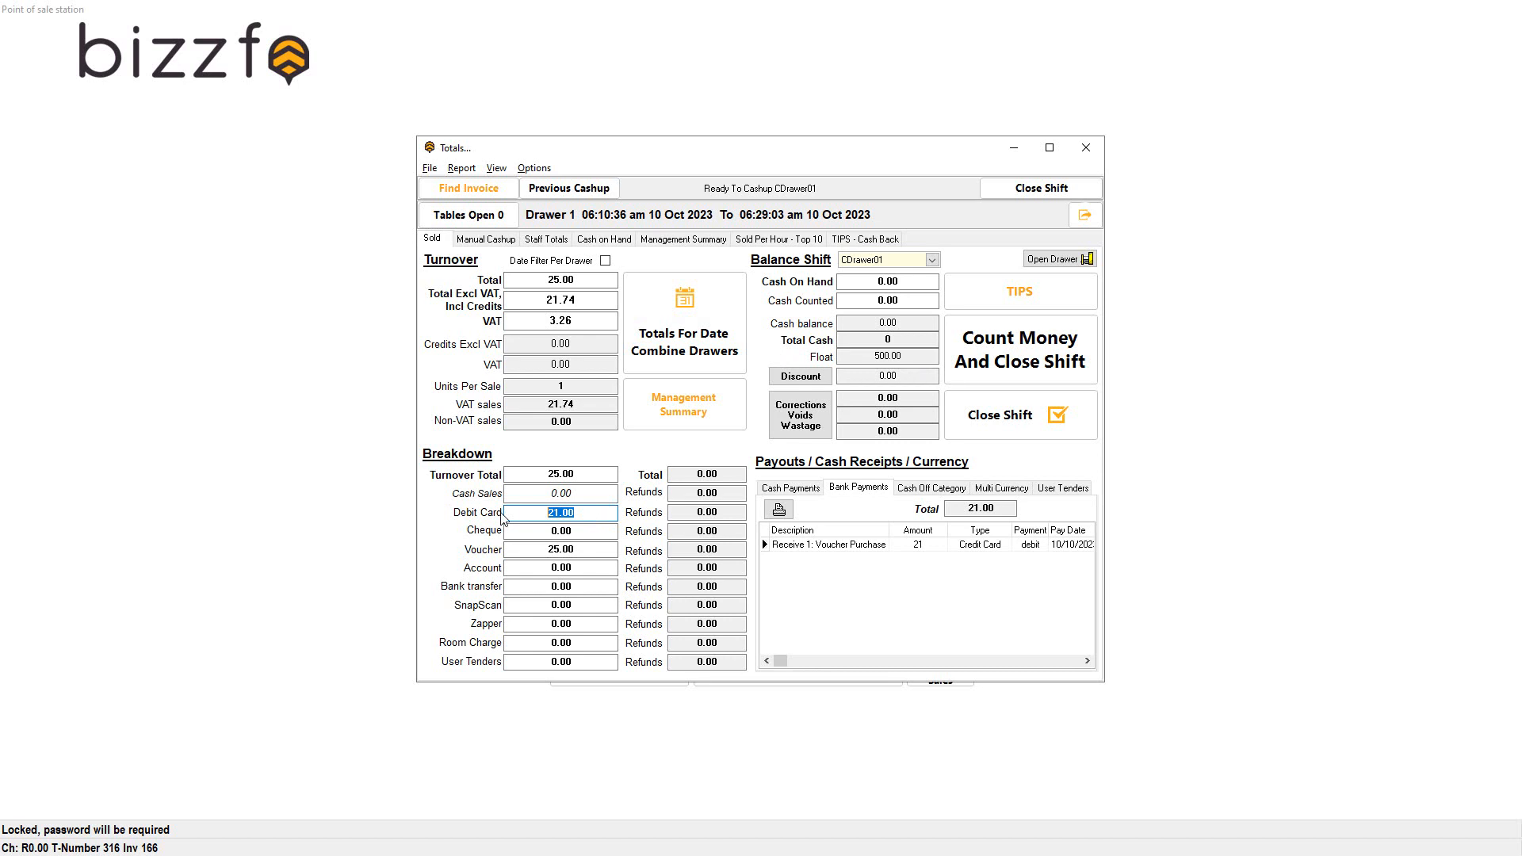
{"action": "left_click", "coordinate": [560, 550]}
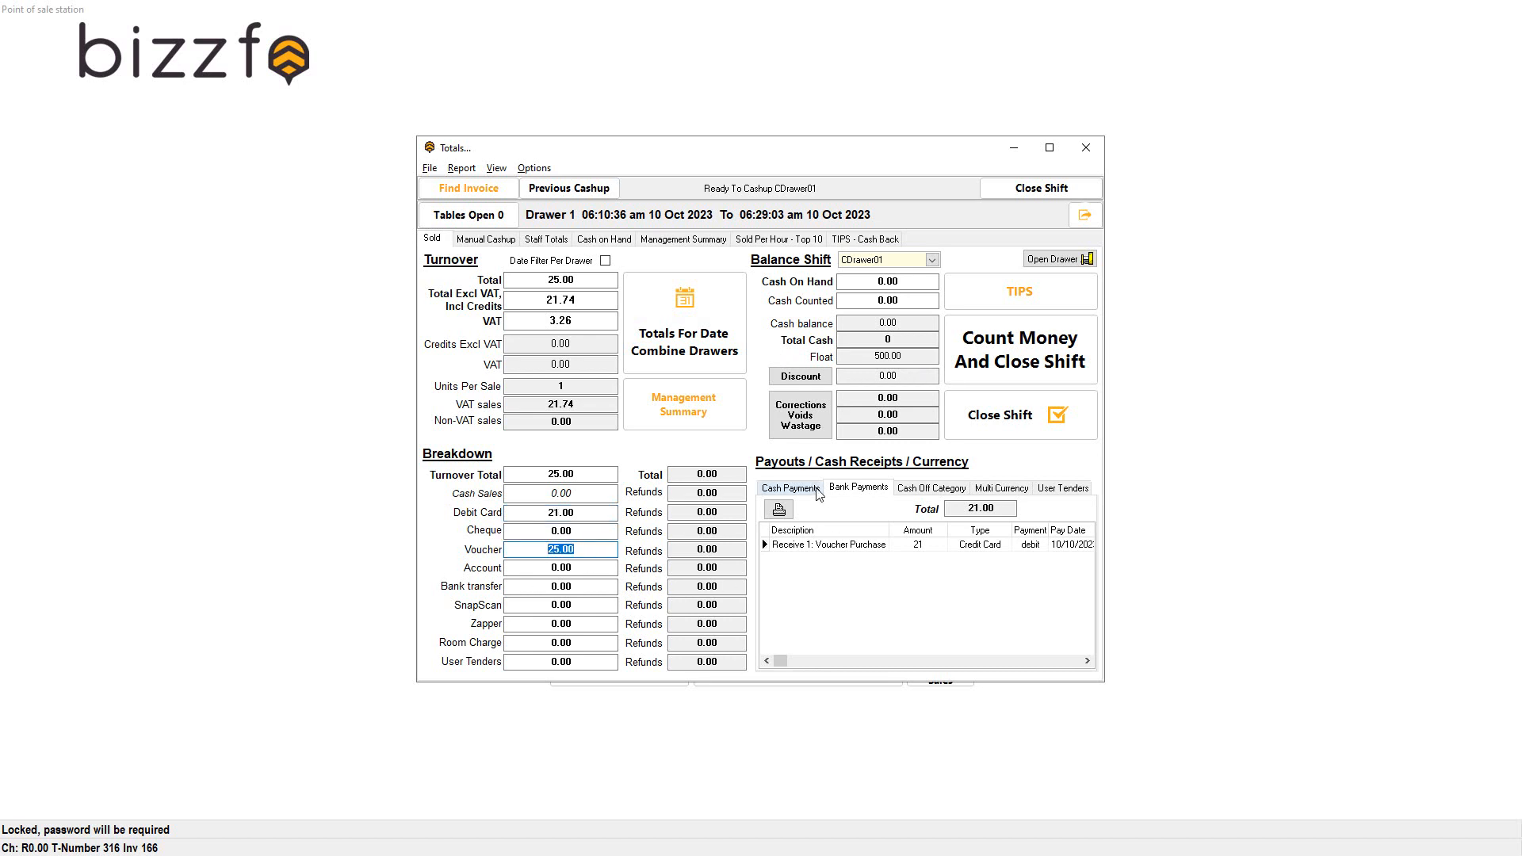
{"action": "left_click", "coordinate": [827, 544]}
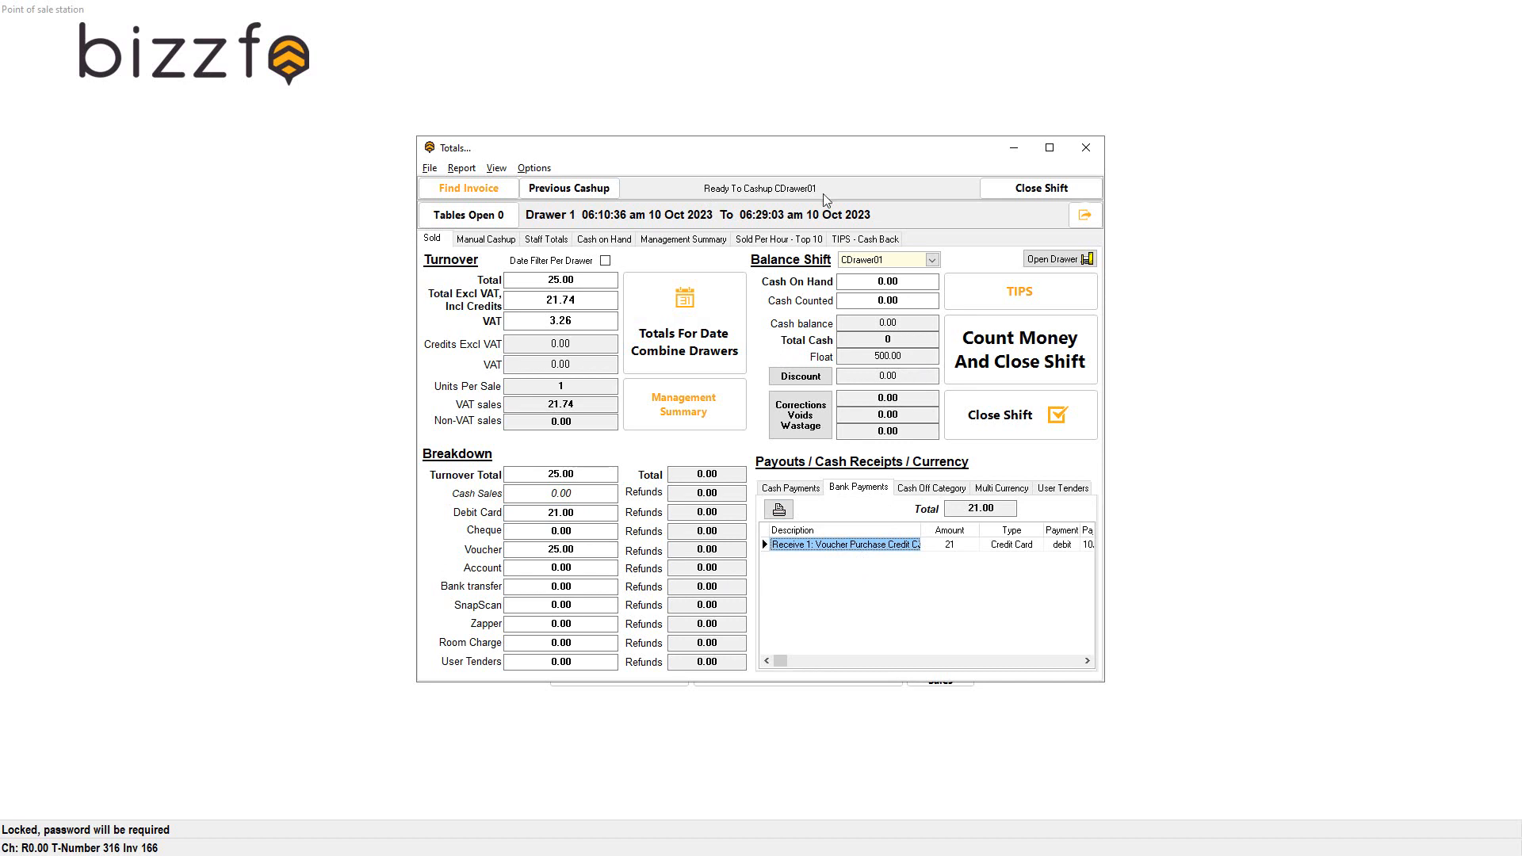
{"action": "mouse_move", "coordinate": [882, 559]}
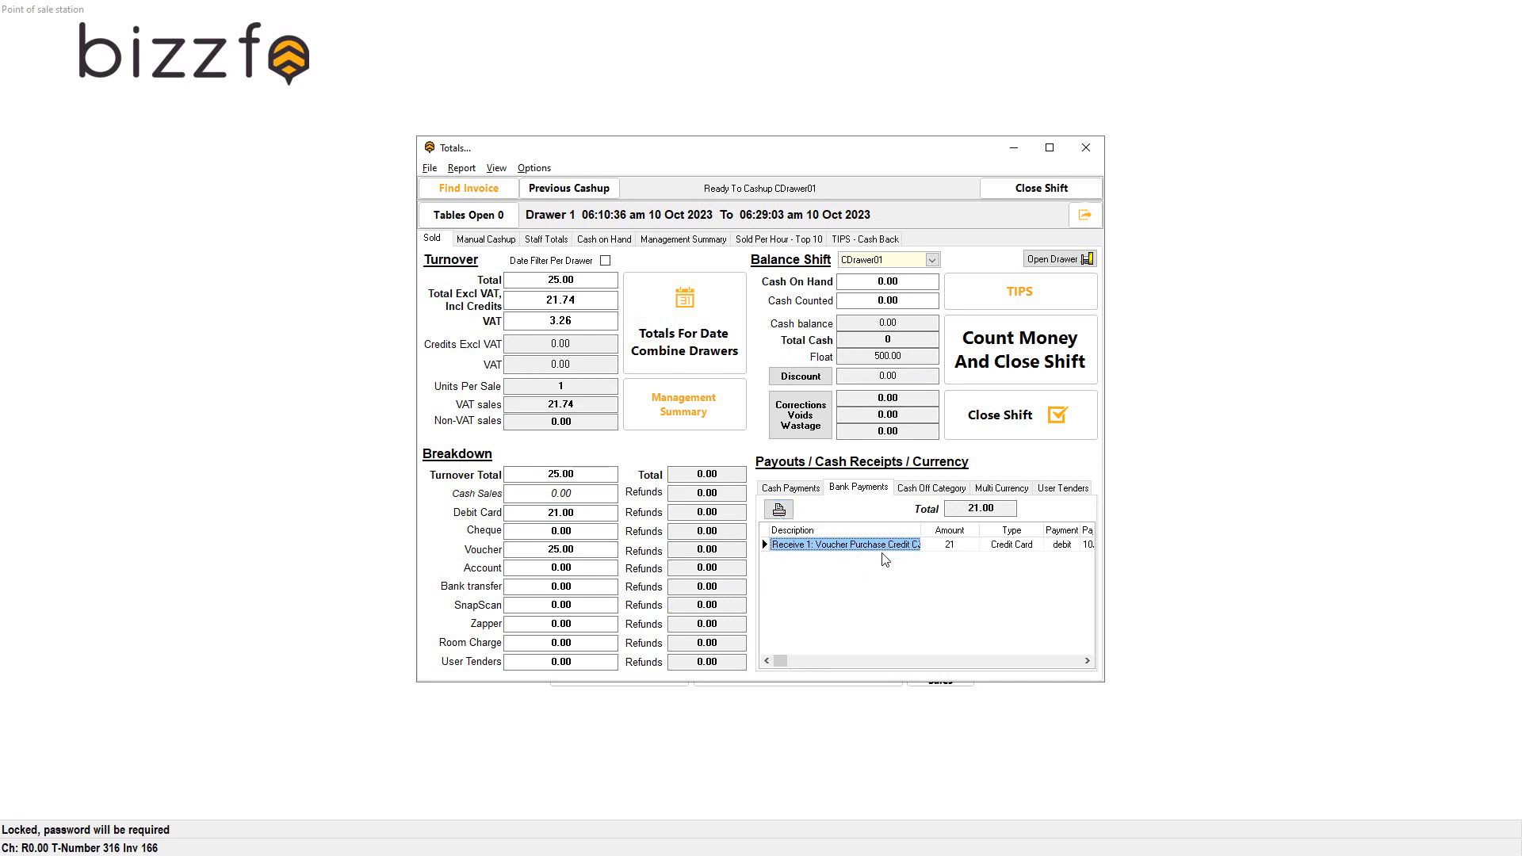
{"action": "mouse_move", "coordinate": [910, 561]}
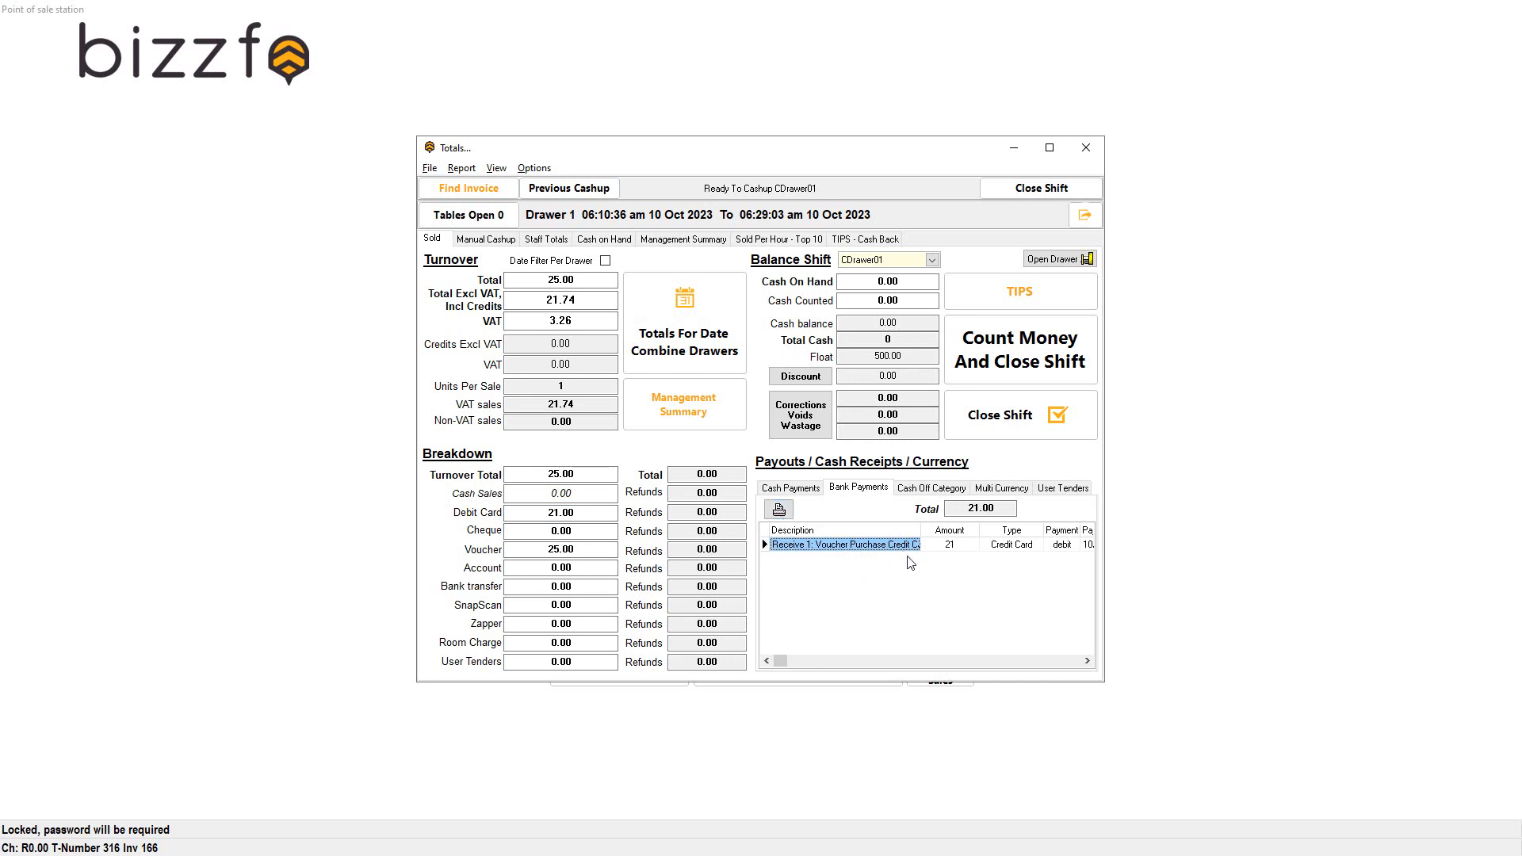
{"action": "mouse_move", "coordinate": [1028, 373]}
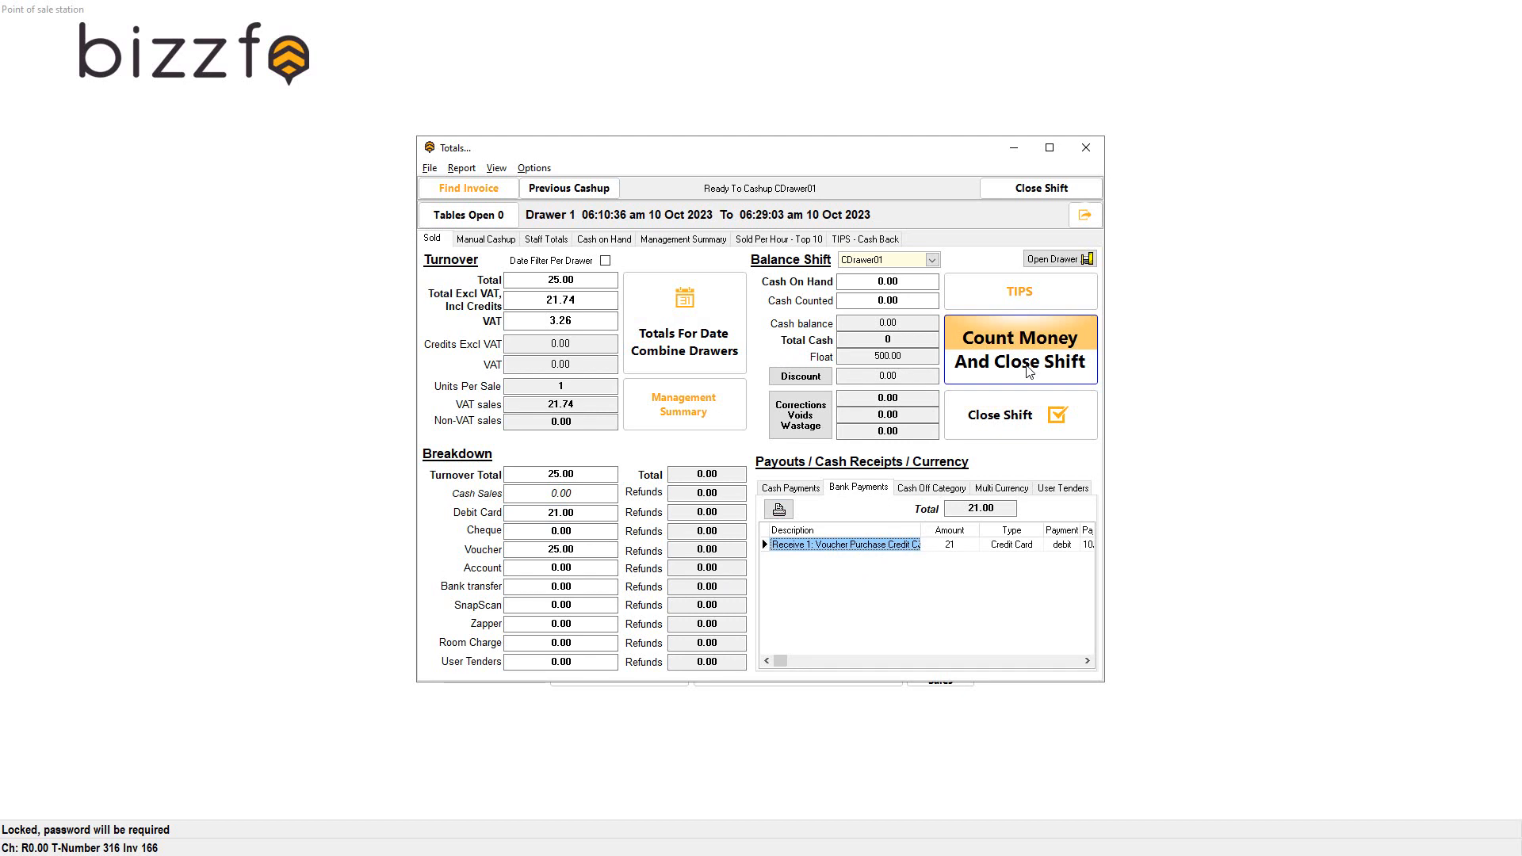
Count money to close the shift, entering 25 counted for the Voucher row
{"action": "left_click", "coordinate": [1019, 347]}
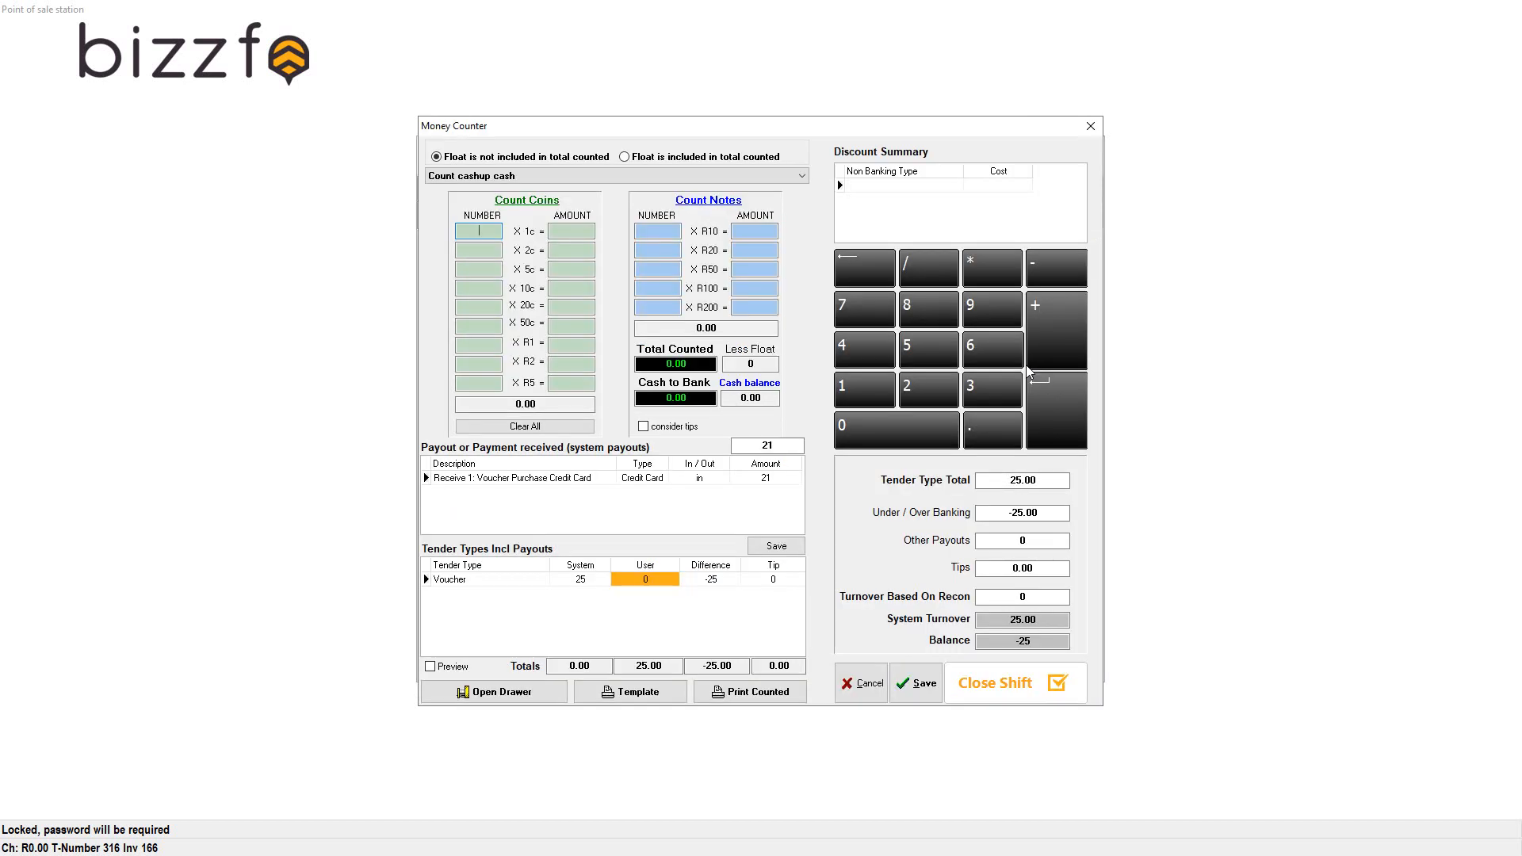
{"action": "left_click", "coordinate": [520, 477]}
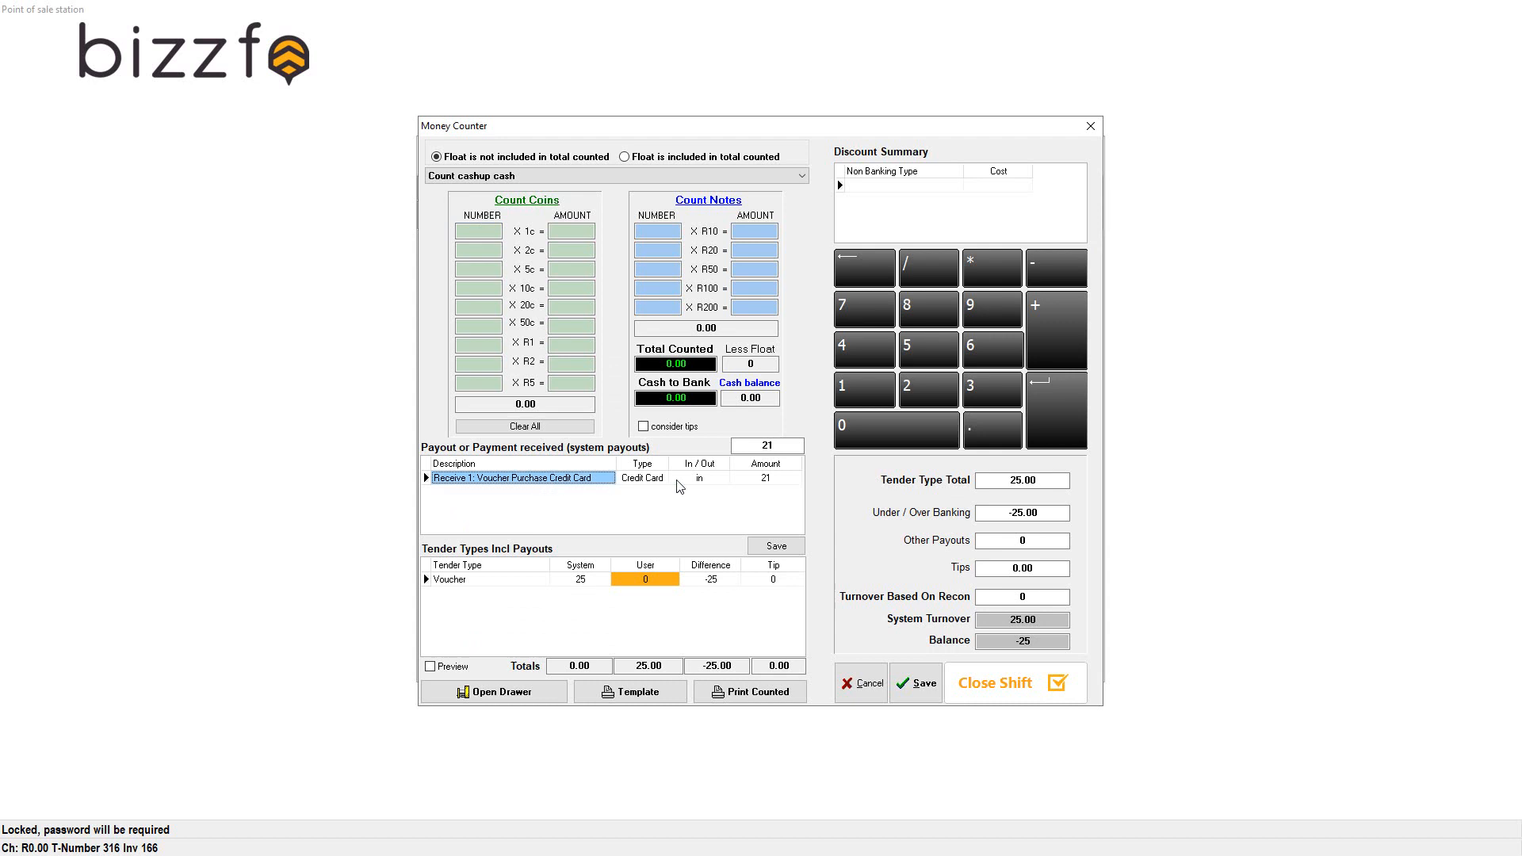
{"action": "left_click", "coordinate": [766, 477]}
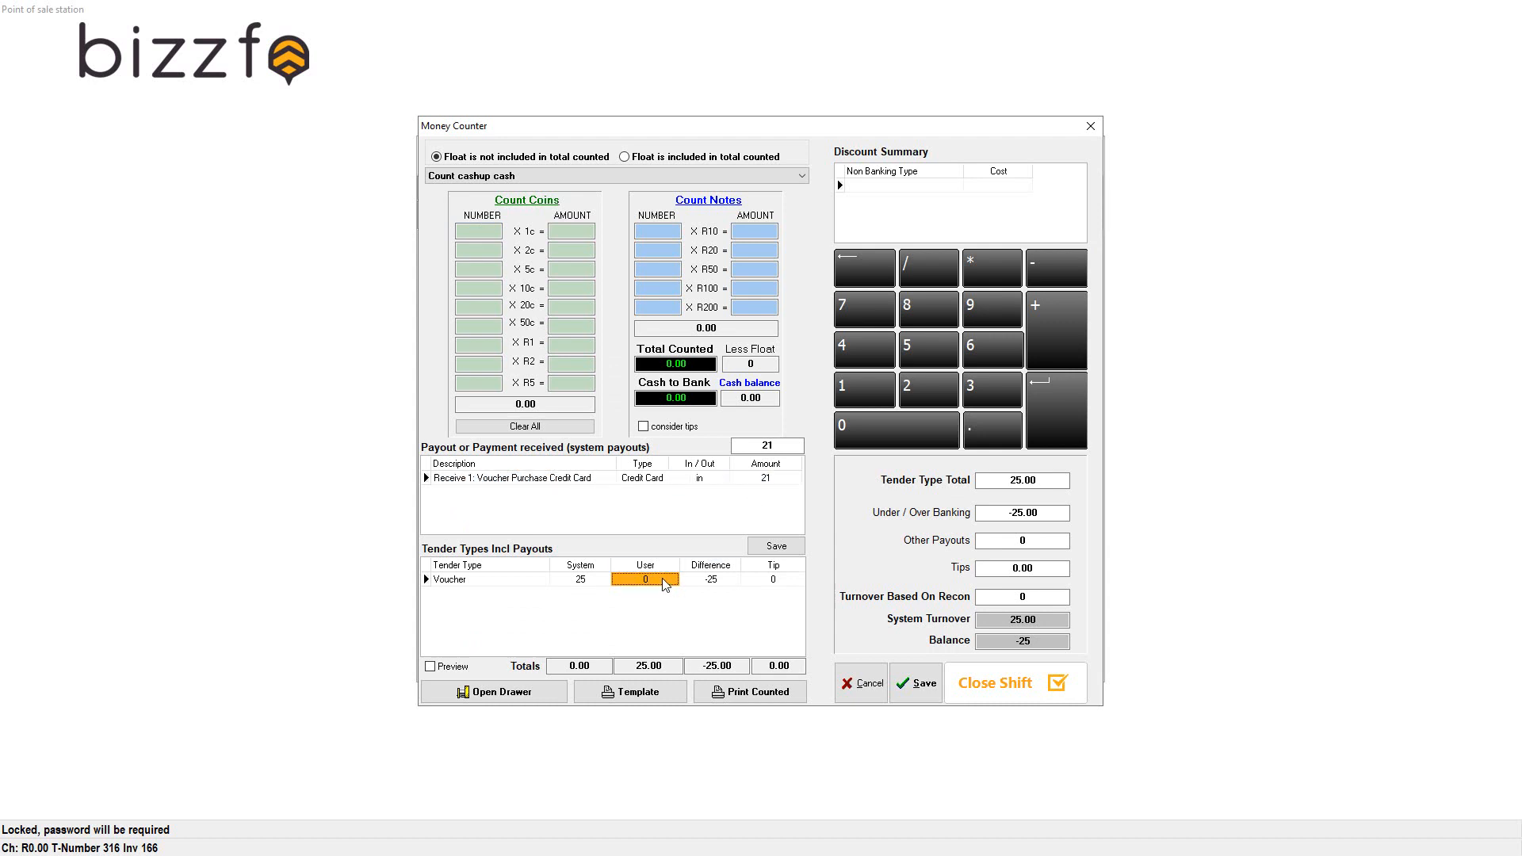
{"action": "type", "text": "25"}
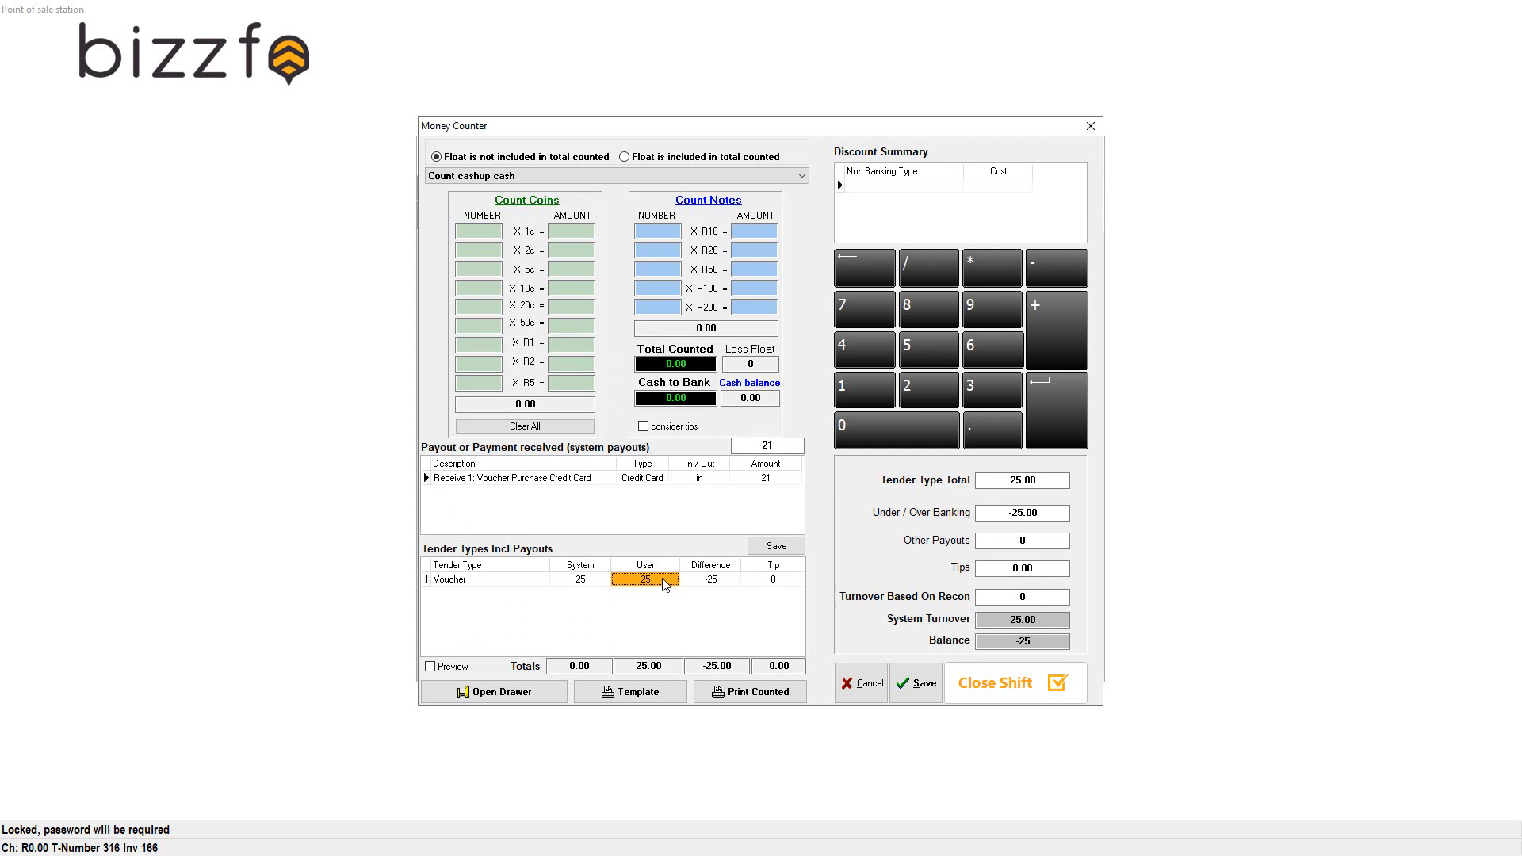
{"action": "left_click", "coordinate": [775, 544]}
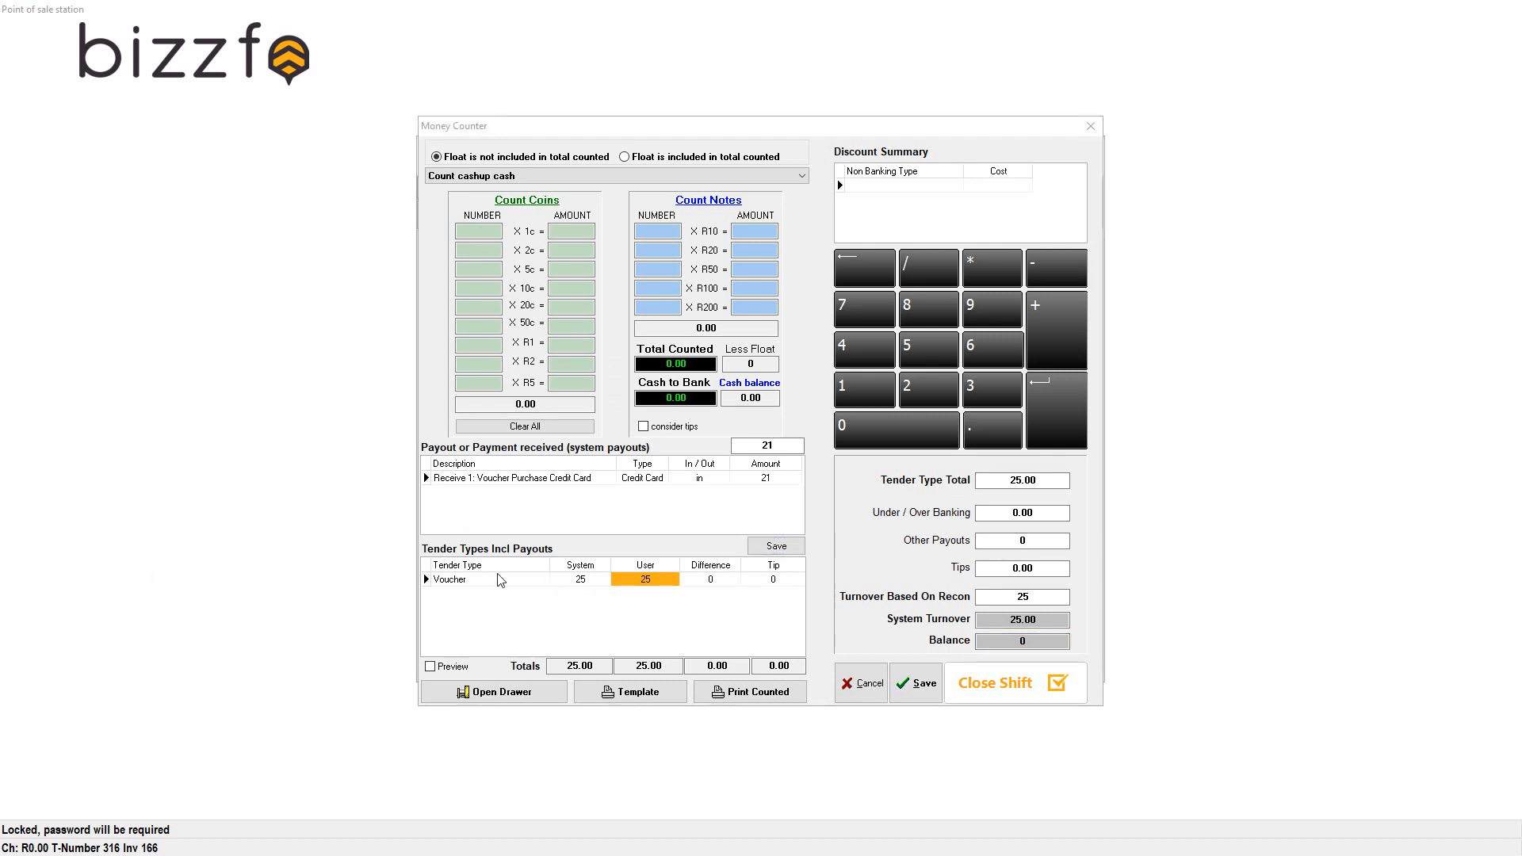
Review the balanced Voucher line and the payout's Credit Card type
{"action": "left_click", "coordinate": [476, 578]}
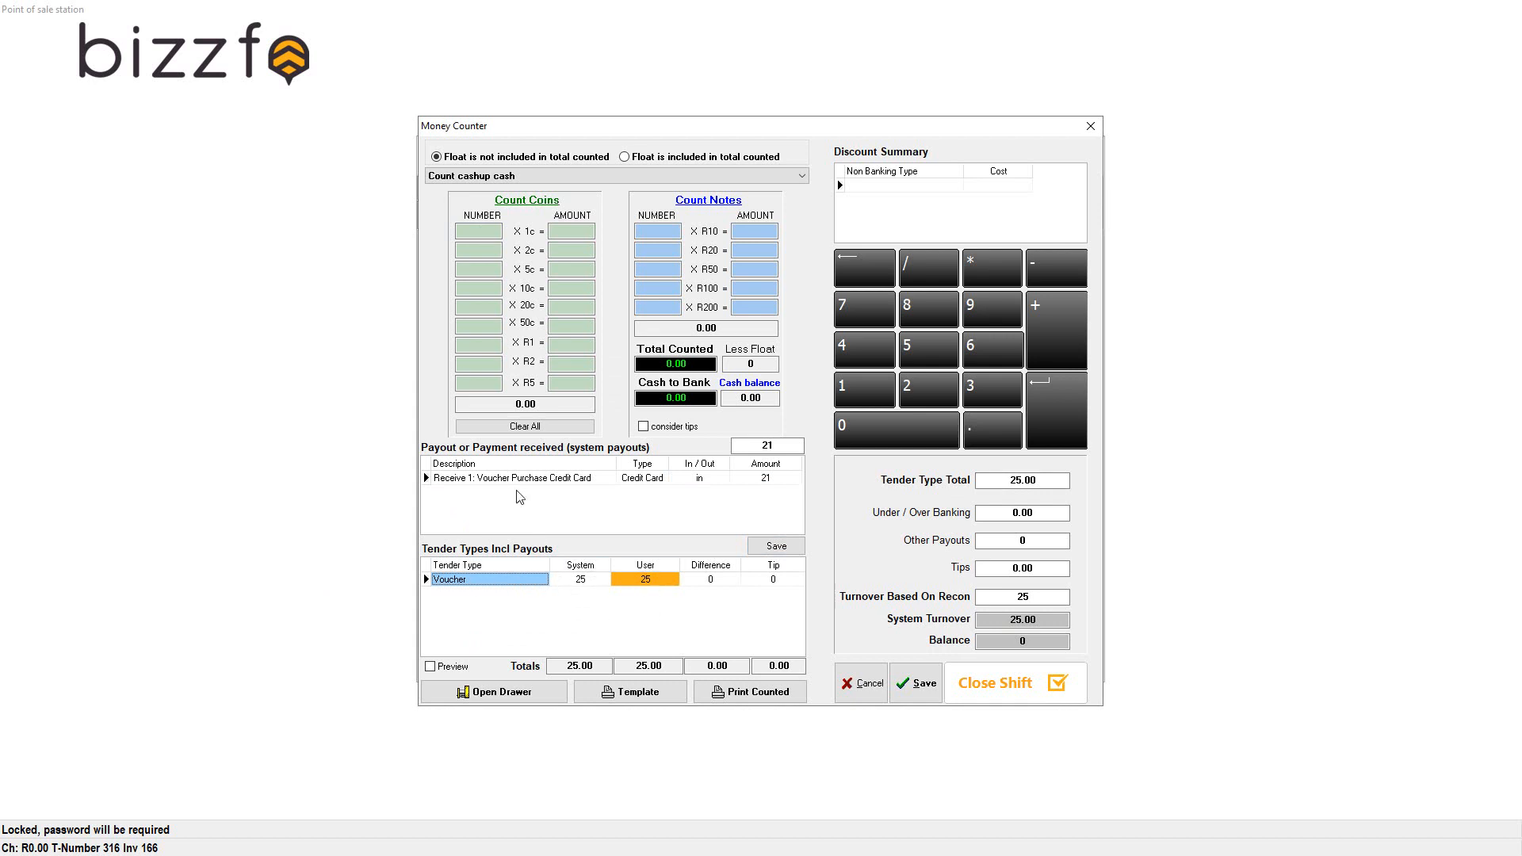
{"action": "left_click", "coordinate": [642, 477]}
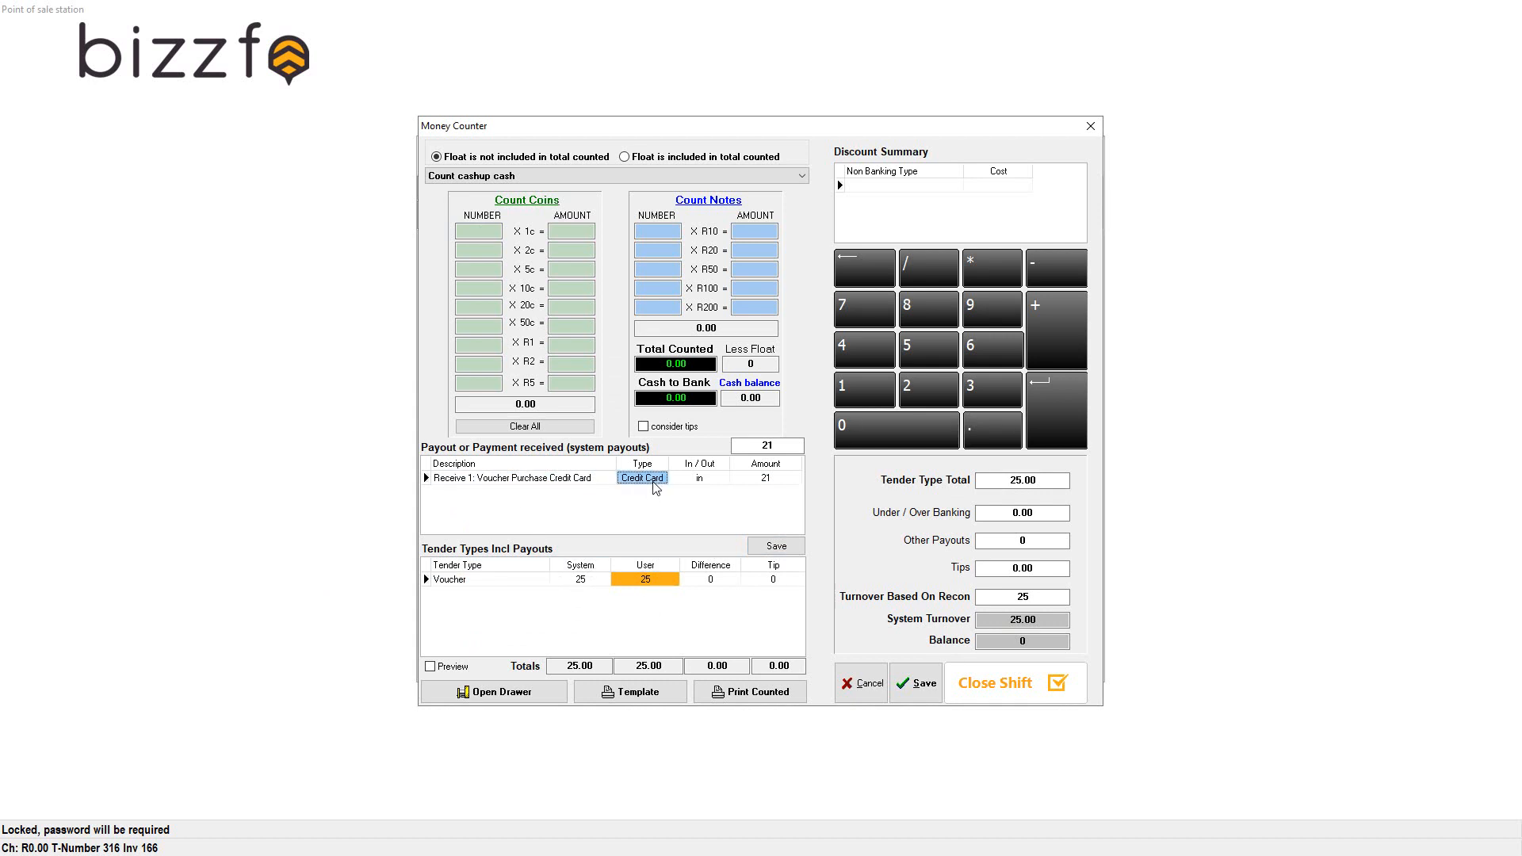
{"action": "mouse_move", "coordinate": [612, 533]}
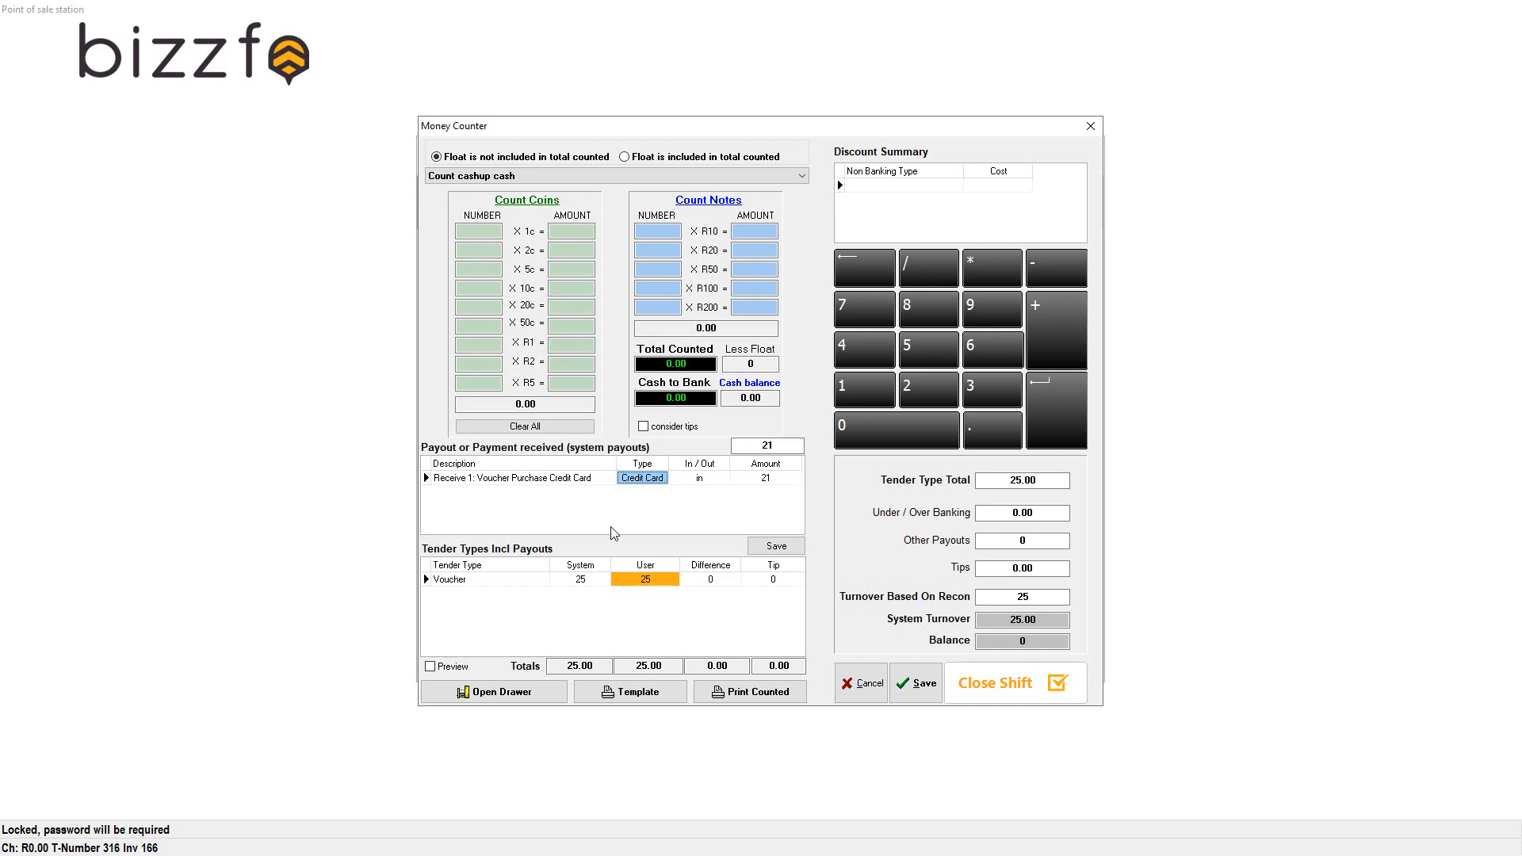
{"action": "mouse_move", "coordinate": [534, 497]}
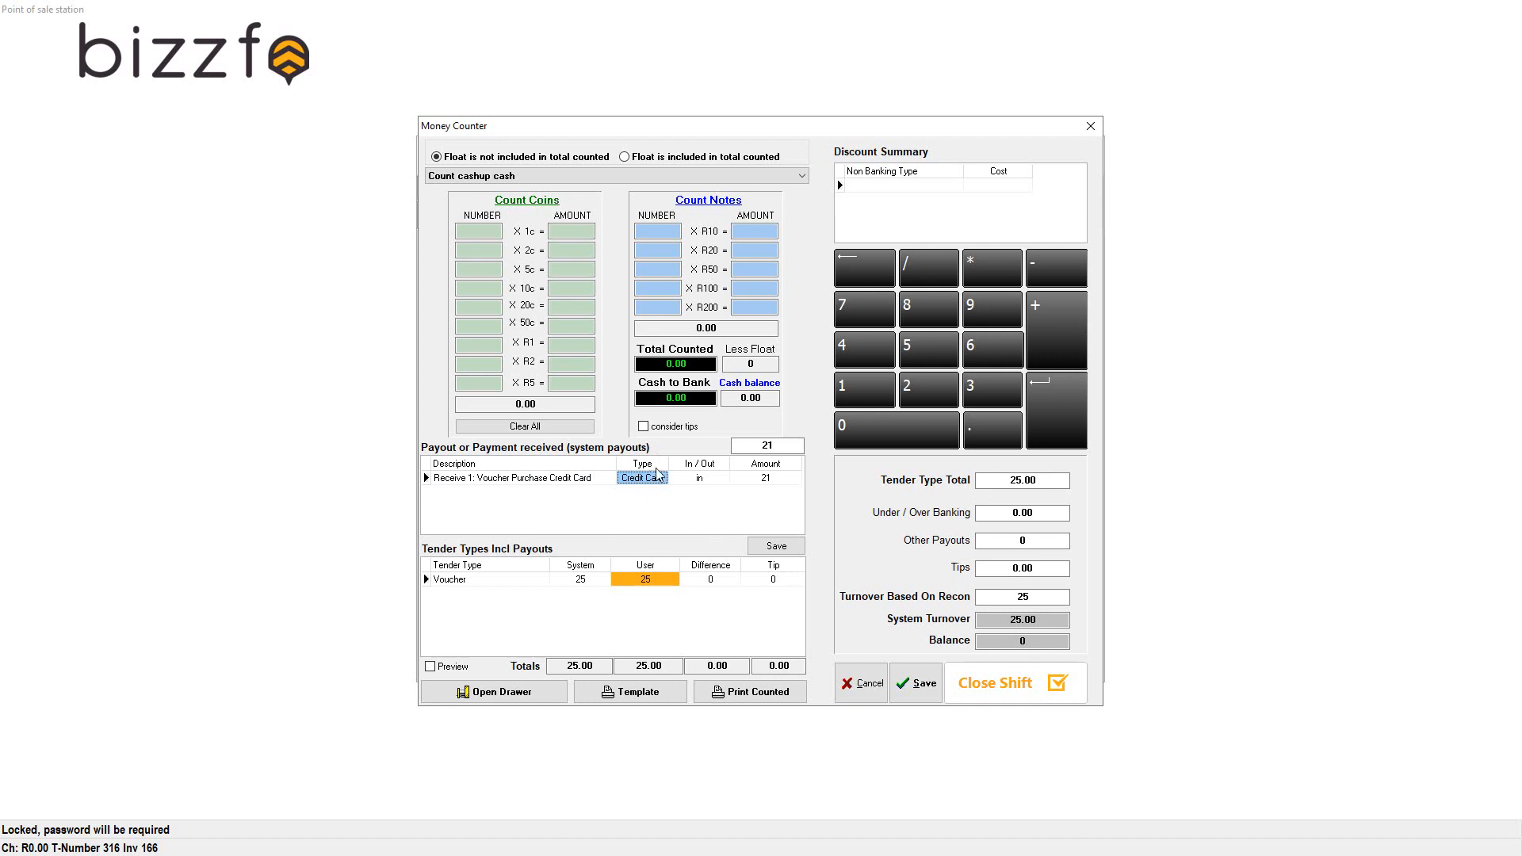
{"action": "left_click", "coordinate": [578, 579]}
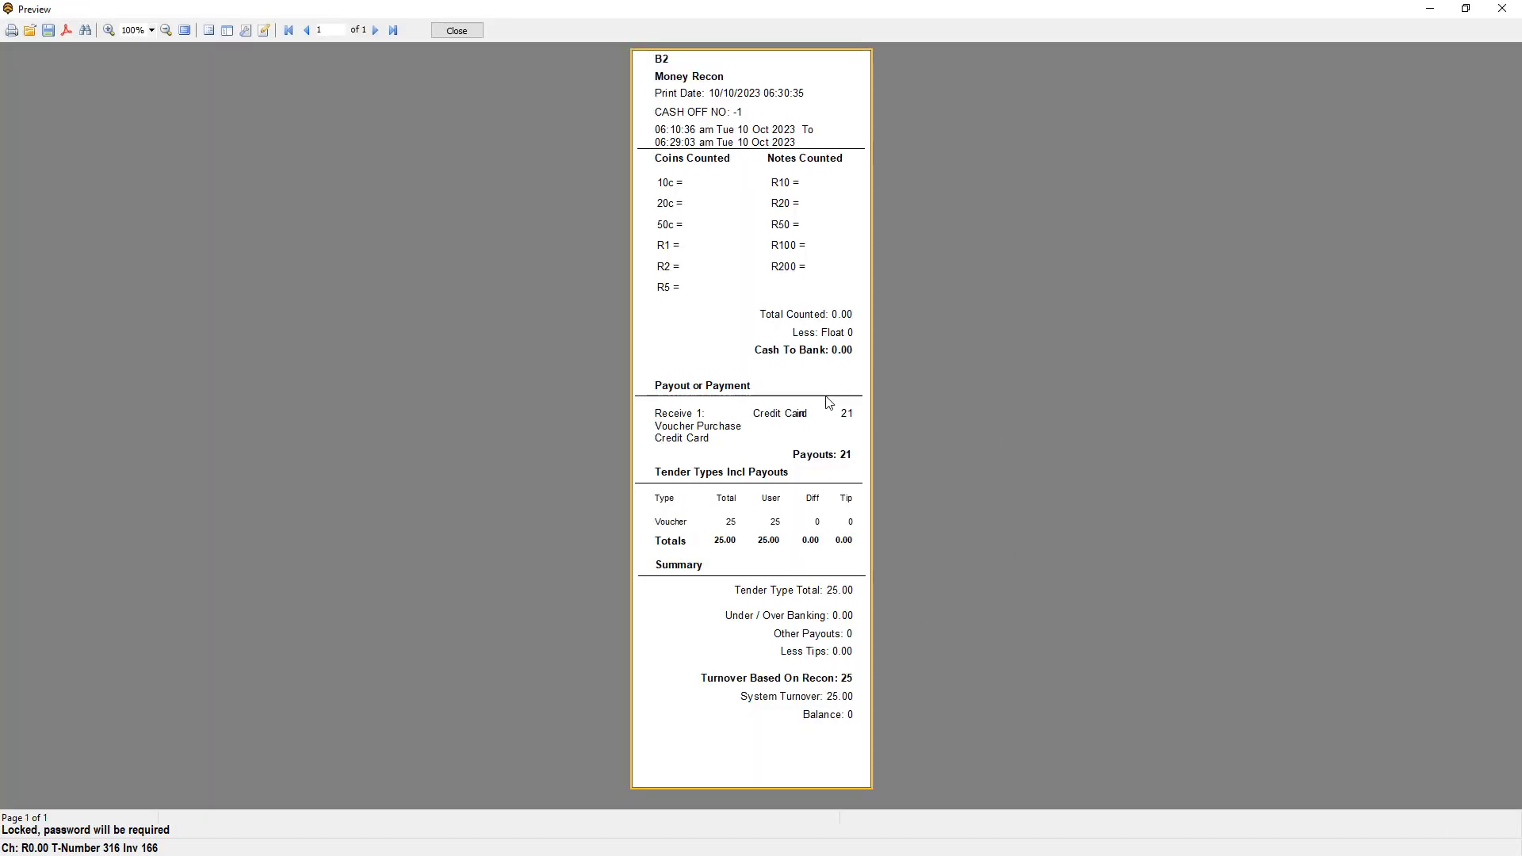
{"action": "mouse_move", "coordinate": [713, 420]}
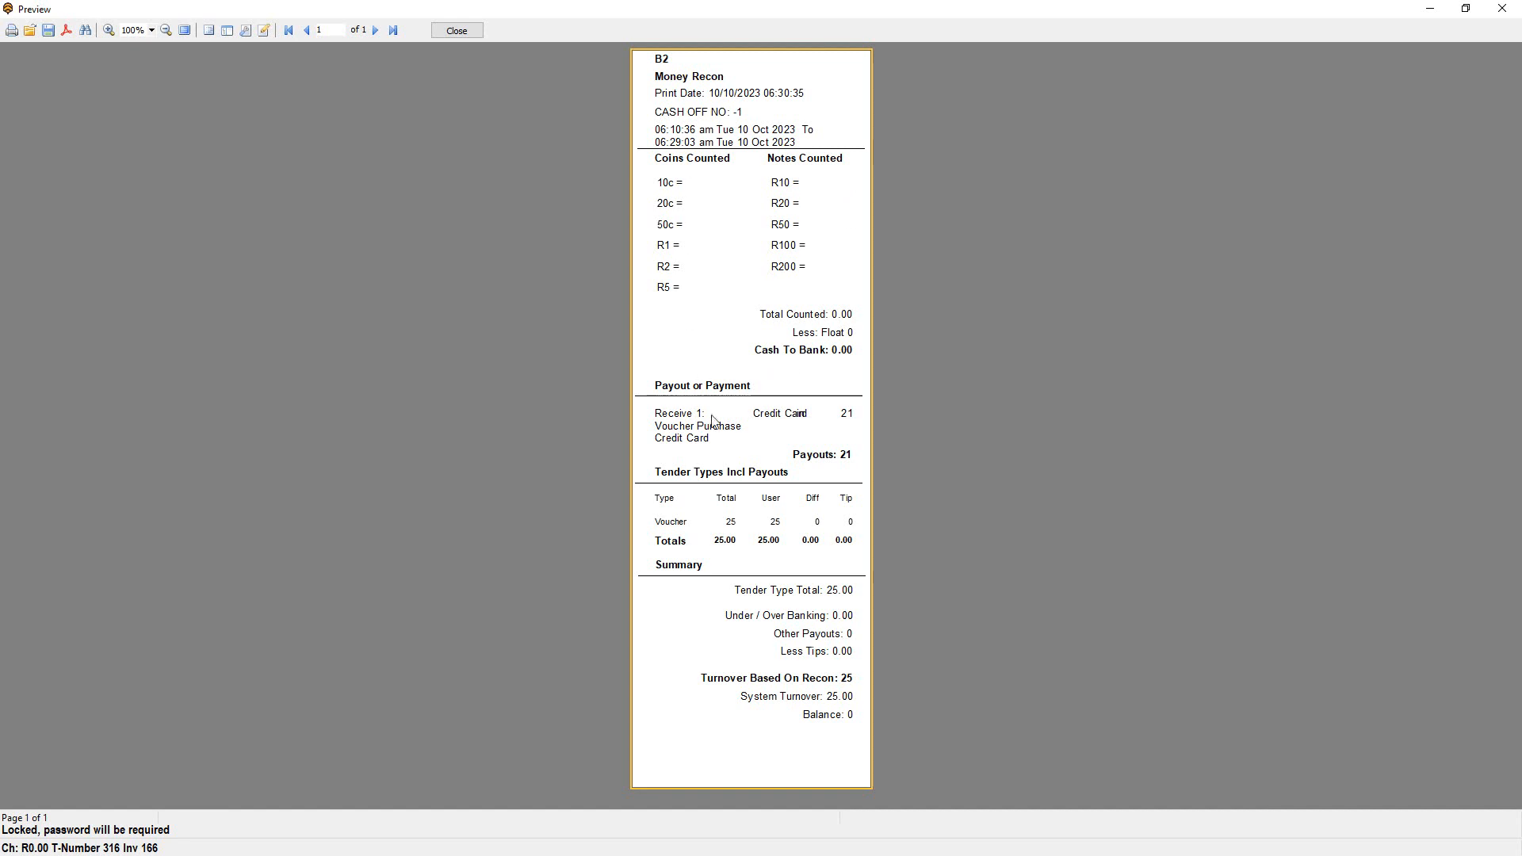
{"action": "mouse_move", "coordinate": [686, 439]}
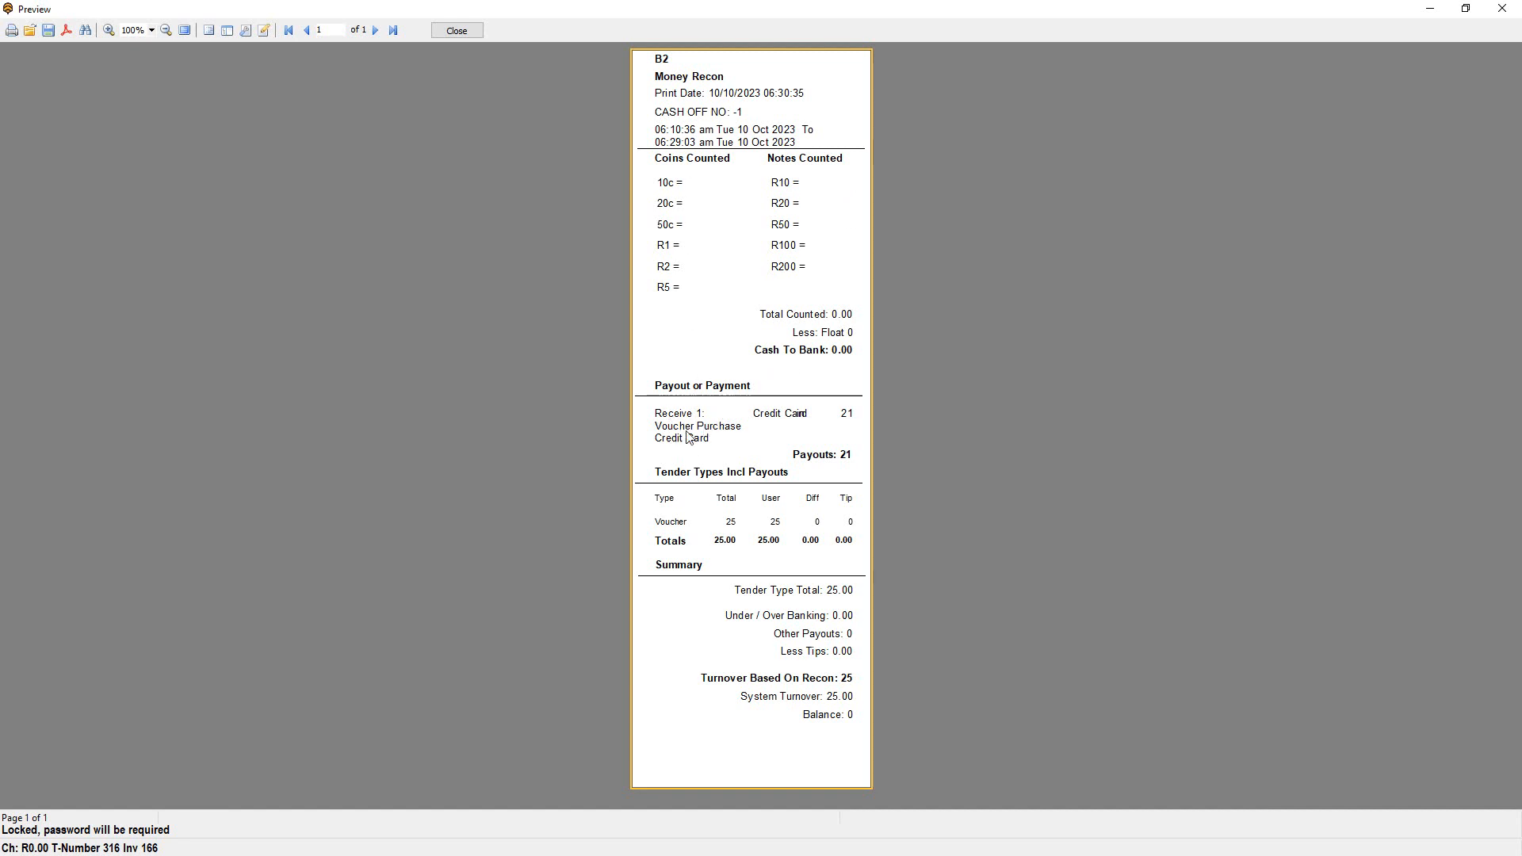
{"action": "mouse_move", "coordinate": [869, 449]}
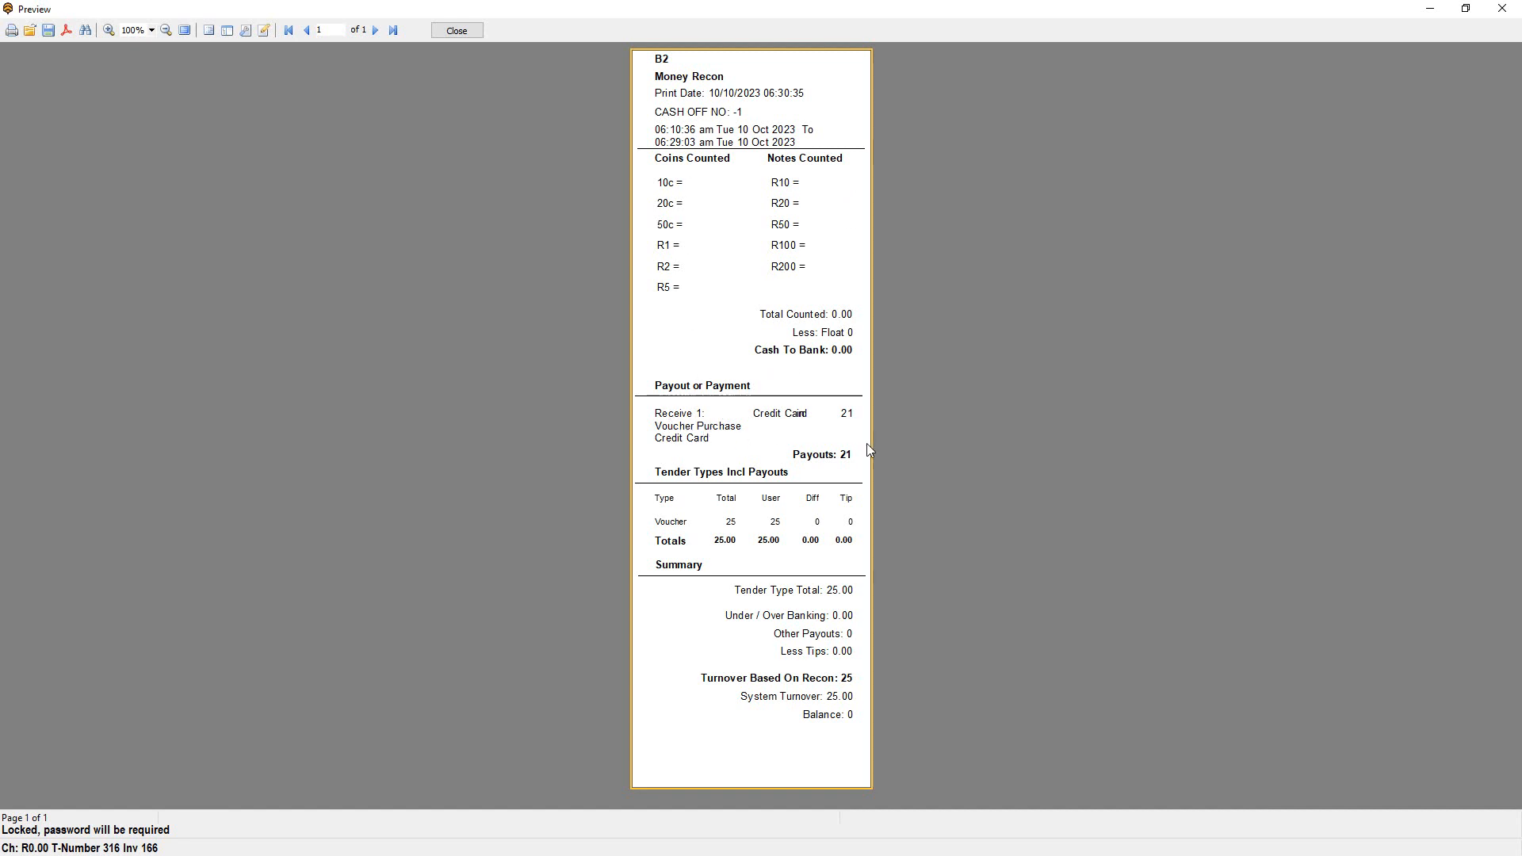
{"action": "mouse_move", "coordinate": [813, 461]}
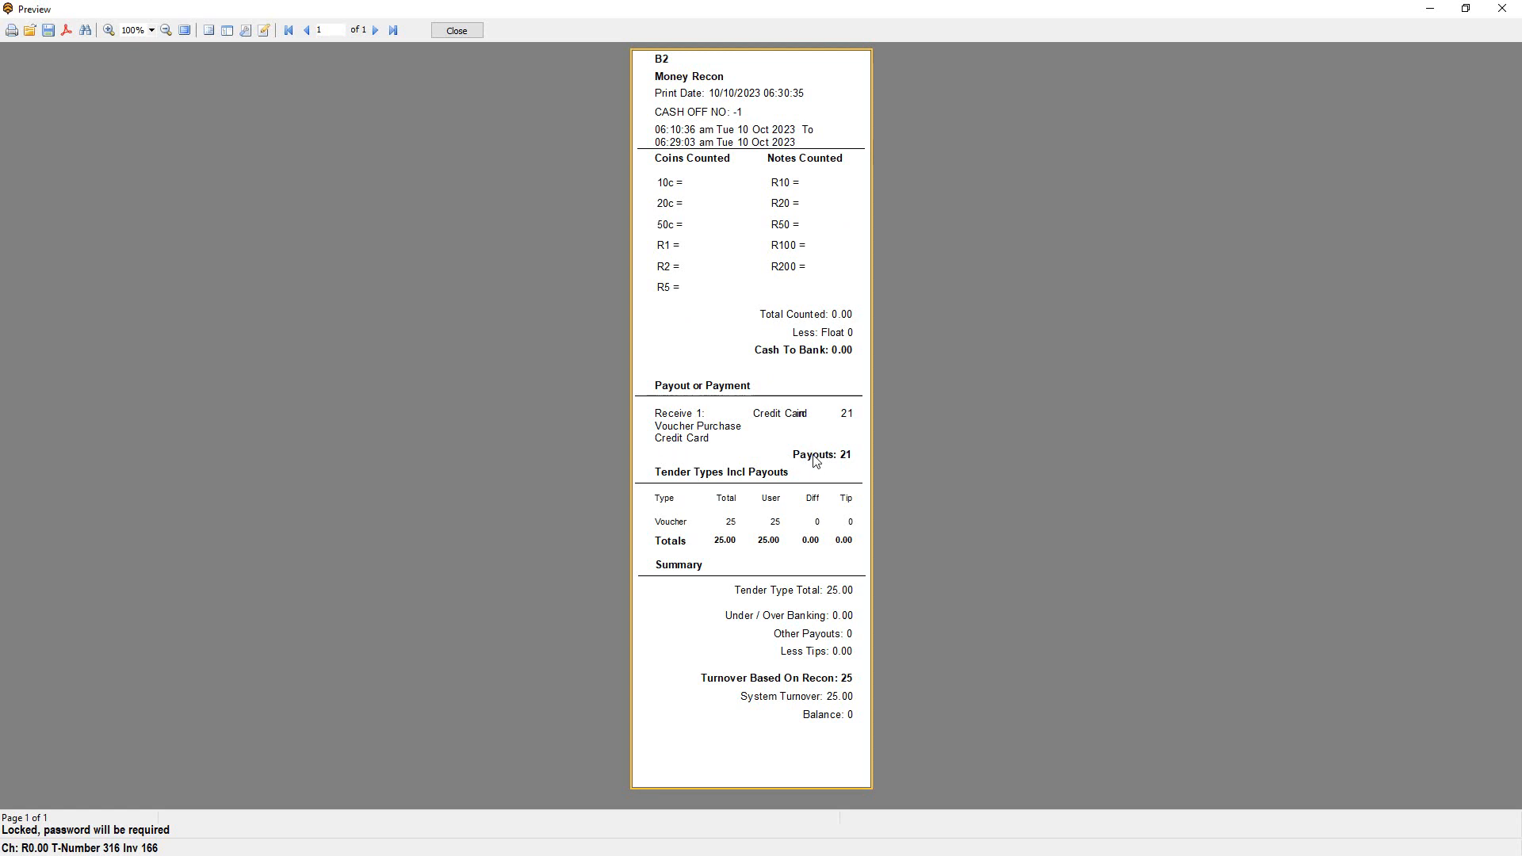
{"action": "mouse_move", "coordinate": [841, 458]}
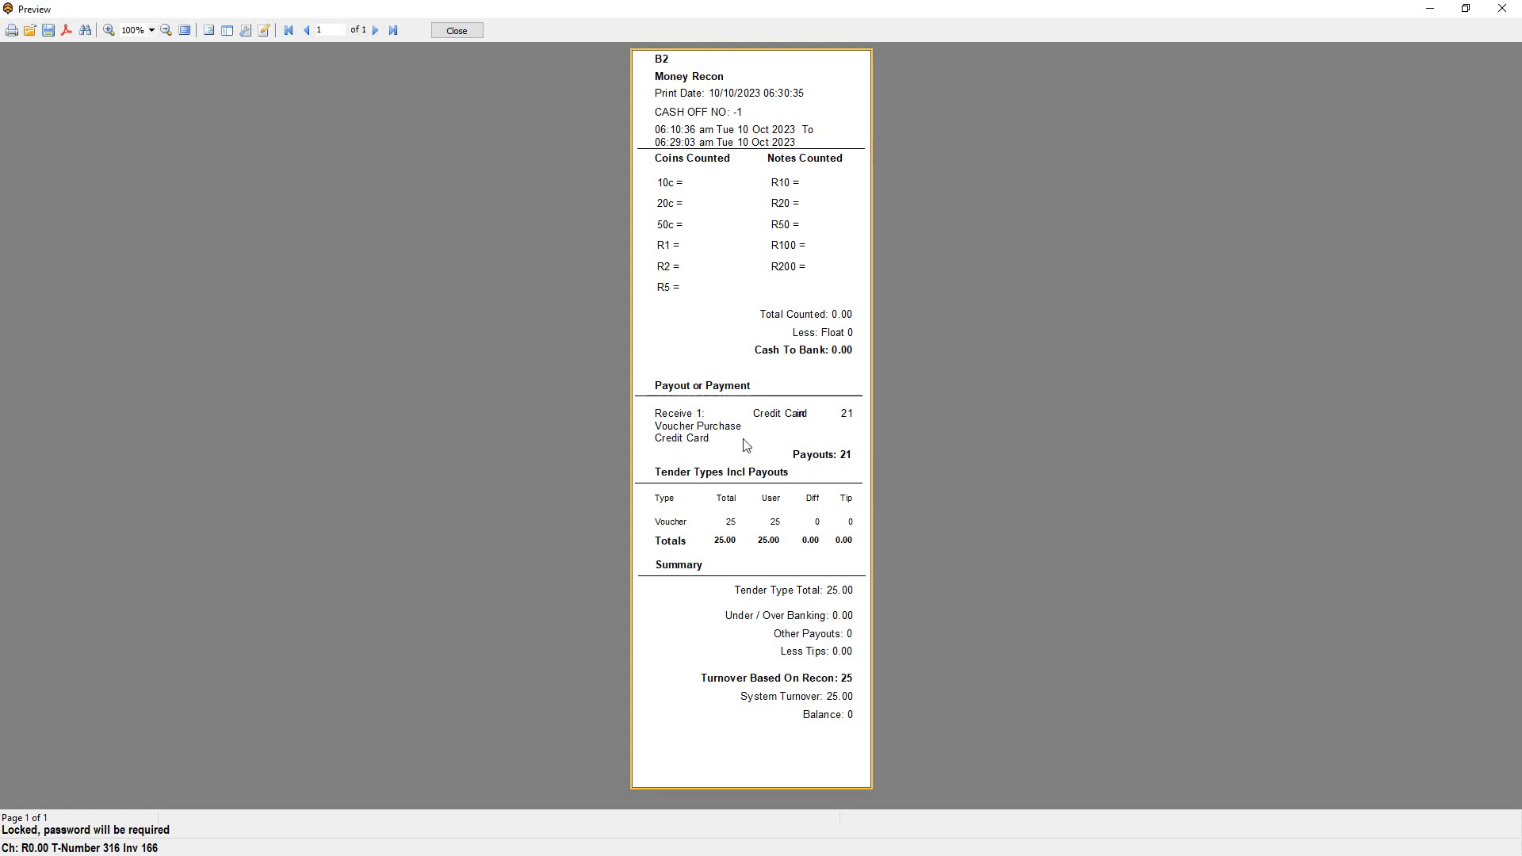
{"action": "mouse_move", "coordinate": [822, 262]}
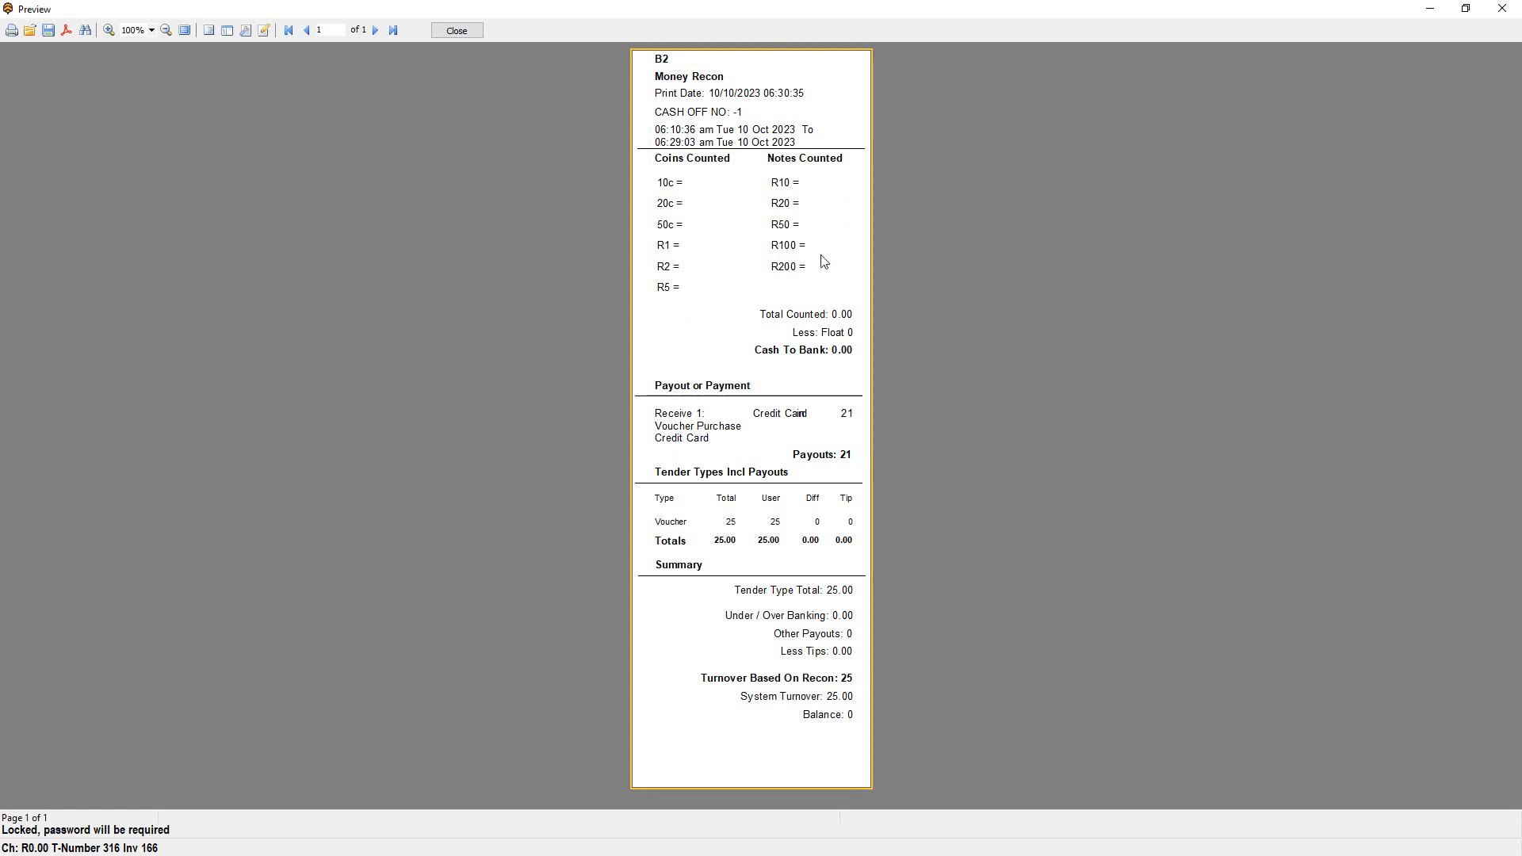
Close the Money Recon preview to return to the money counter
{"action": "left_click", "coordinate": [455, 30]}
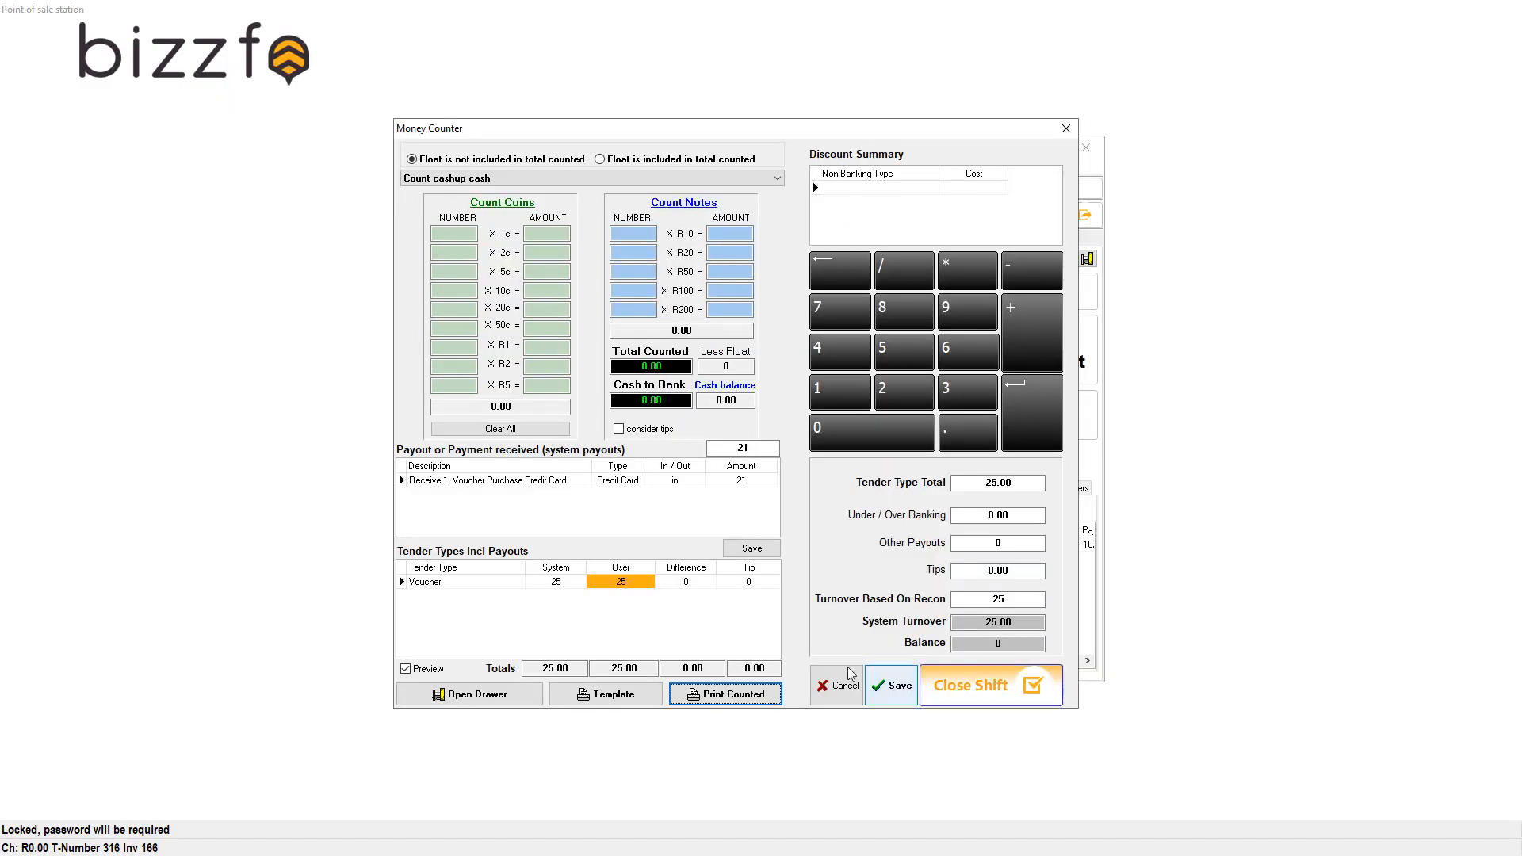